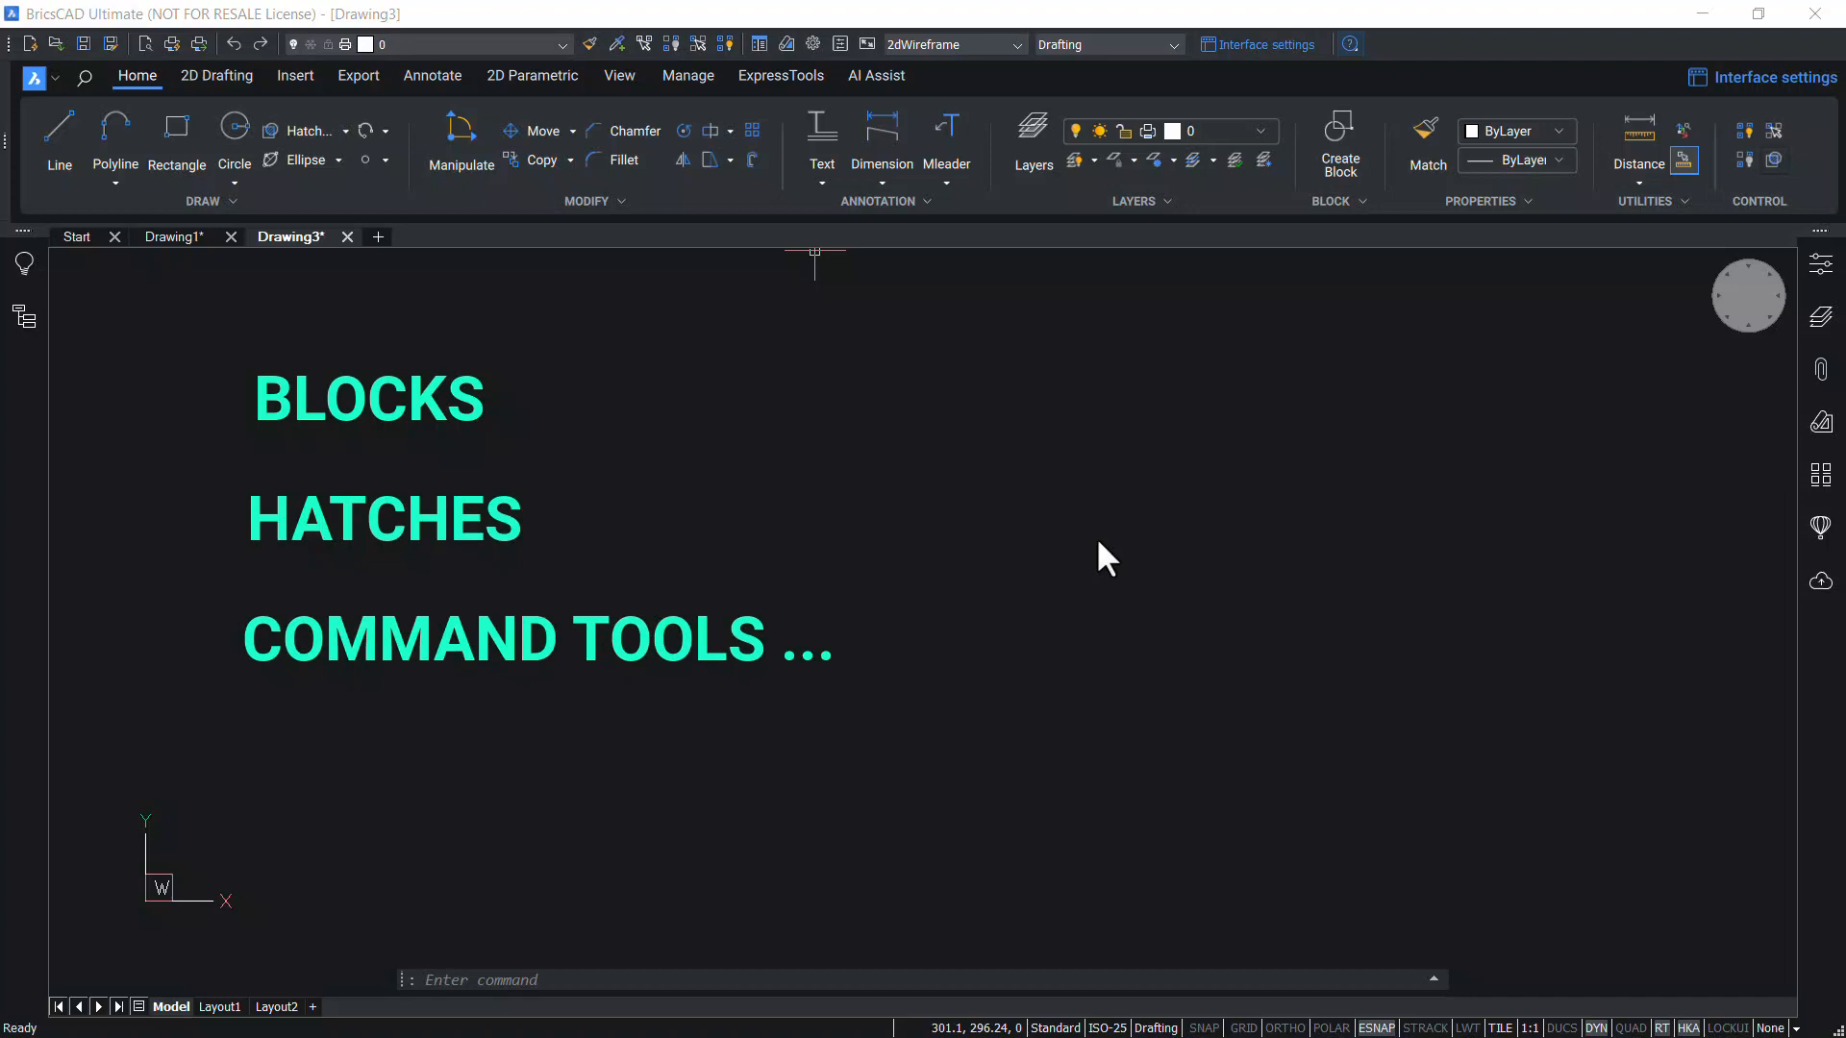
mouse_move(1117, 590)
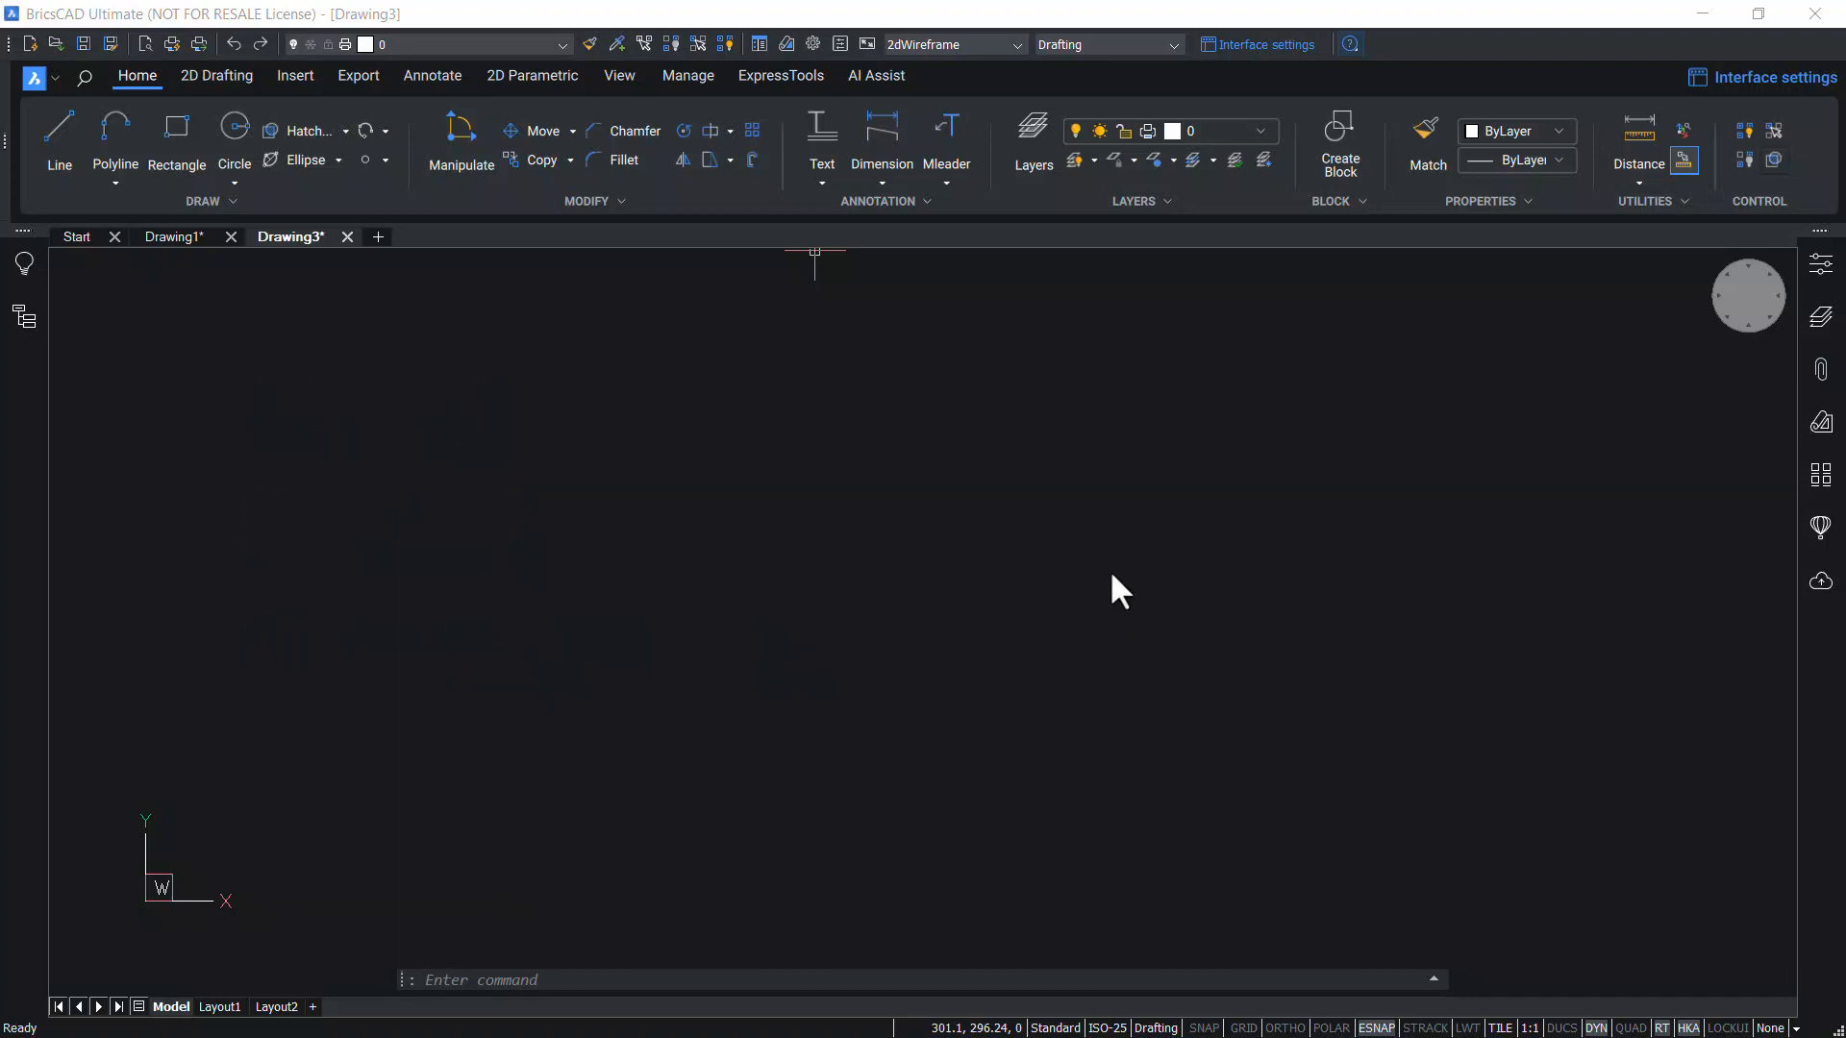
Run the TOOLPALETTES command to open the tool palettes panel
type("TOOLPALETTES")
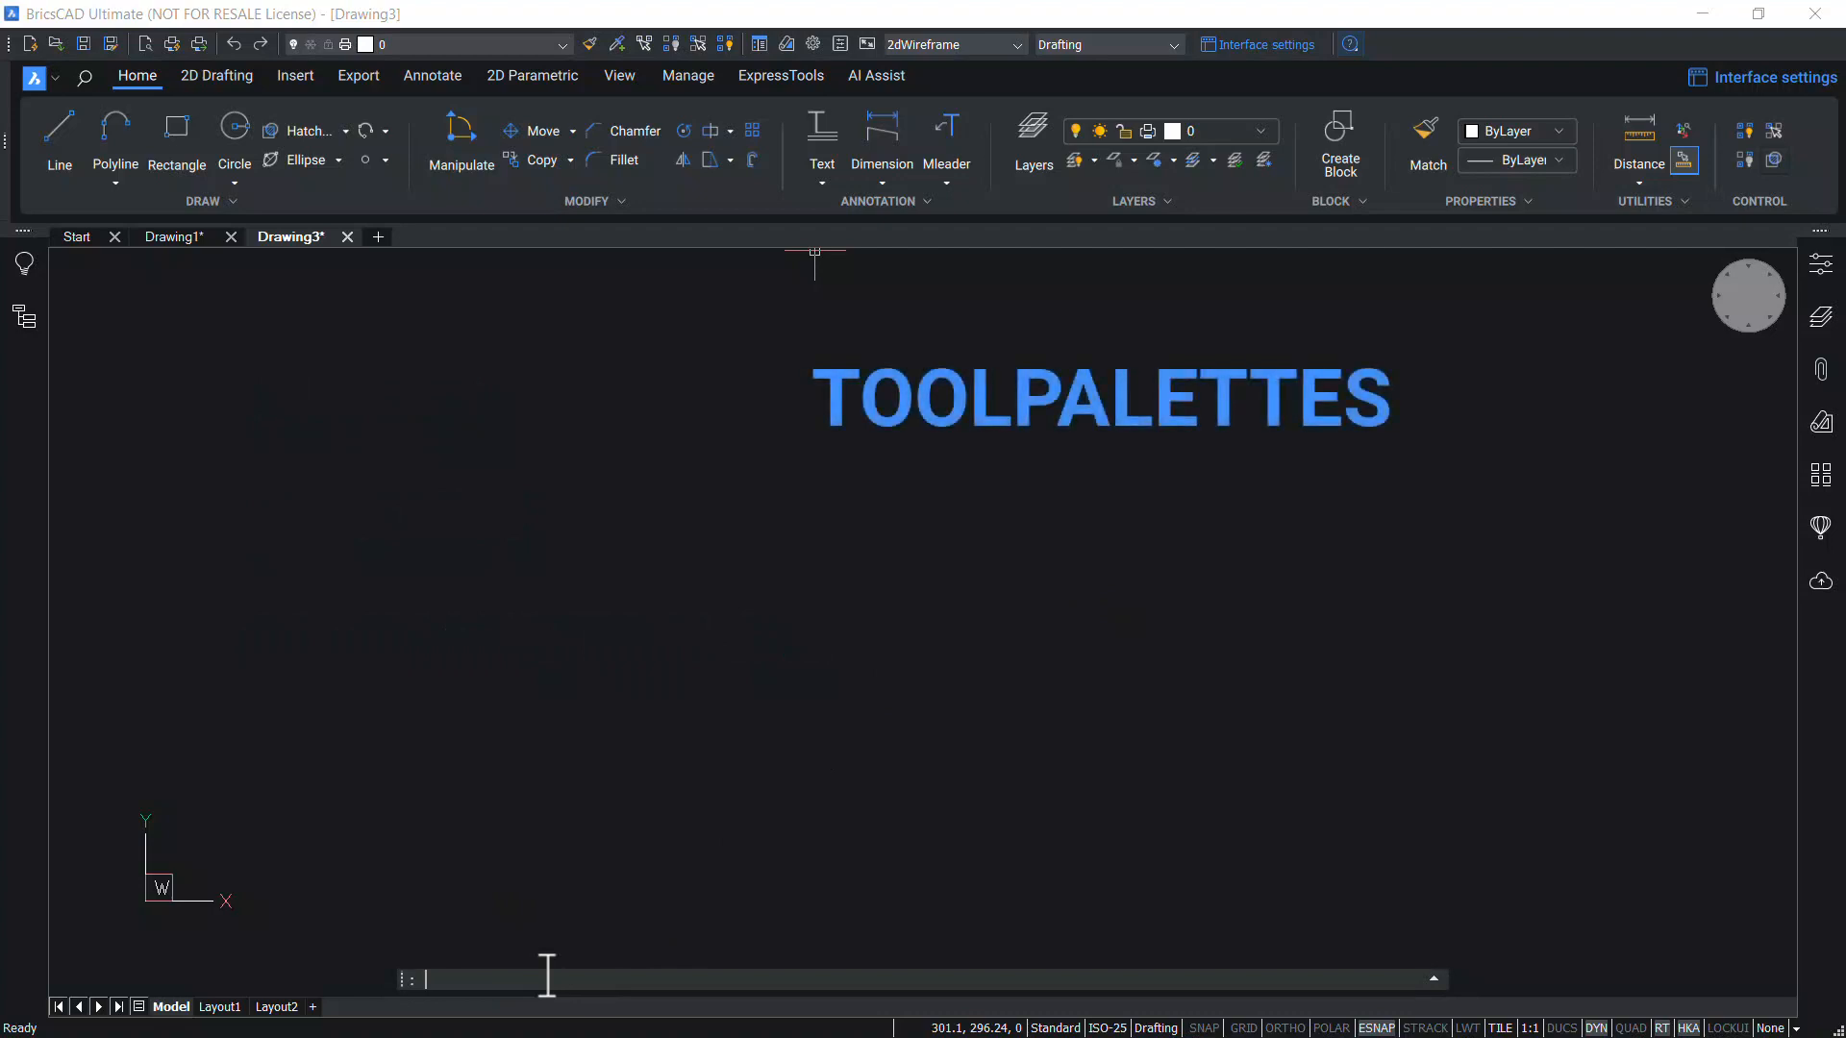
type("TOOLPALETTEPATH")
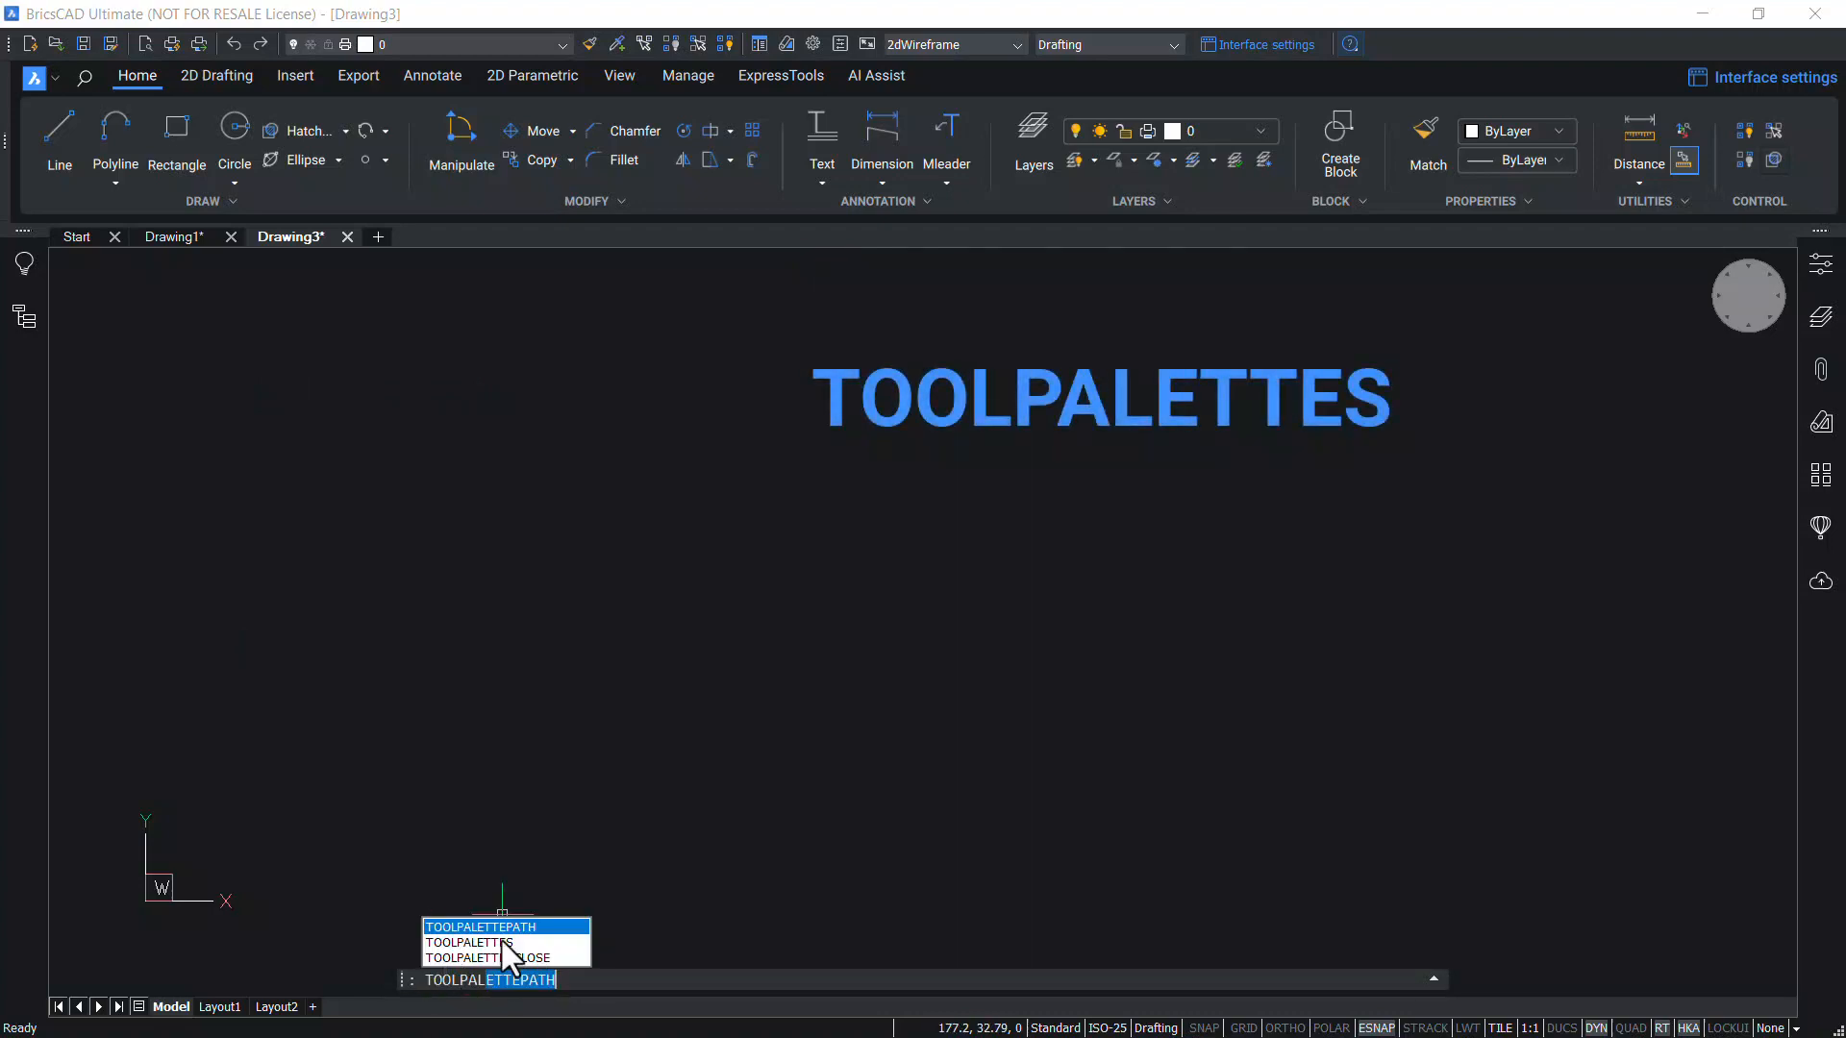
key("Enter")
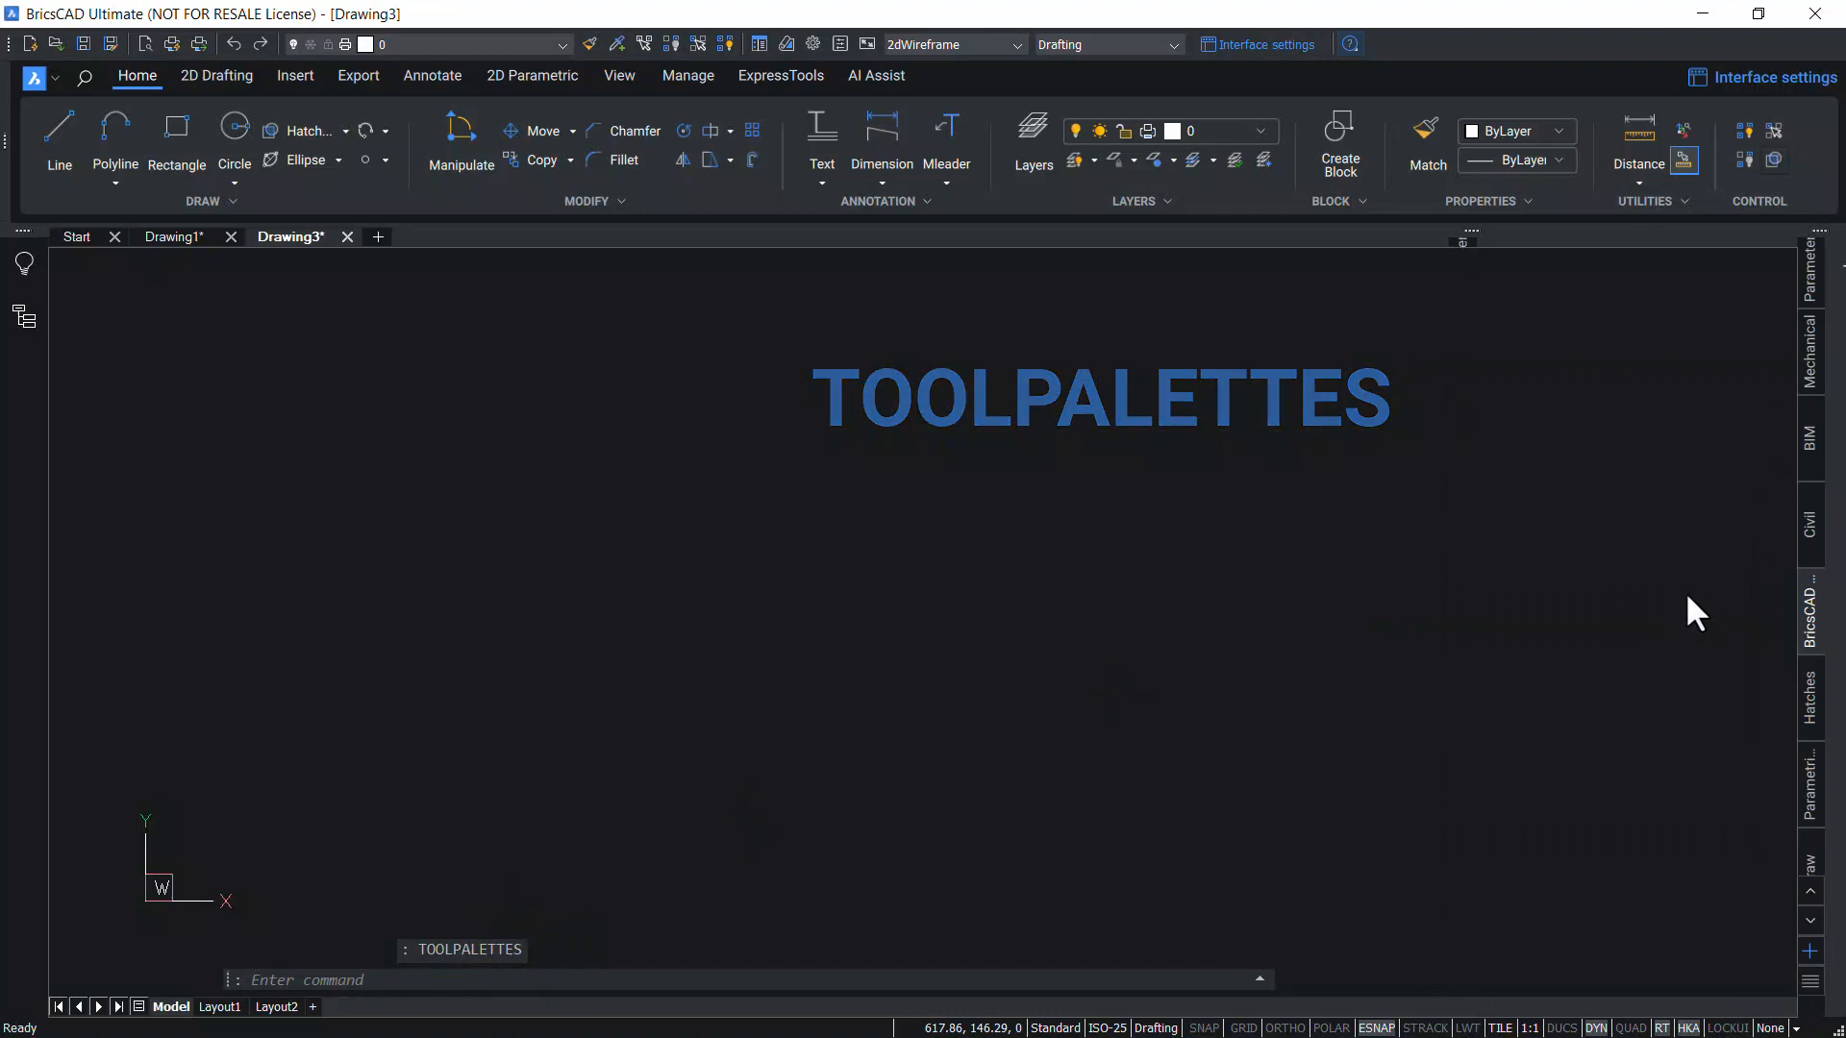
Hide the tool palettes, then reopen the panel on the BricsCAD palette
left_click(1820, 473)
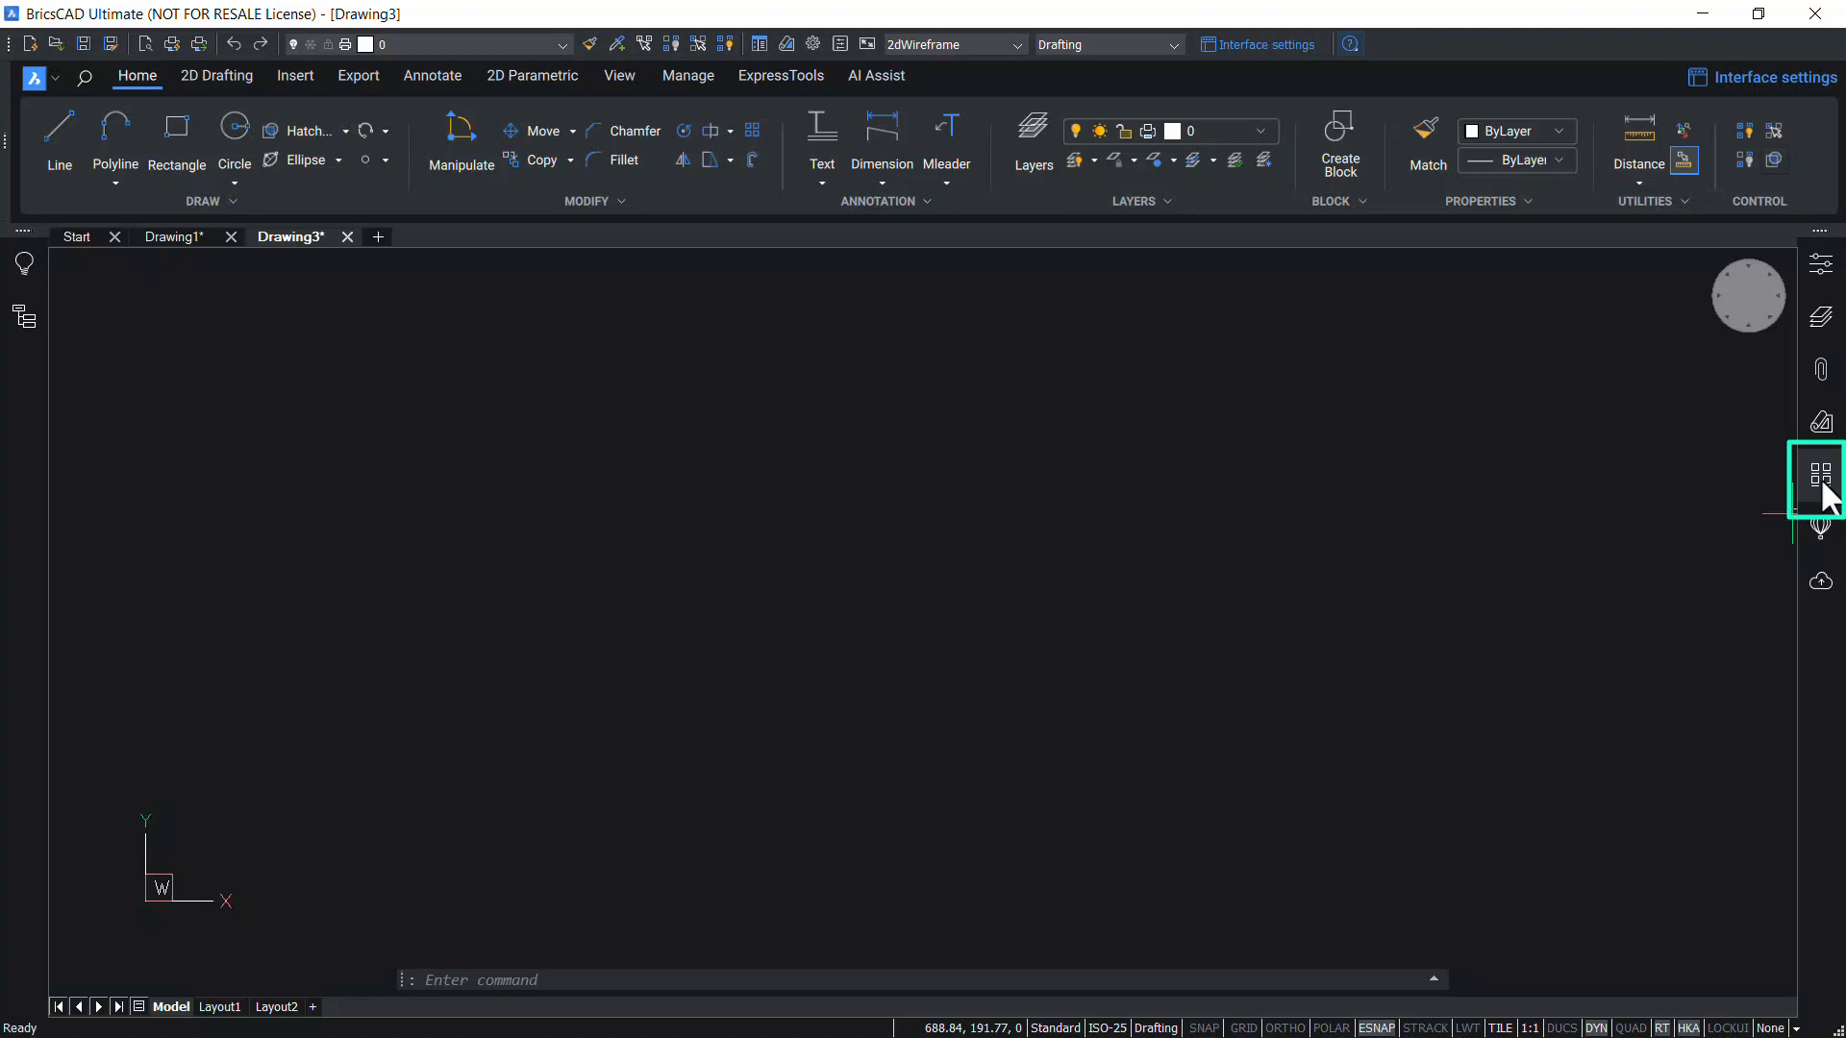
left_click(1820, 473)
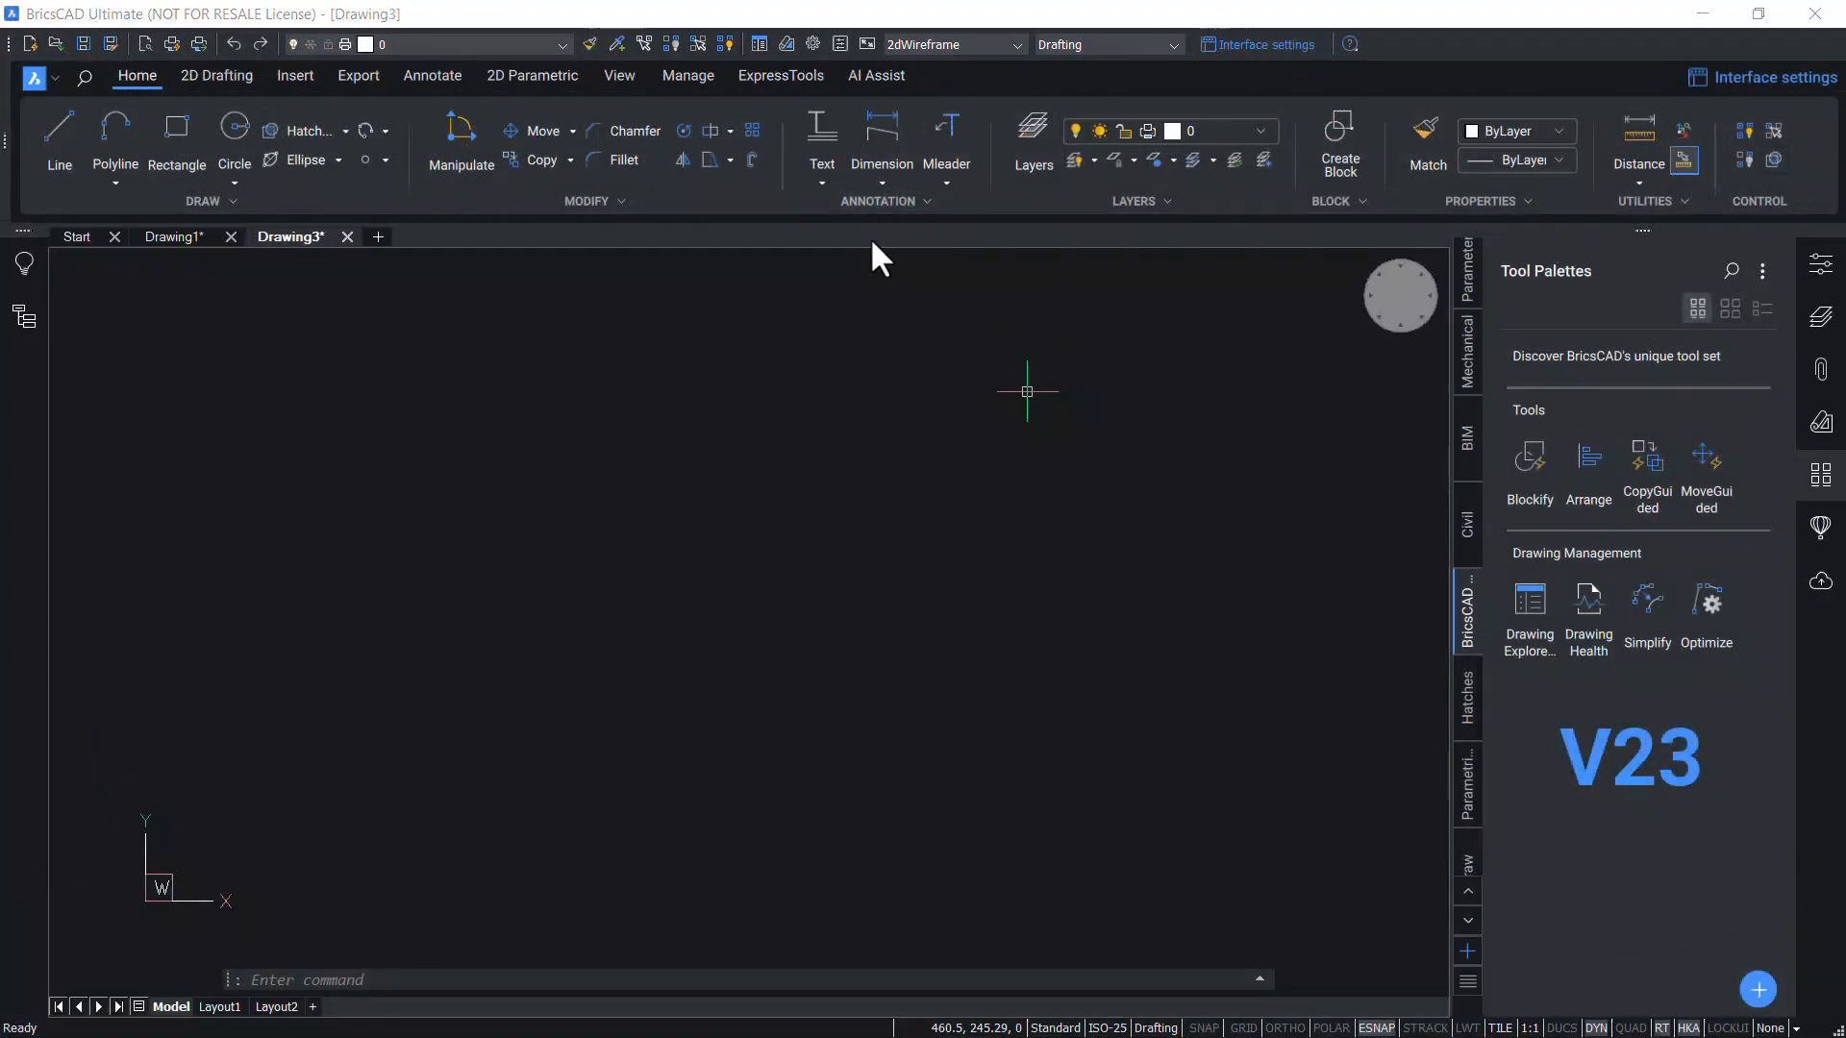
mouse_move(985, 273)
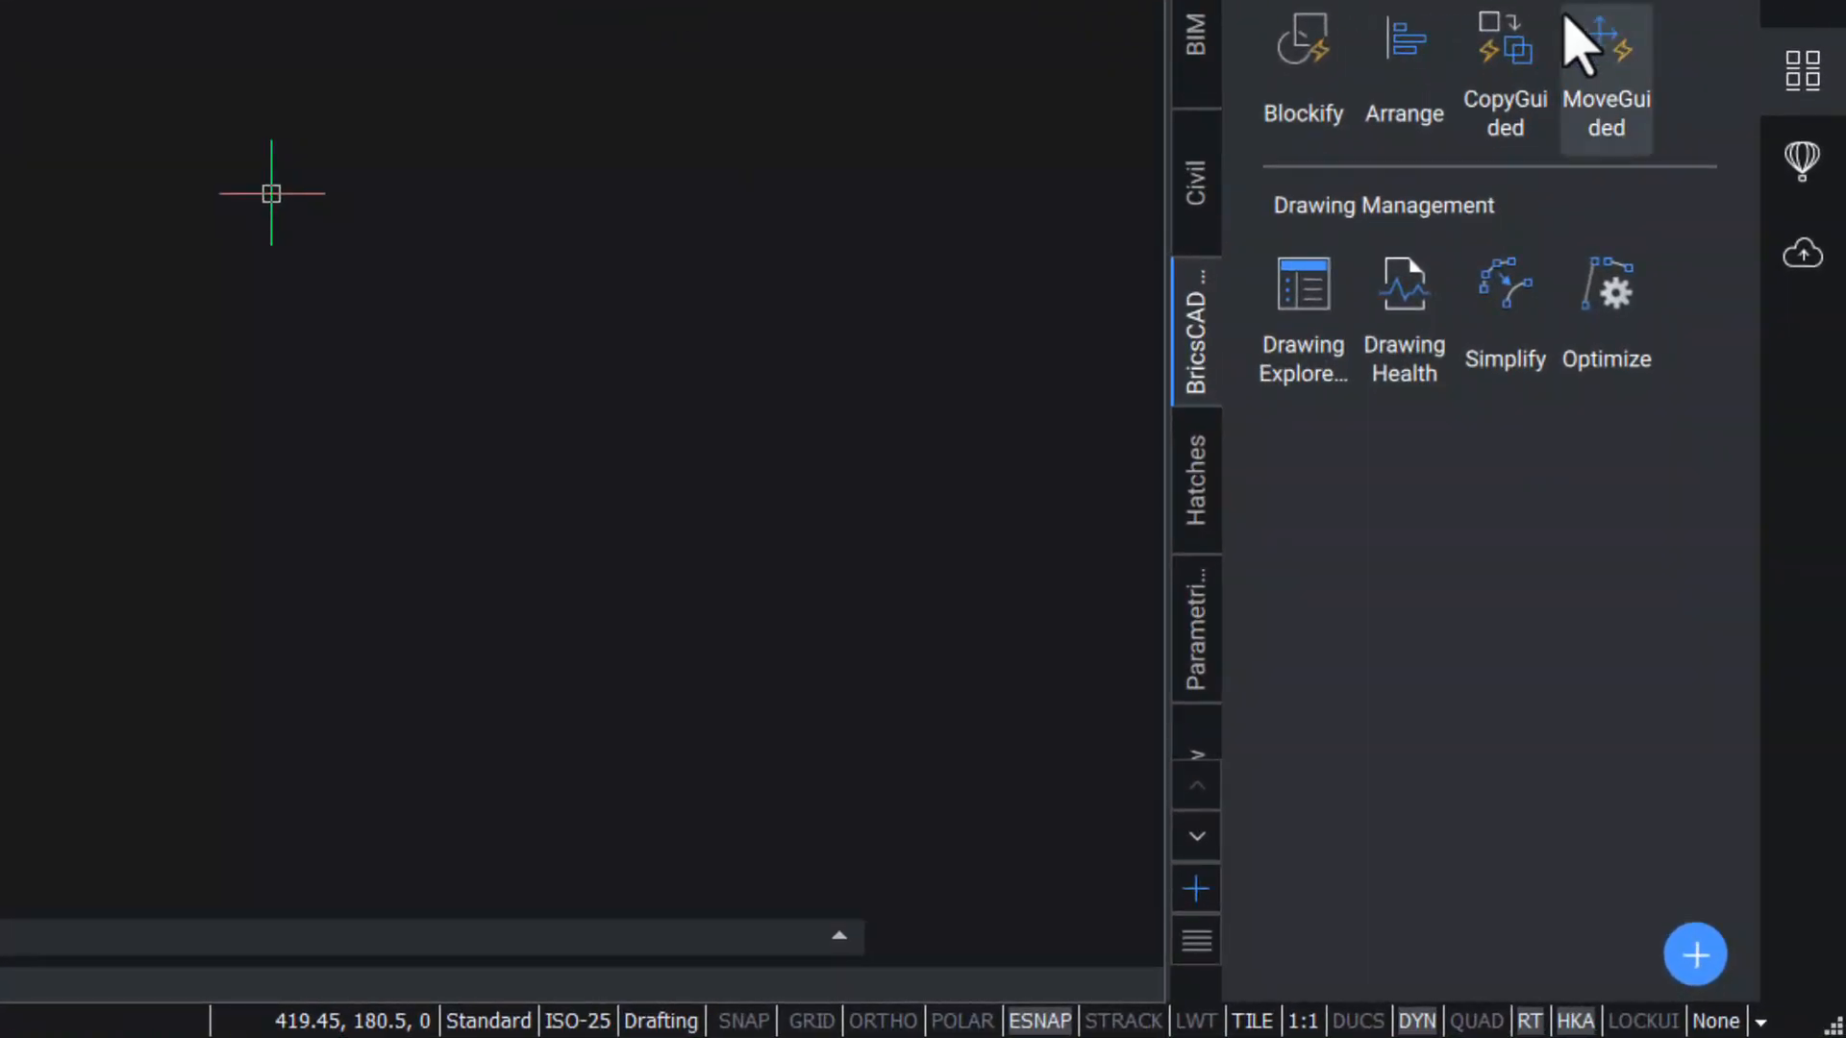
mouse_move(1194, 334)
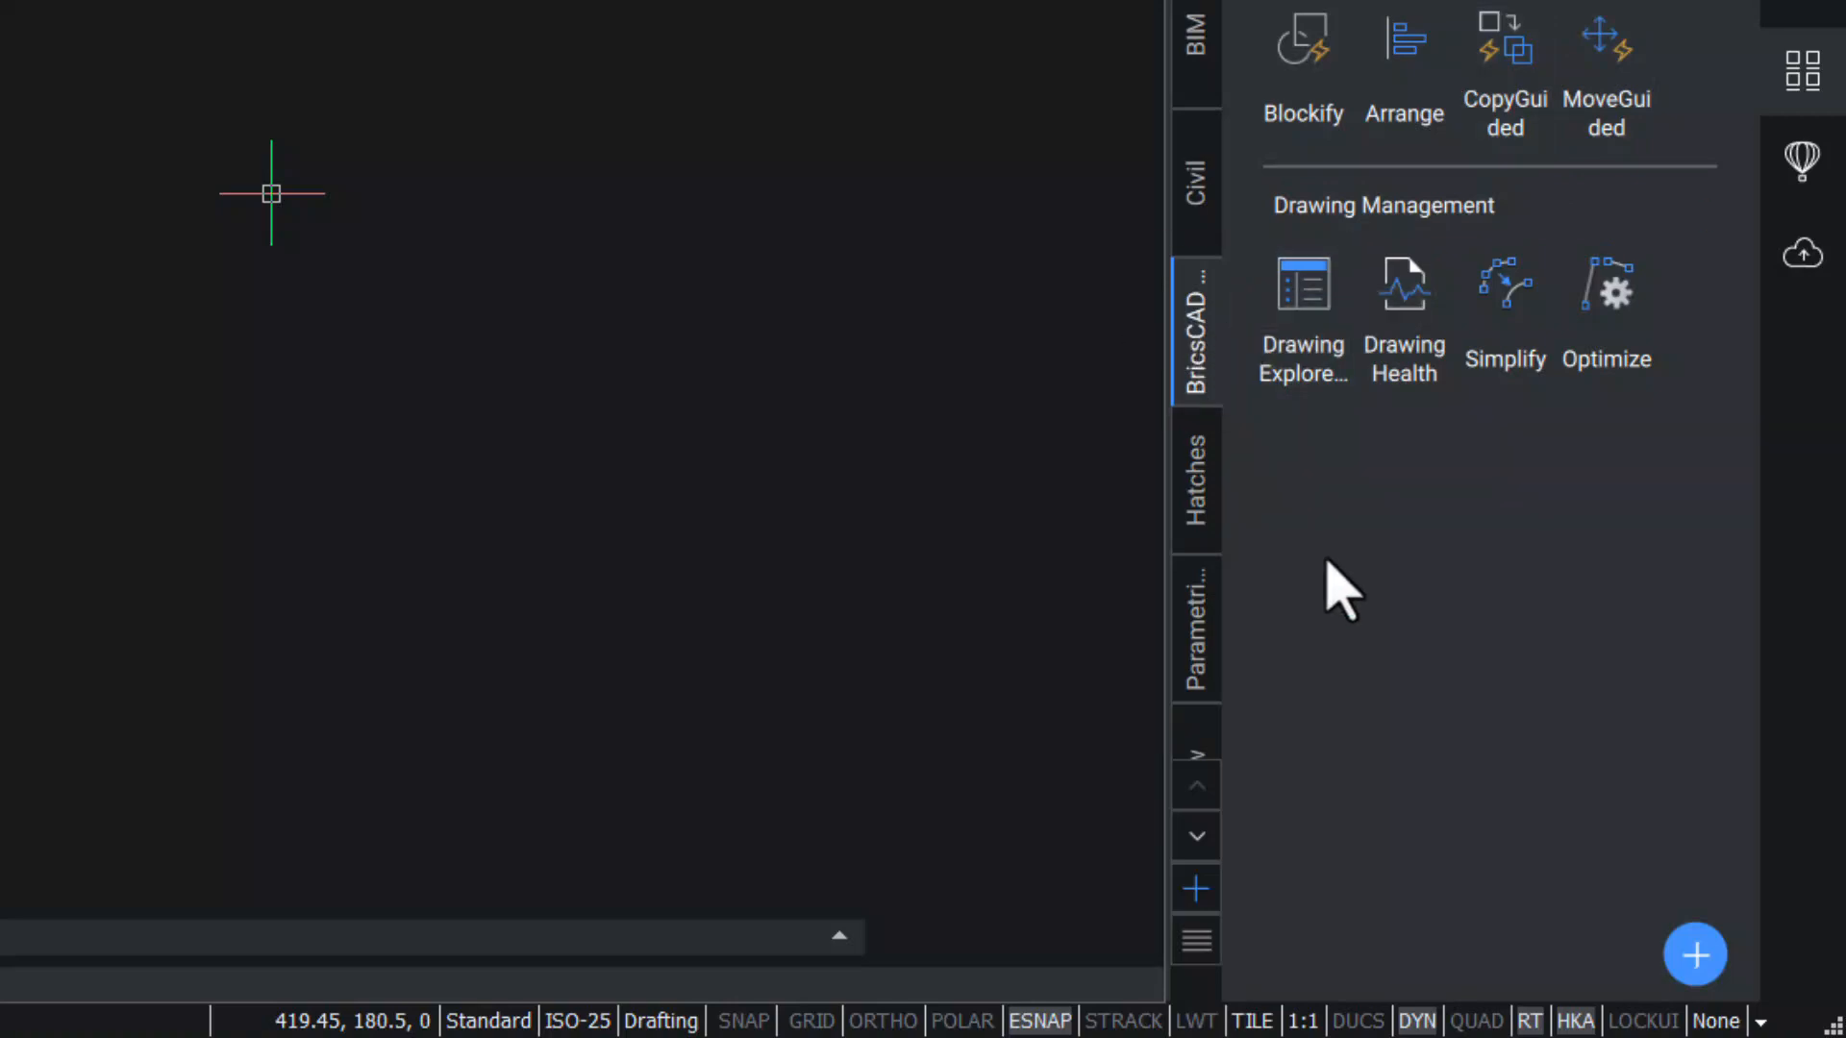
mouse_move(1538, 548)
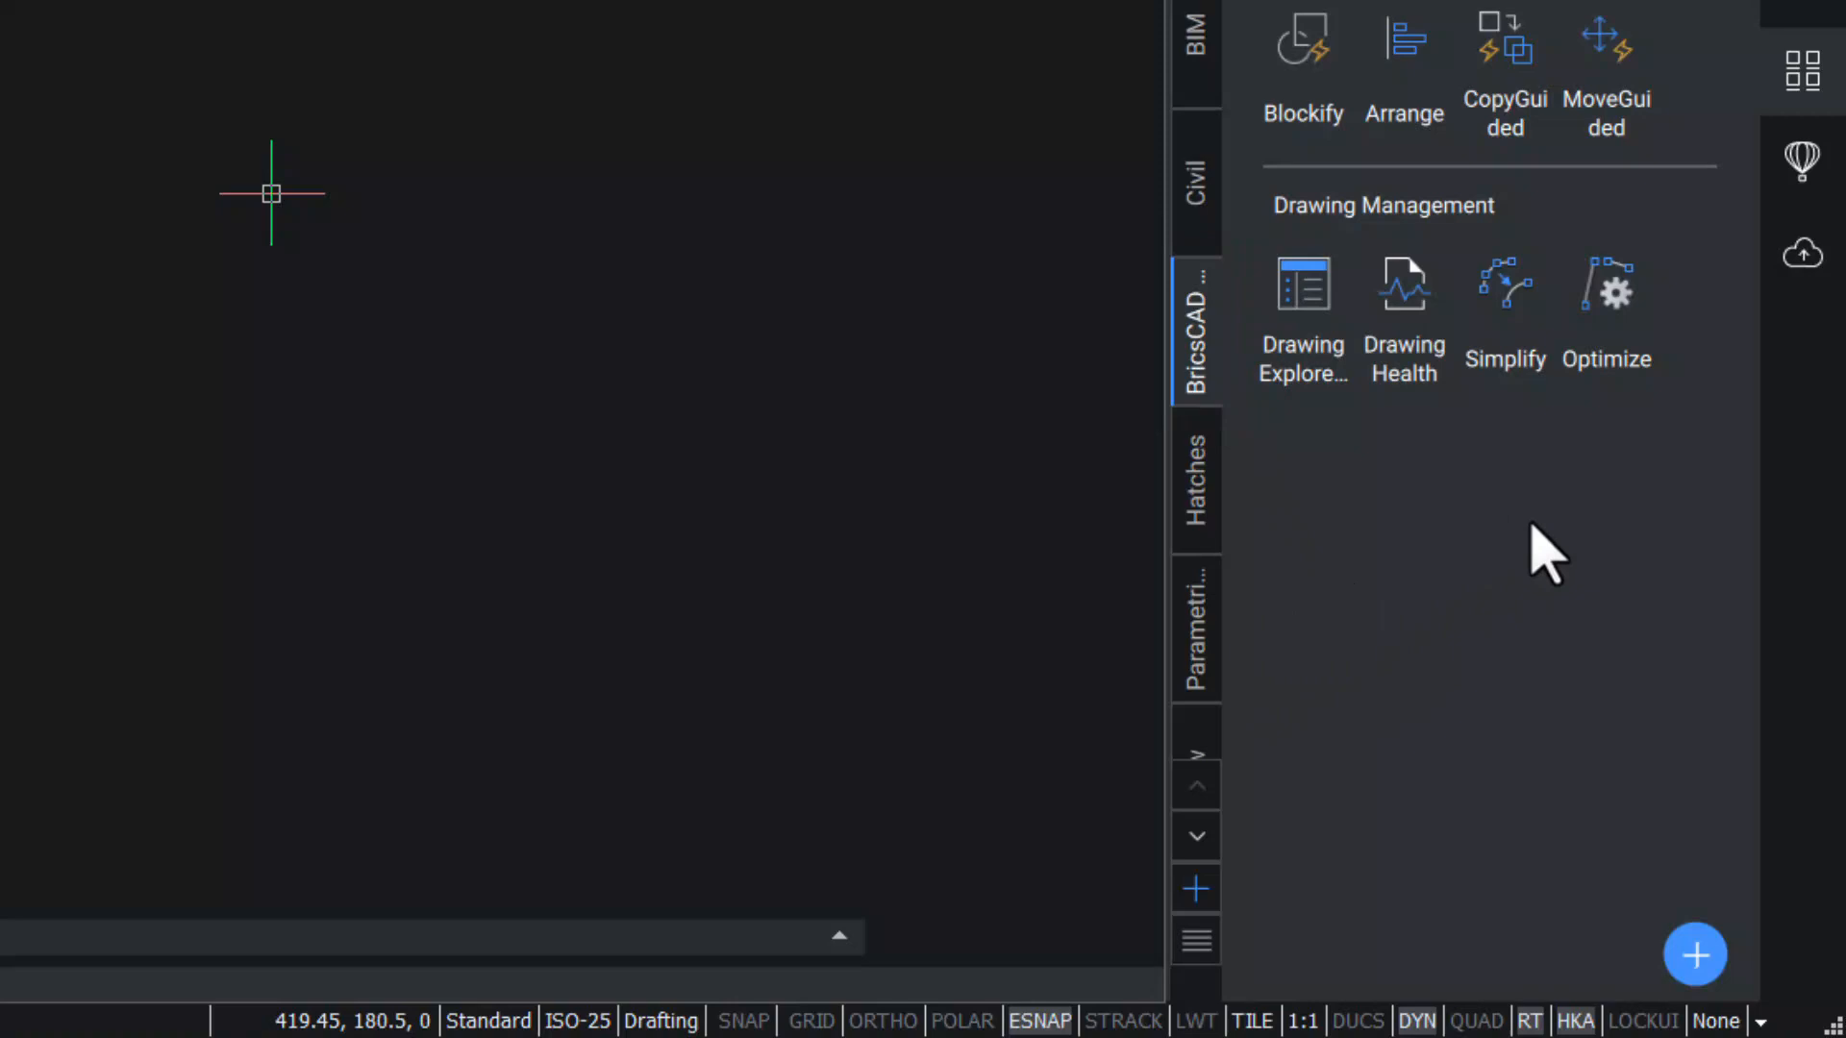
mouse_move(1487, 565)
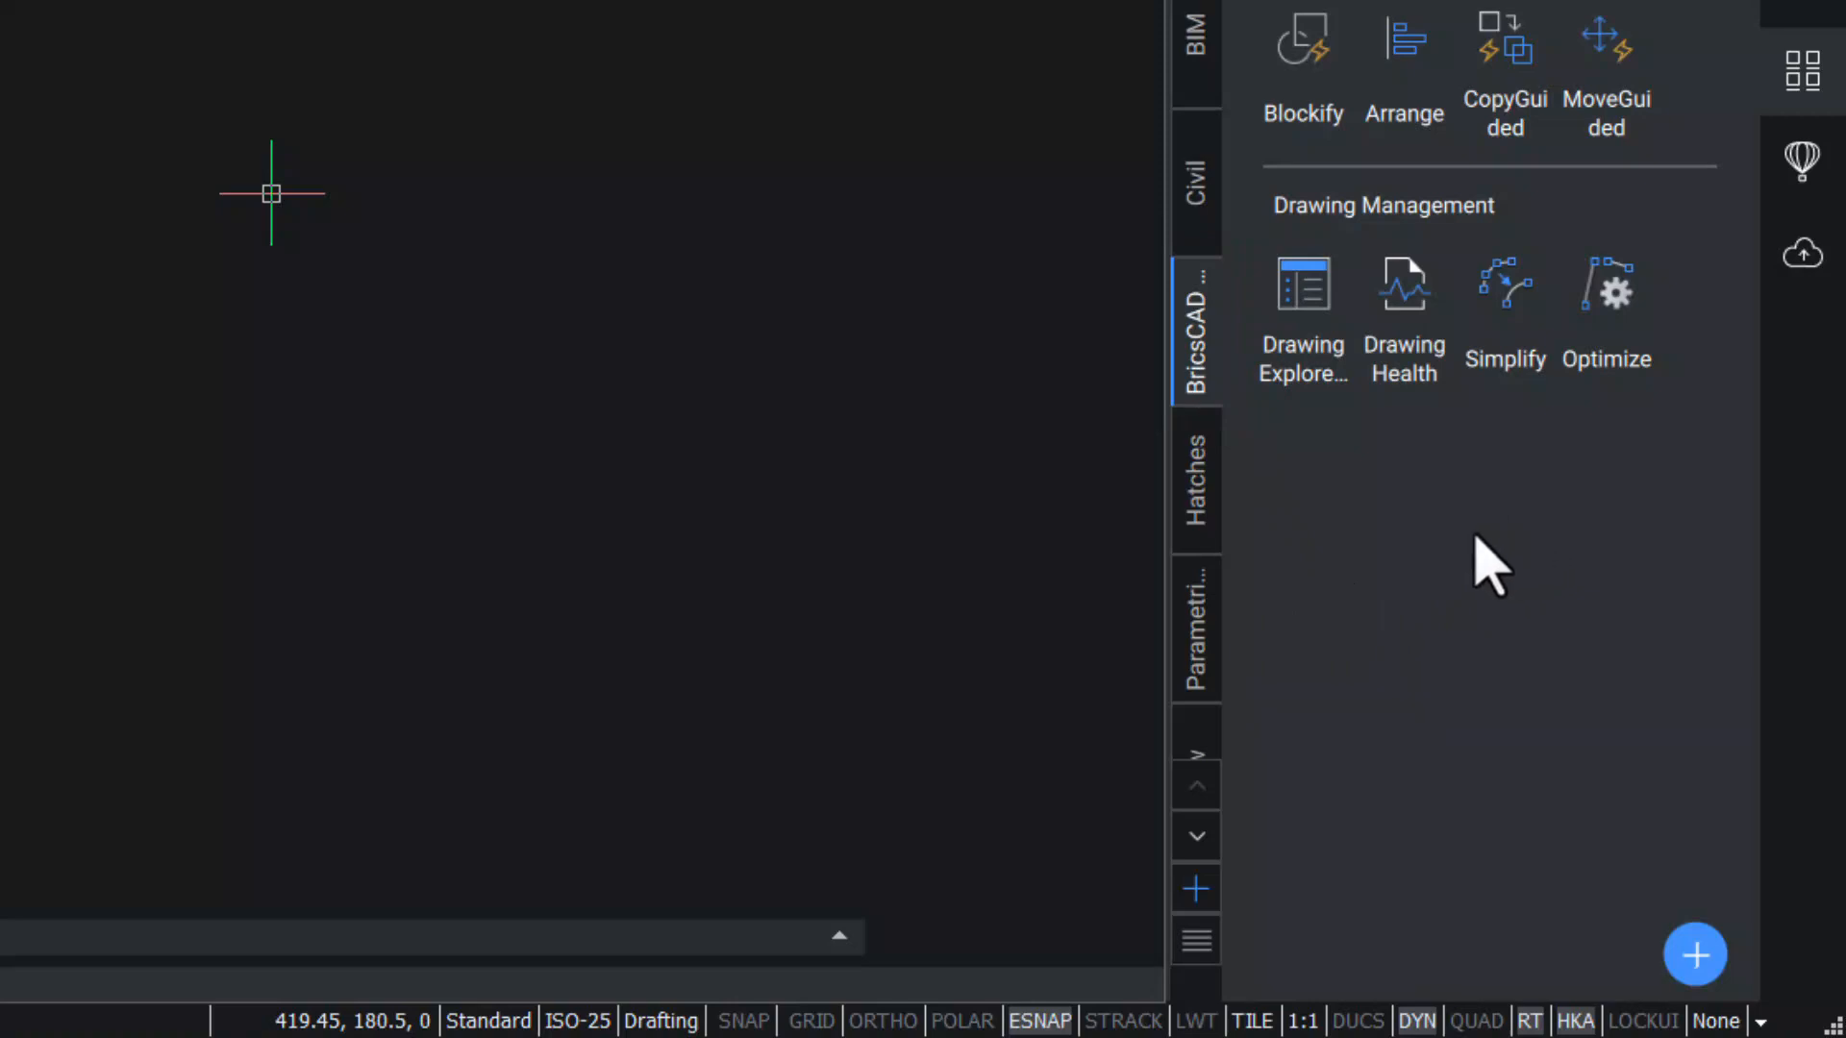
mouse_move(1197, 661)
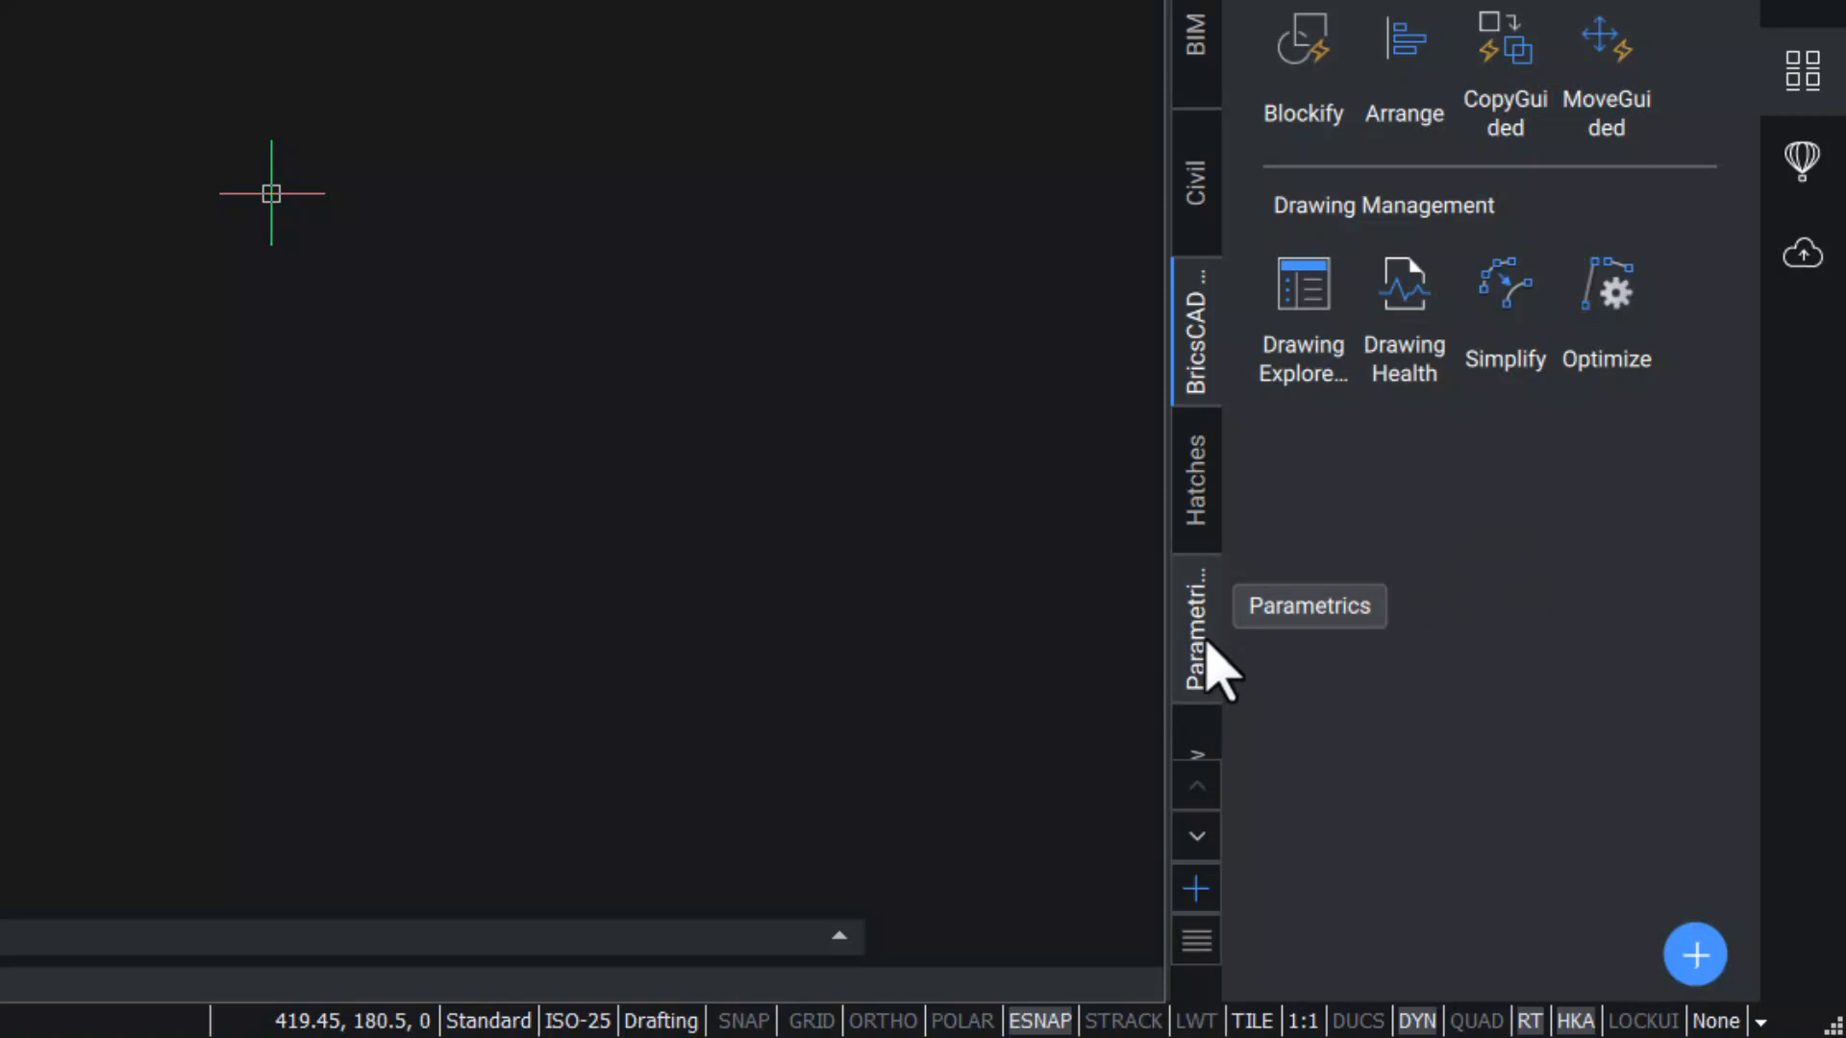
mouse_move(1202, 809)
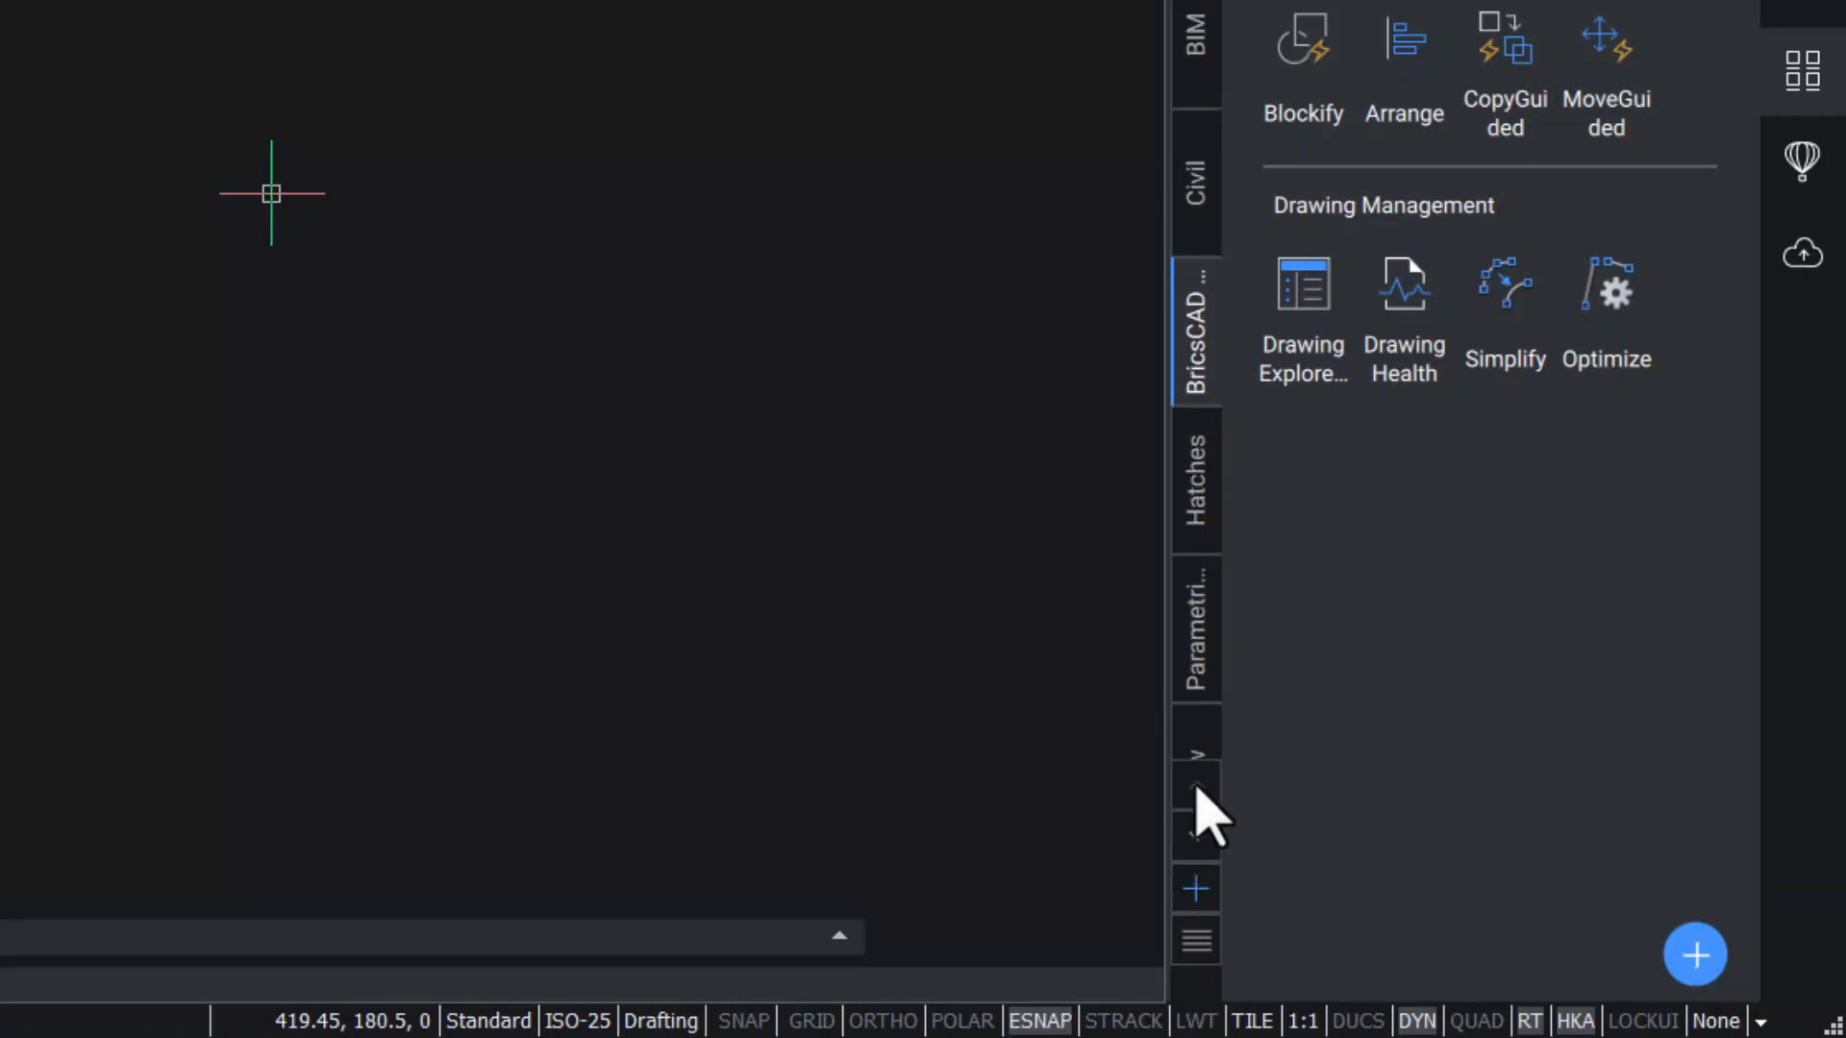
mouse_move(1200, 806)
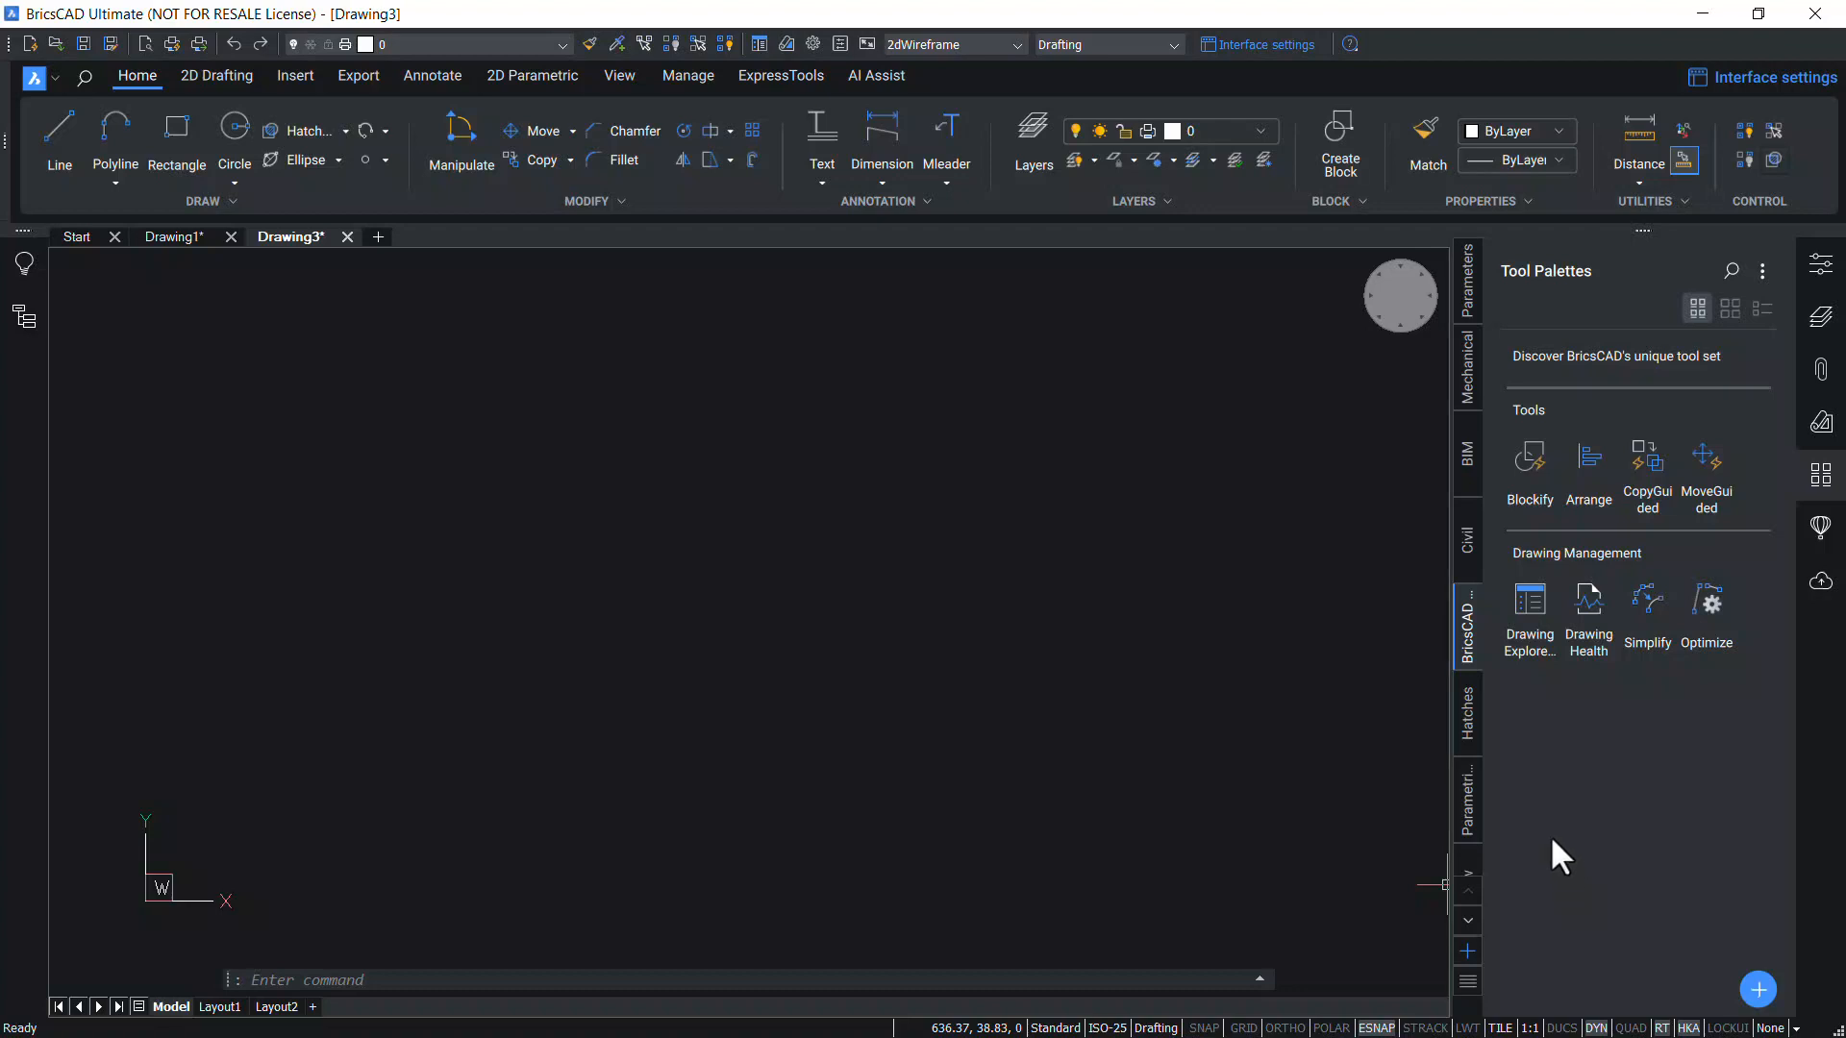
mouse_move(1567, 770)
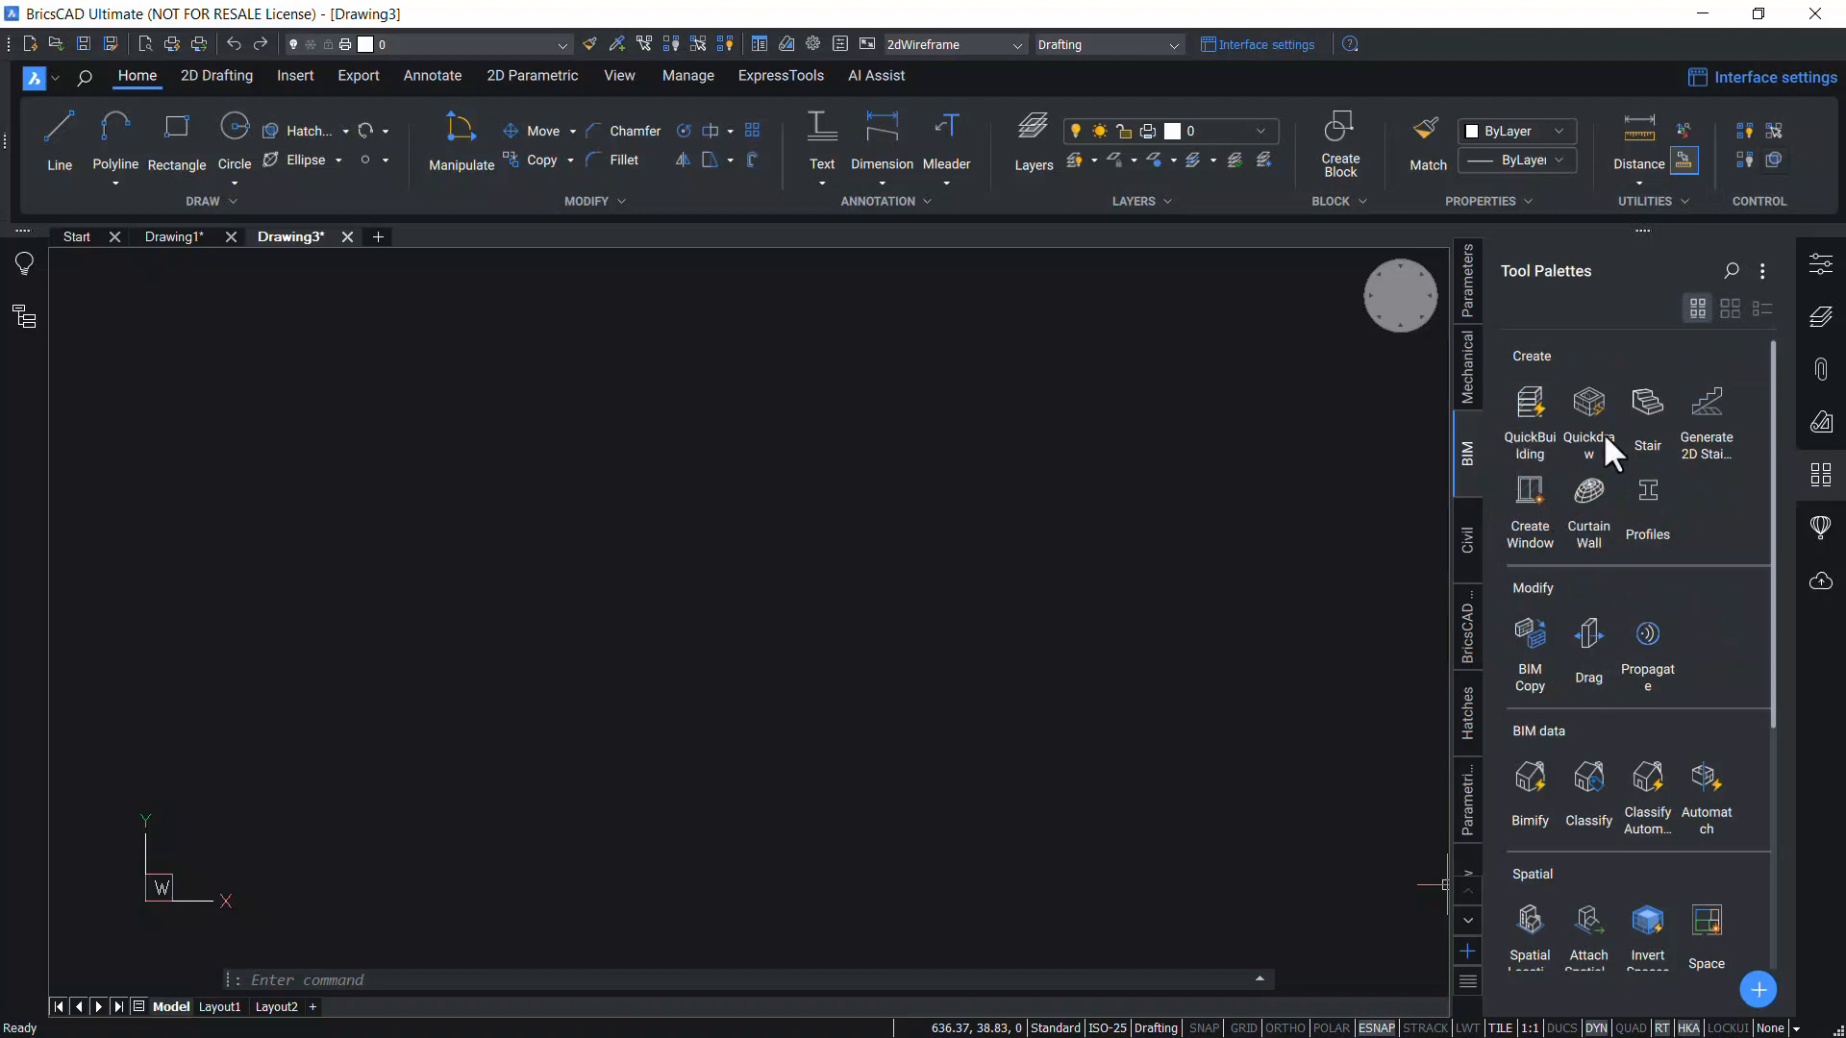
mouse_move(1647, 925)
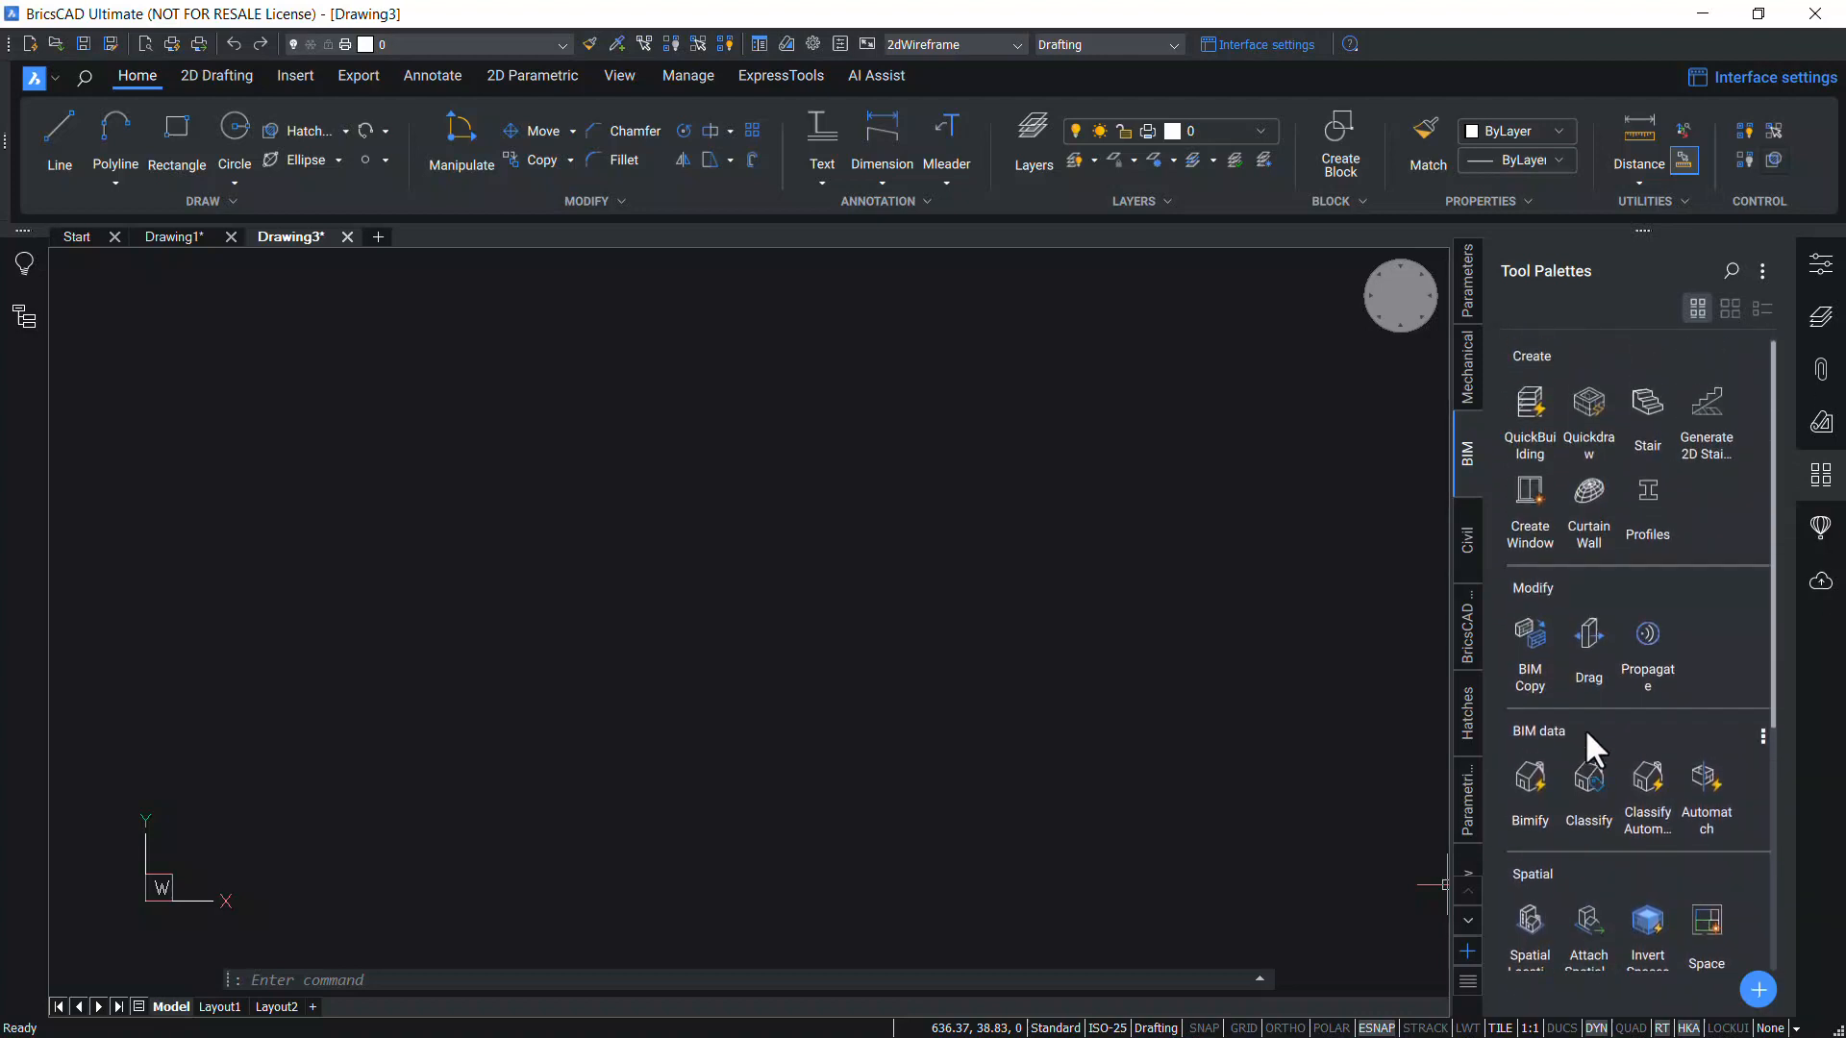
mouse_move(1599, 414)
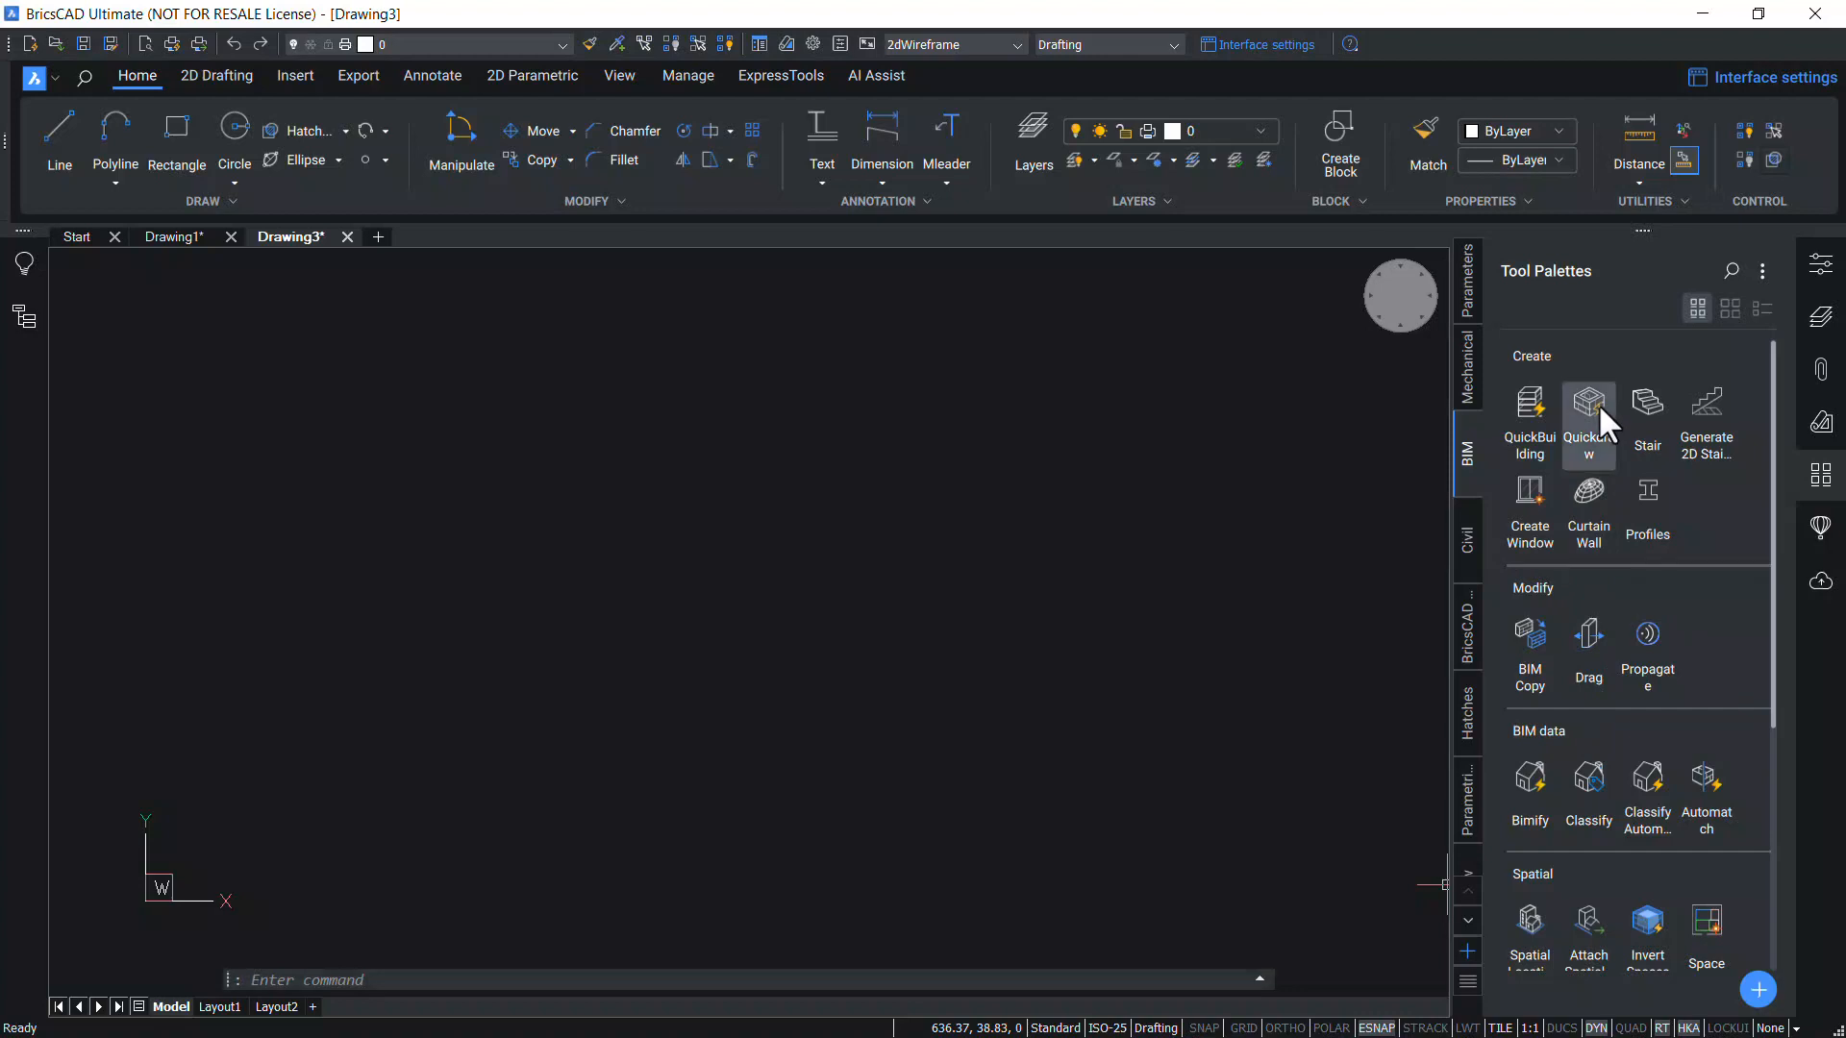
Start the Quickdraw tool from the BIM palette
left_click(1588, 402)
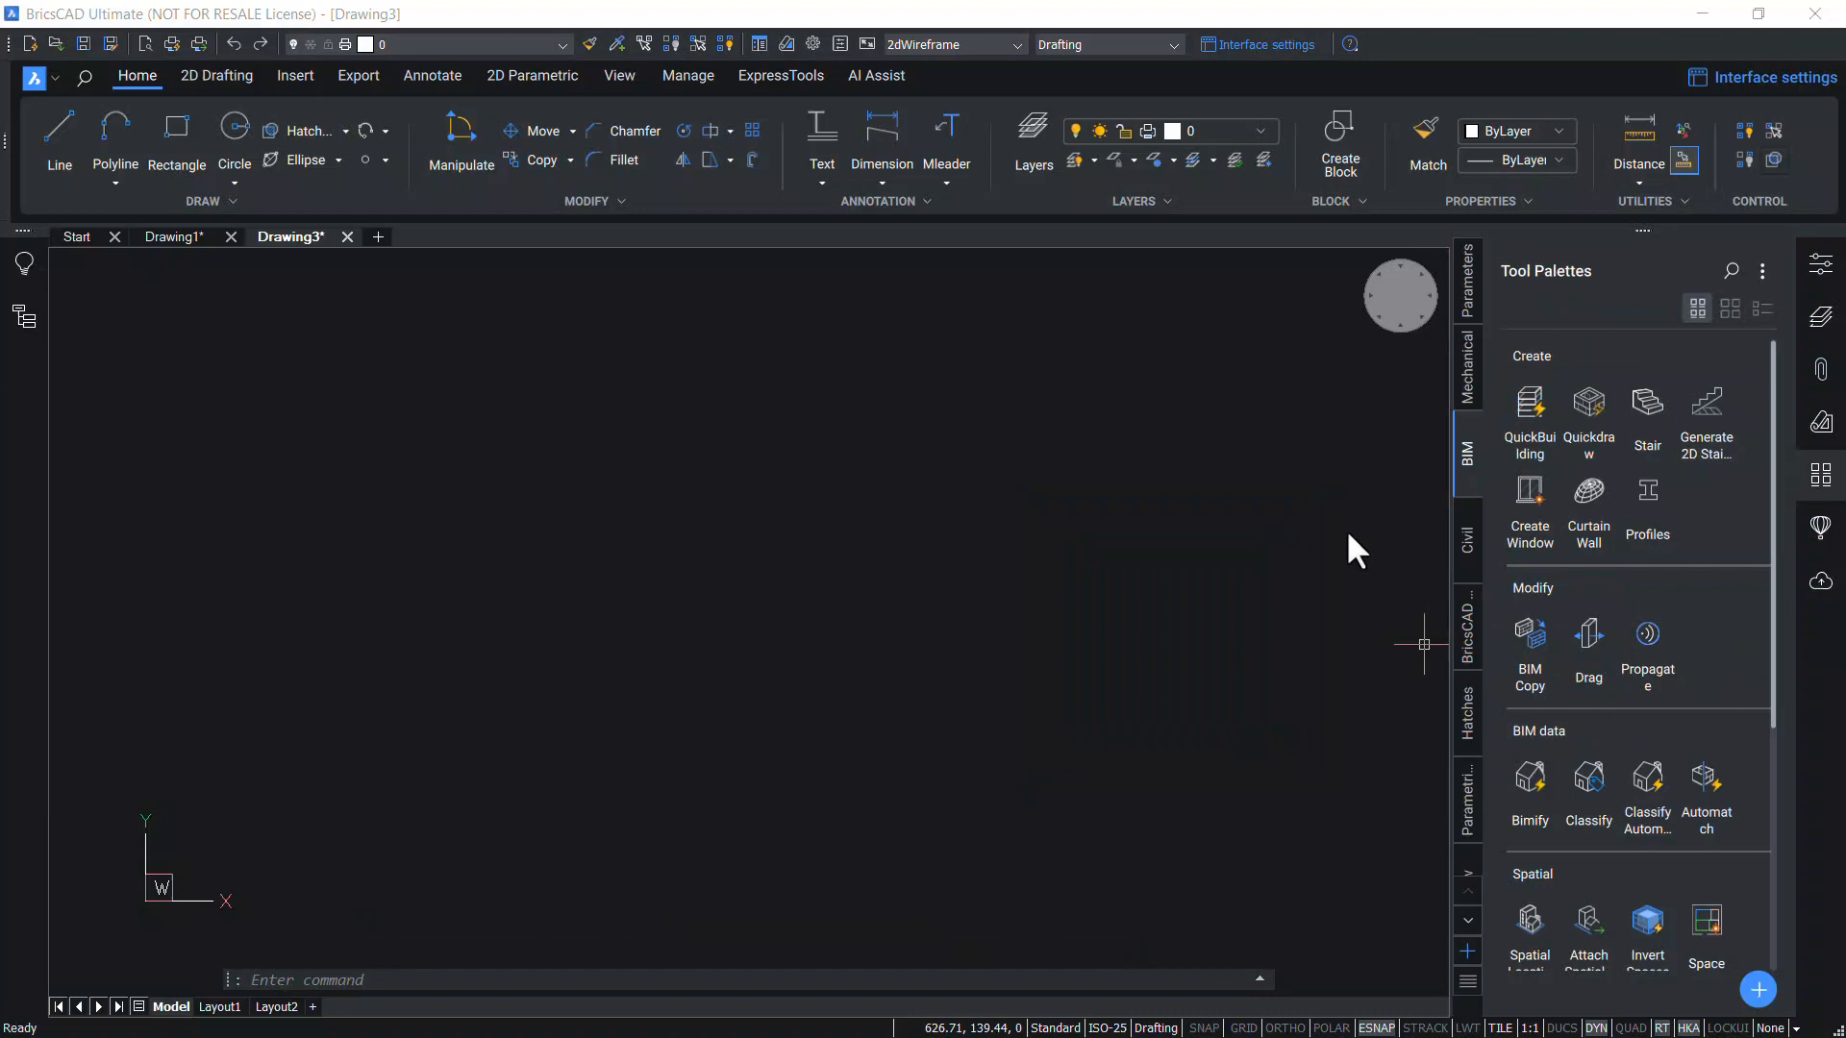
mouse_move(1537, 605)
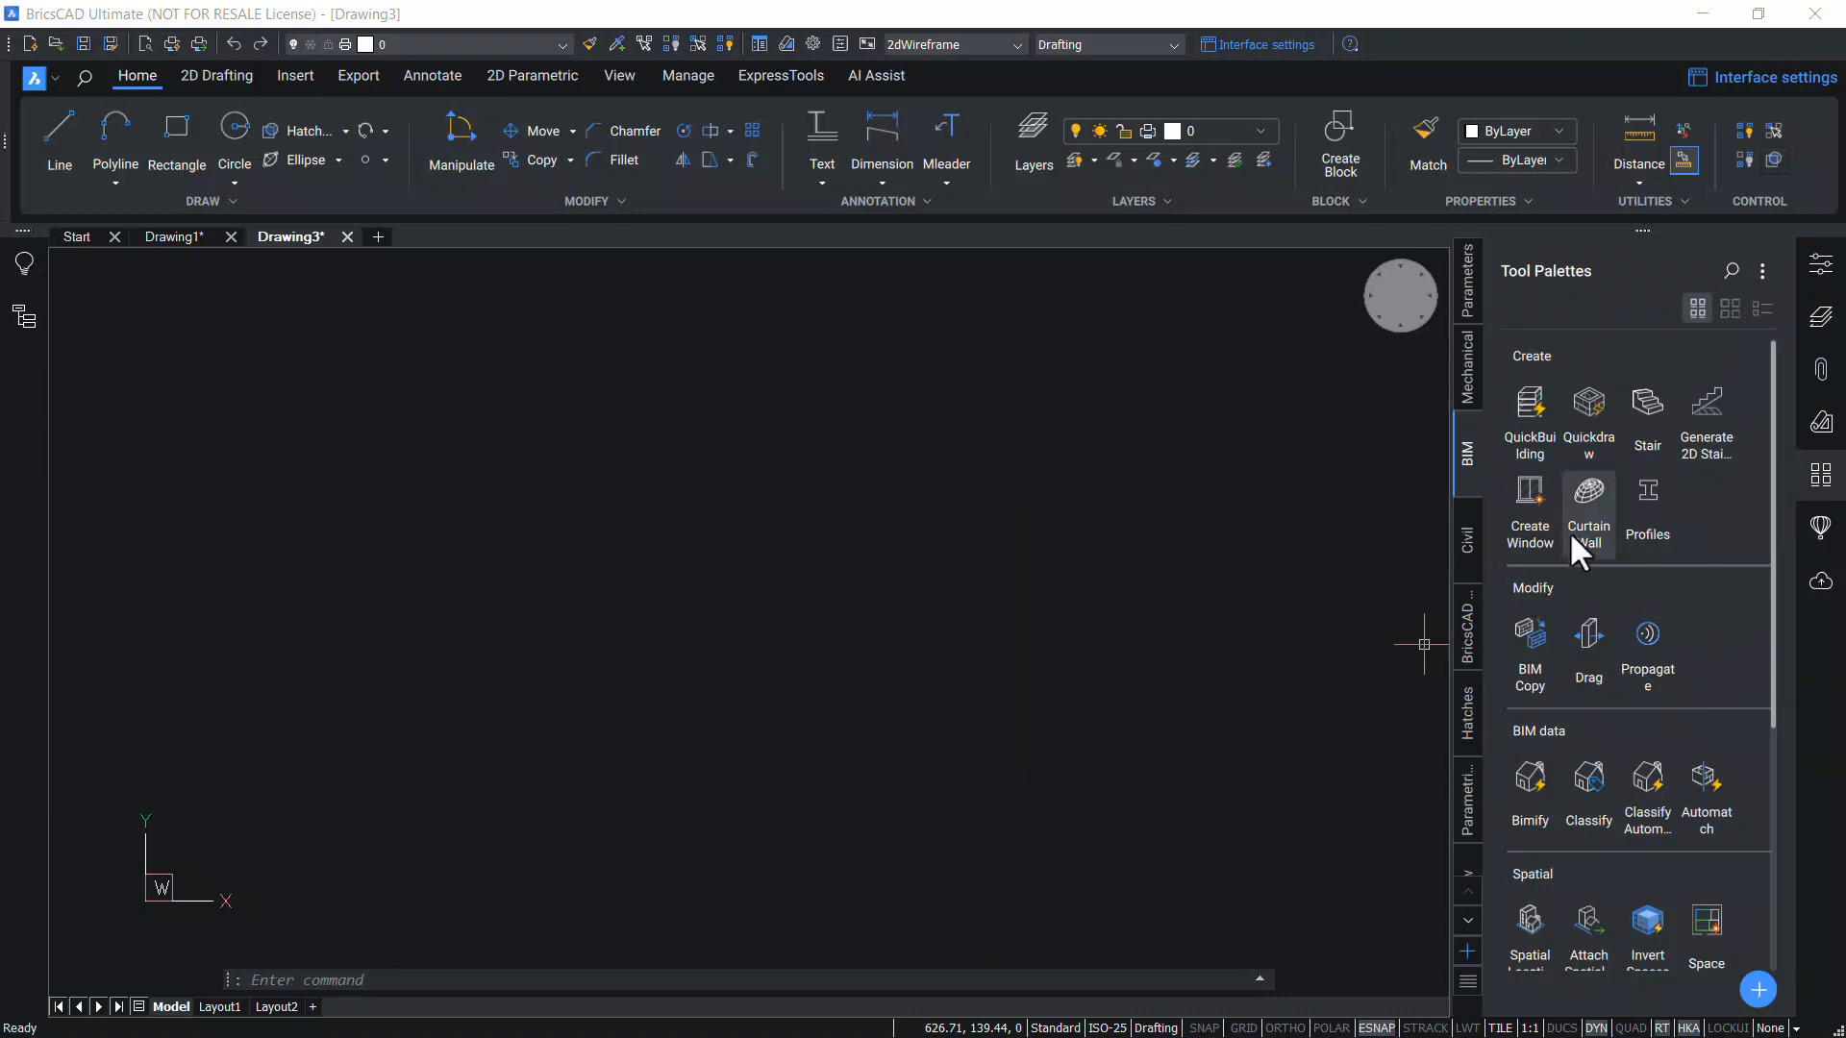
mouse_move(1597, 414)
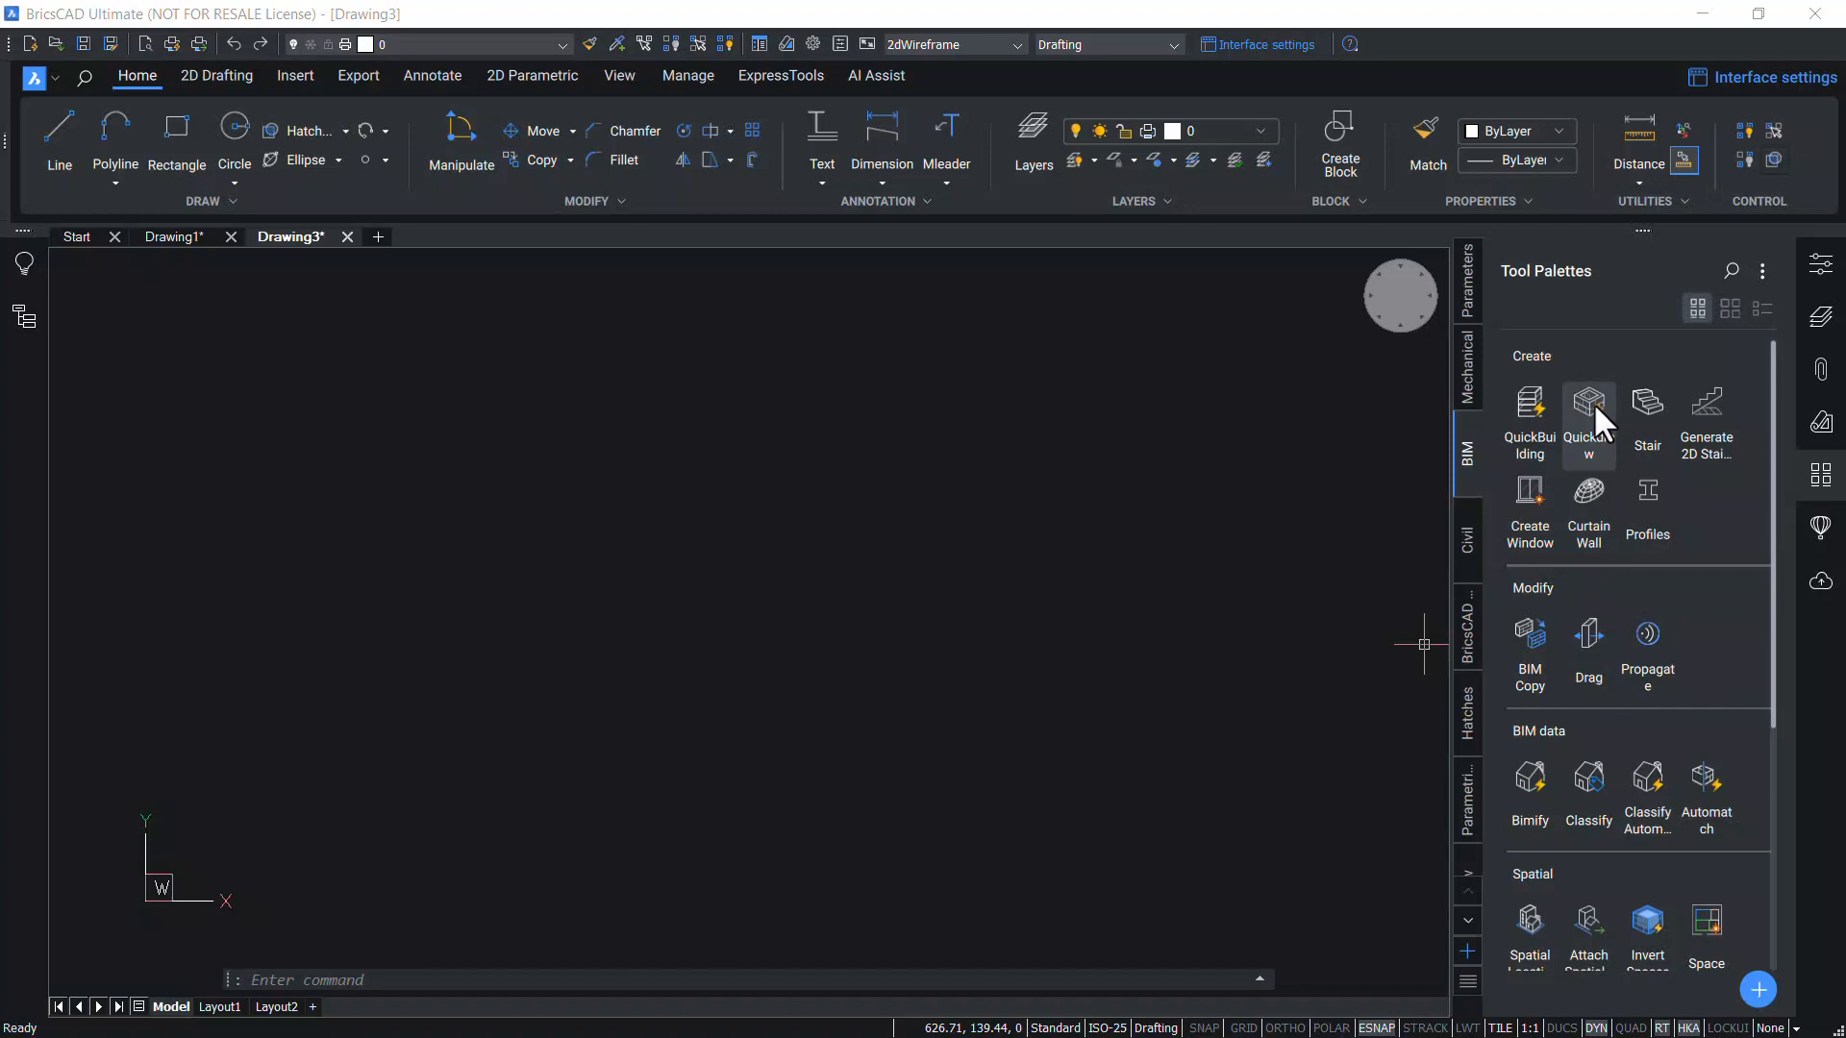
mouse_move(1591, 423)
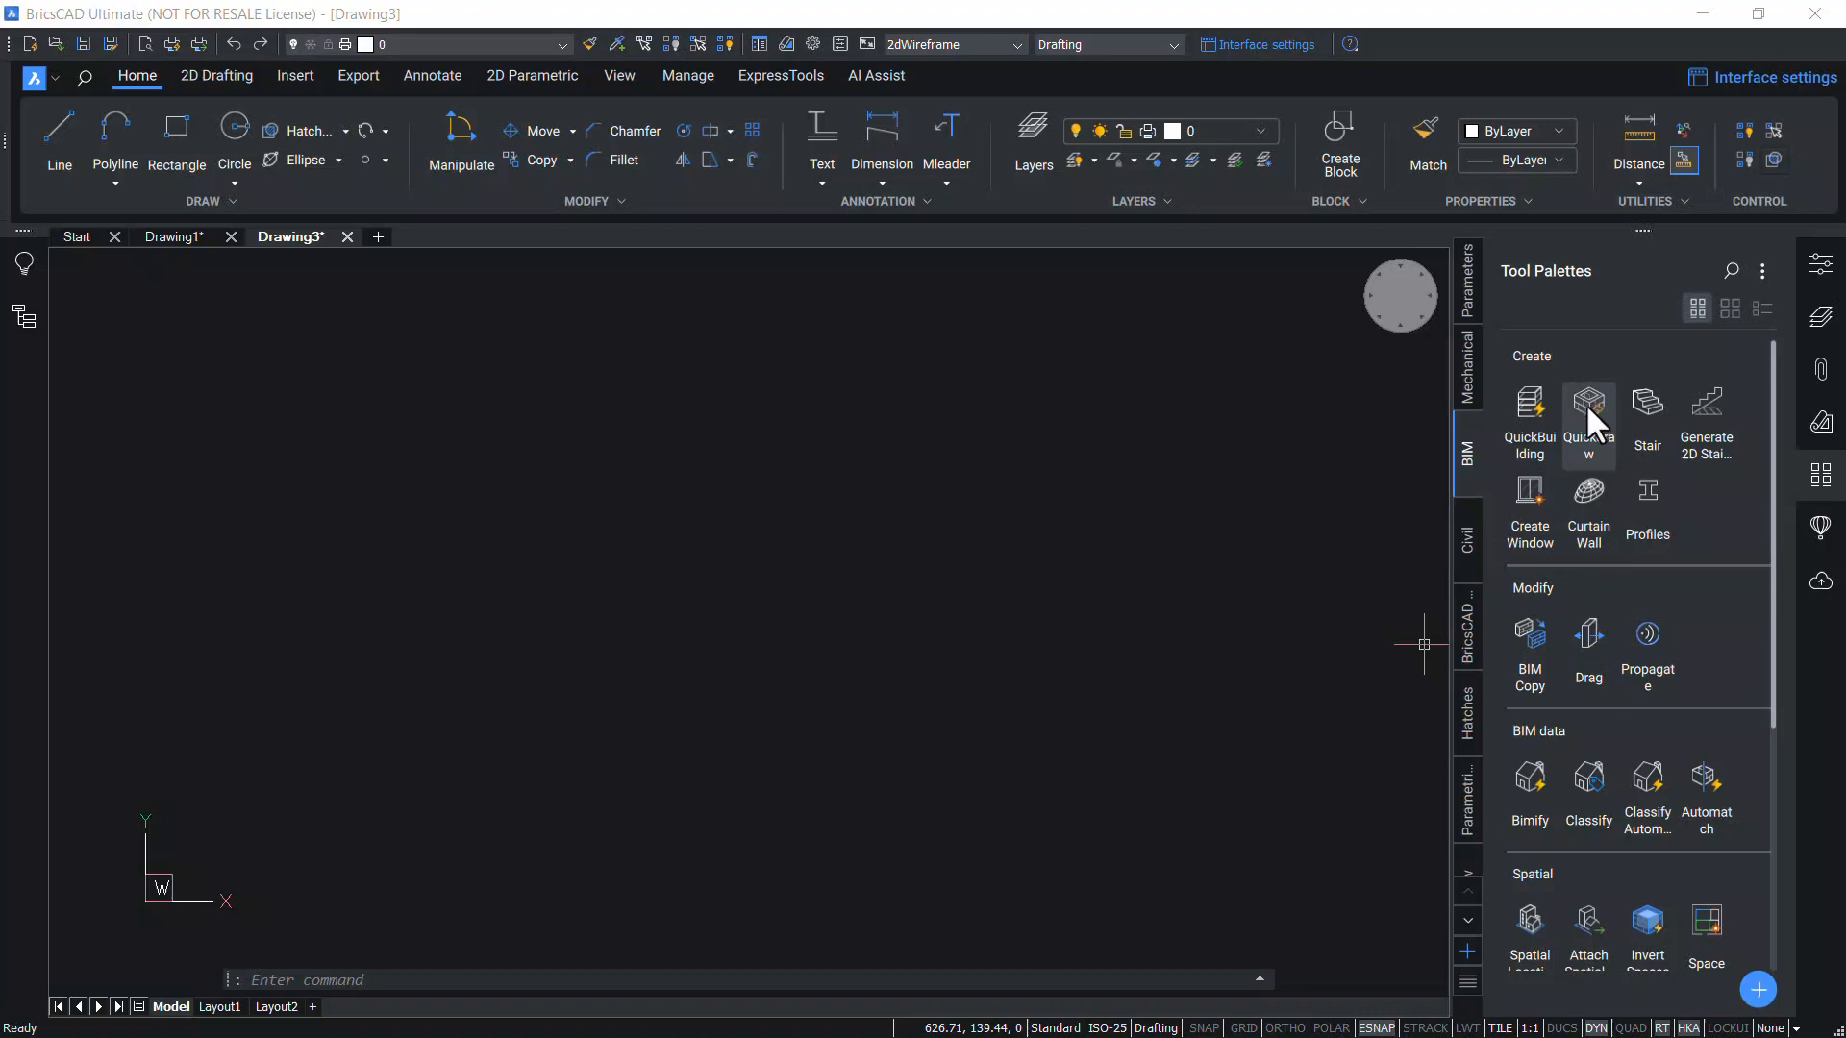
Delete the copied Quickdraw tool from the BricsCAD palette and confirm the deletion
right_click(1588, 405)
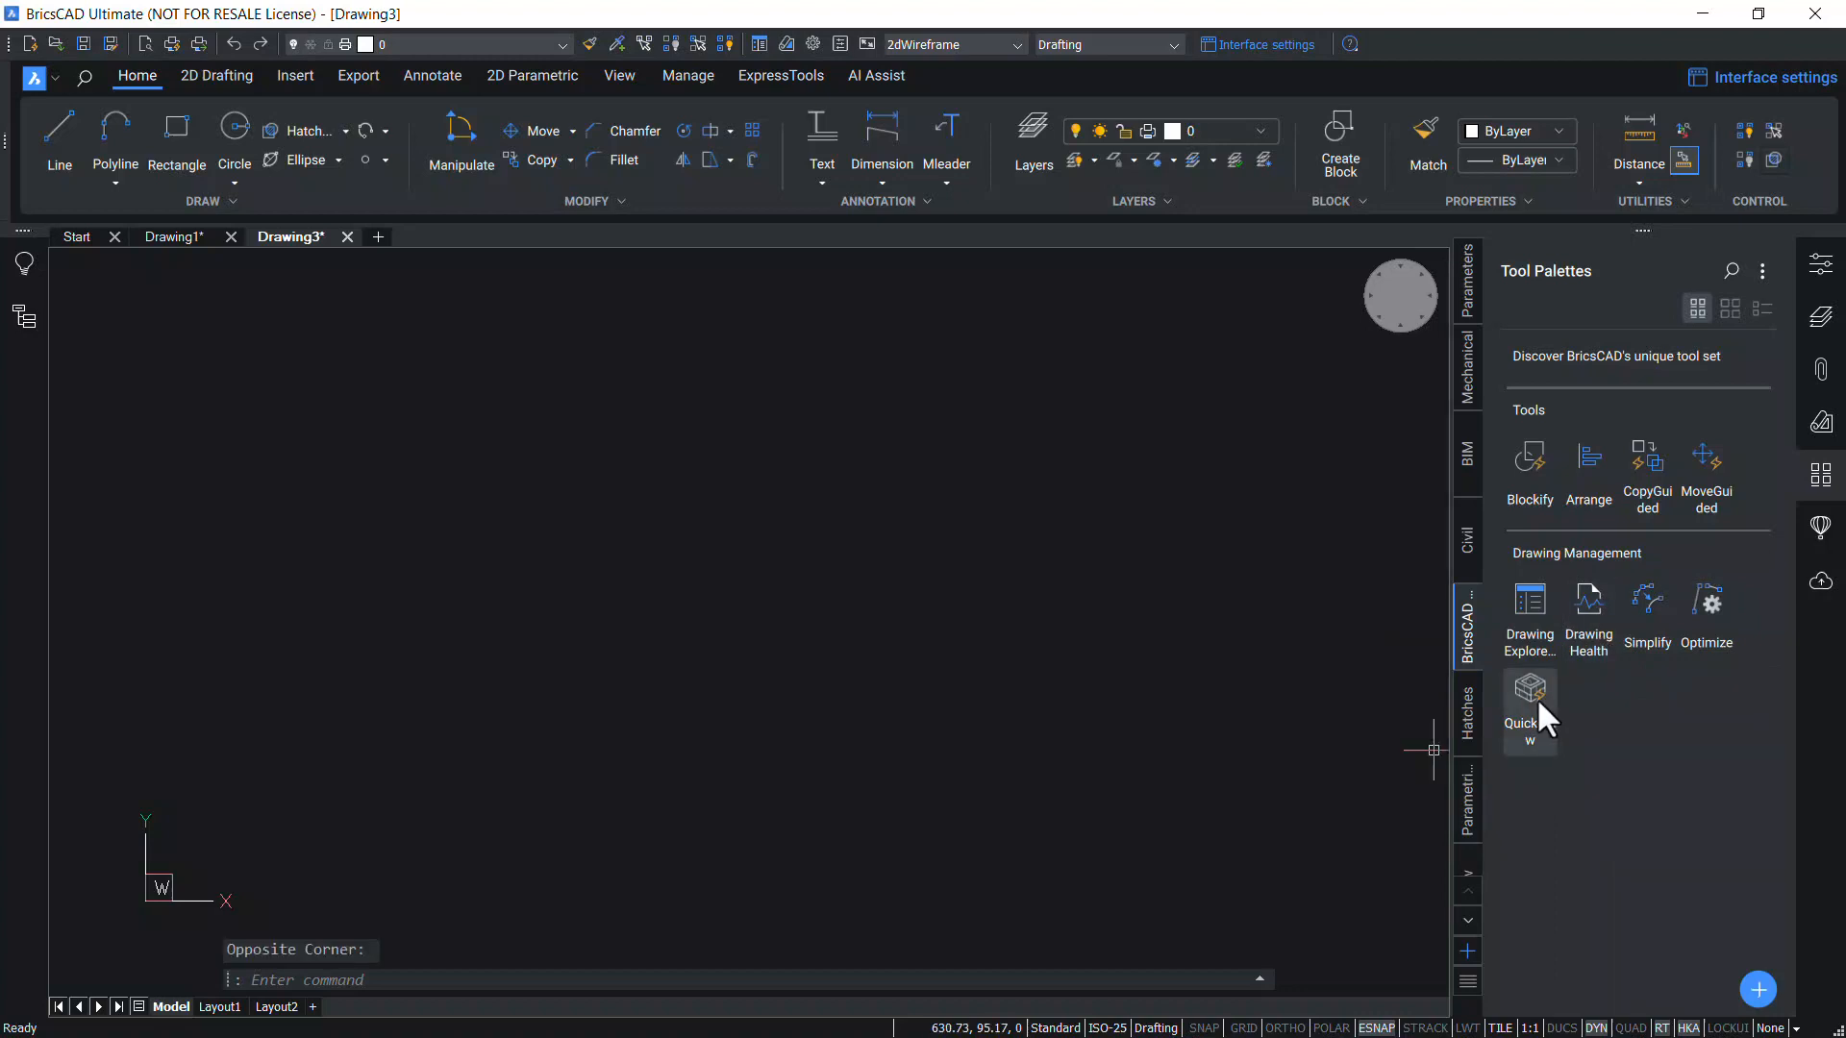
right_click(1531, 705)
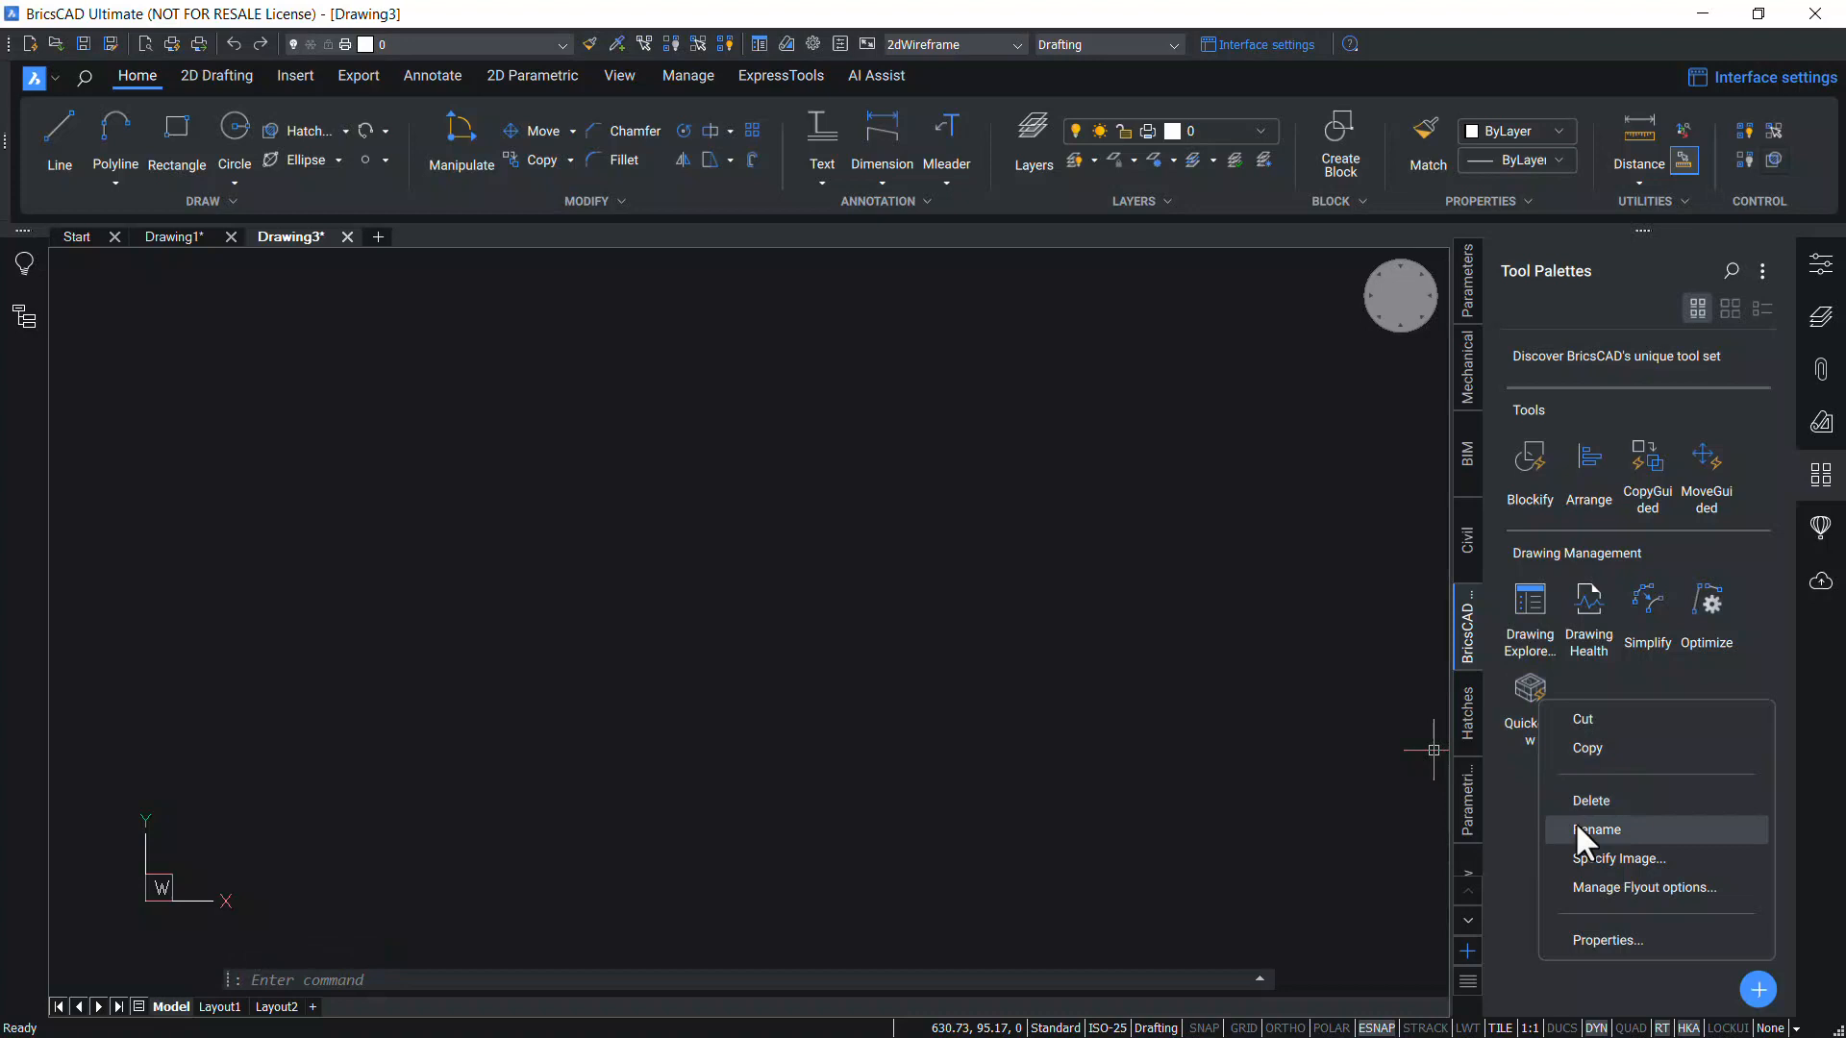
left_click(1590, 801)
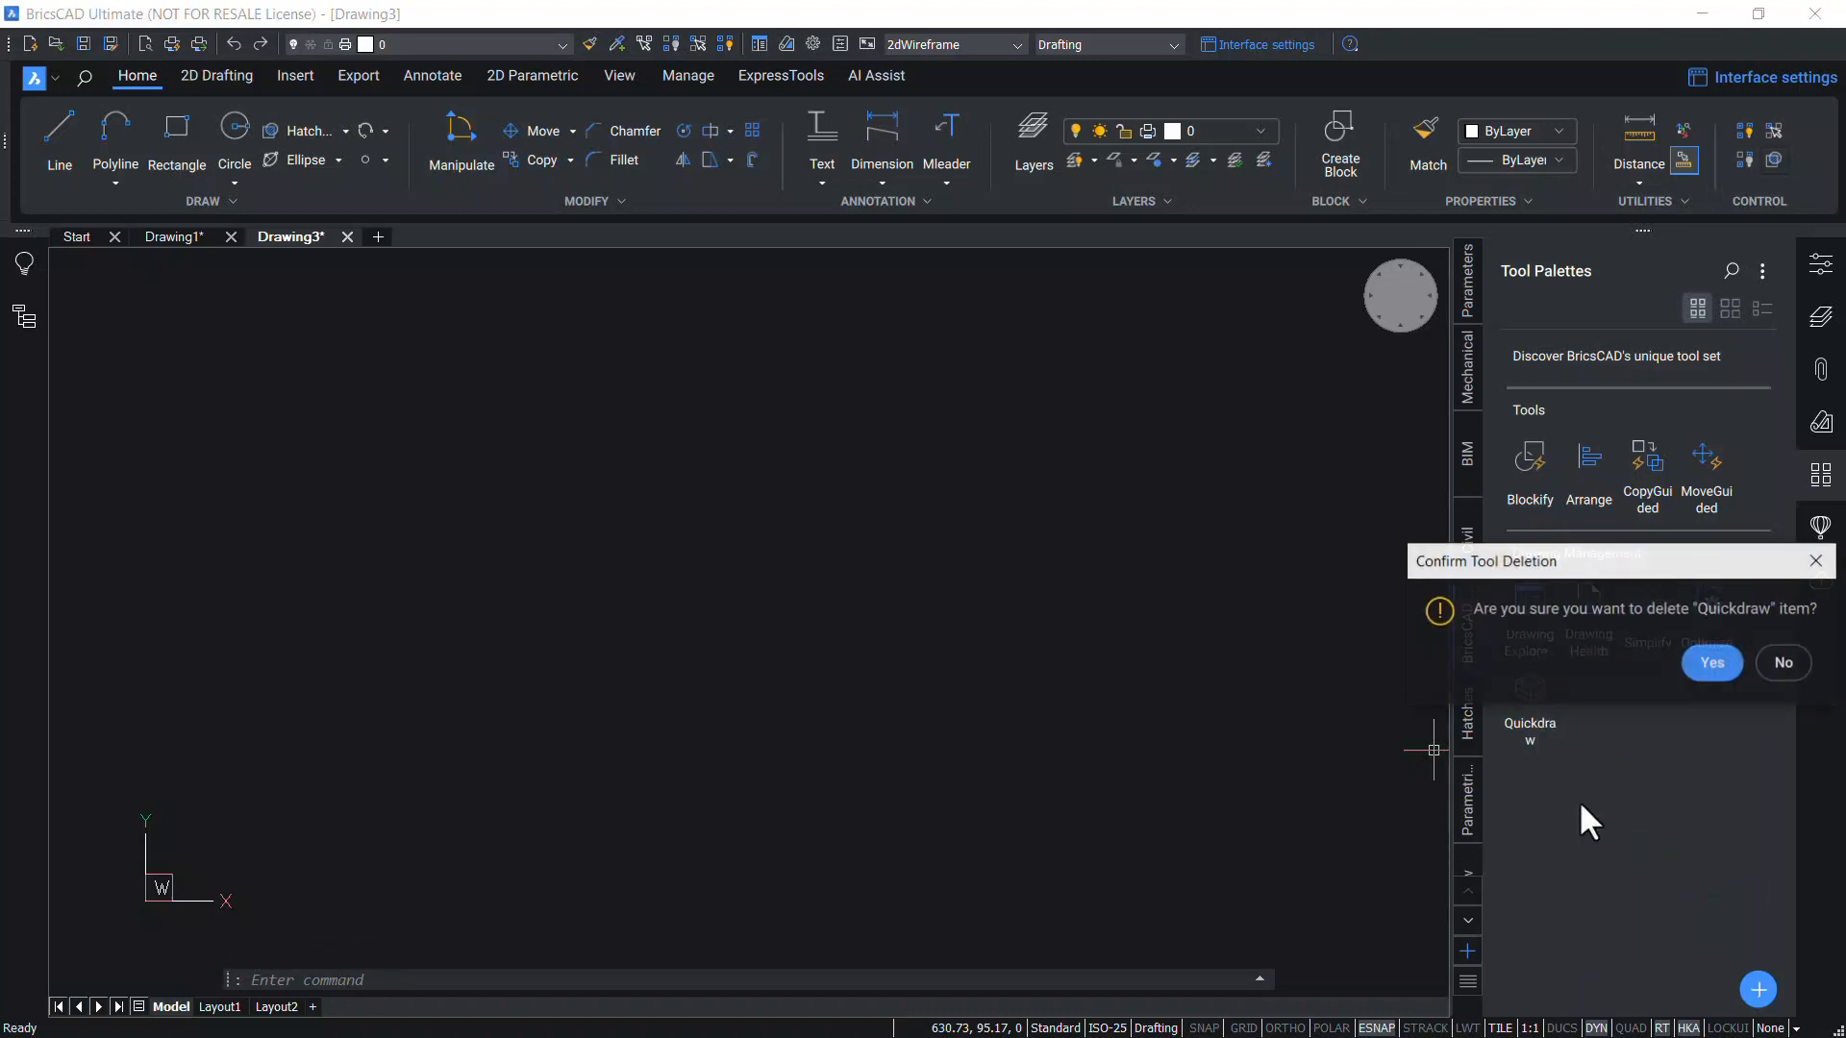
left_click(1711, 662)
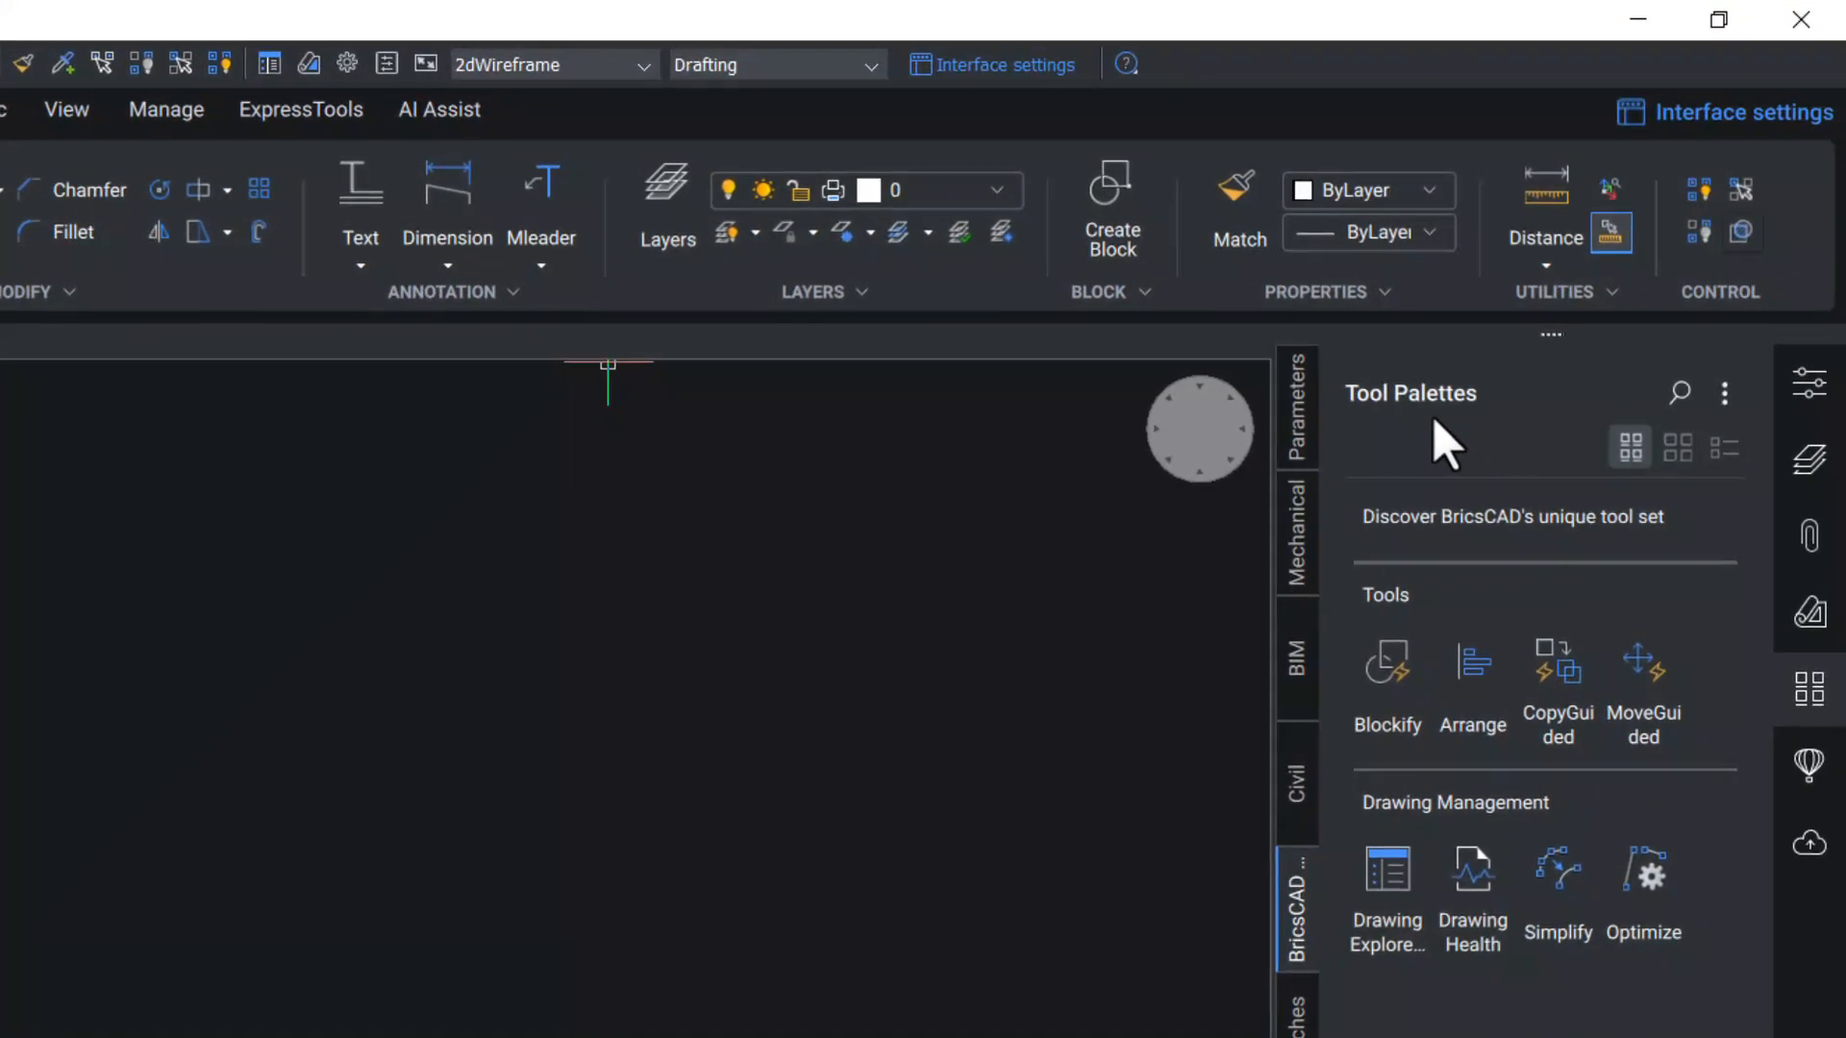
mouse_move(1680, 393)
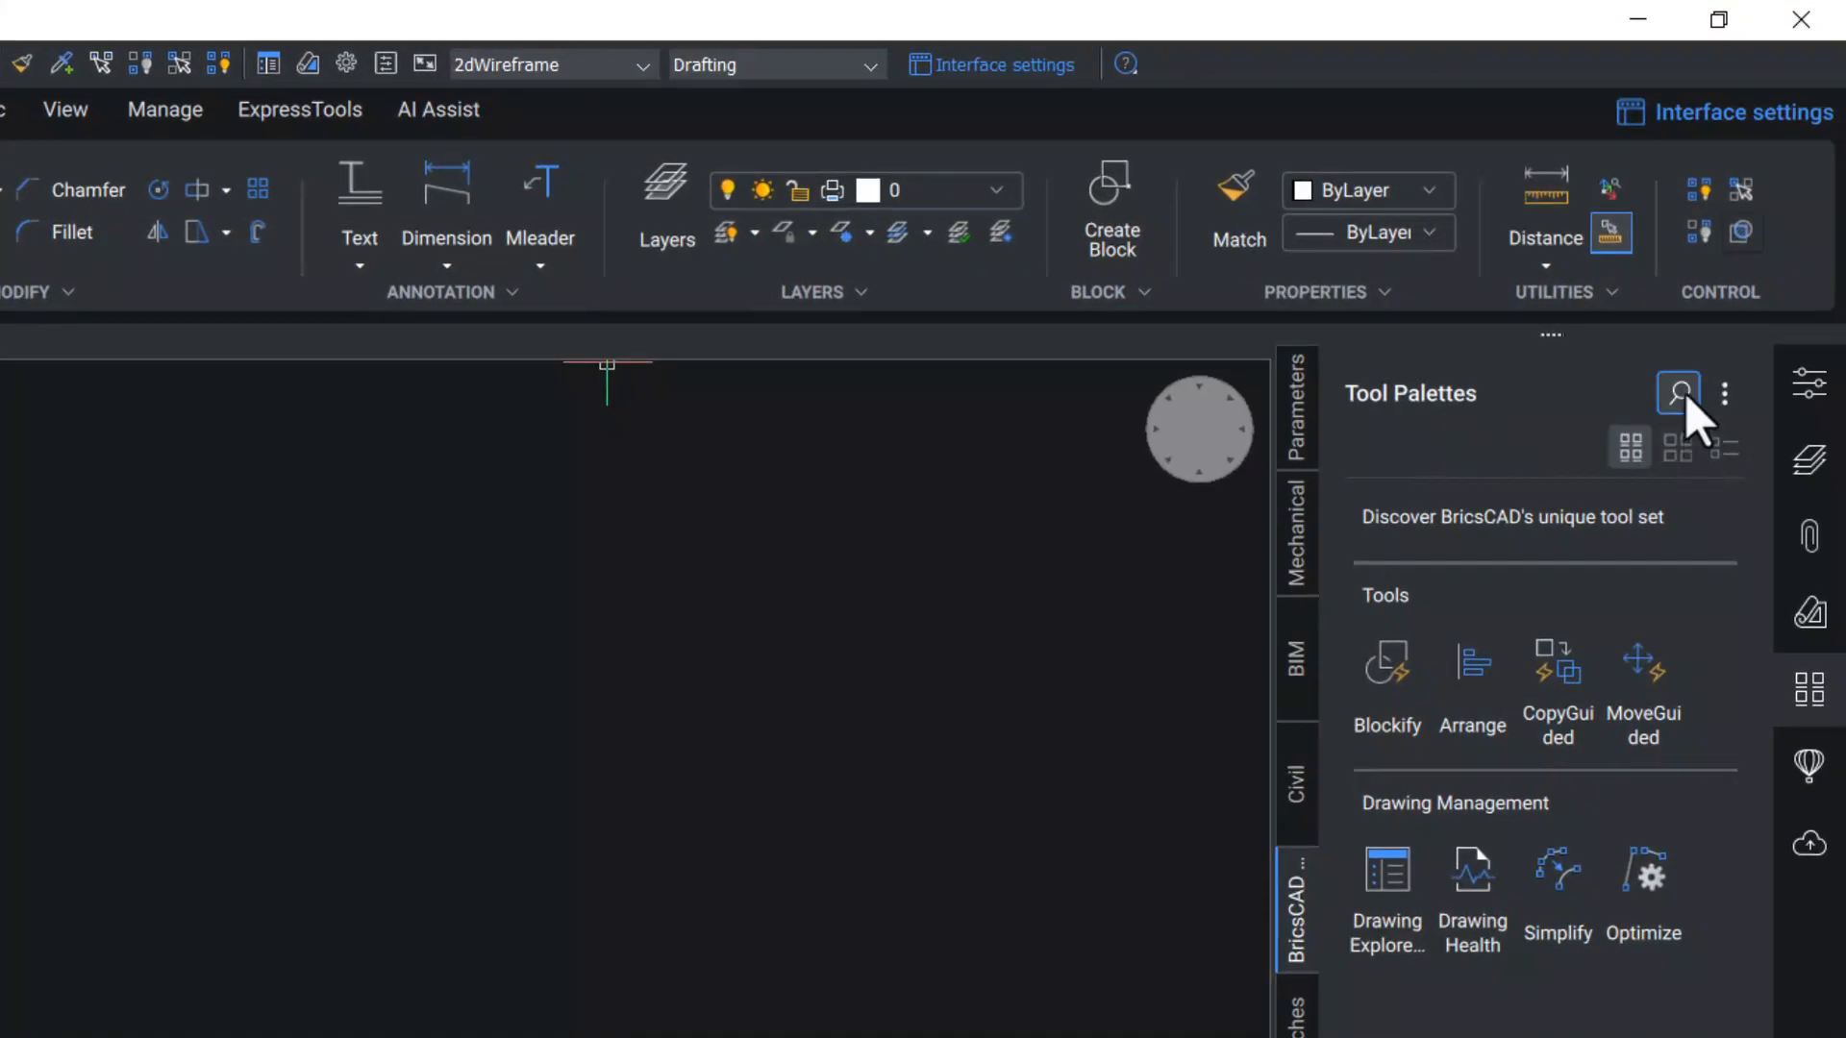
left_click(1678, 393)
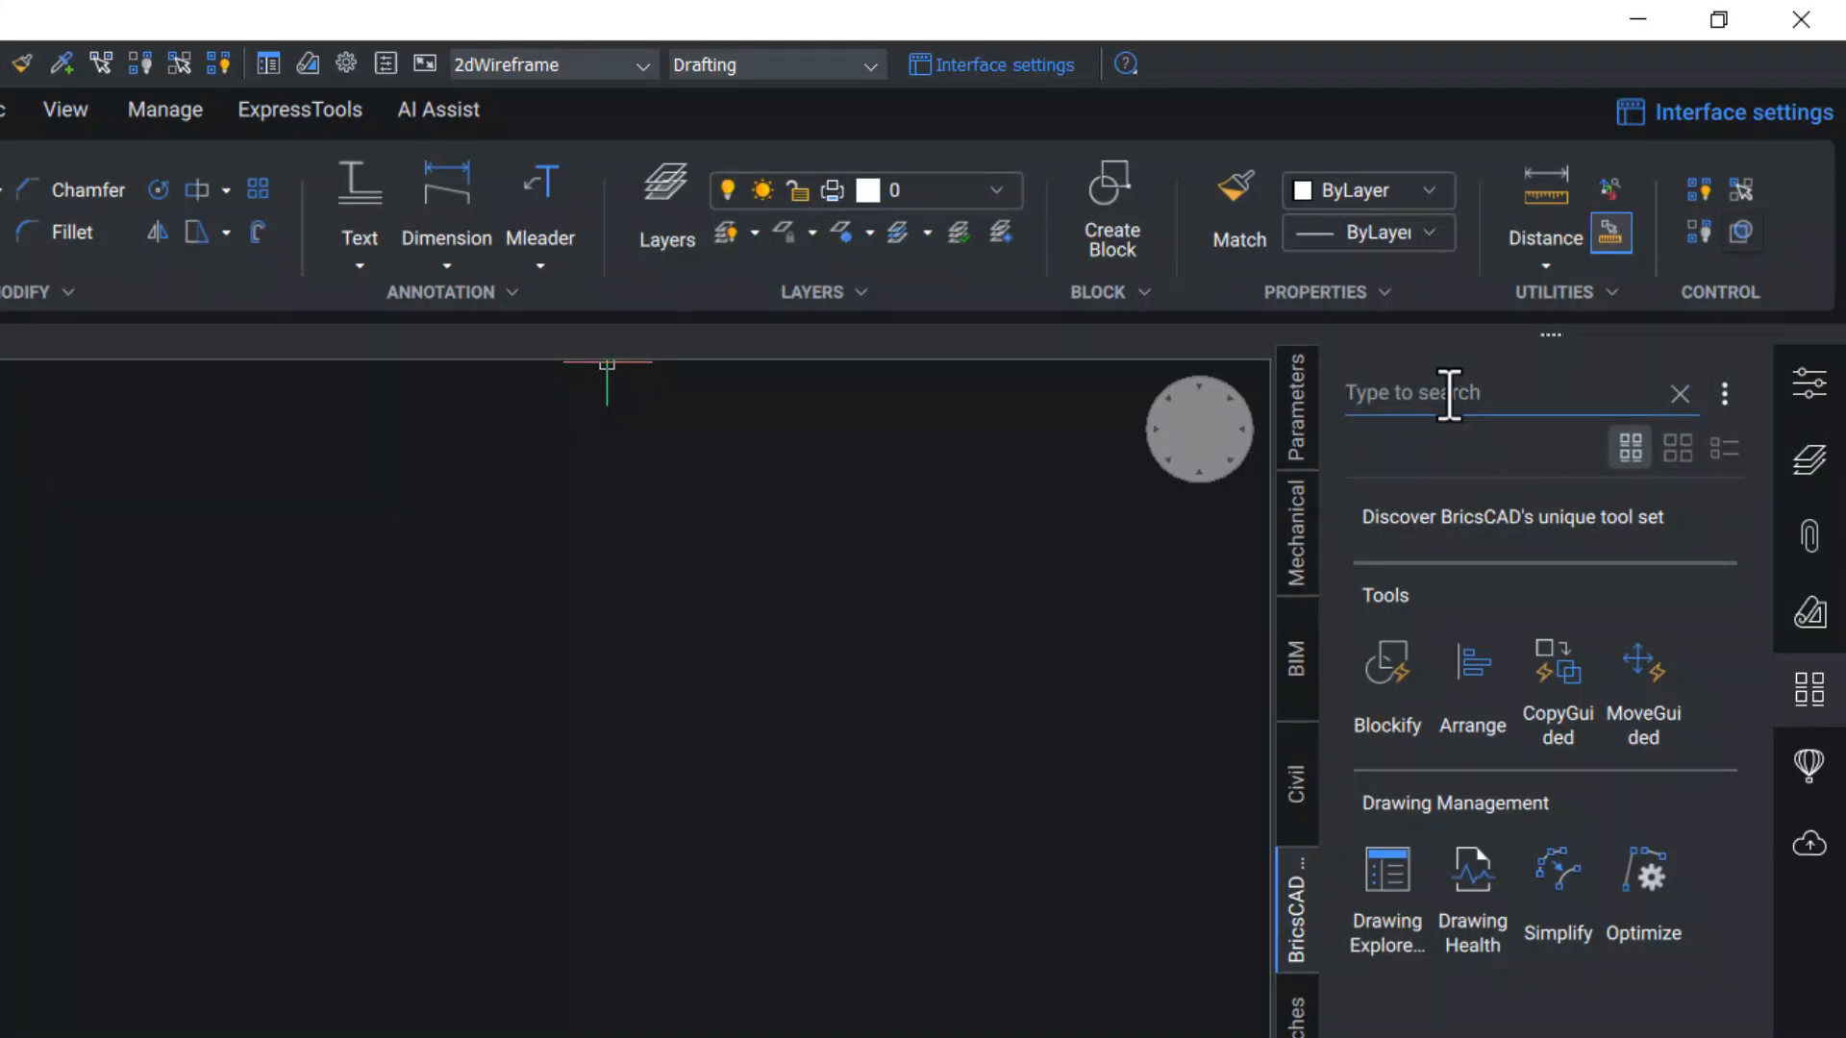
type("A")
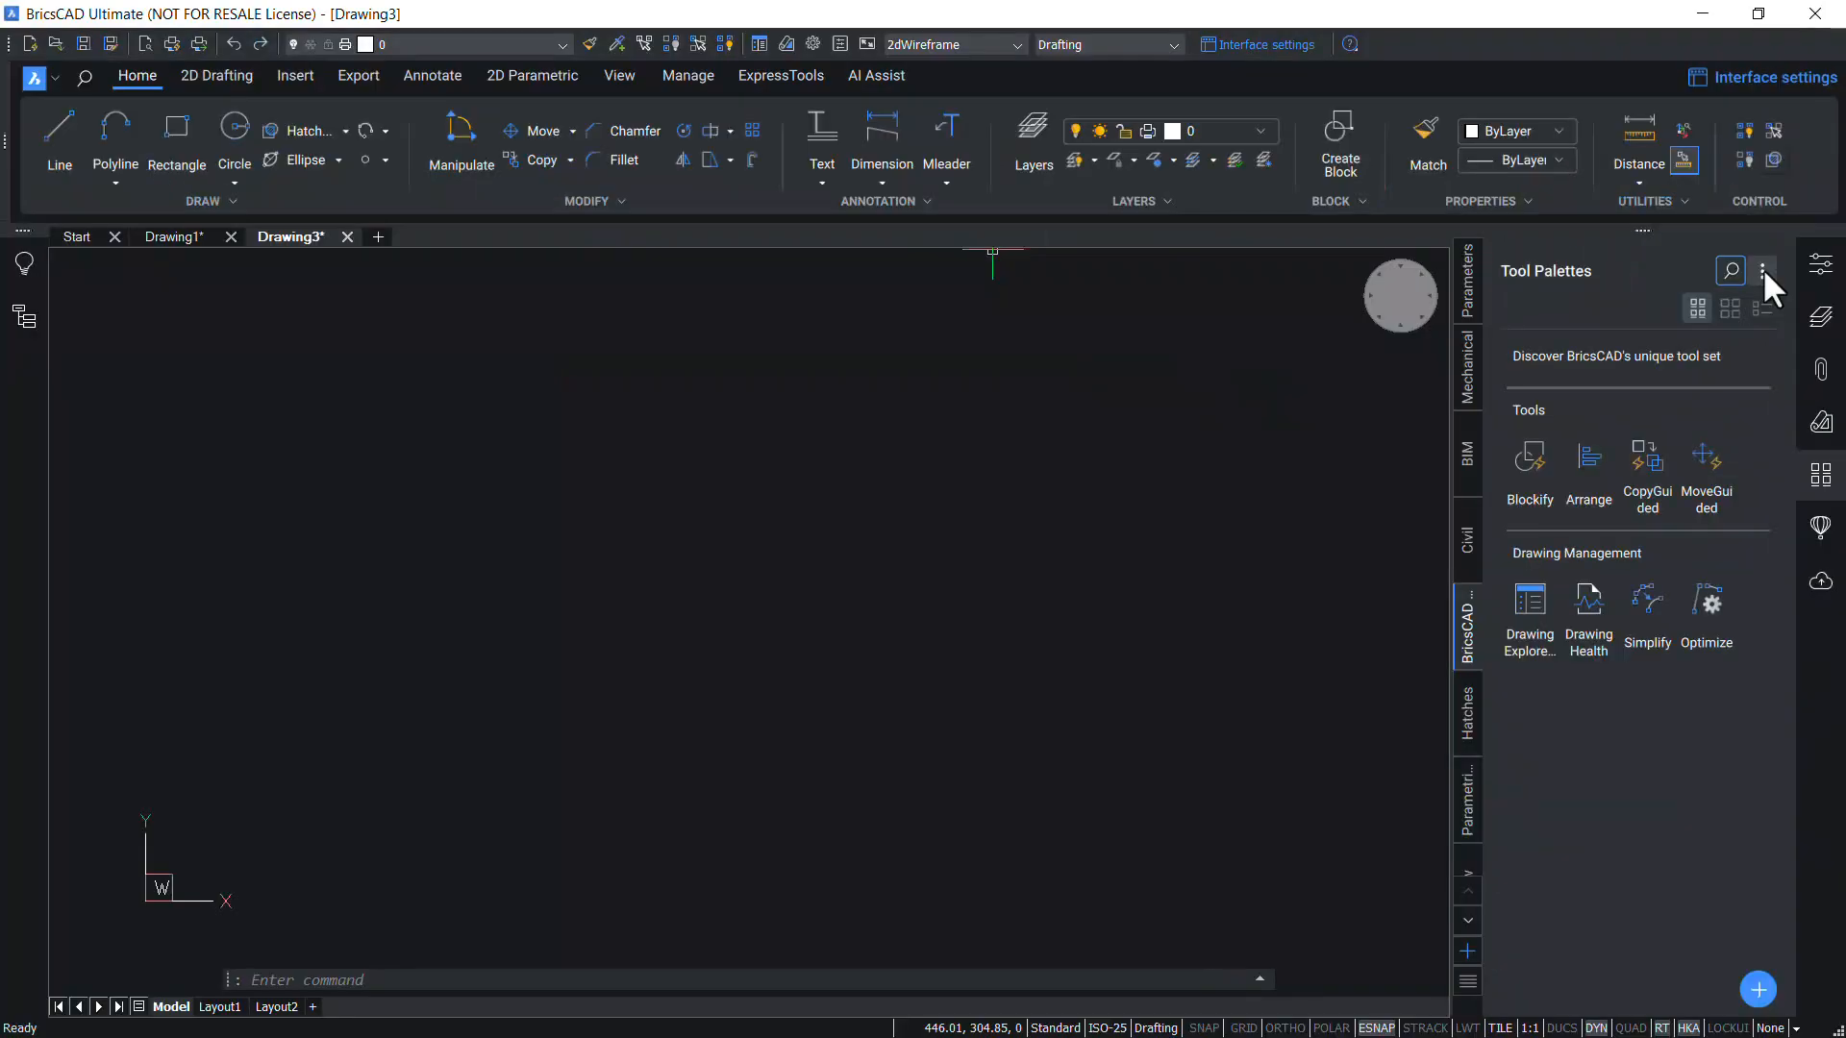
Show the palette options list and the palette's right-click options menu
left_click(1764, 270)
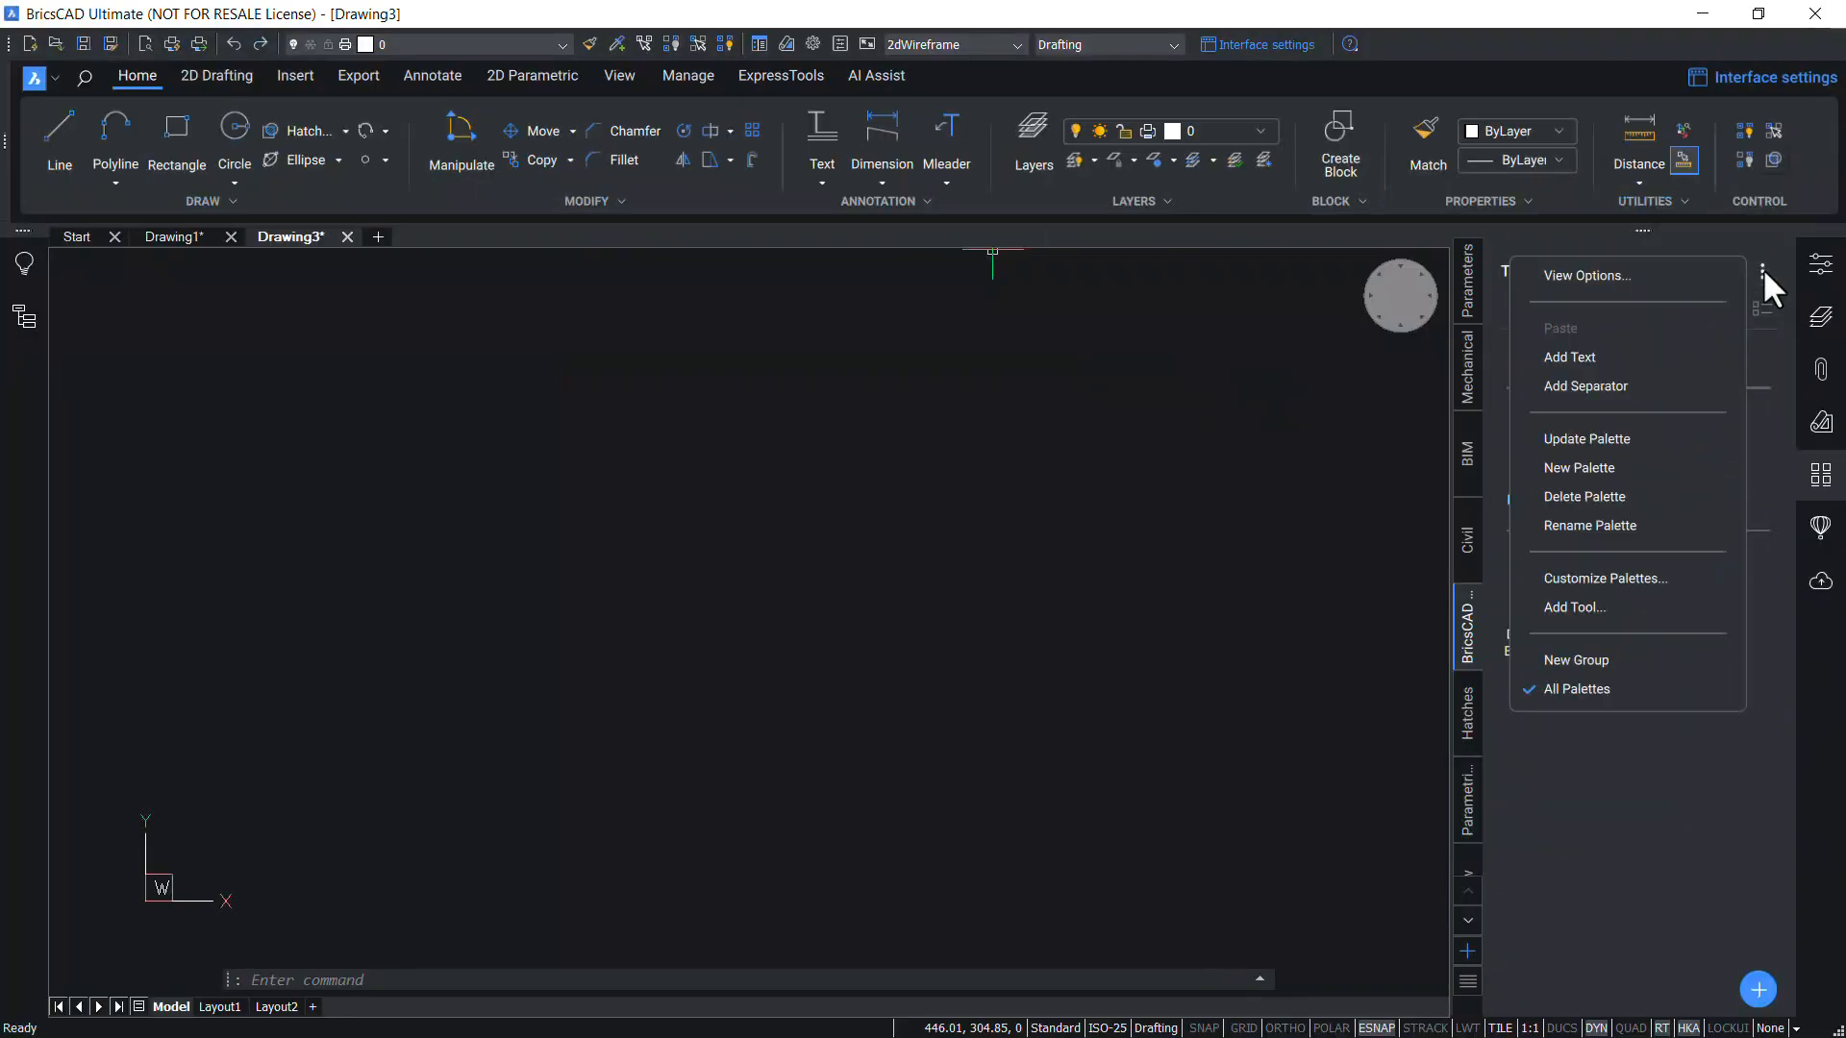
mouse_move(1705, 316)
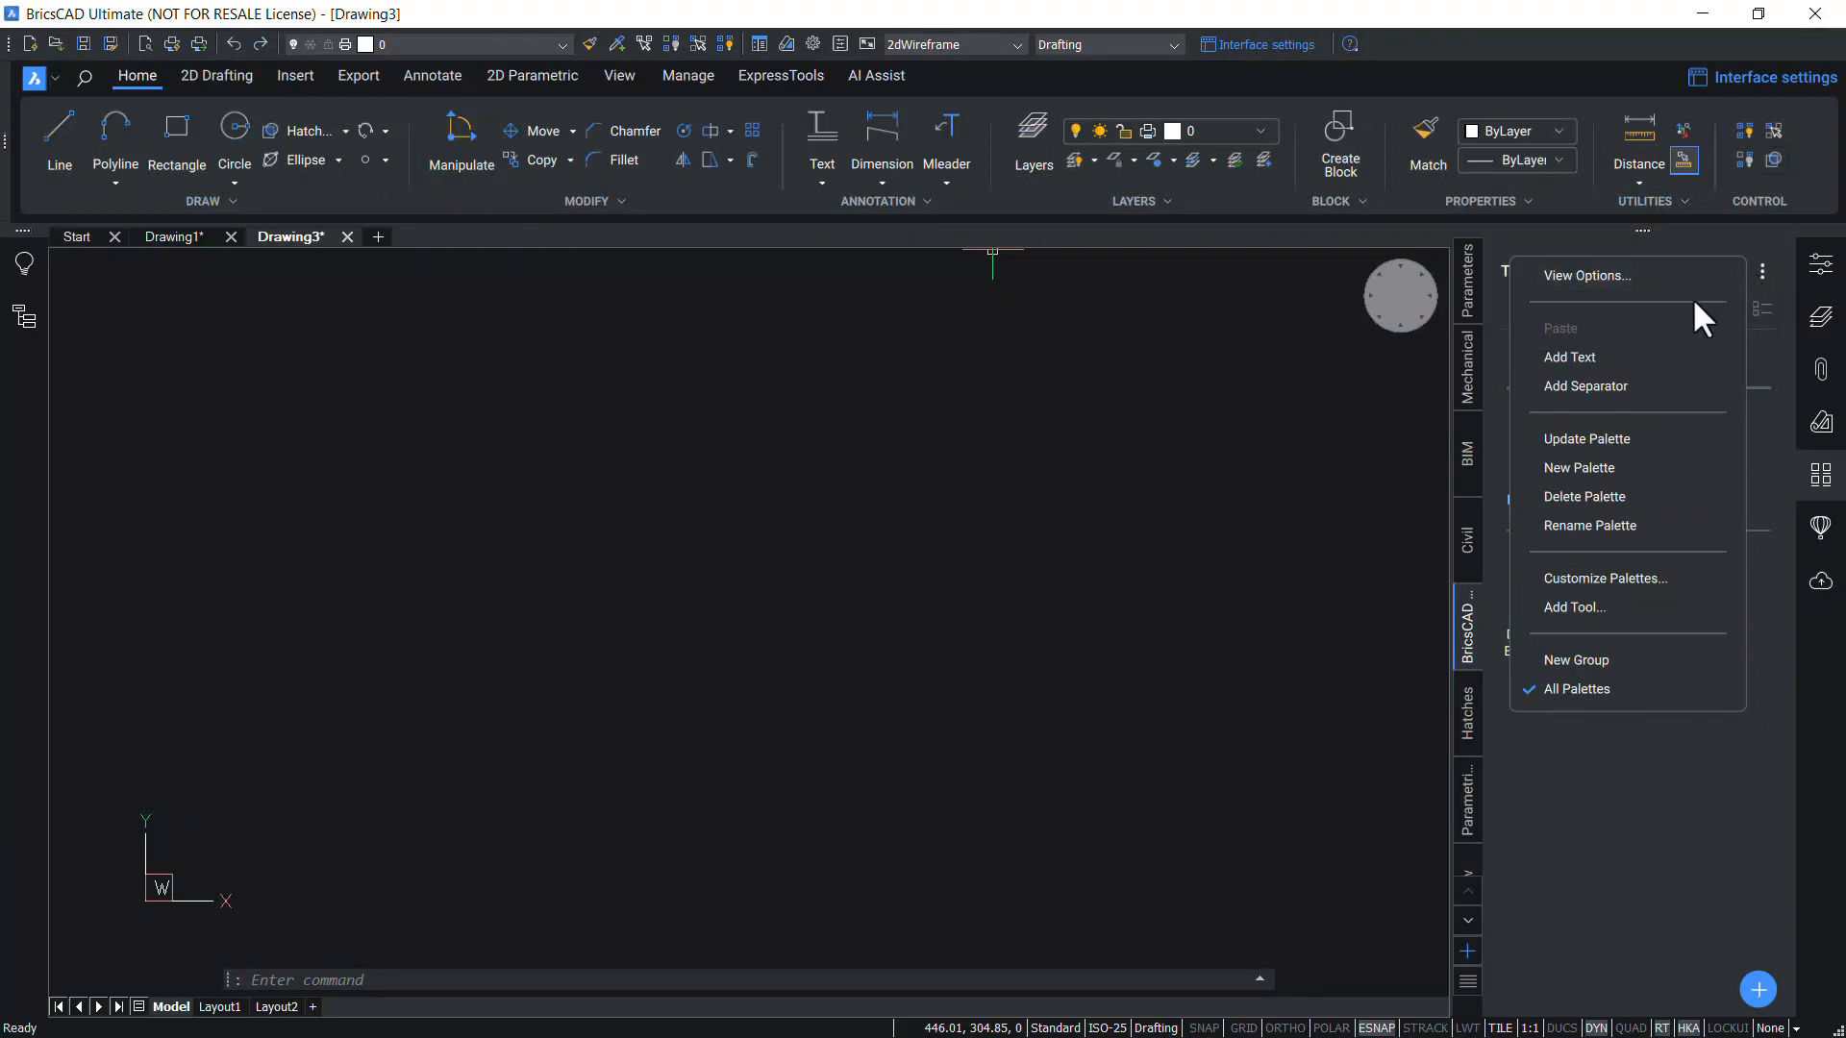
mouse_move(1616, 358)
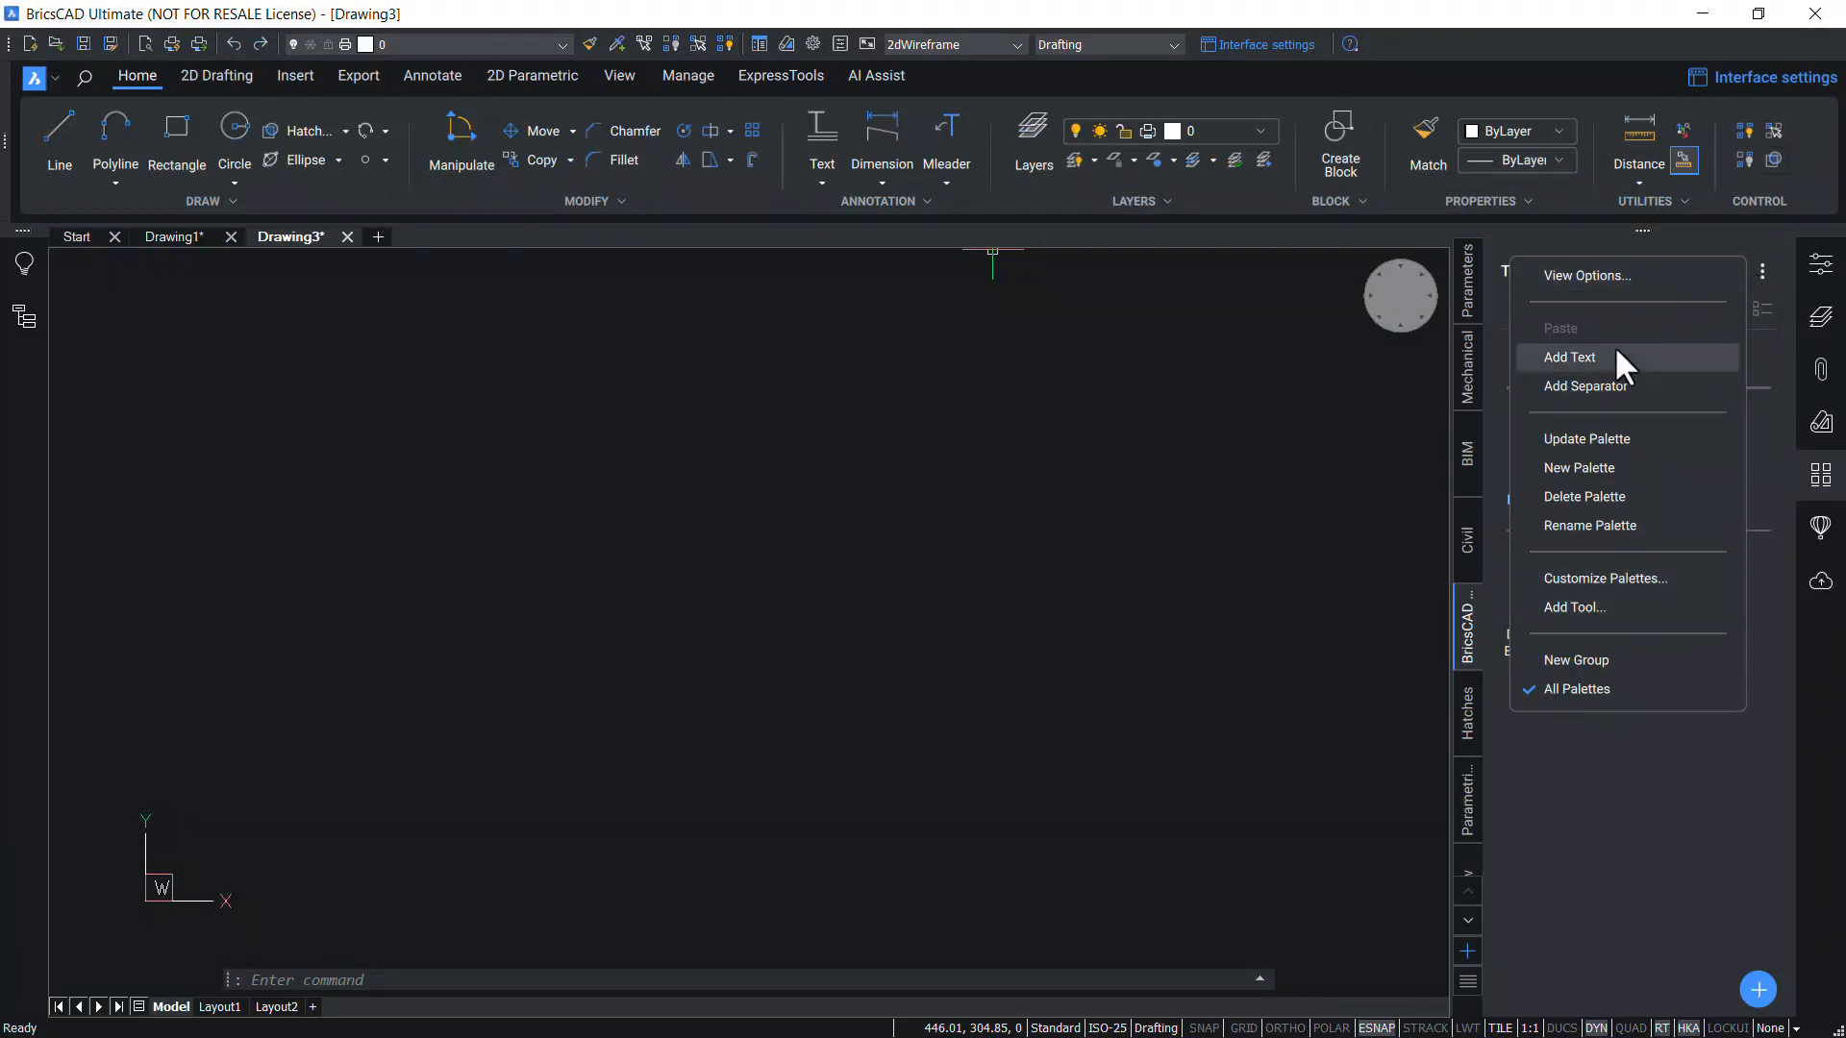
mouse_move(1618, 462)
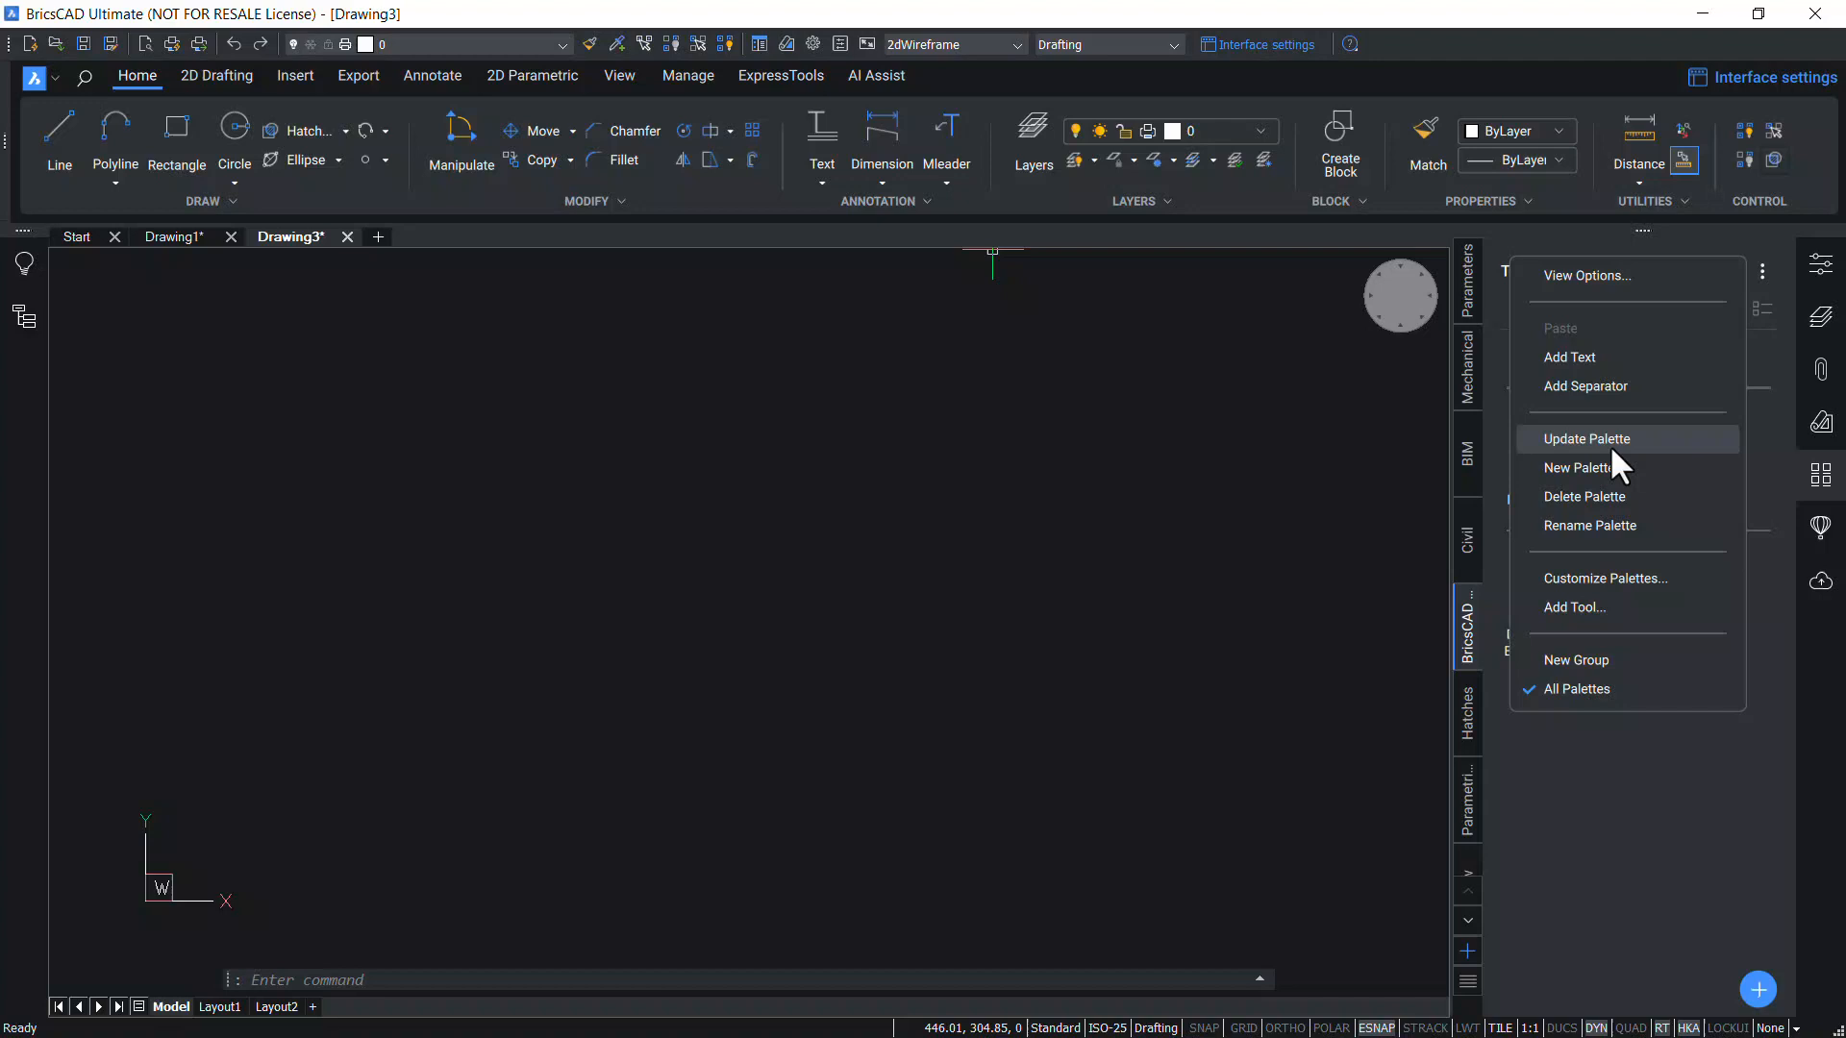
mouse_move(1603, 488)
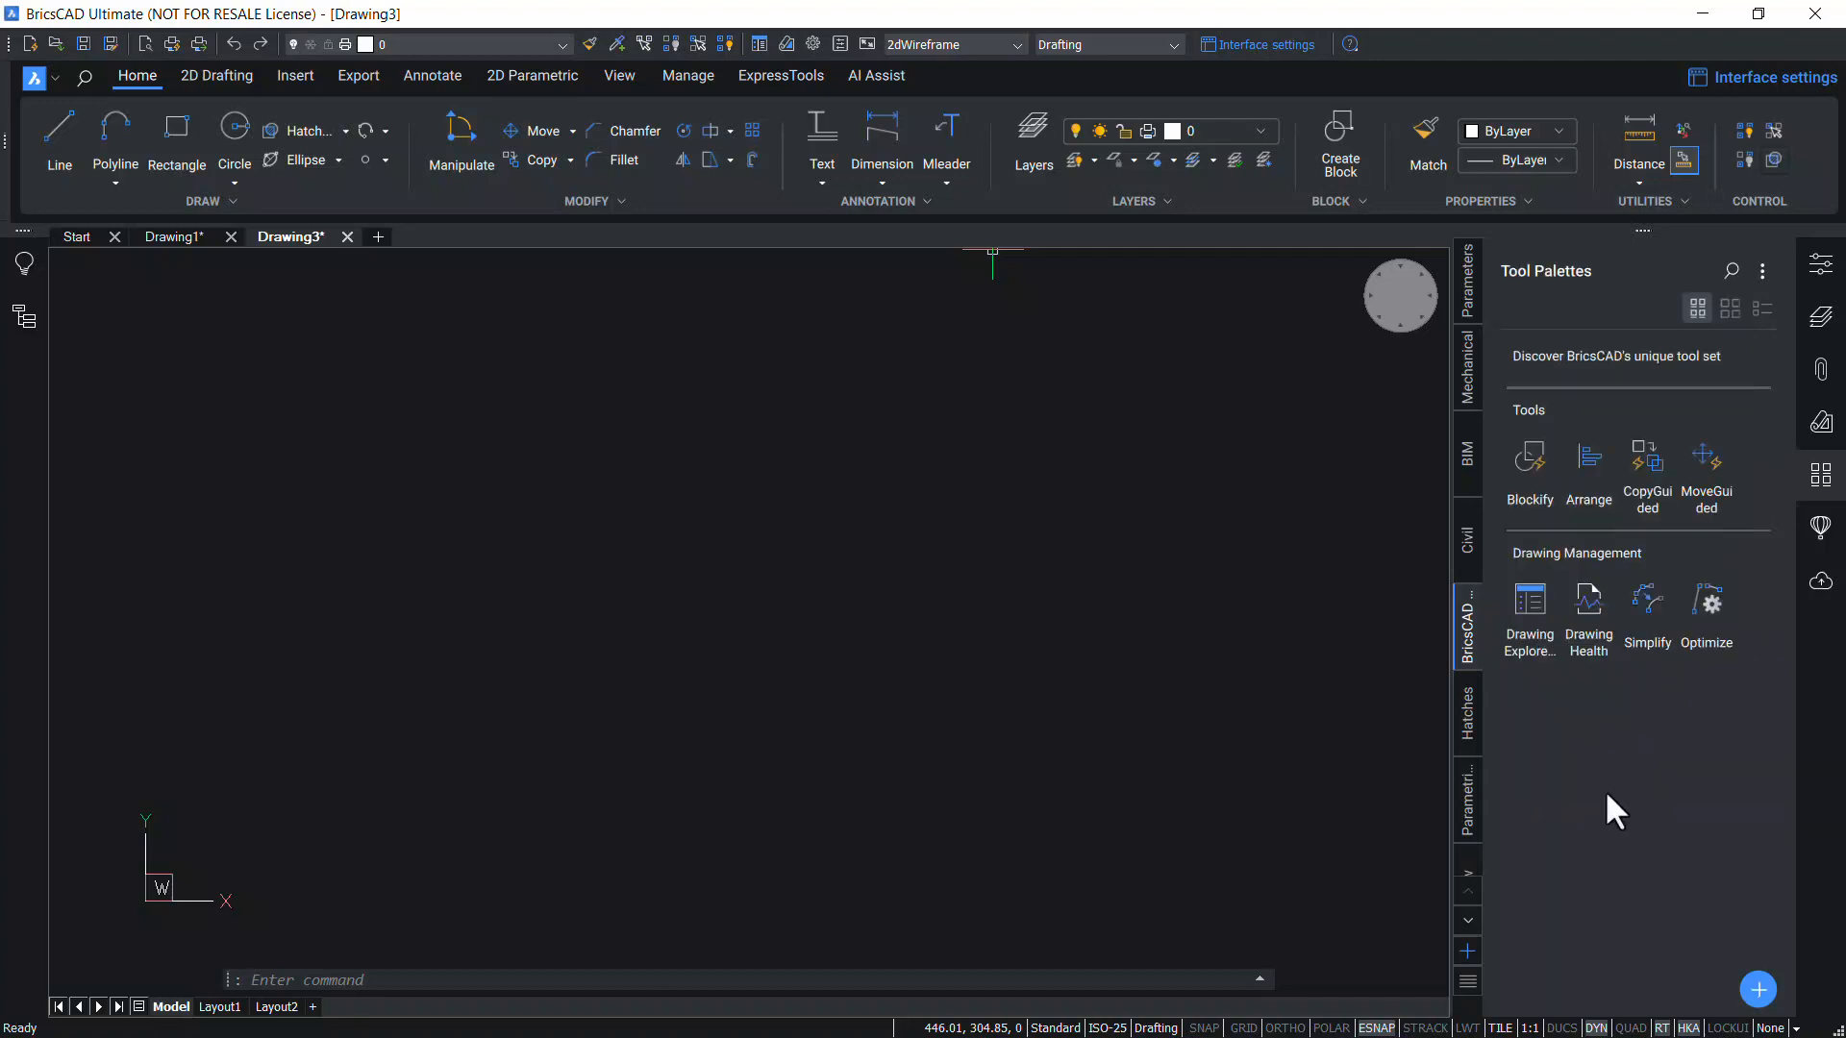
right_click(1616, 810)
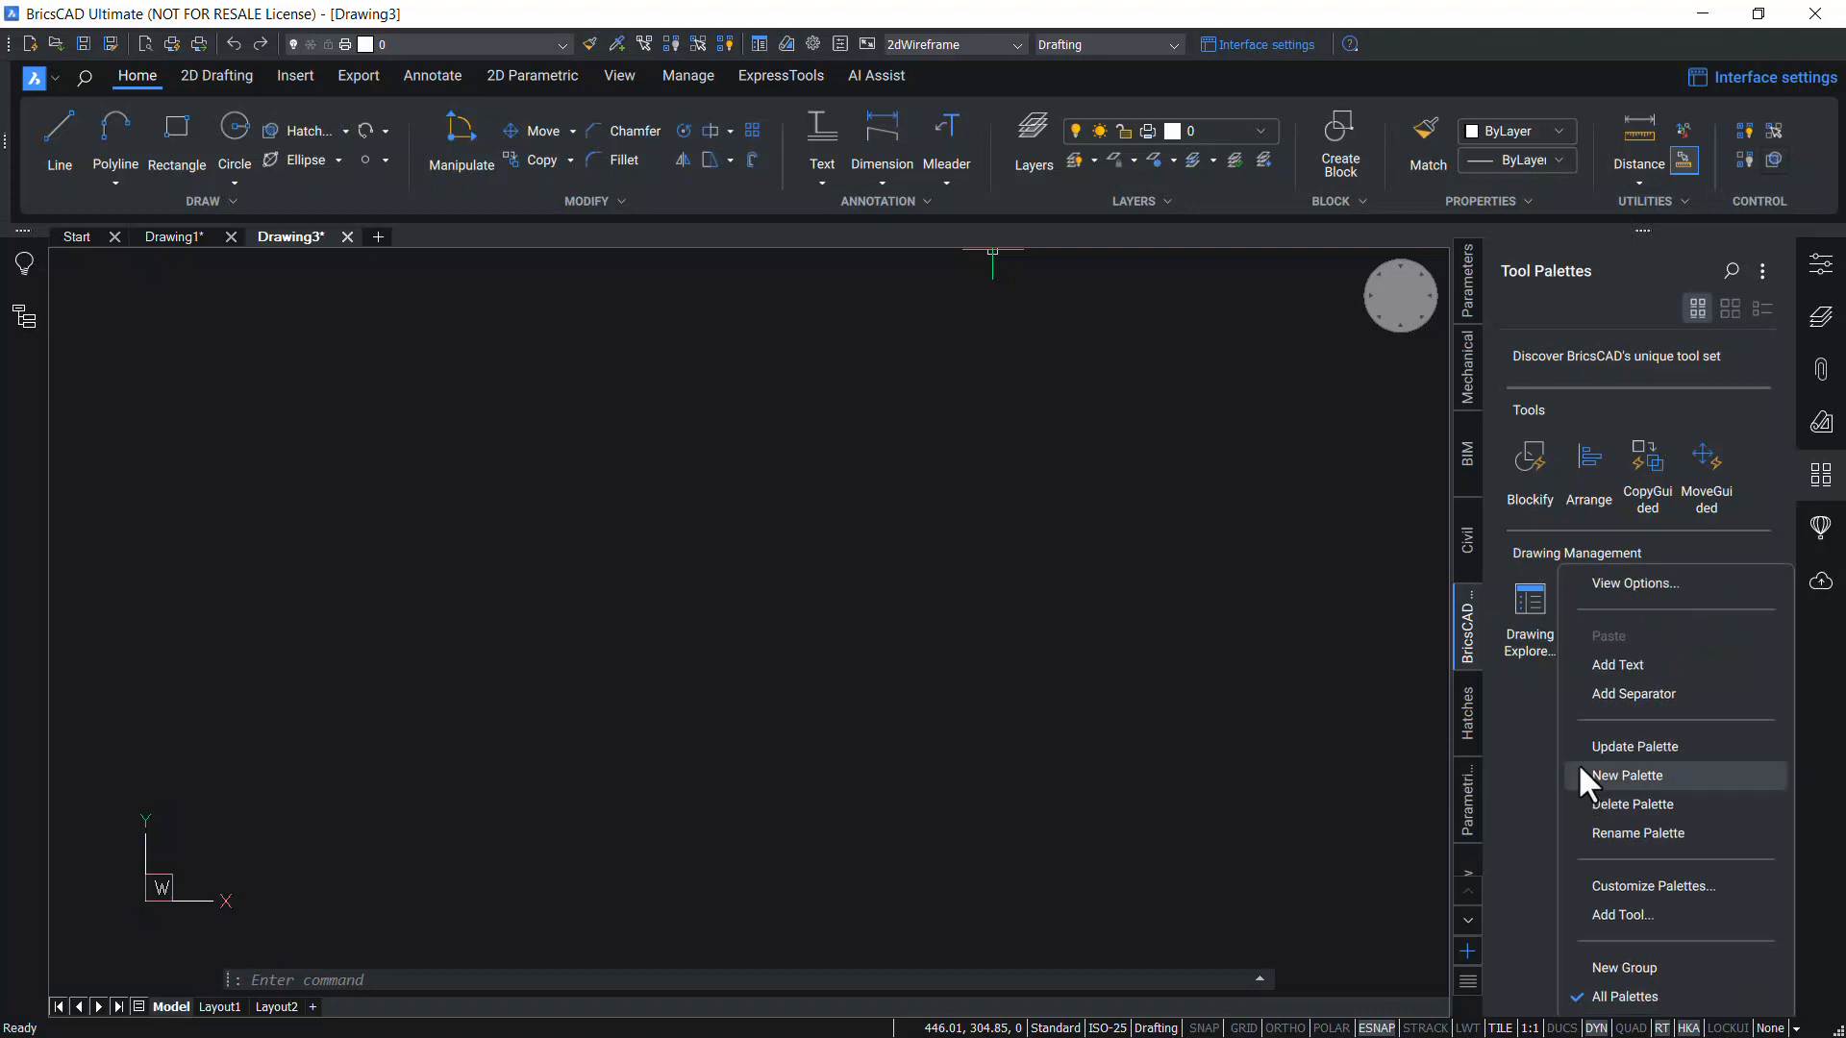
mouse_move(1640, 916)
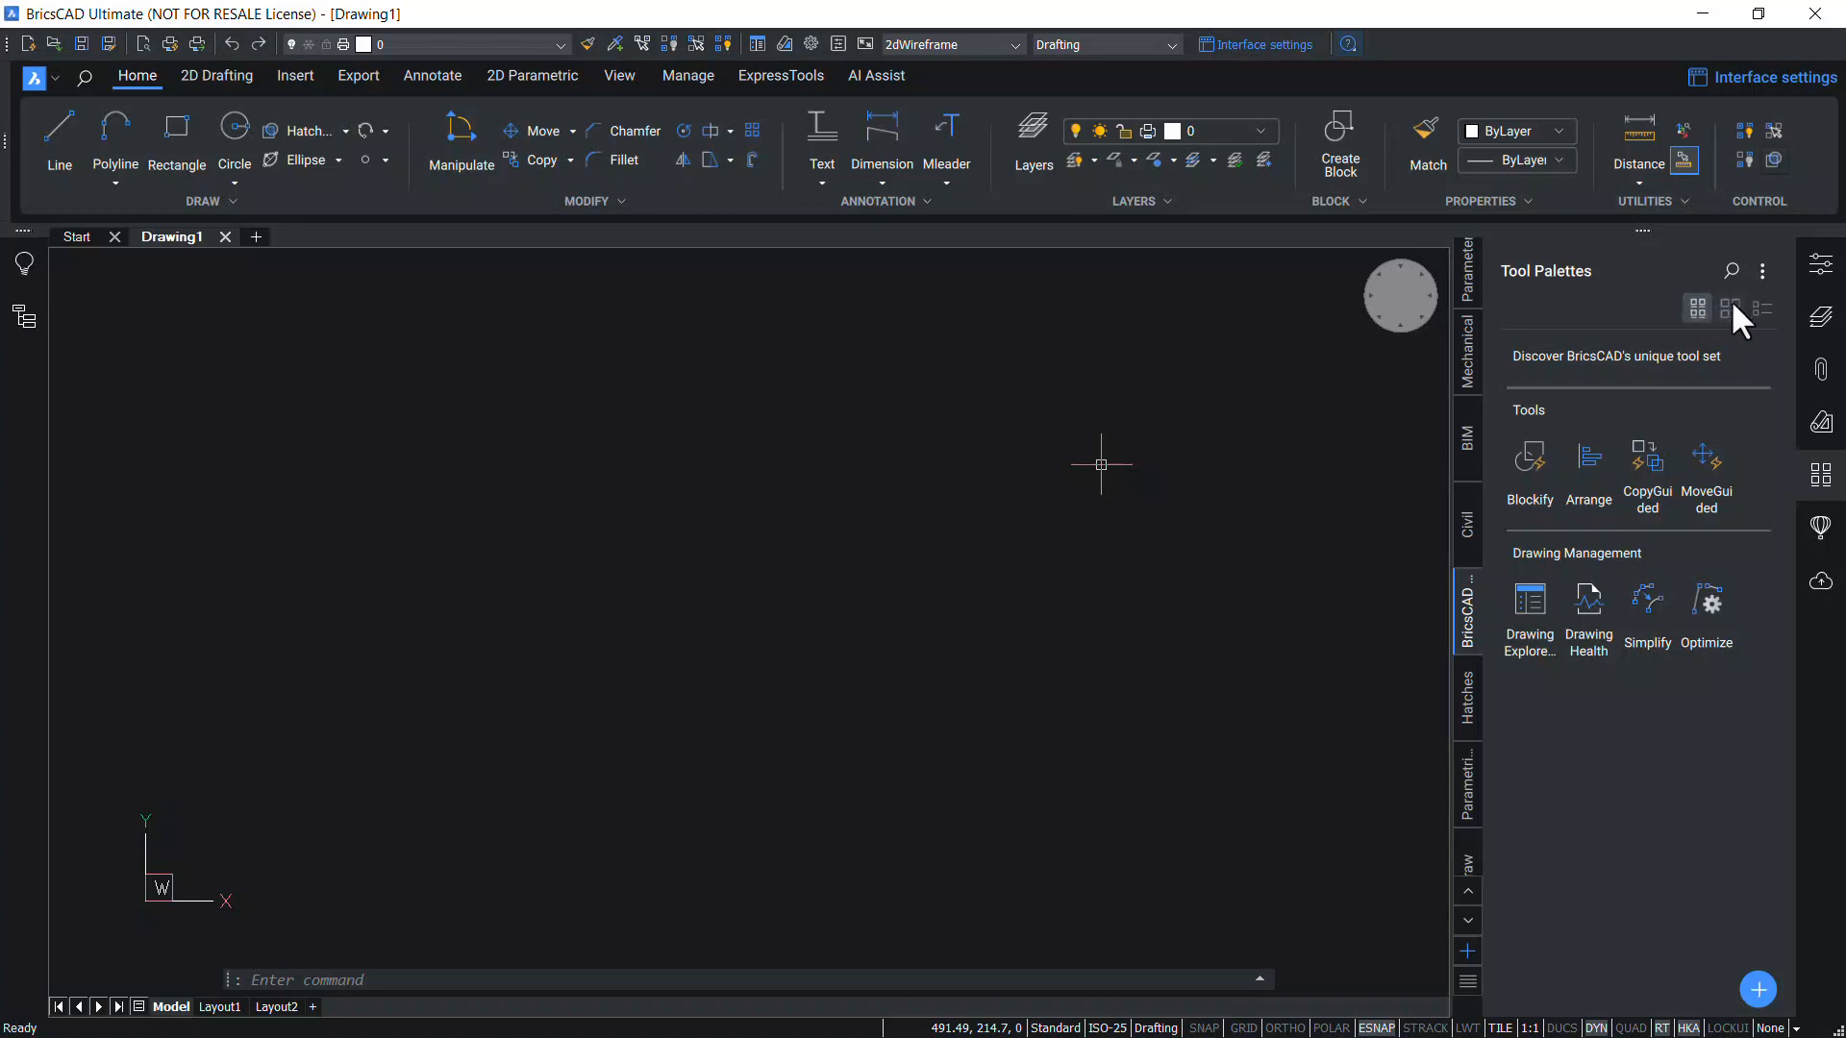
Try icon-only and list views, return to labelled icons, then show the add-item choices
left_click(1729, 309)
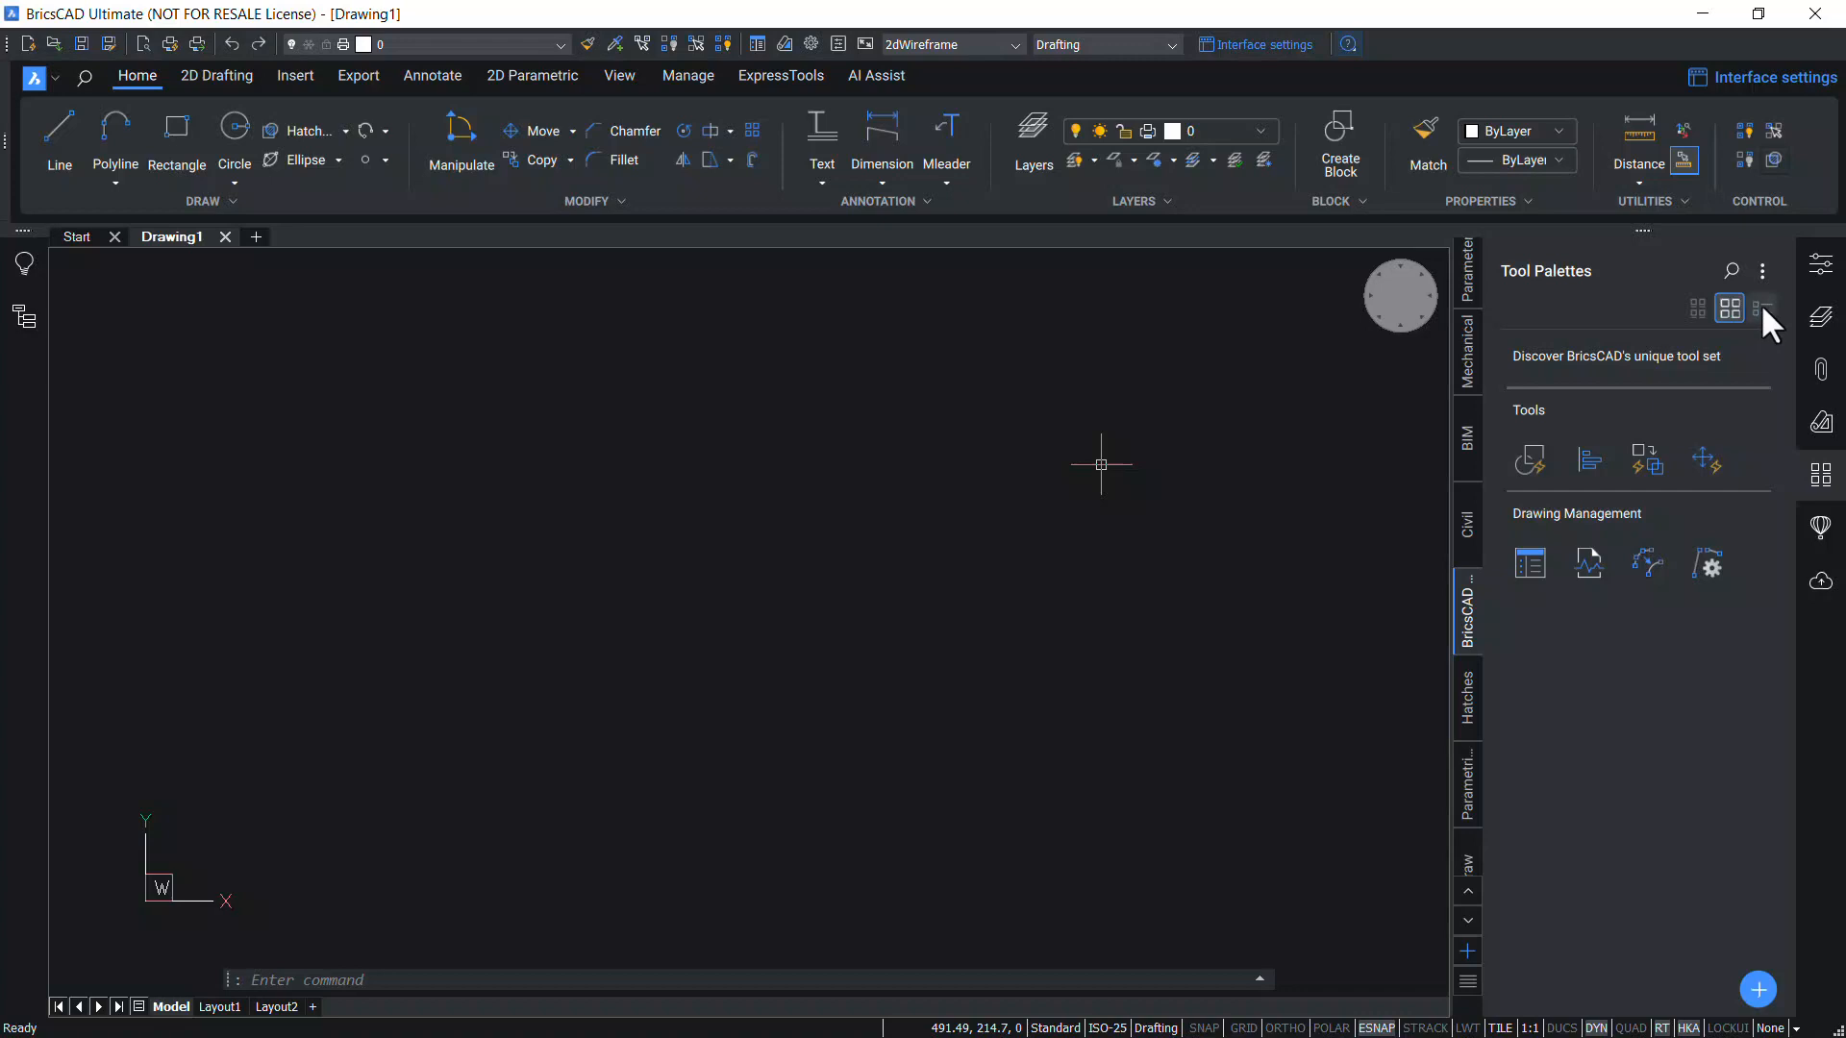
left_click(1762, 308)
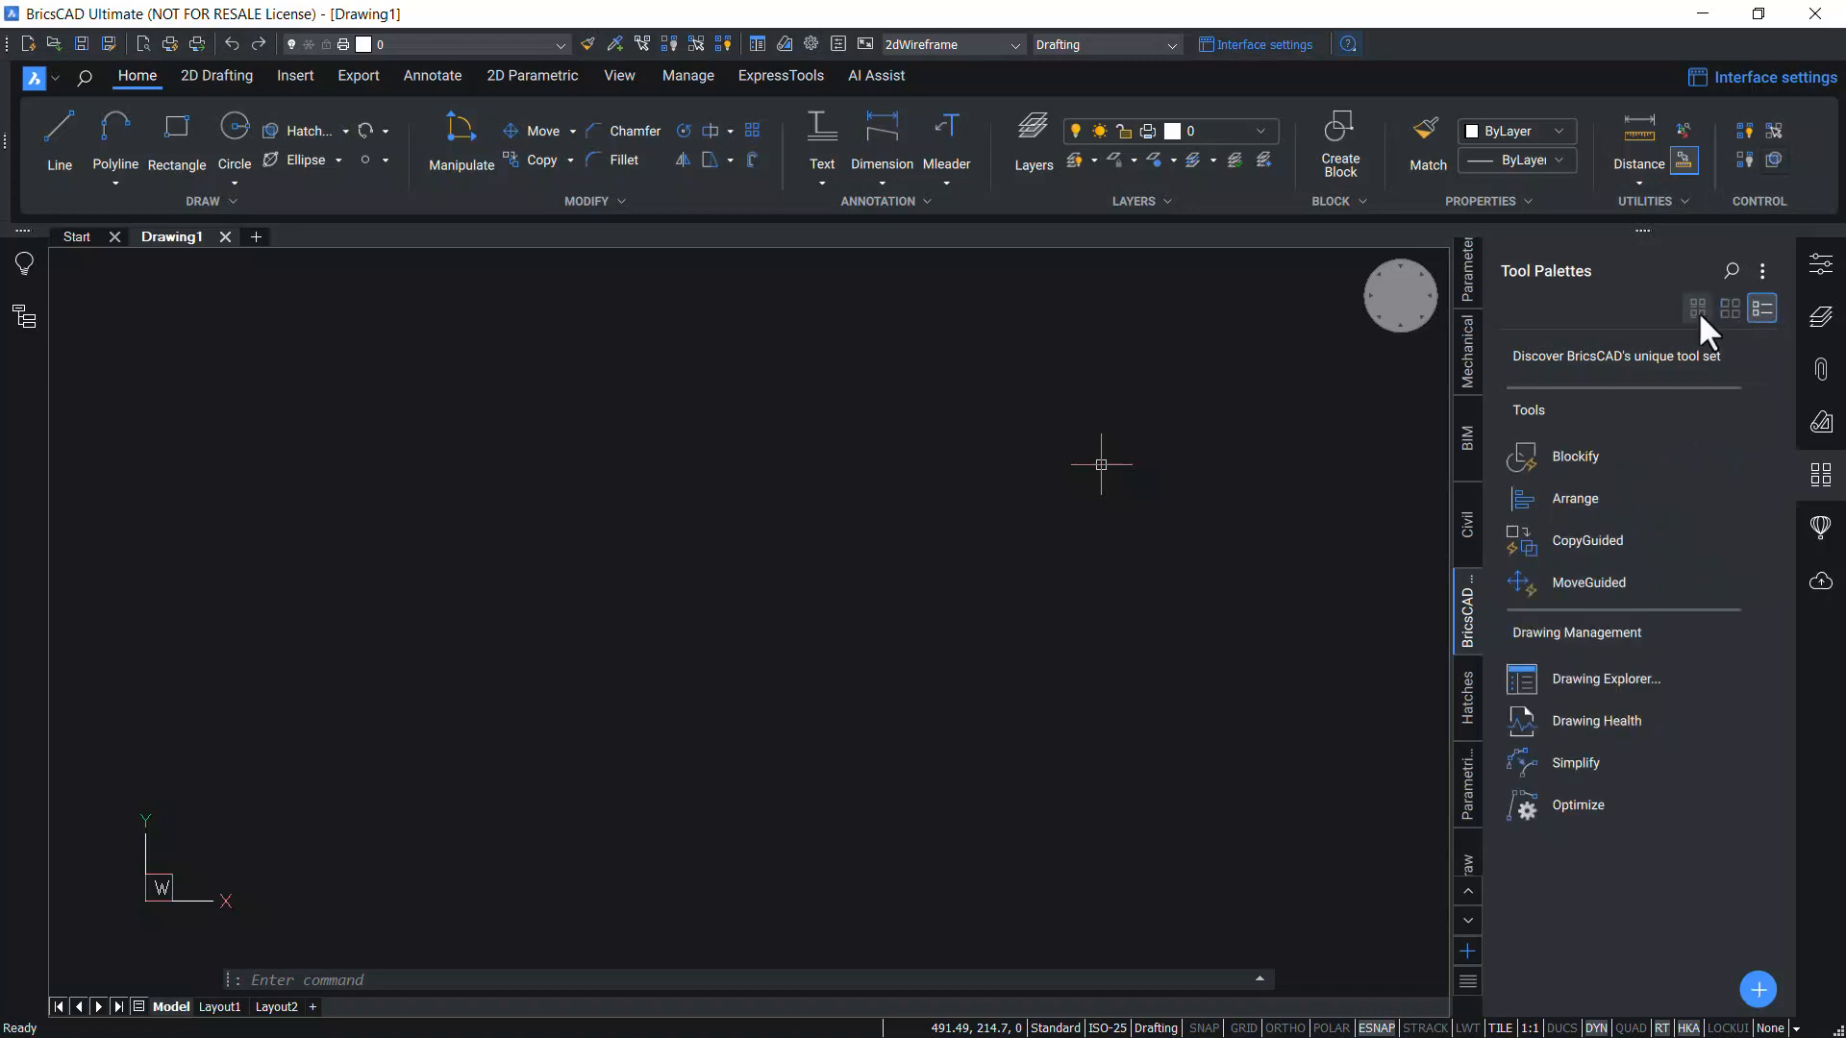
left_click(1697, 308)
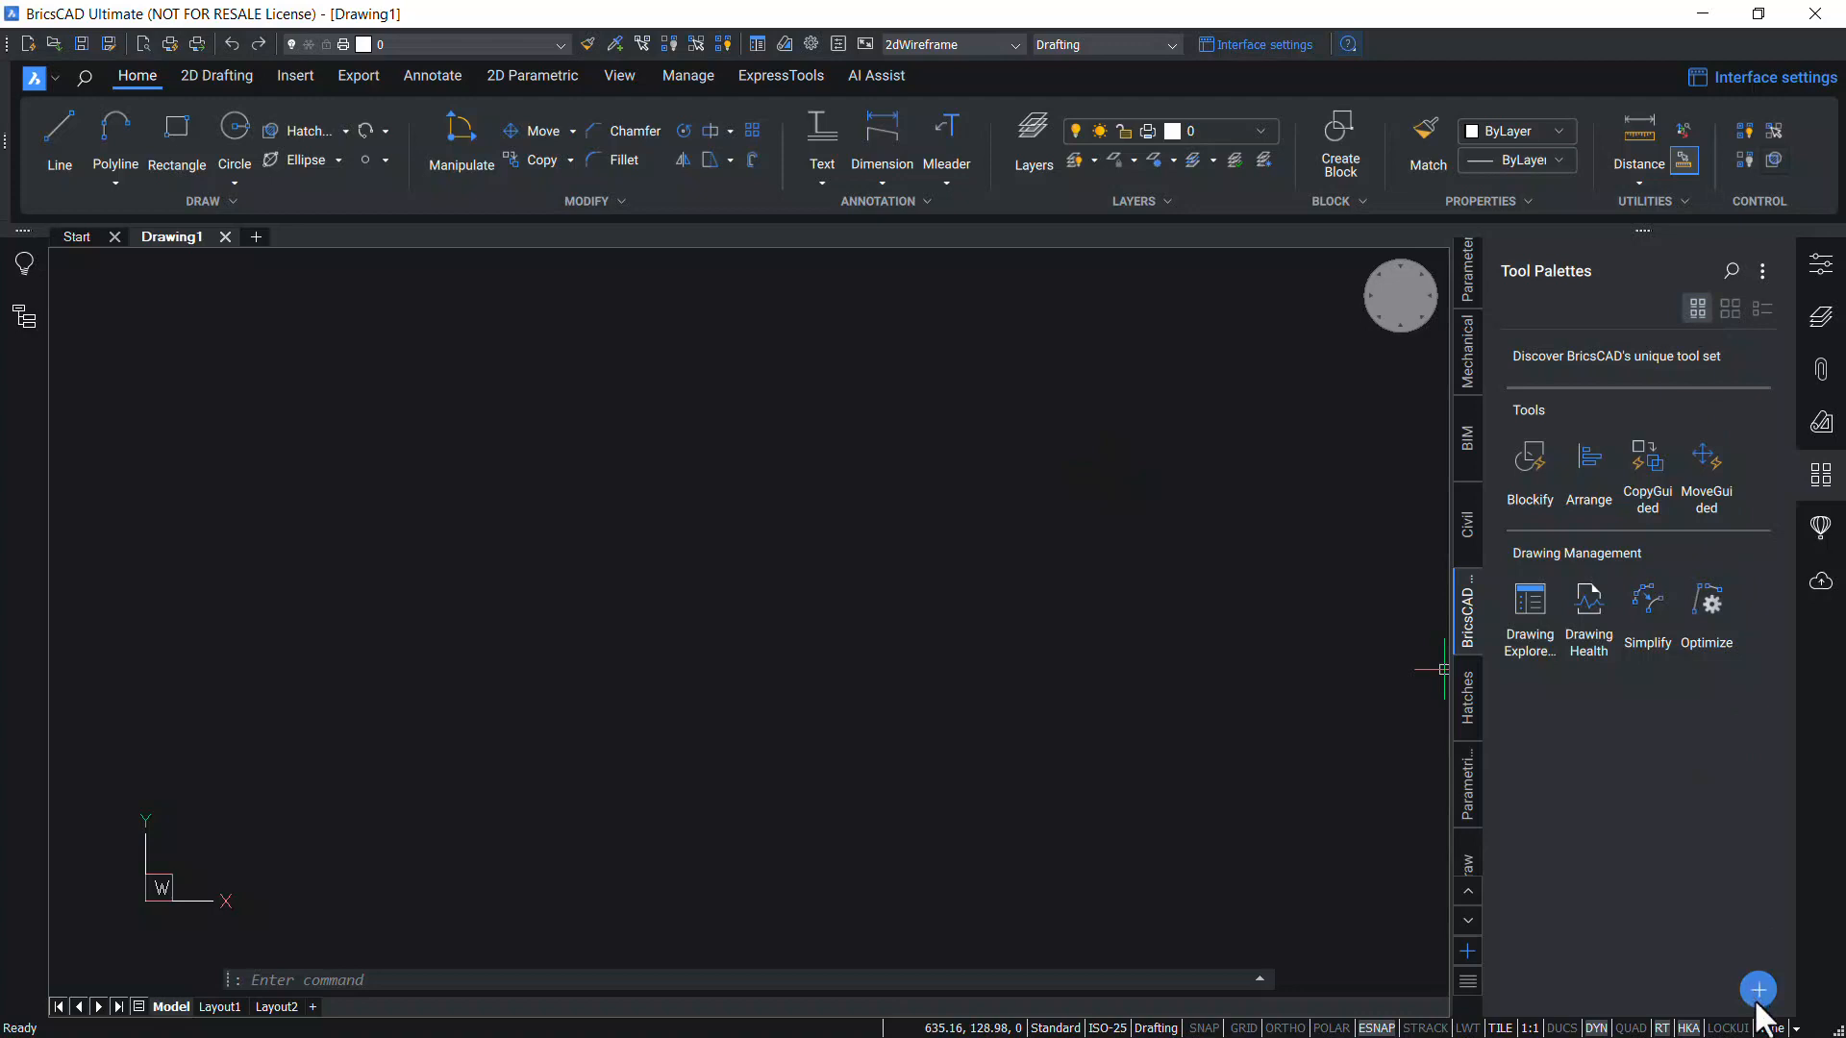
left_click(1757, 989)
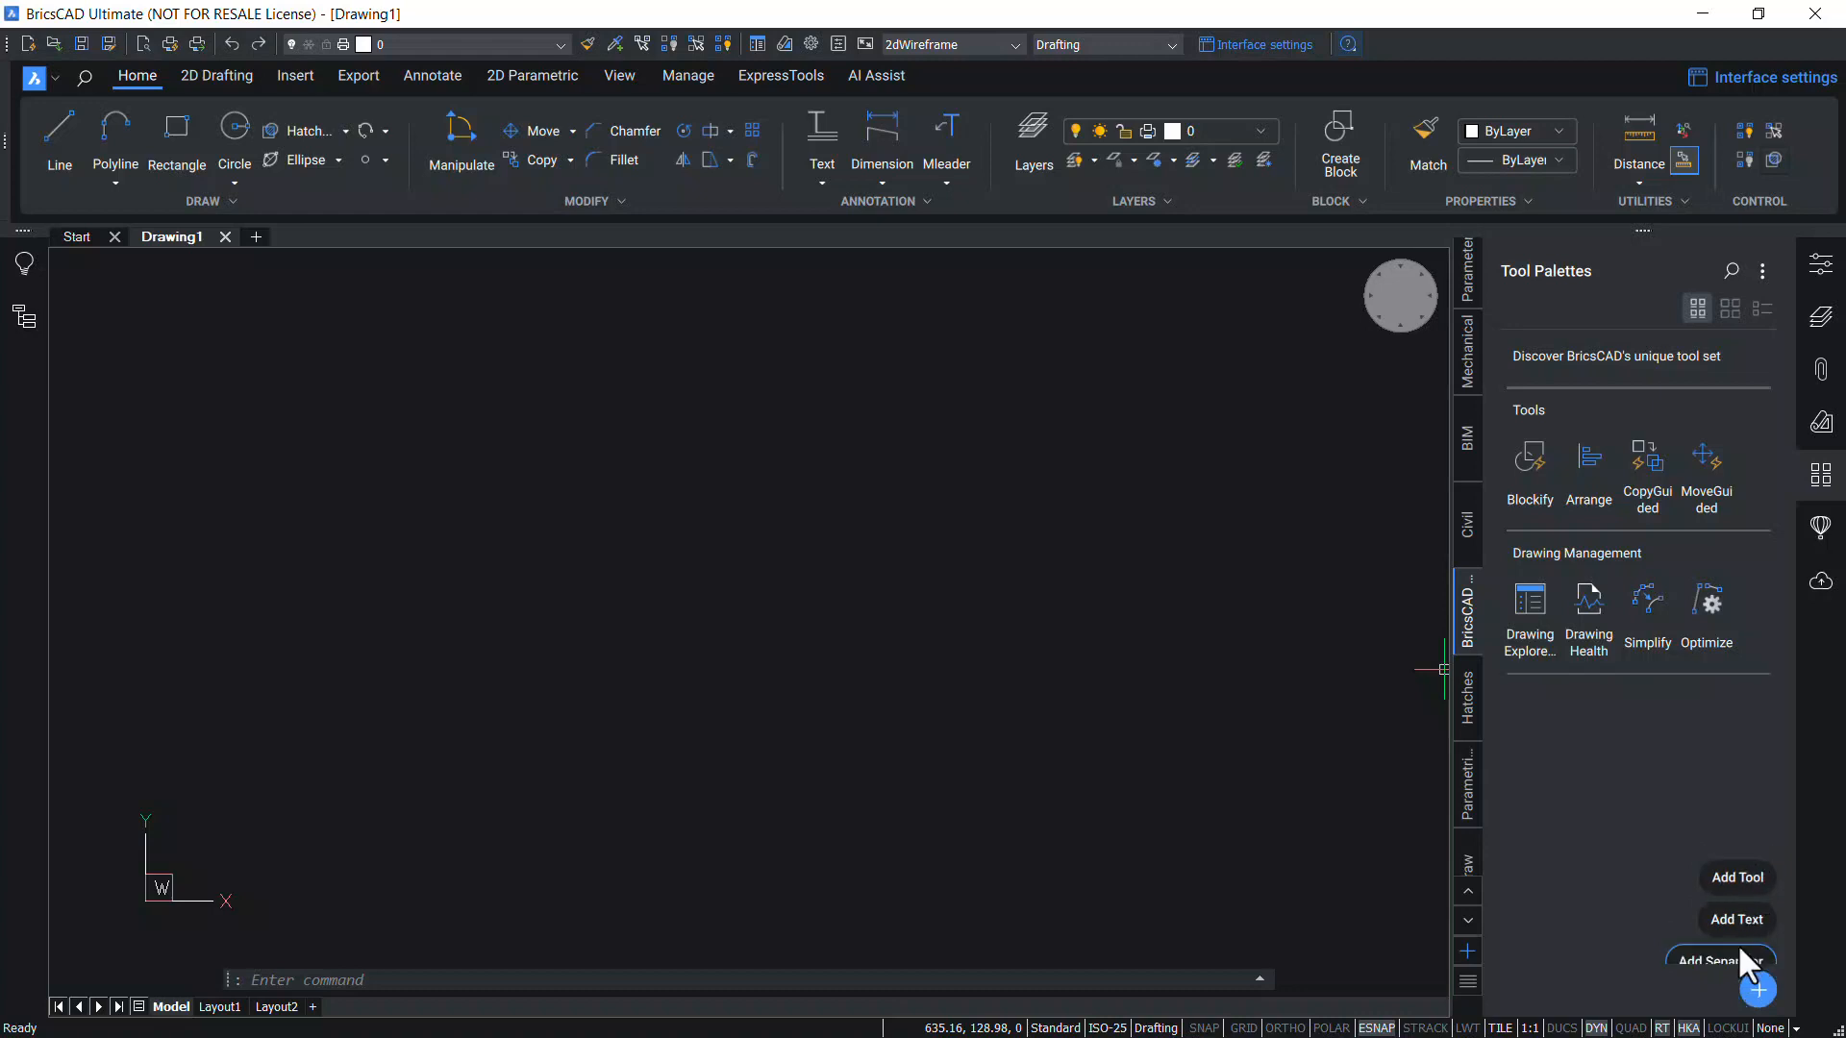
mouse_move(1773, 673)
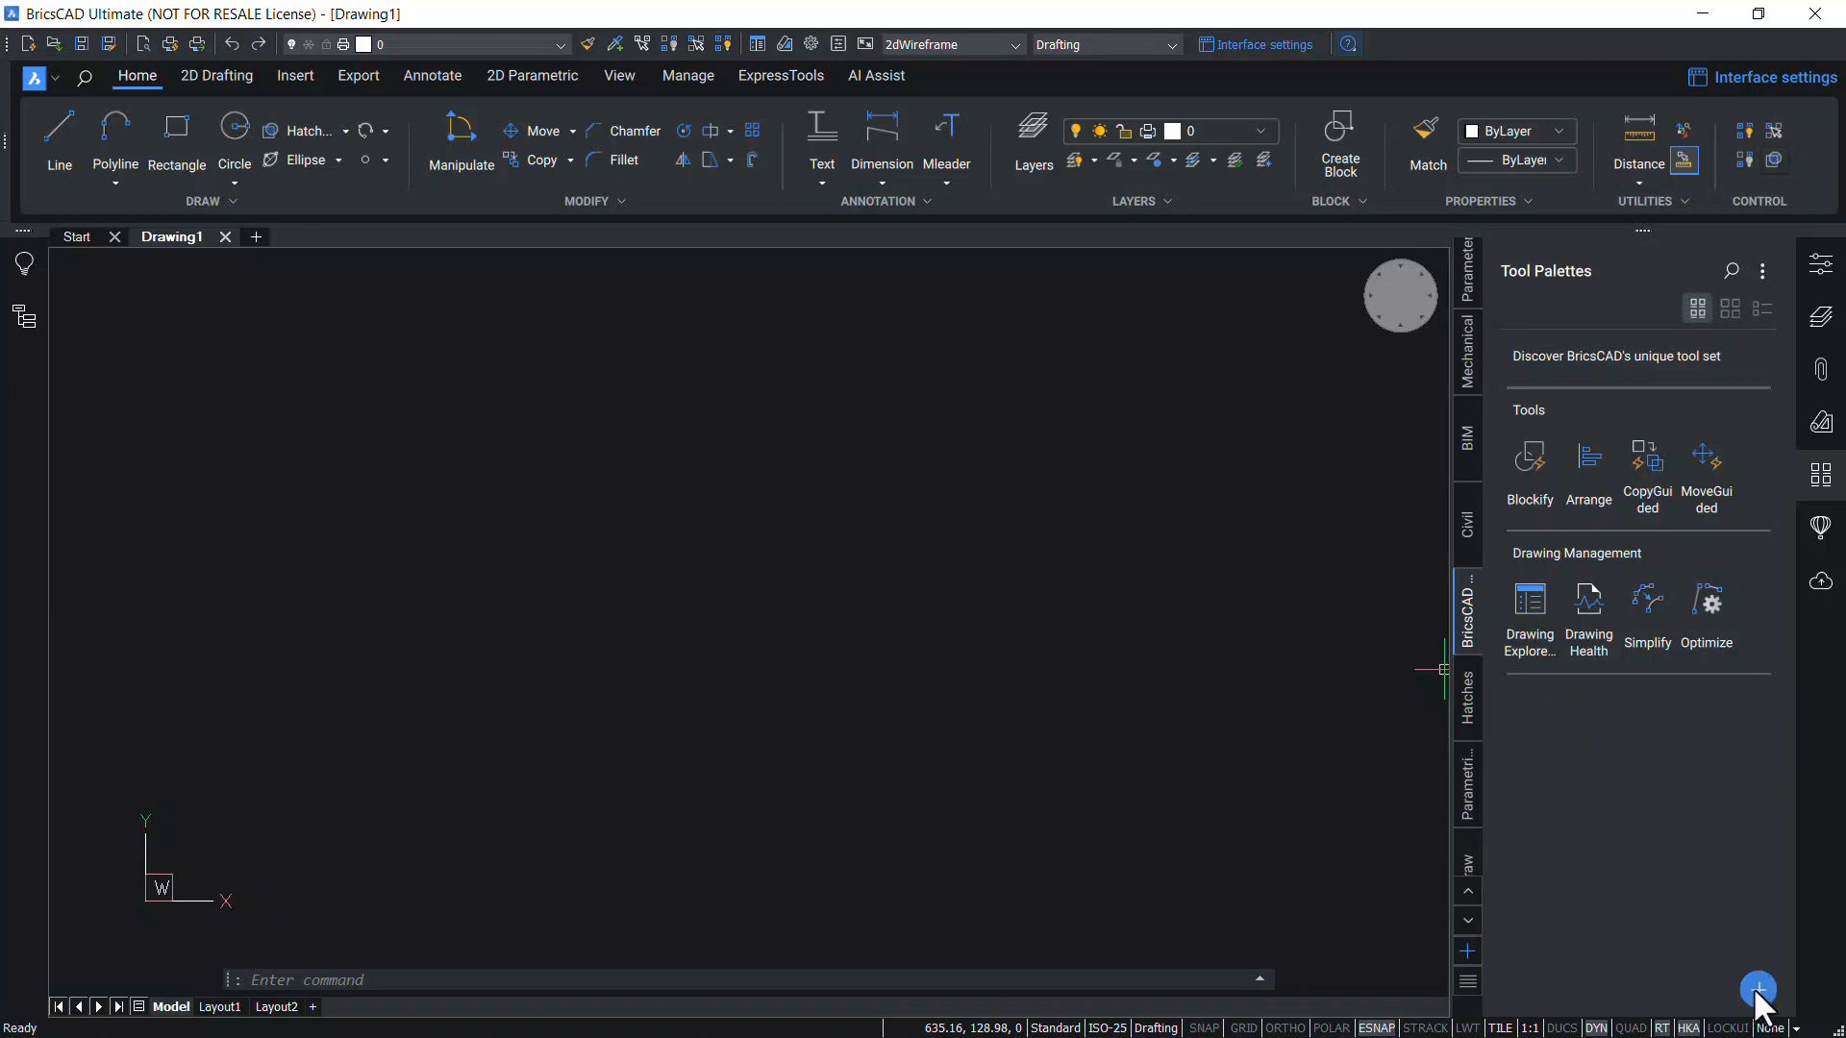
Add a 'My fav. tools' text heading below Drawing Management
left_click(1758, 989)
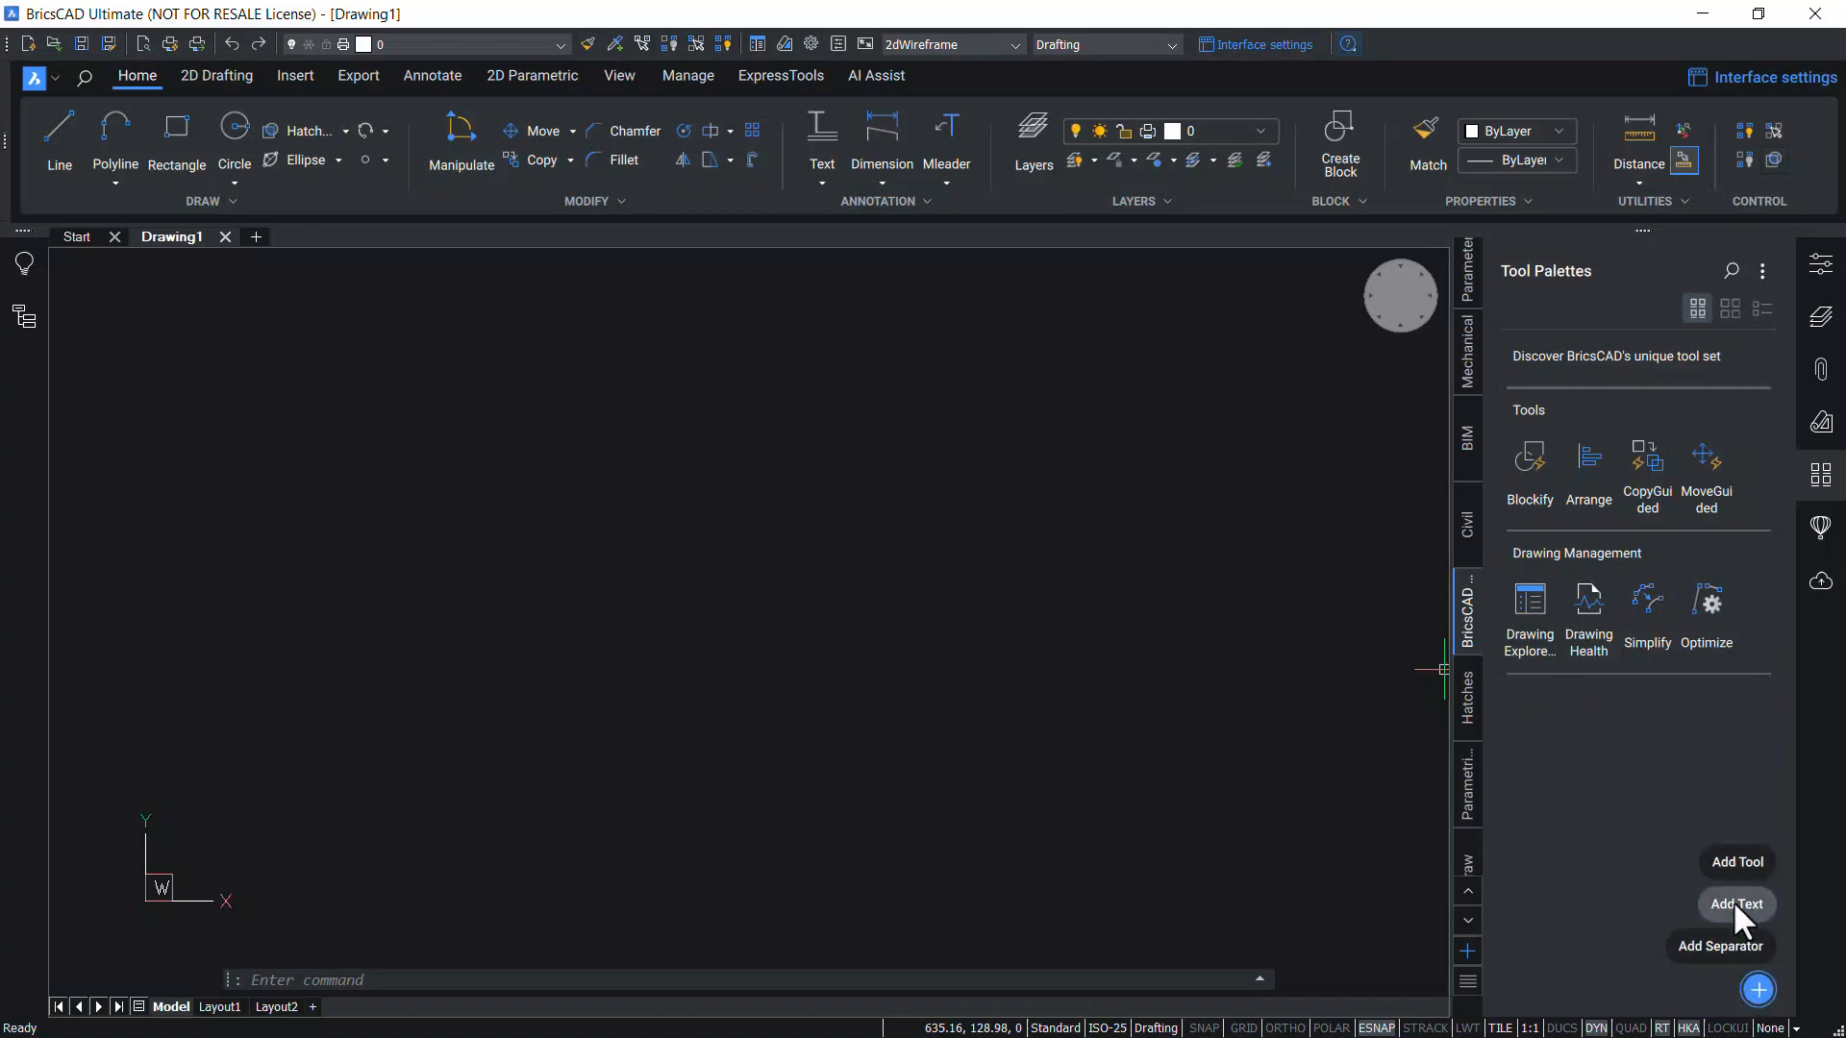
left_click(1736, 905)
type("My fav. tools")
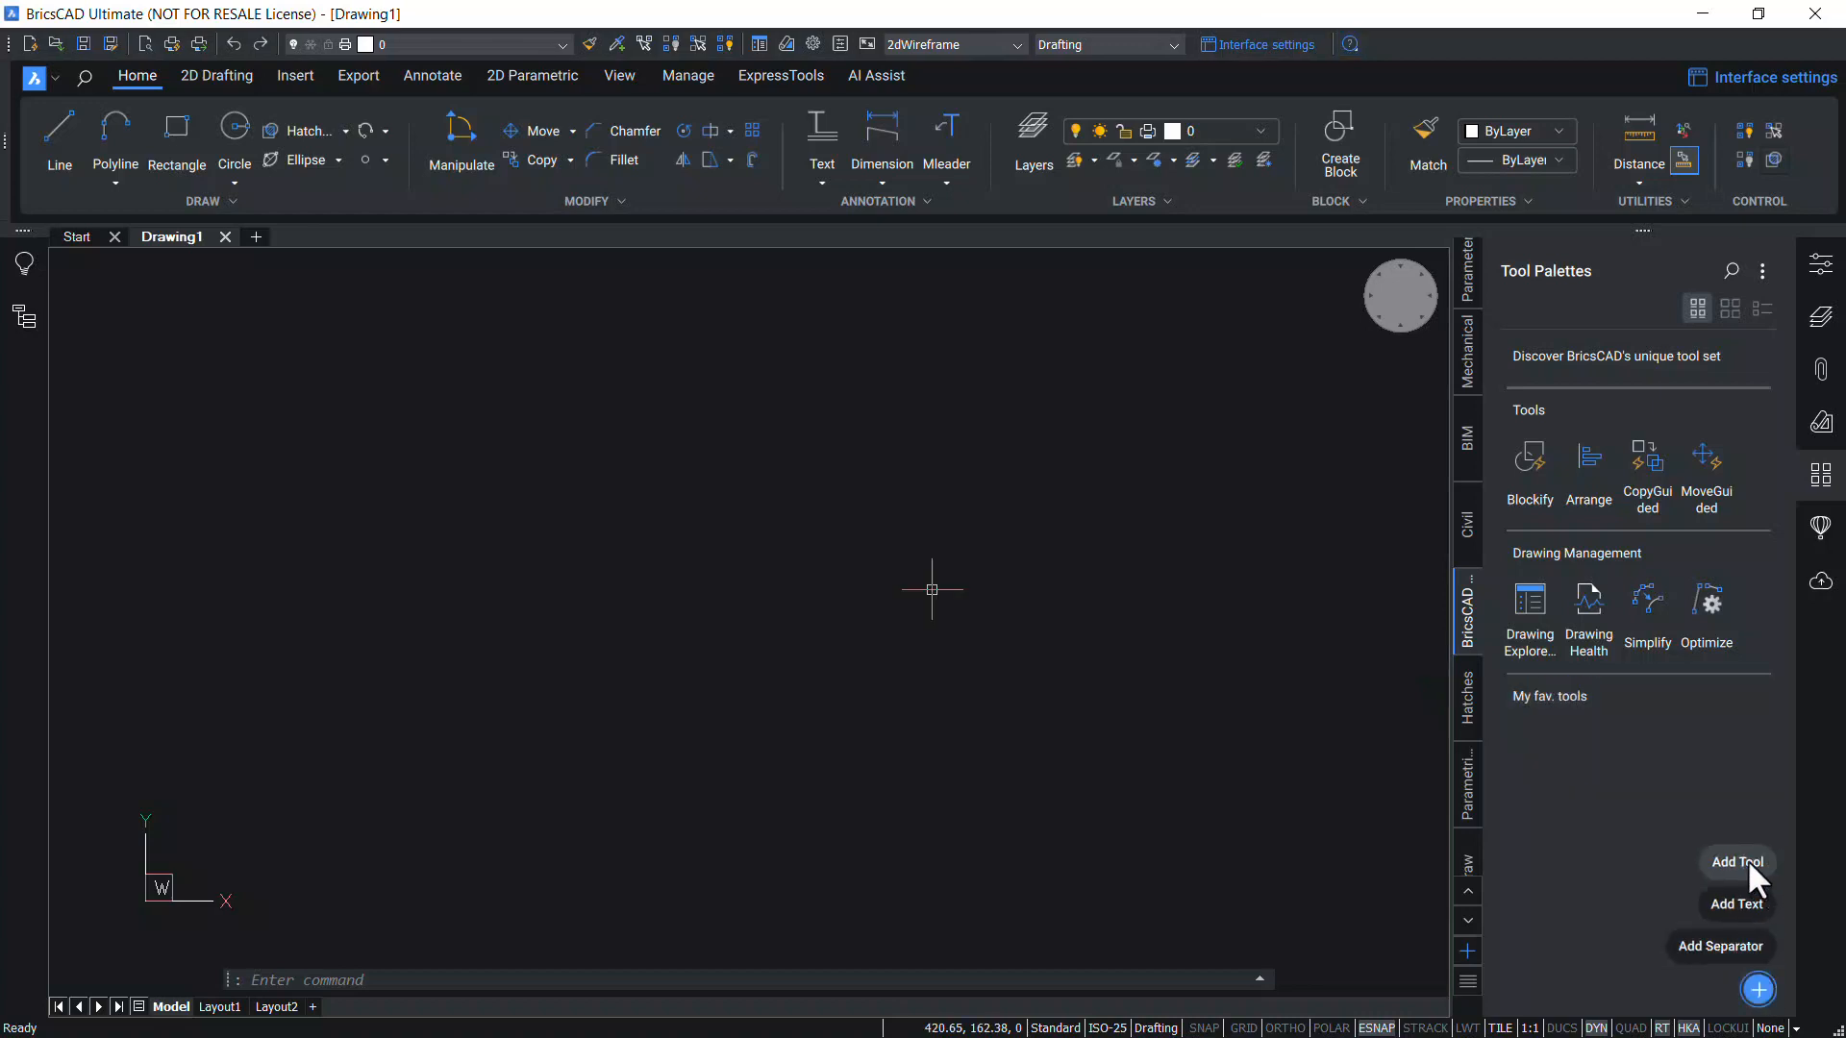
Open Customize via Add Tool and browse Toolbars, Ribbon and Keyboard shortcuts, including Clean Screen
left_click(1738, 862)
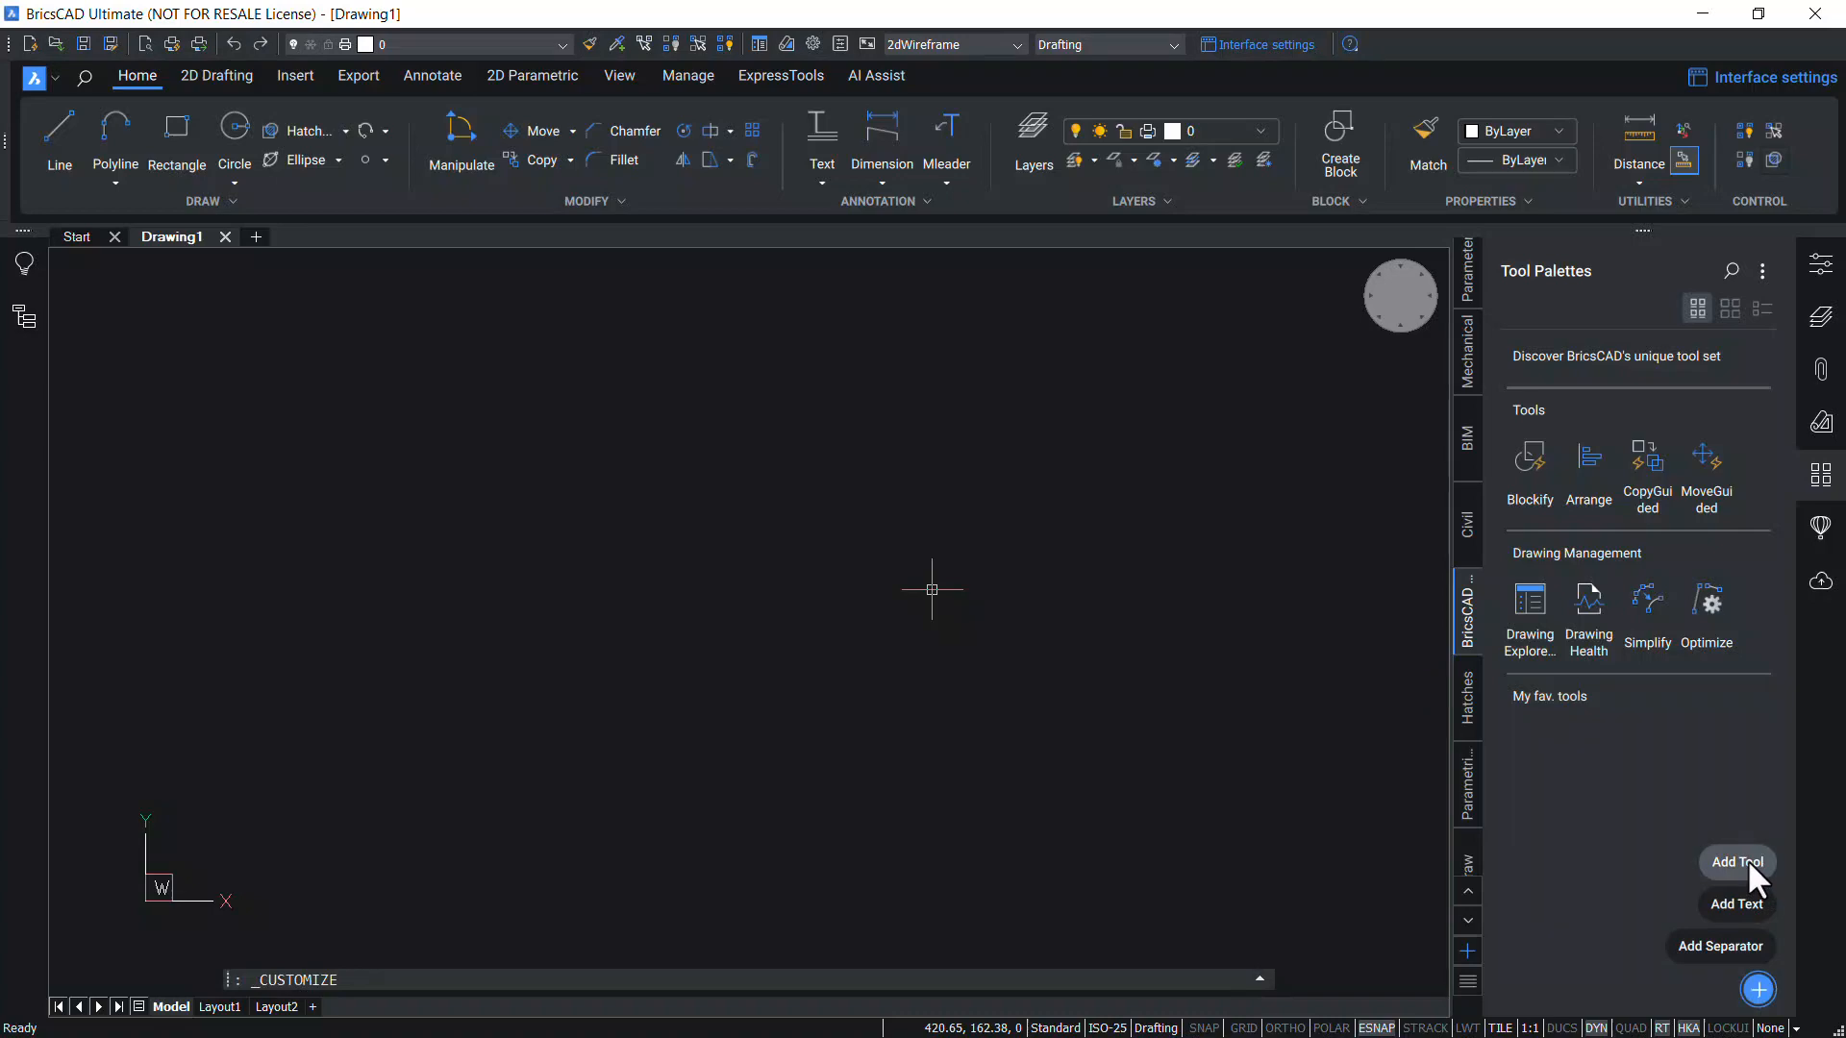
left_click(1737, 863)
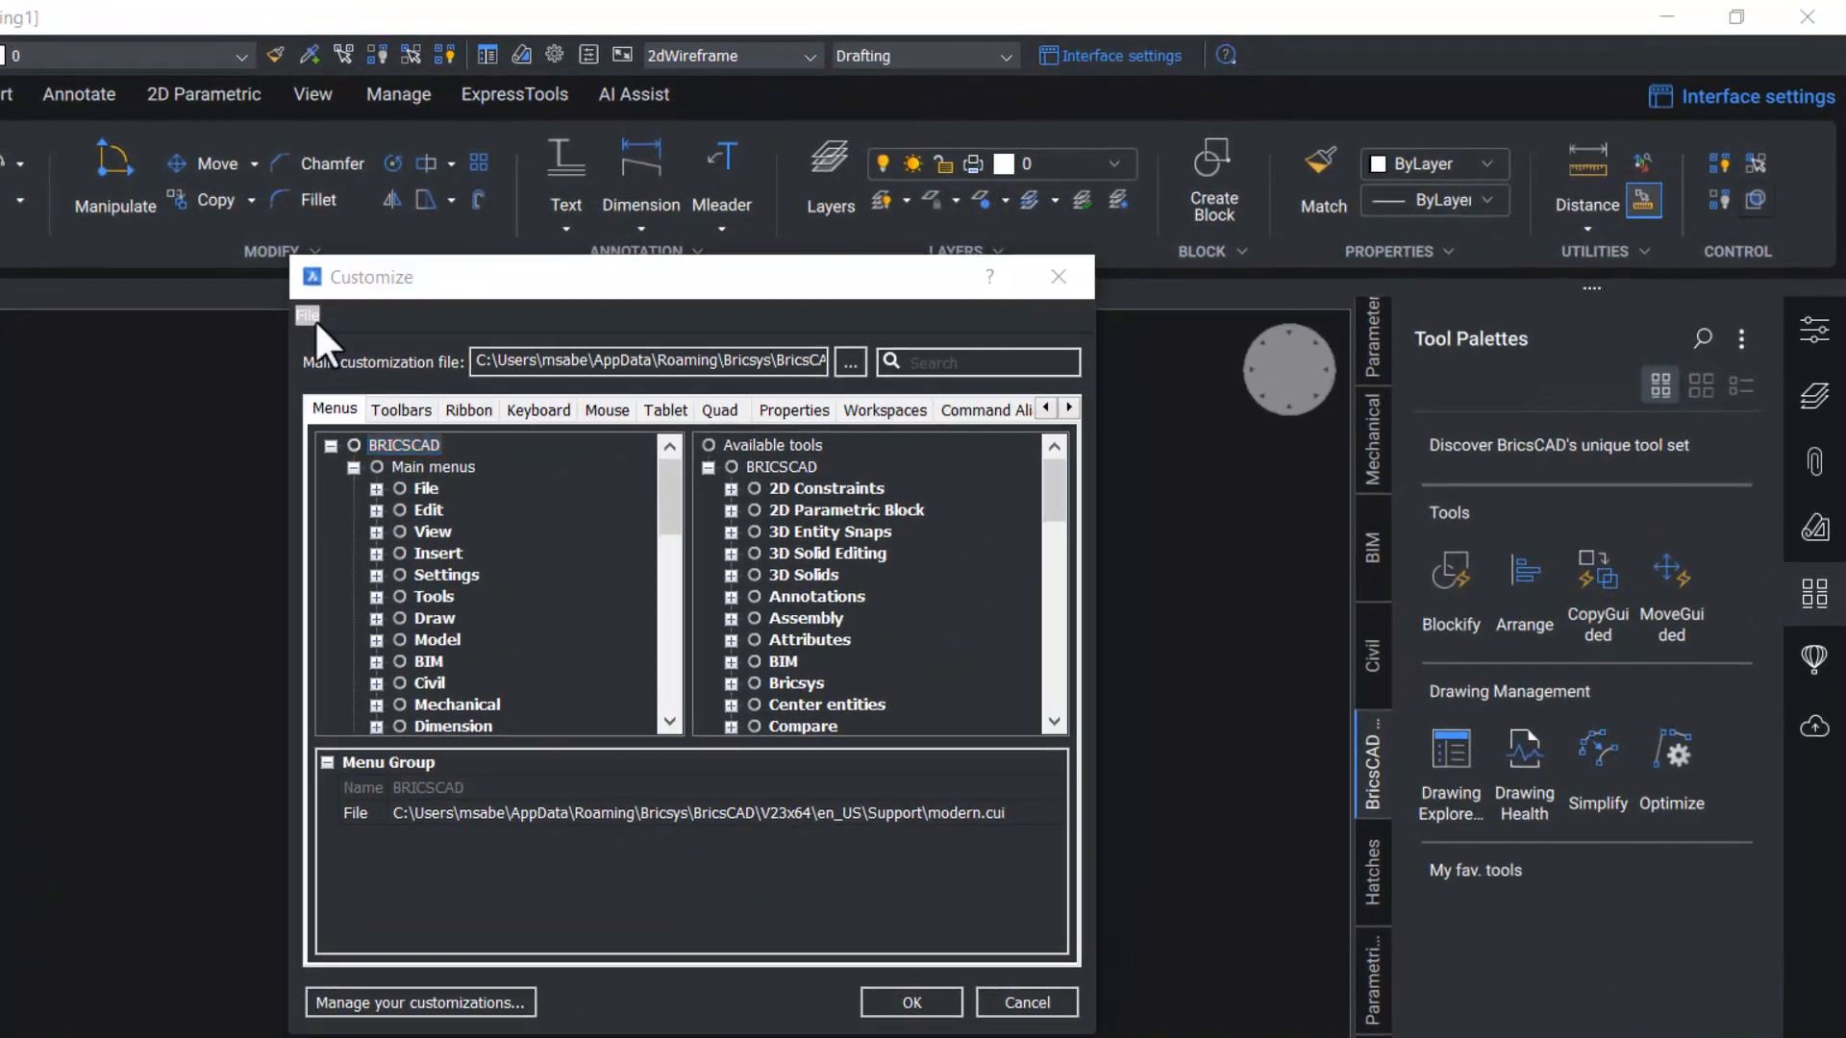
mouse_move(397, 315)
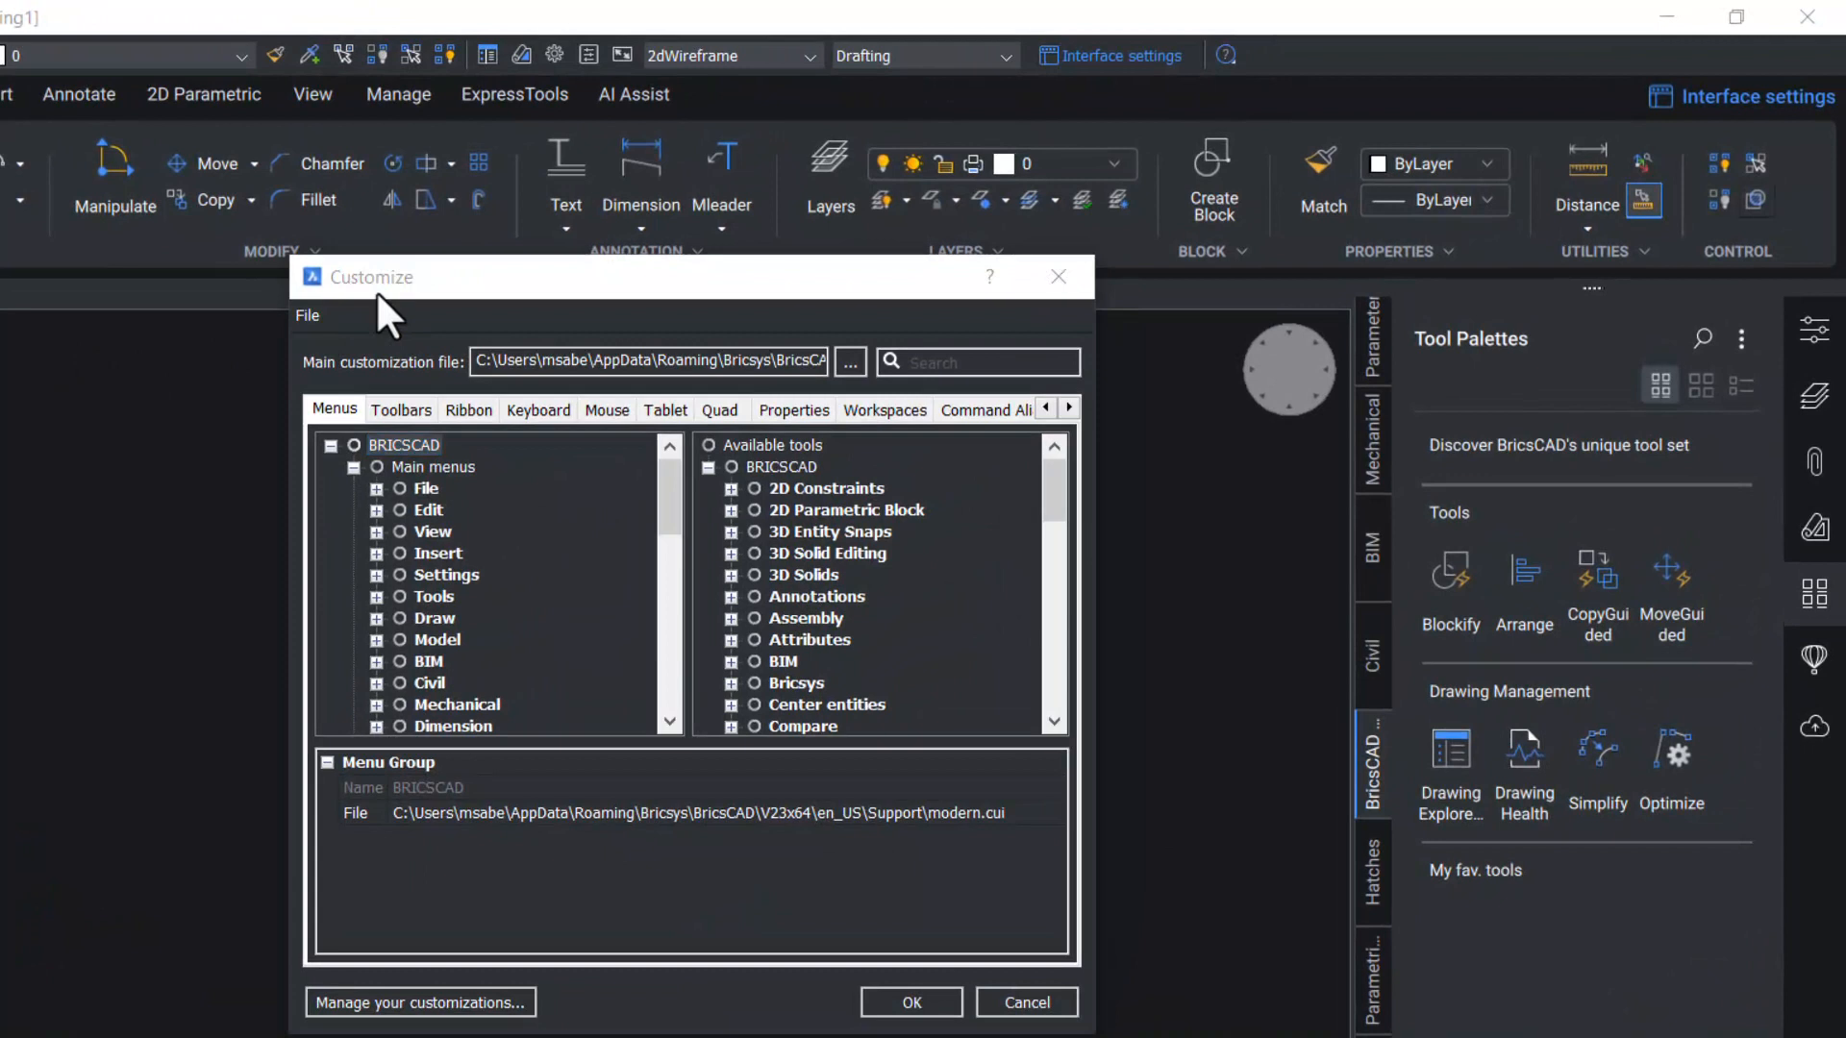
mouse_move(571, 533)
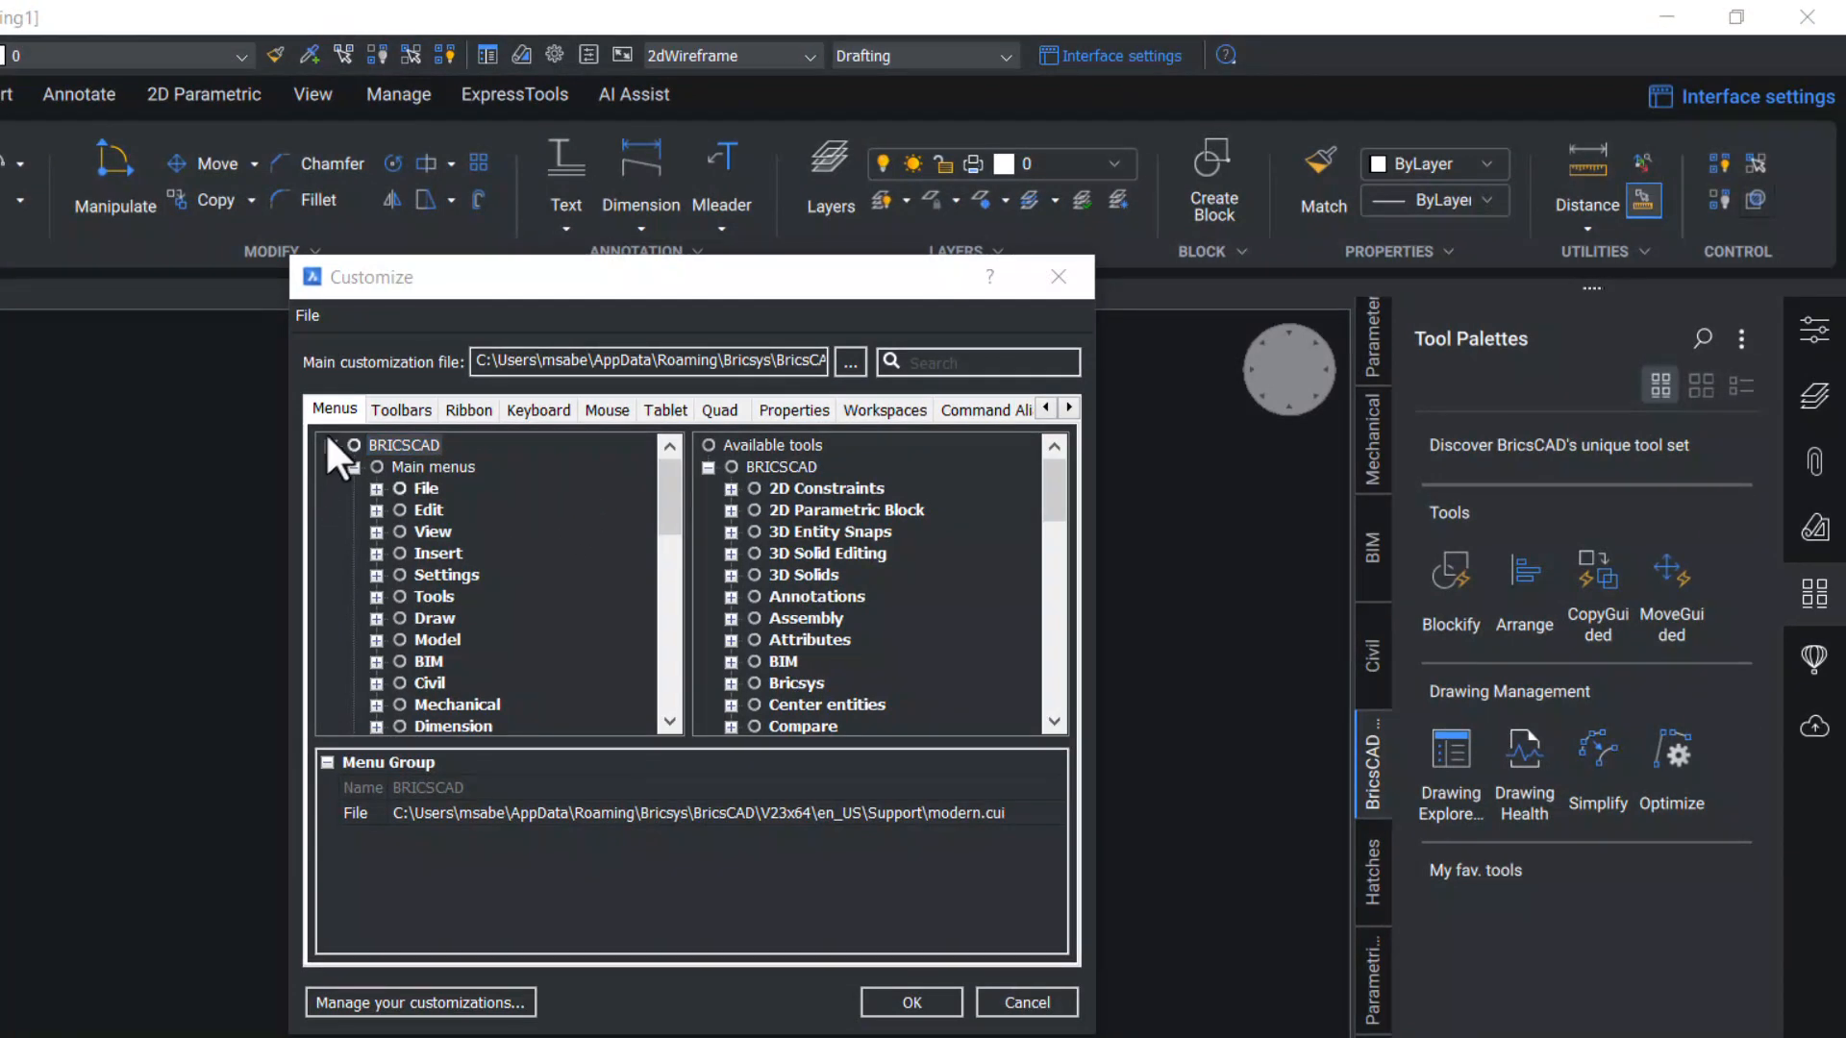
left_click(401, 409)
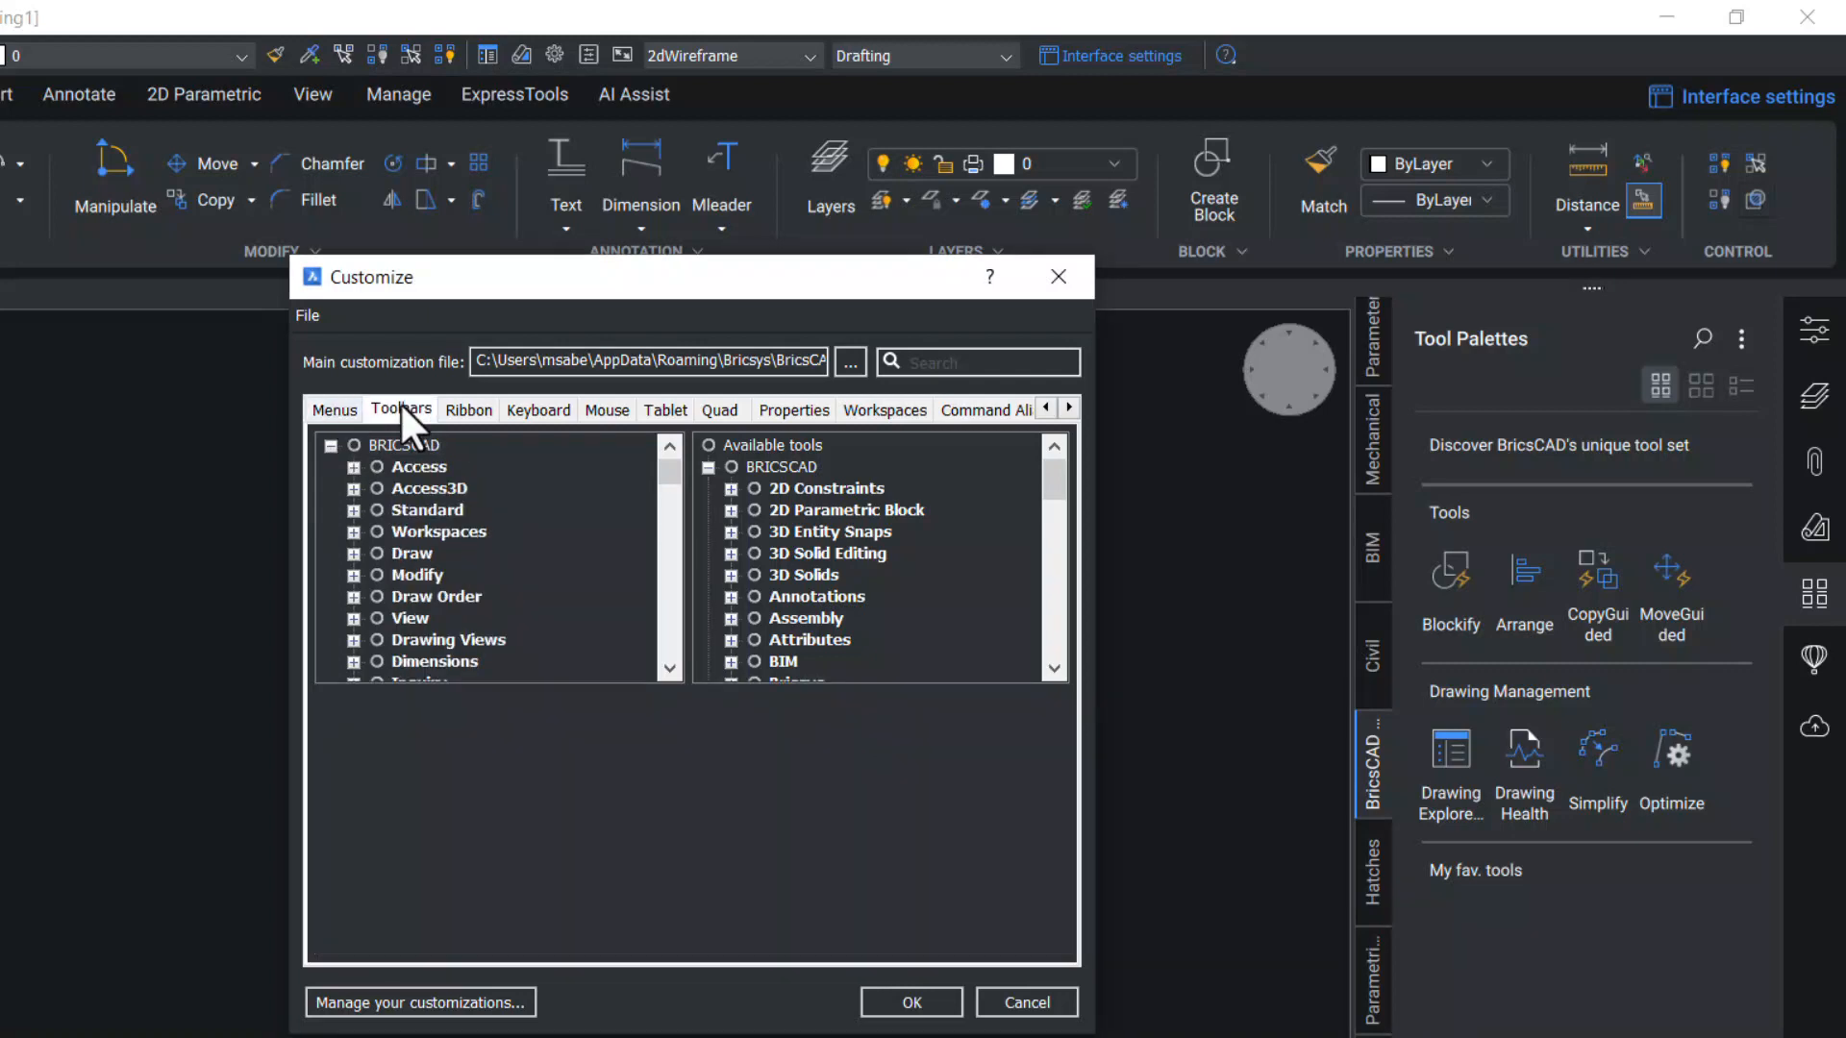
left_click(468, 409)
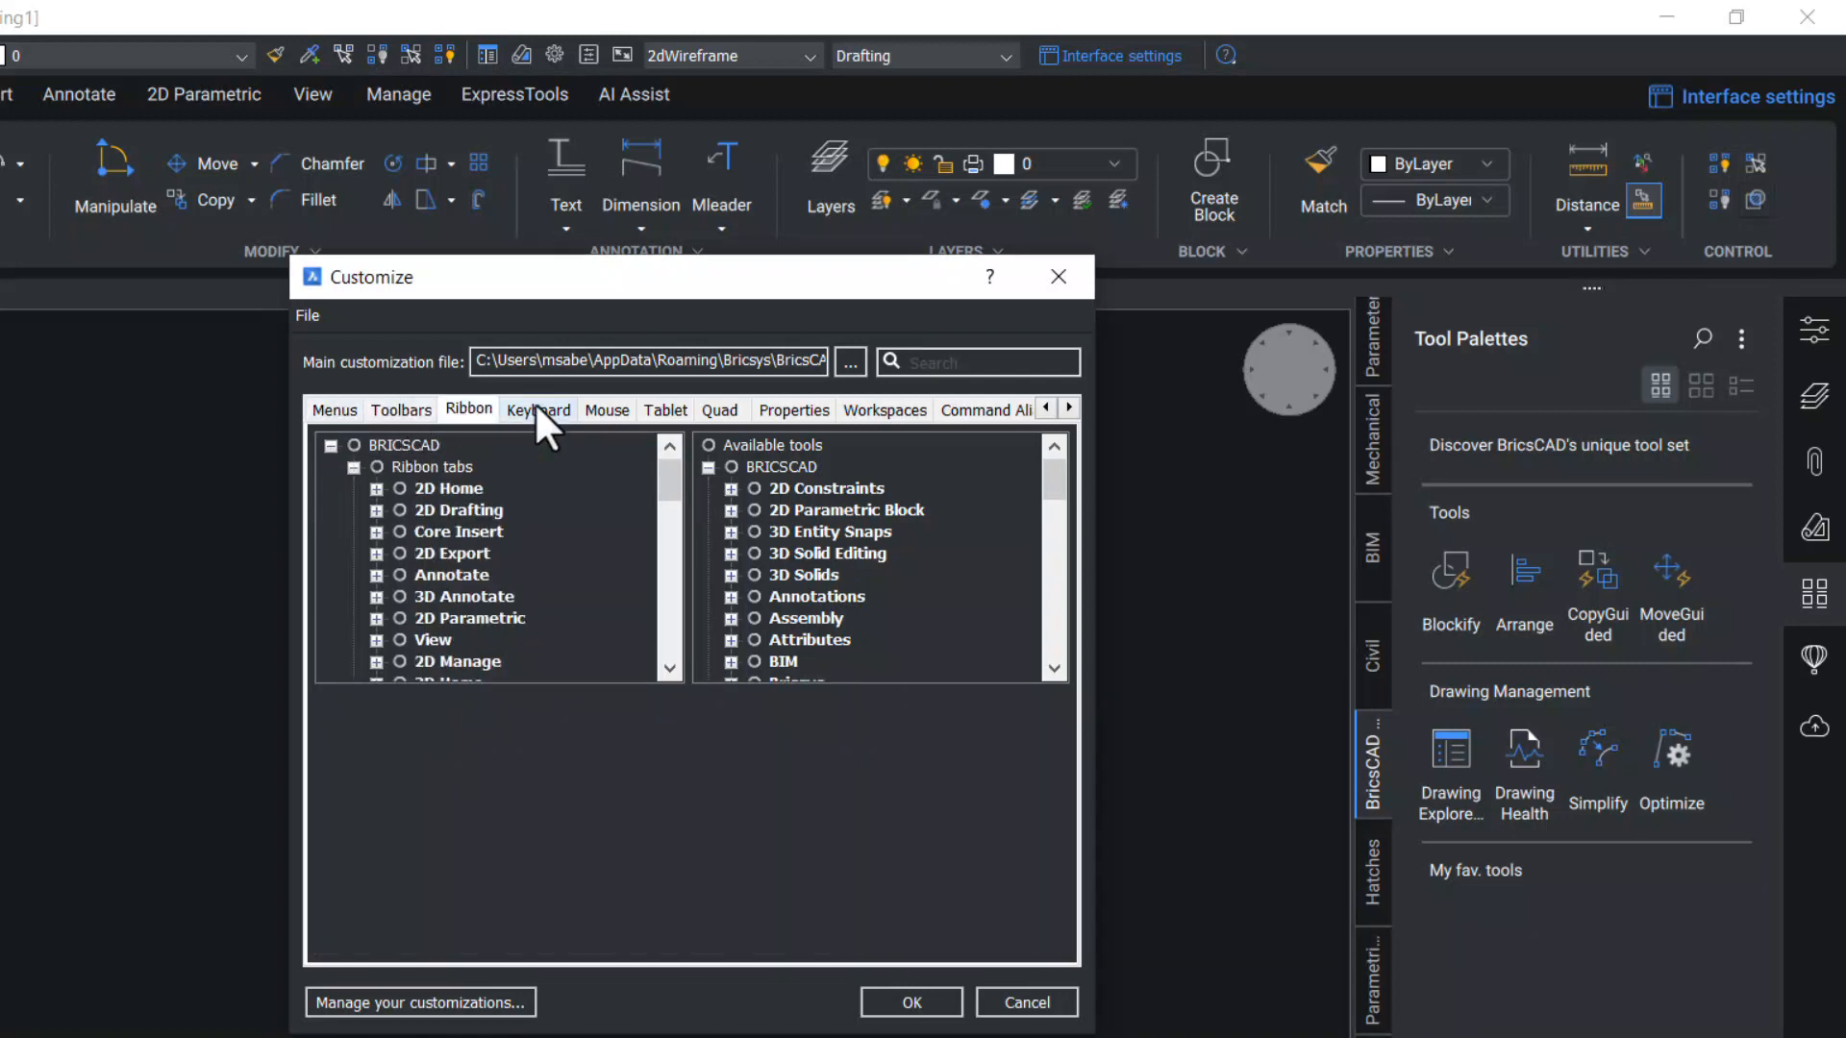
left_click(538, 410)
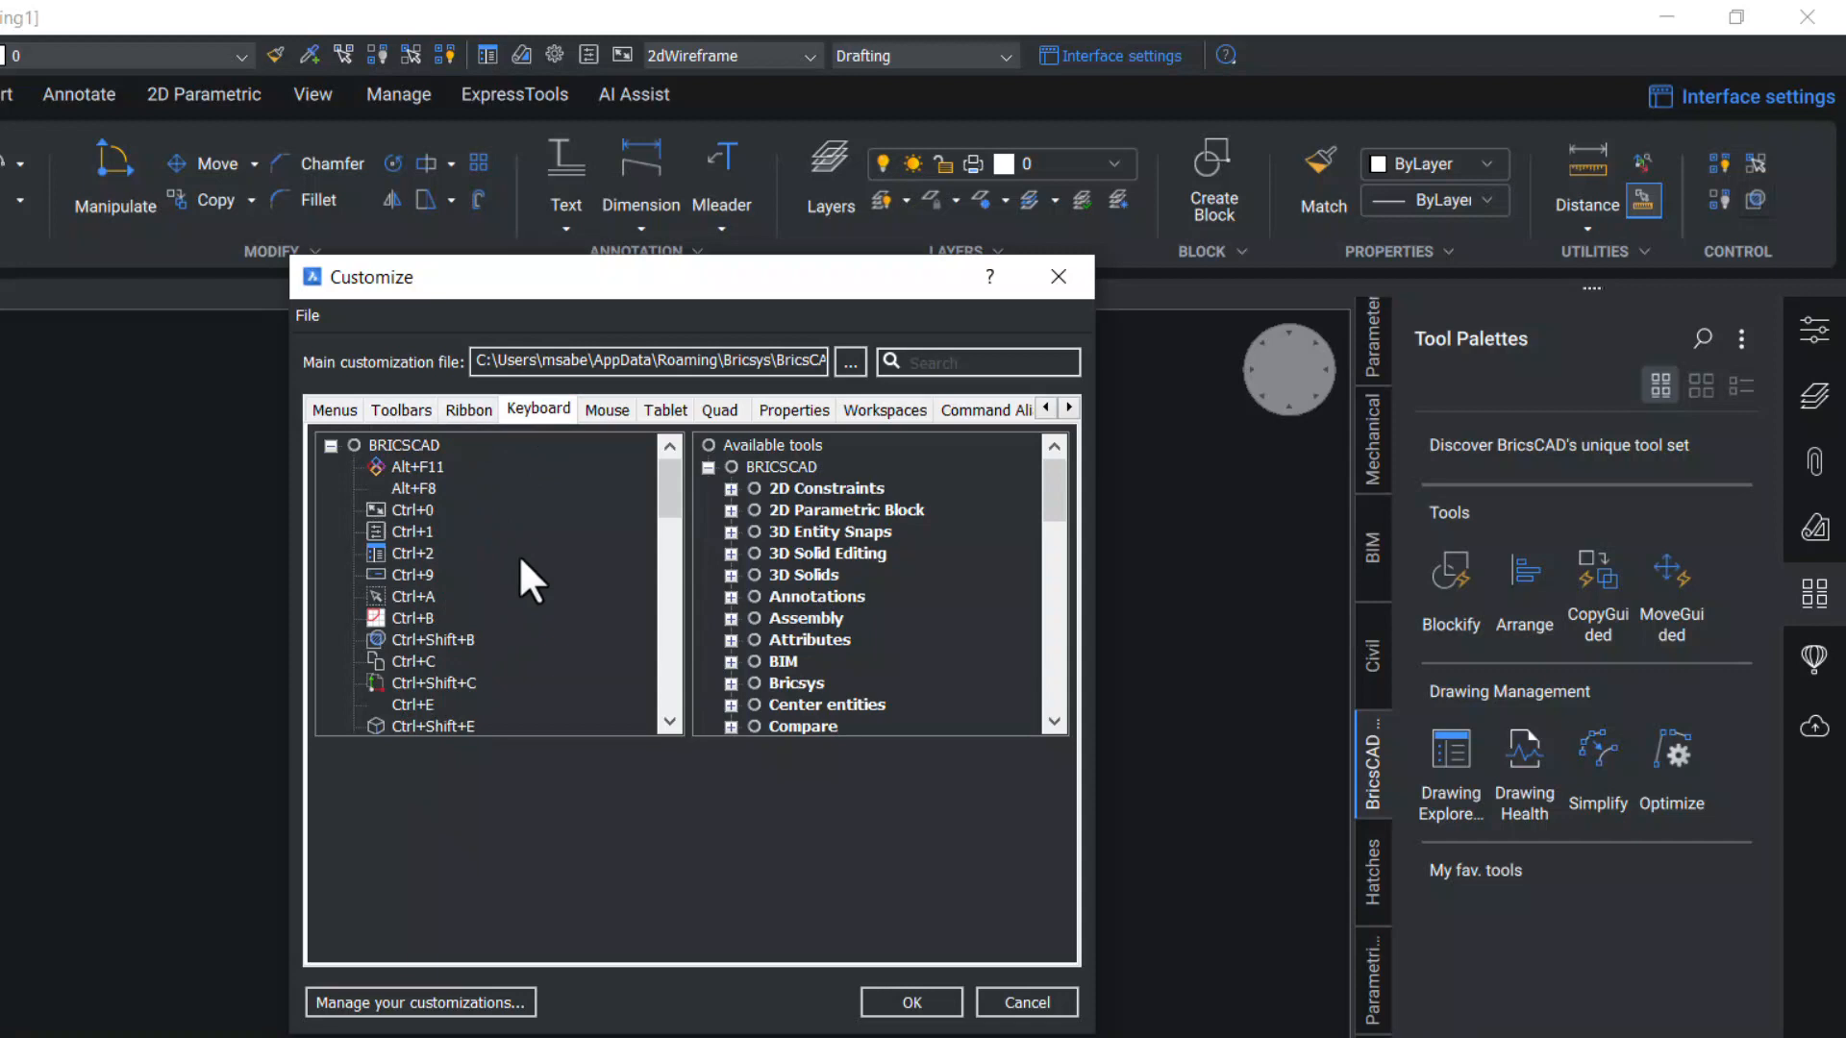
mouse_move(476, 500)
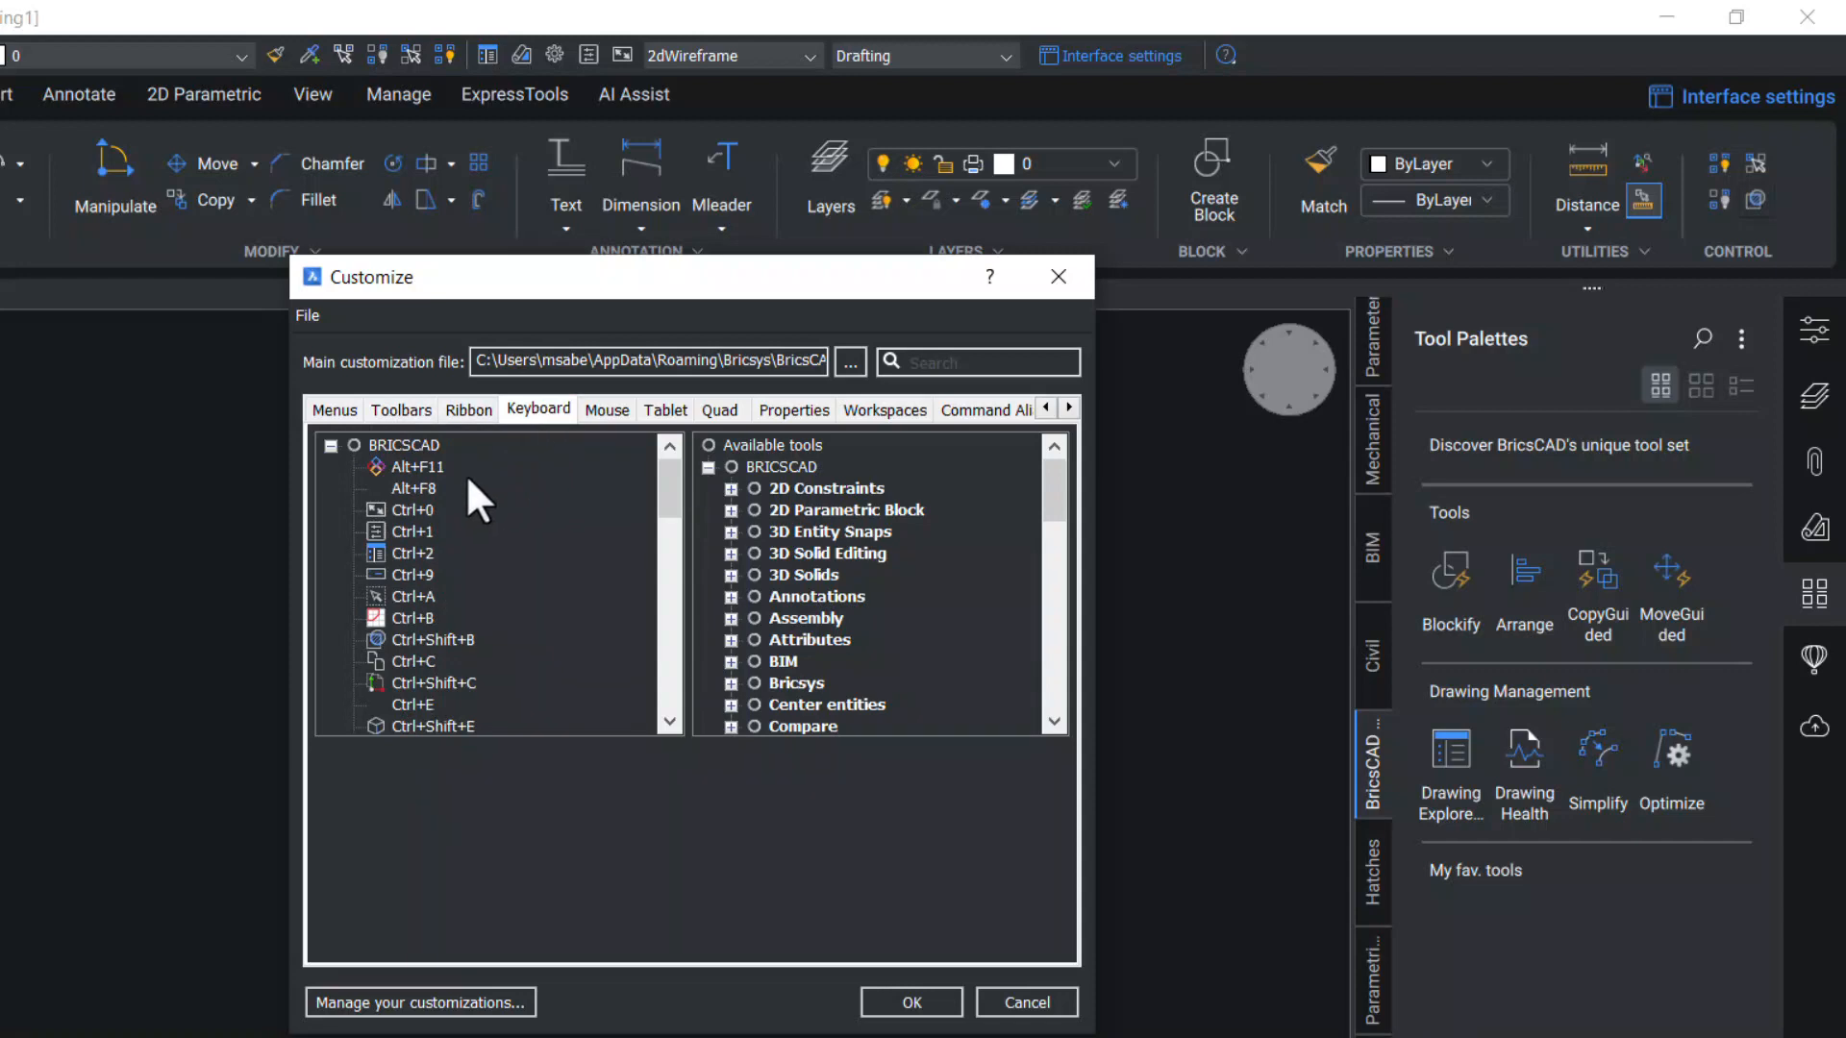
mouse_move(469, 526)
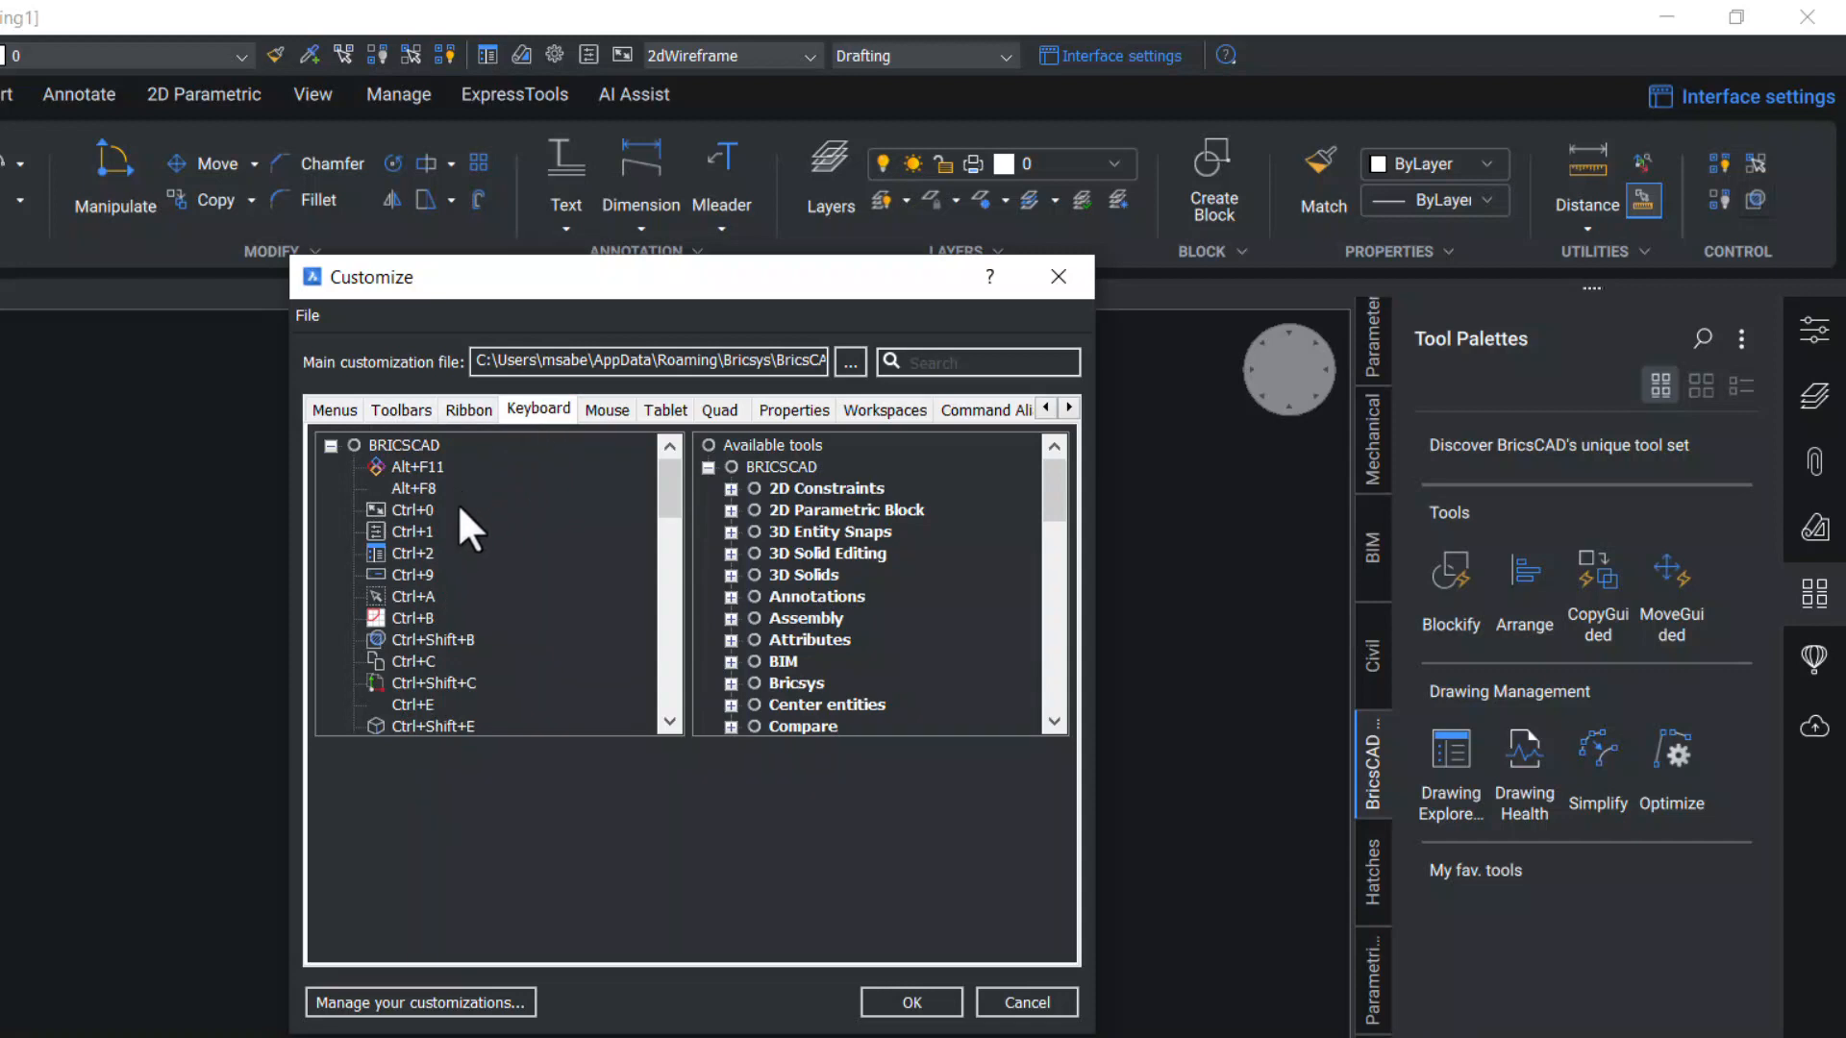
mouse_move(504, 690)
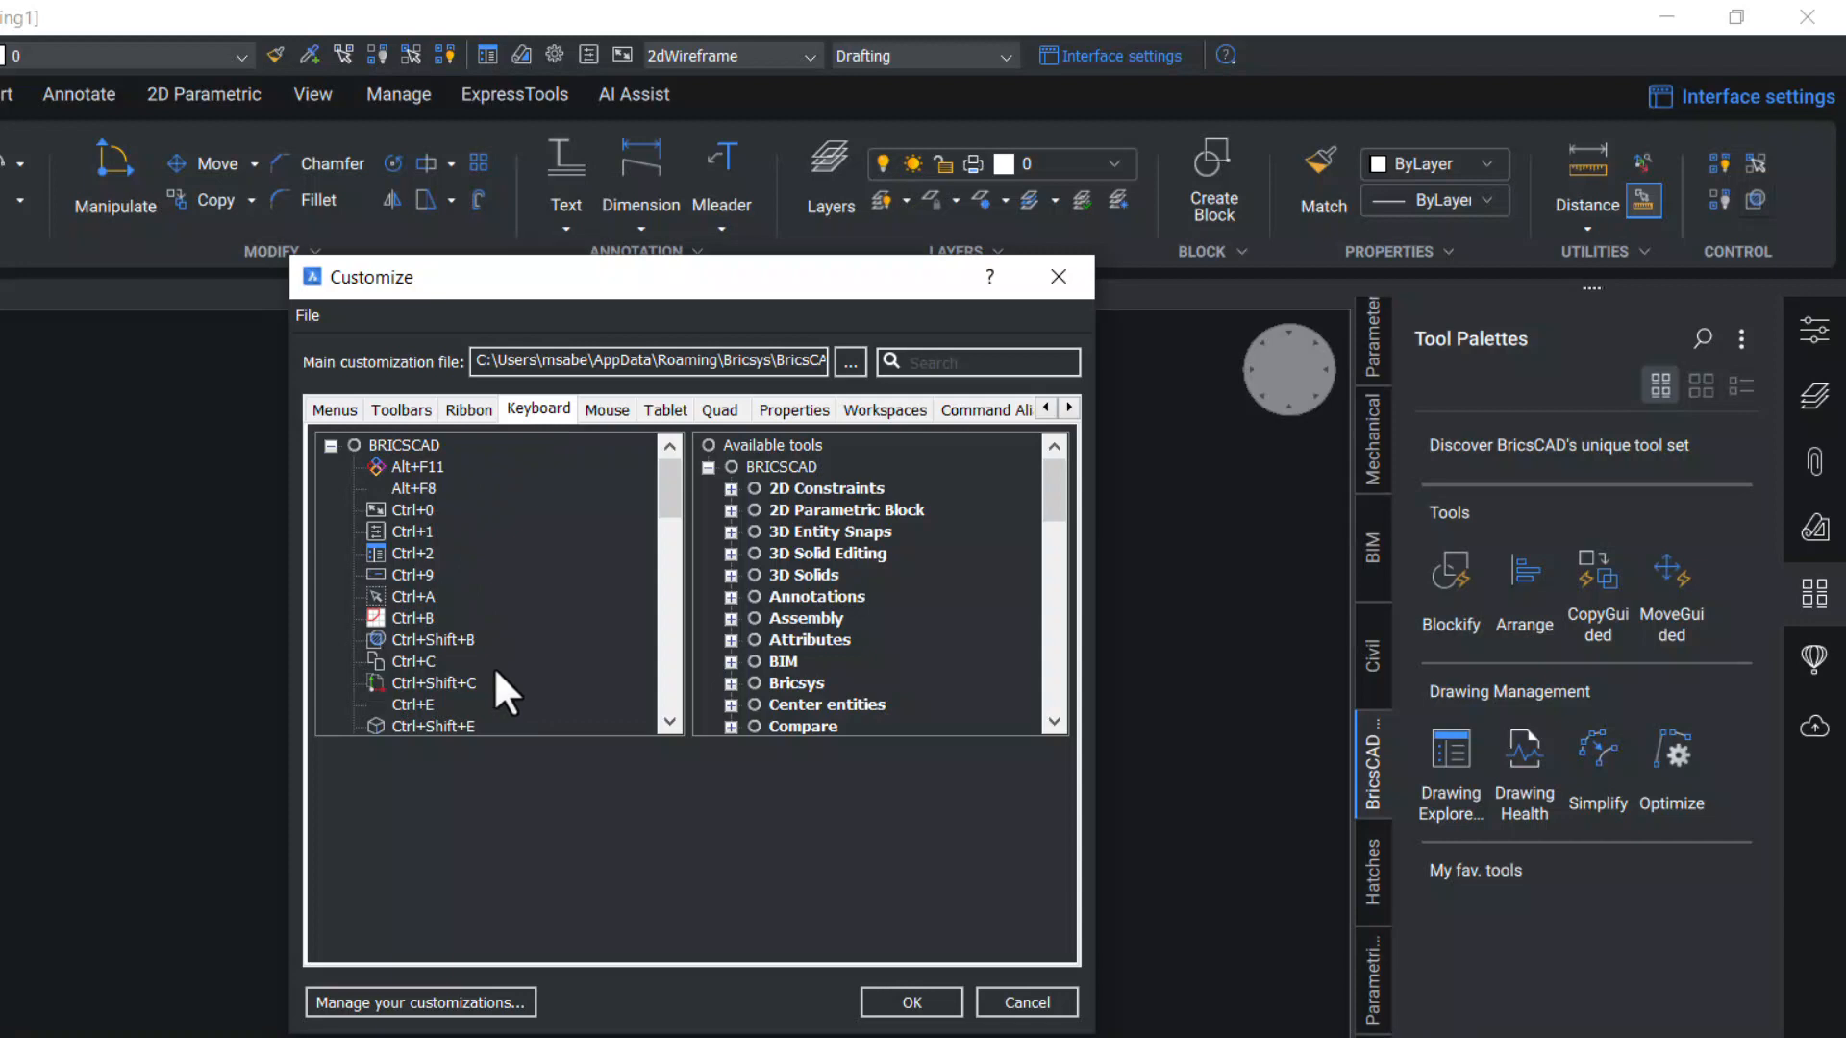
left_click(413, 509)
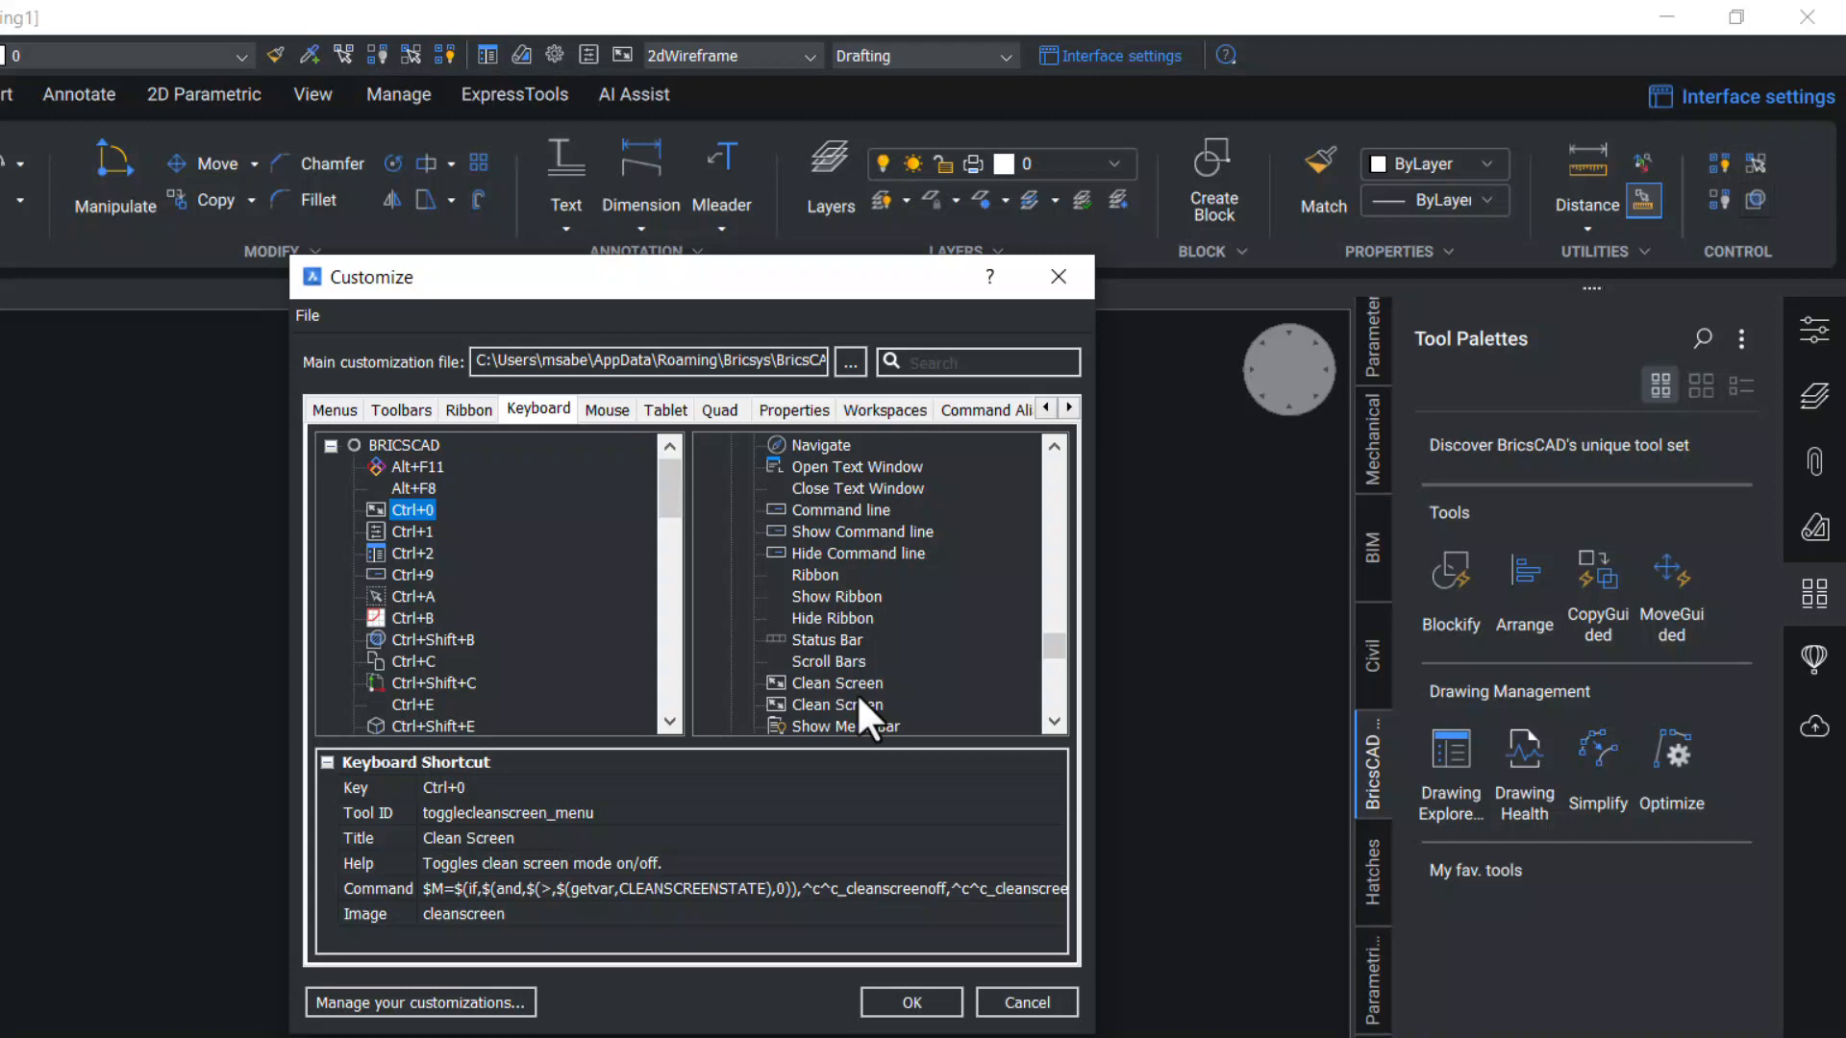
Add the Show Command line and Hide Command line tools to the current palette
left_click(862, 532)
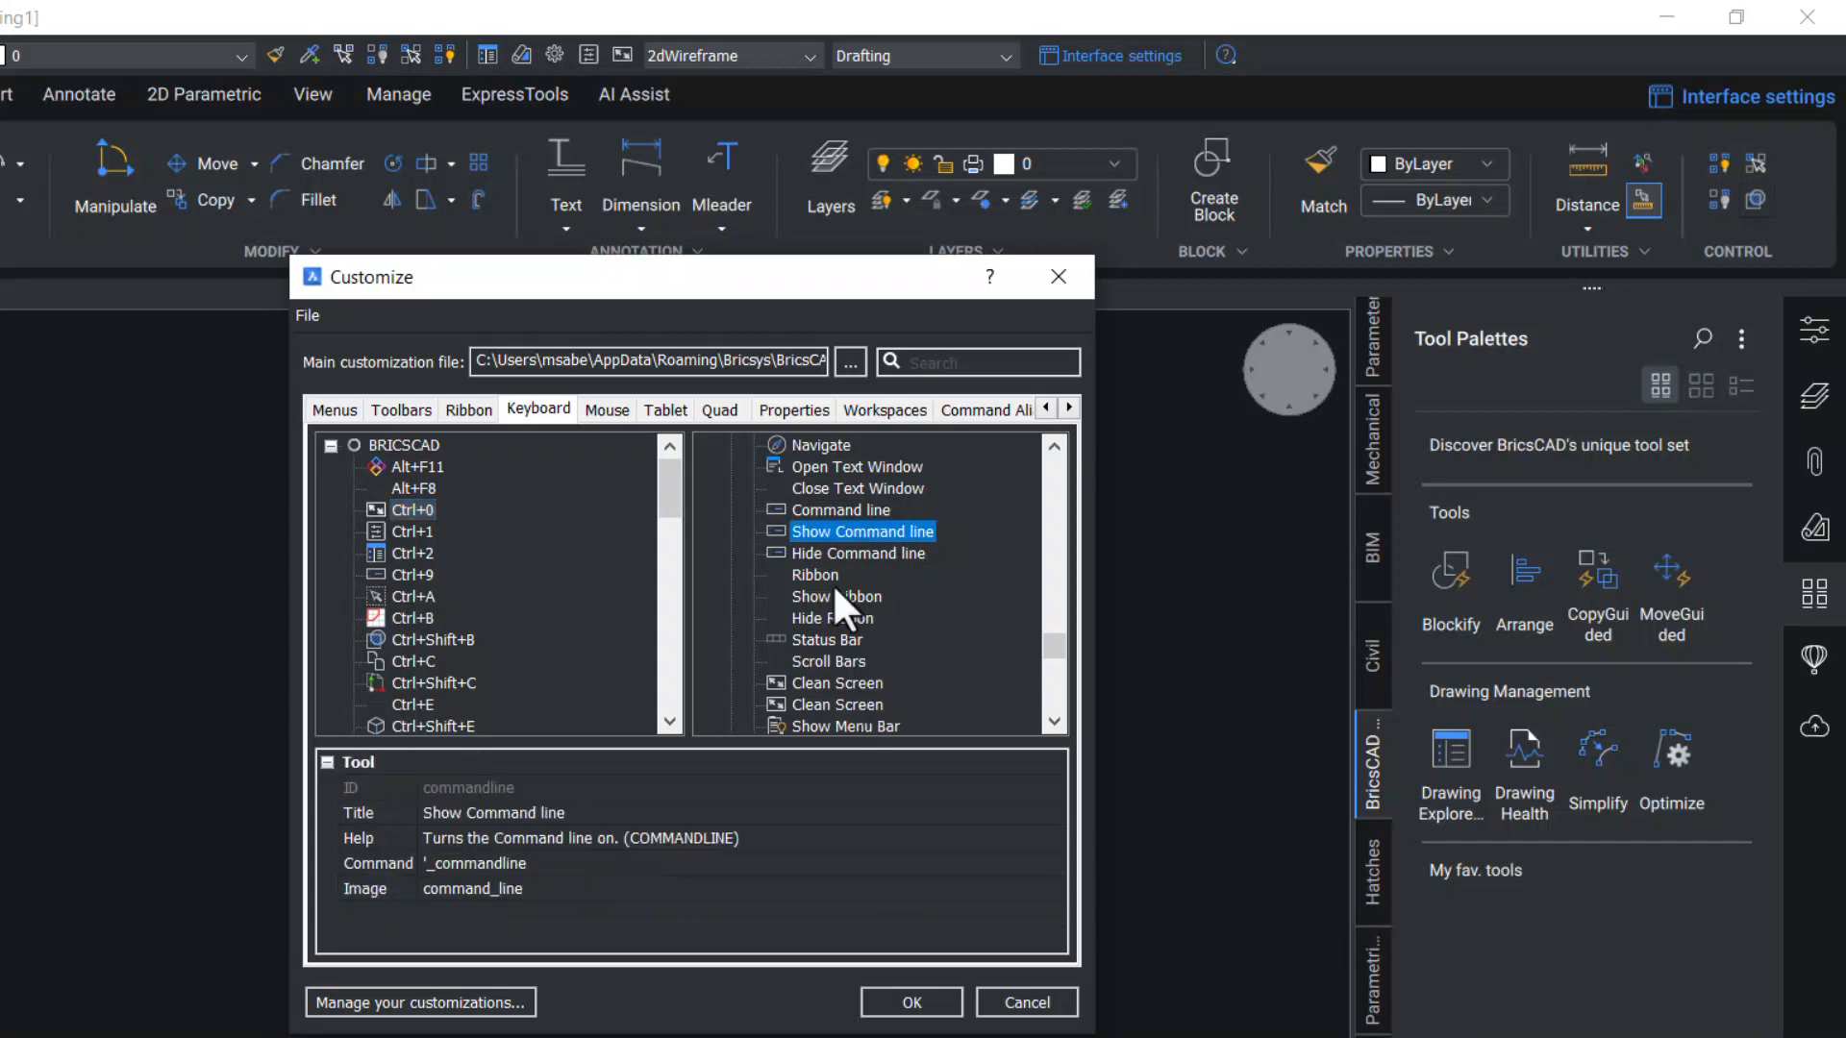
mouse_move(840, 548)
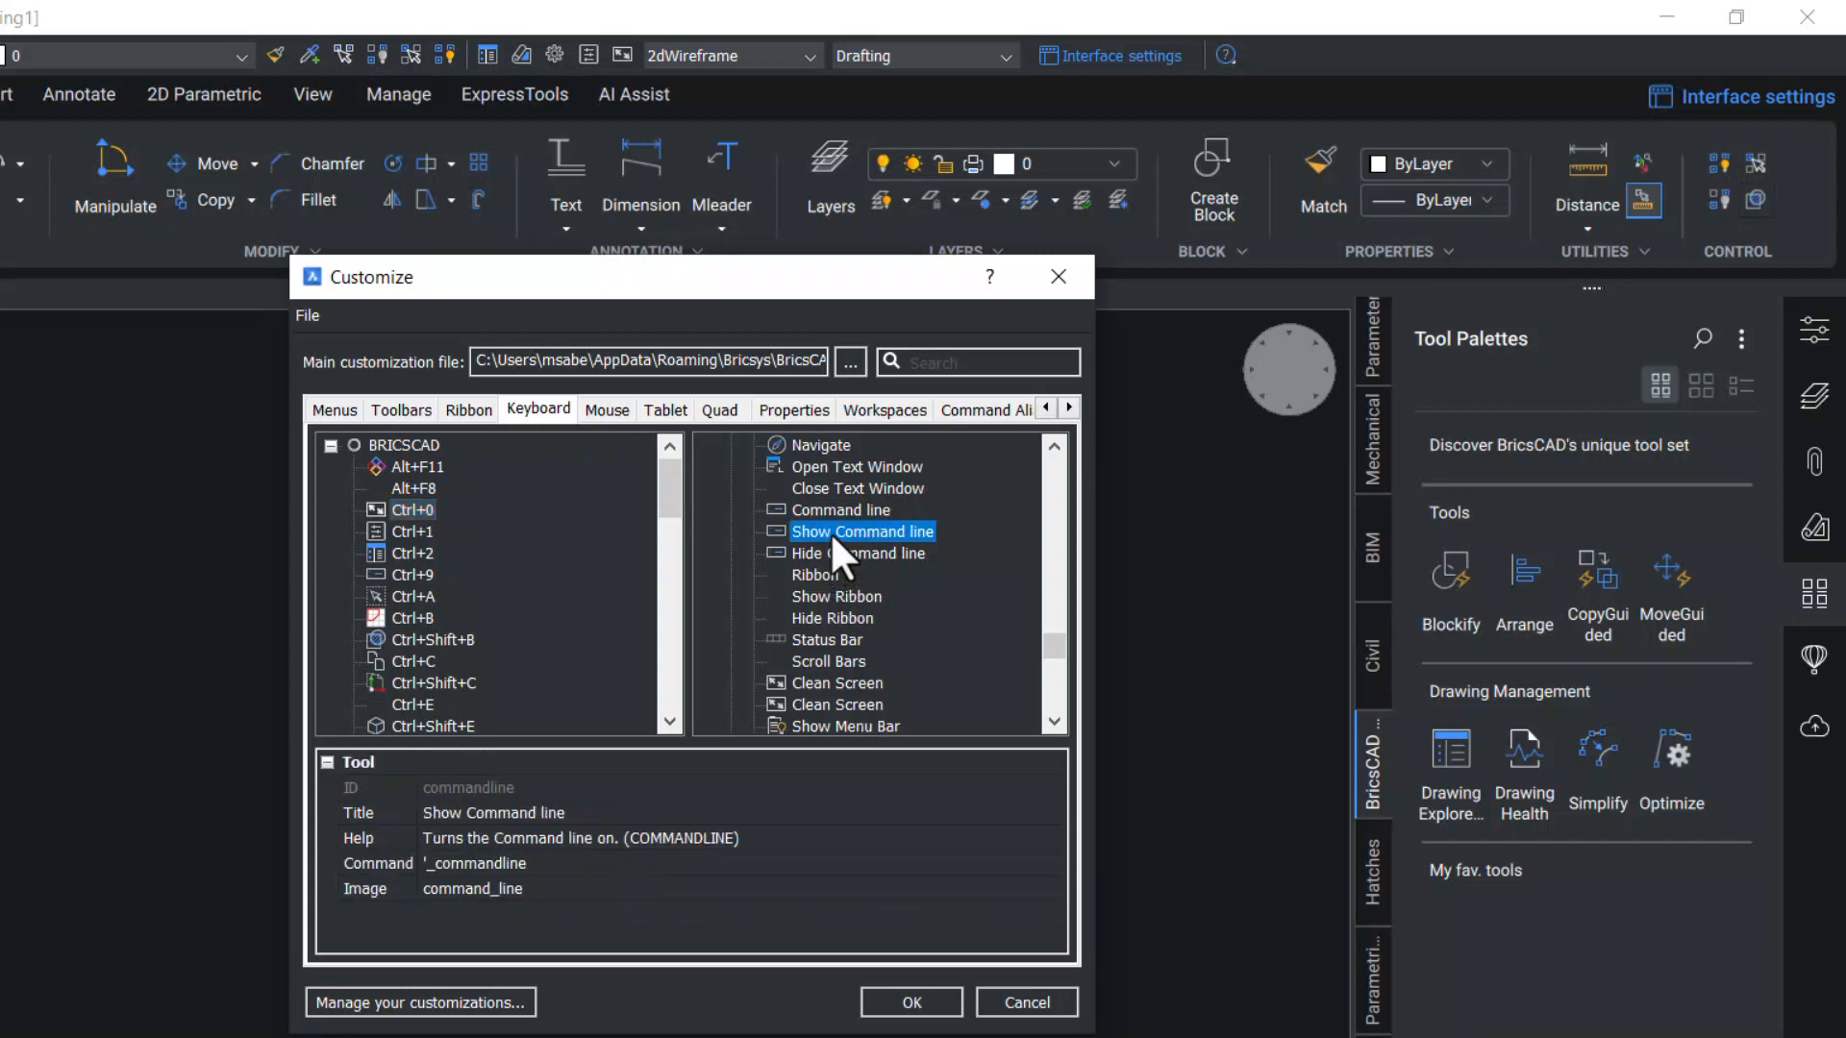
right_click(863, 532)
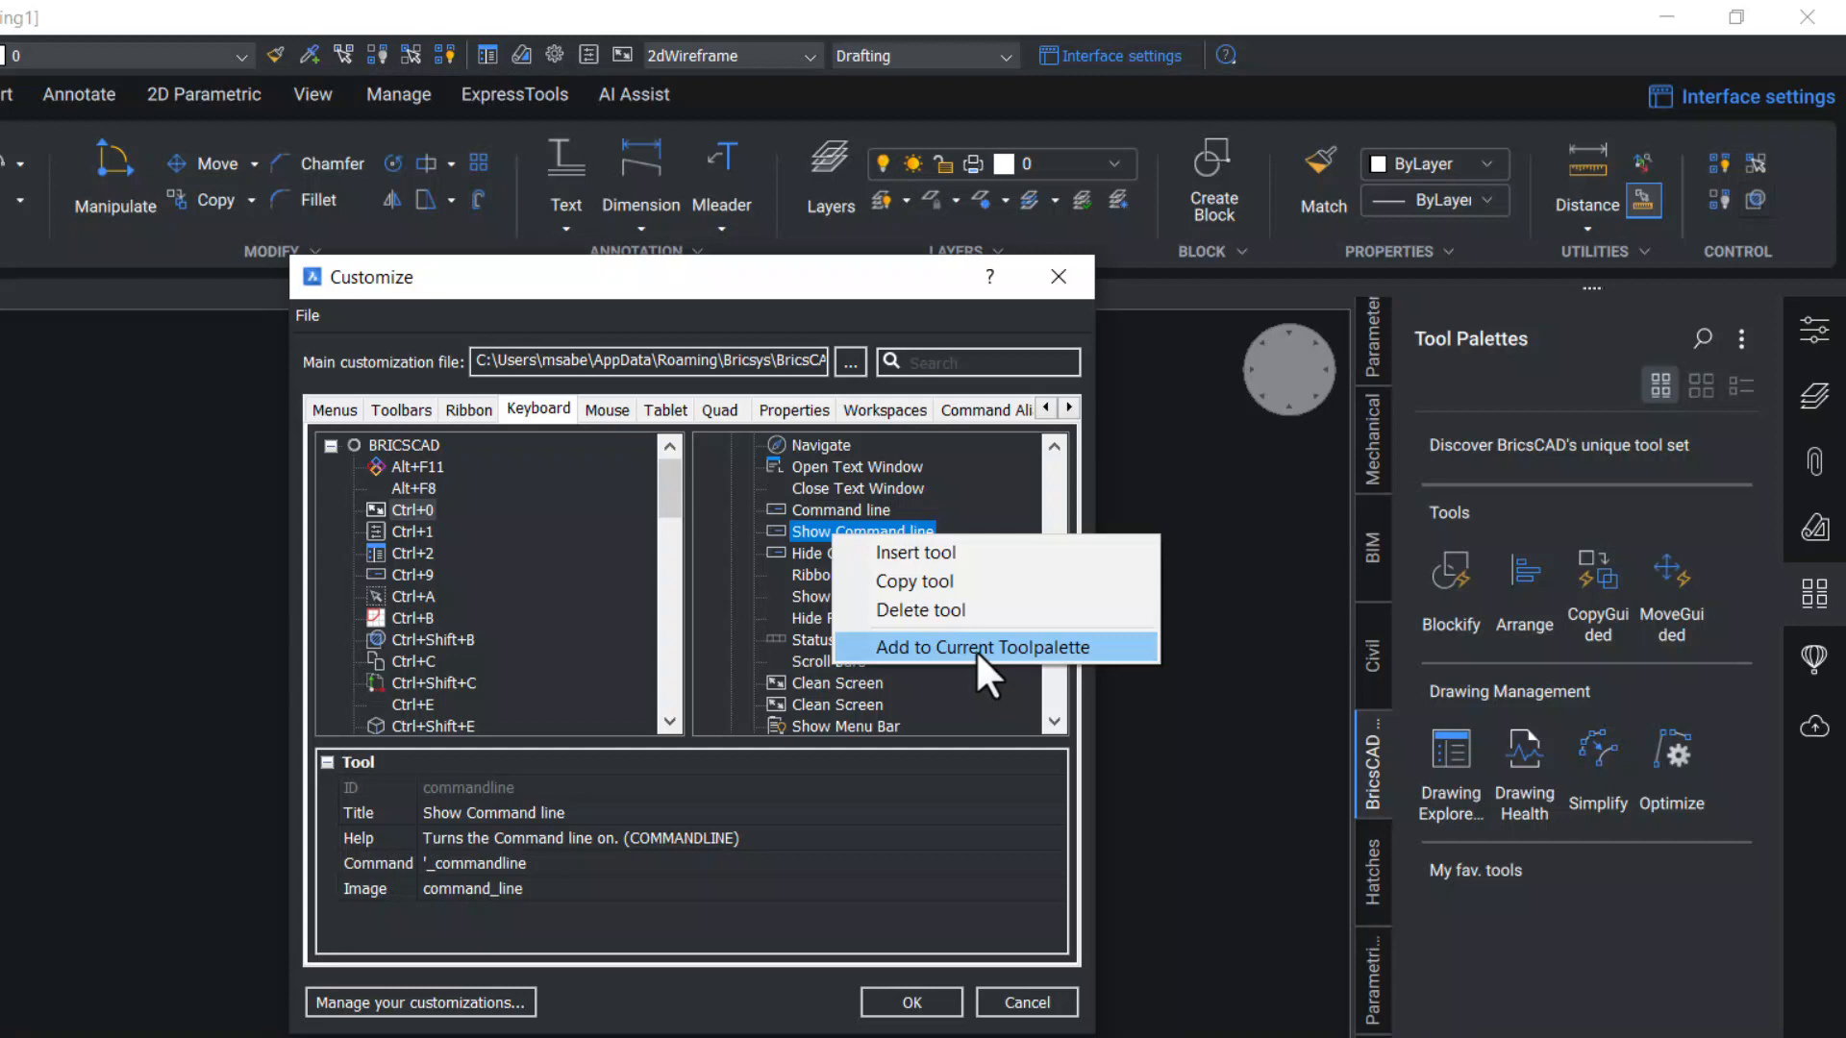
left_click(984, 647)
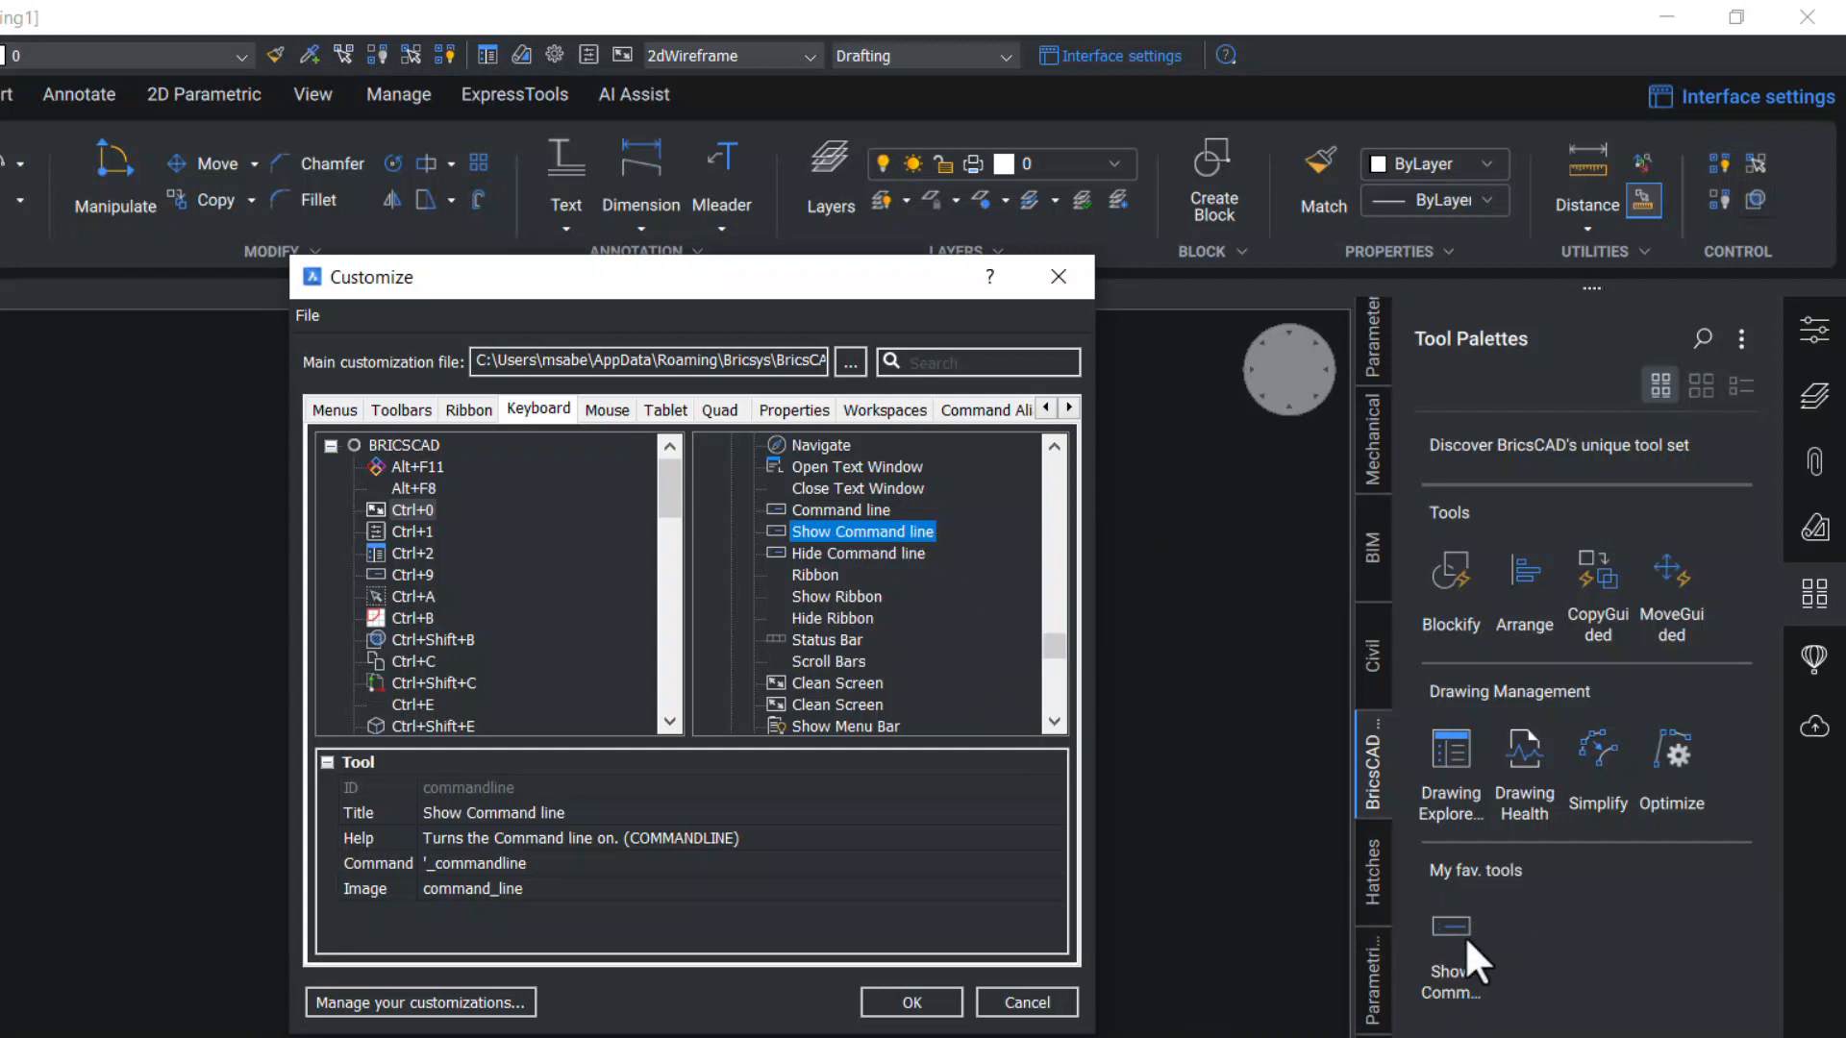
mouse_move(860, 575)
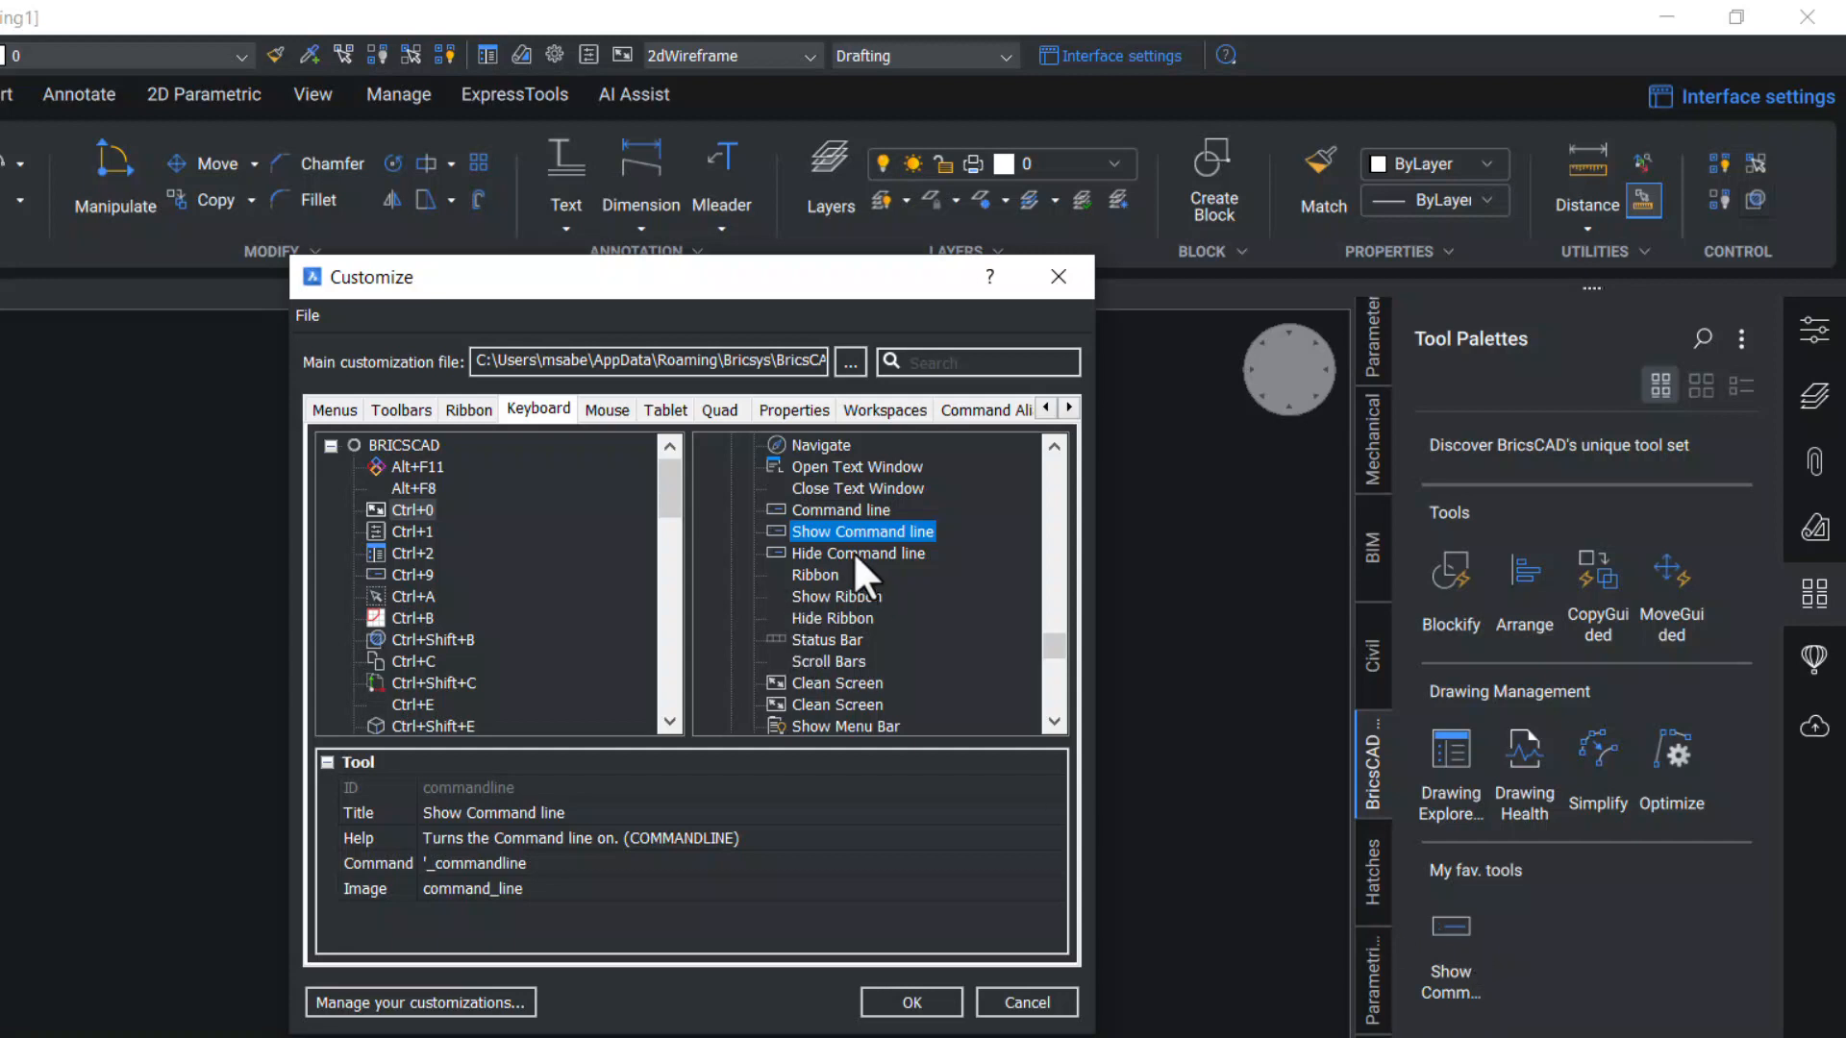
right_click(858, 553)
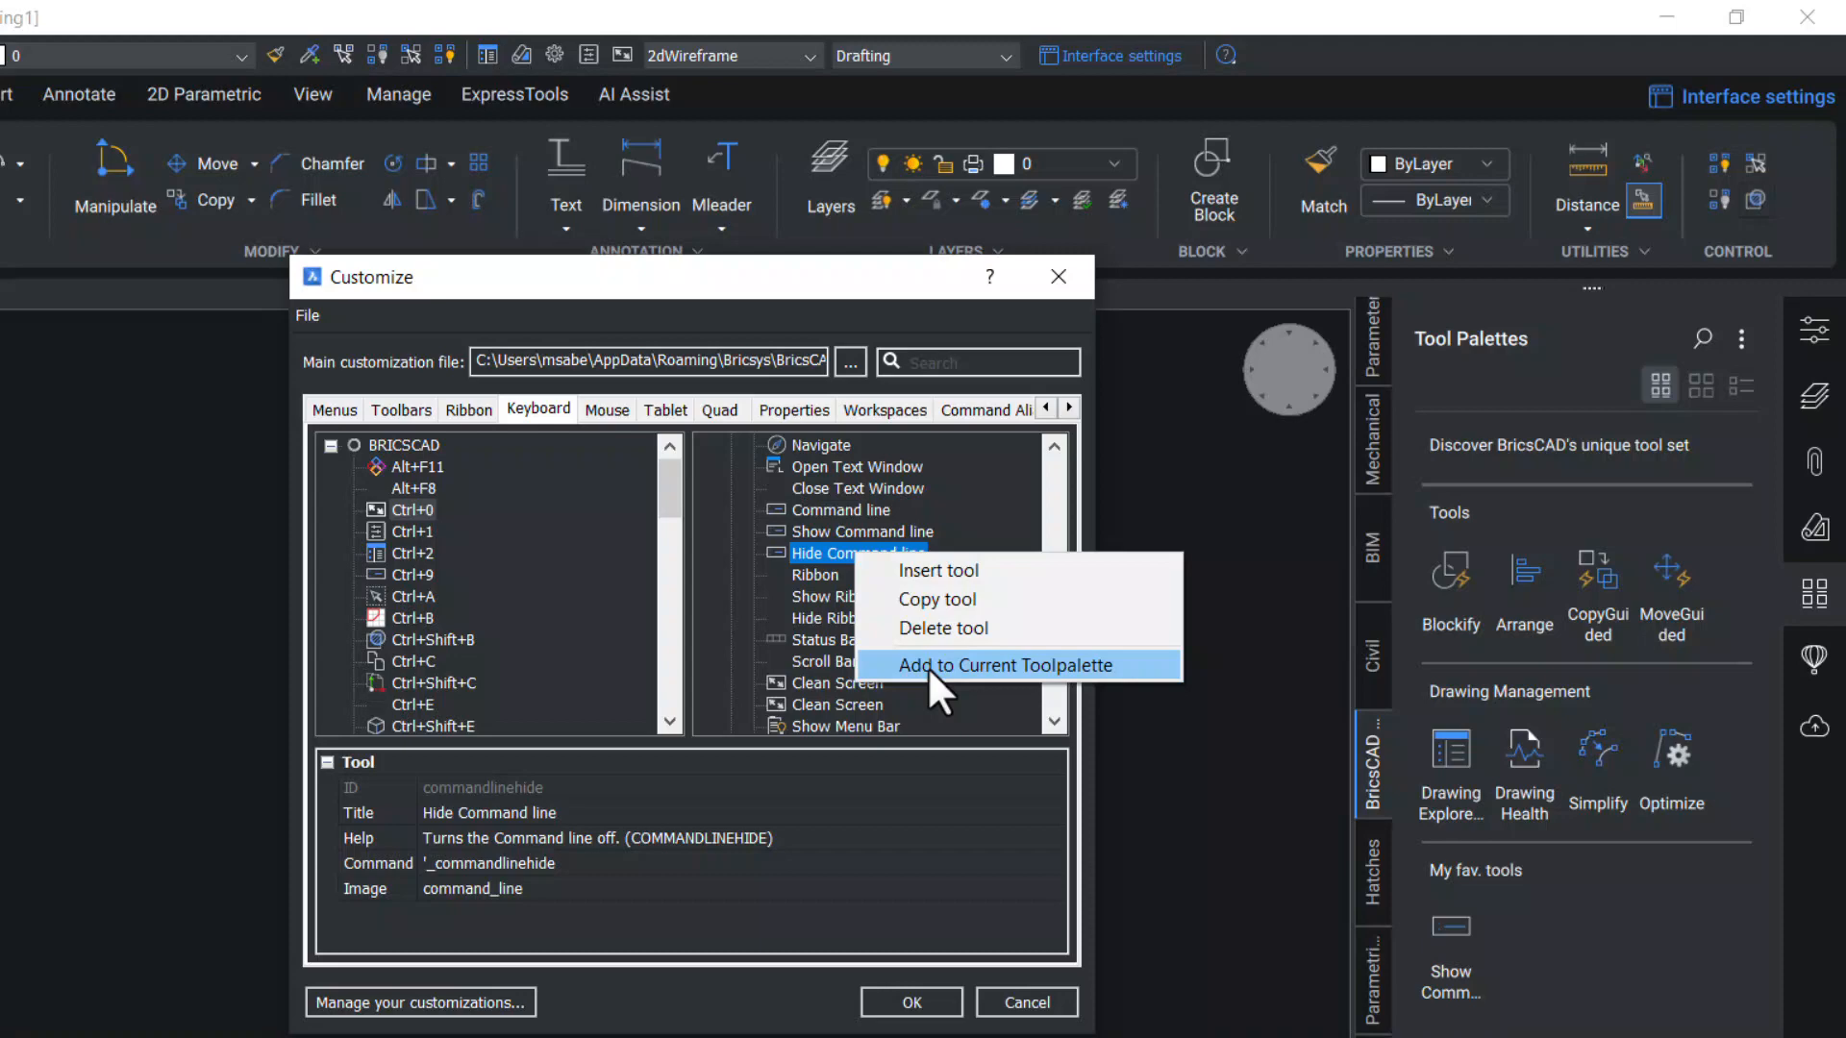
left_click(1005, 665)
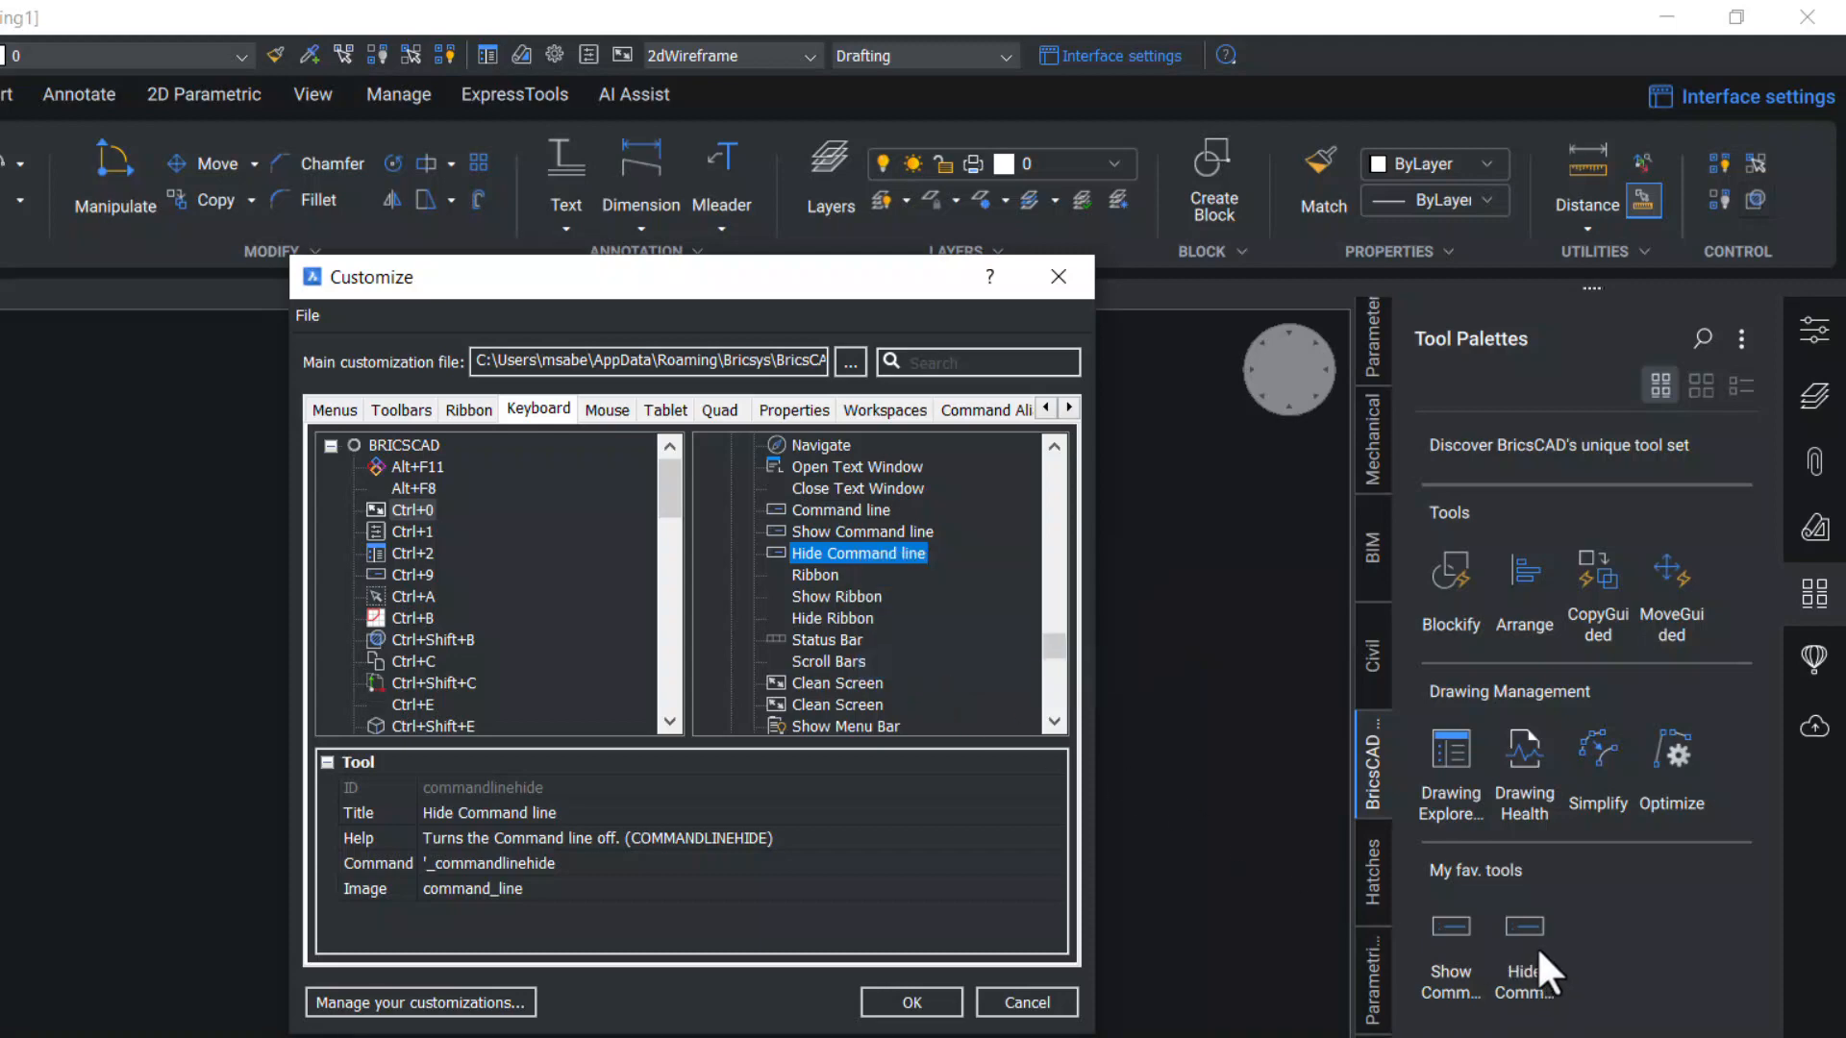
mouse_move(293, 305)
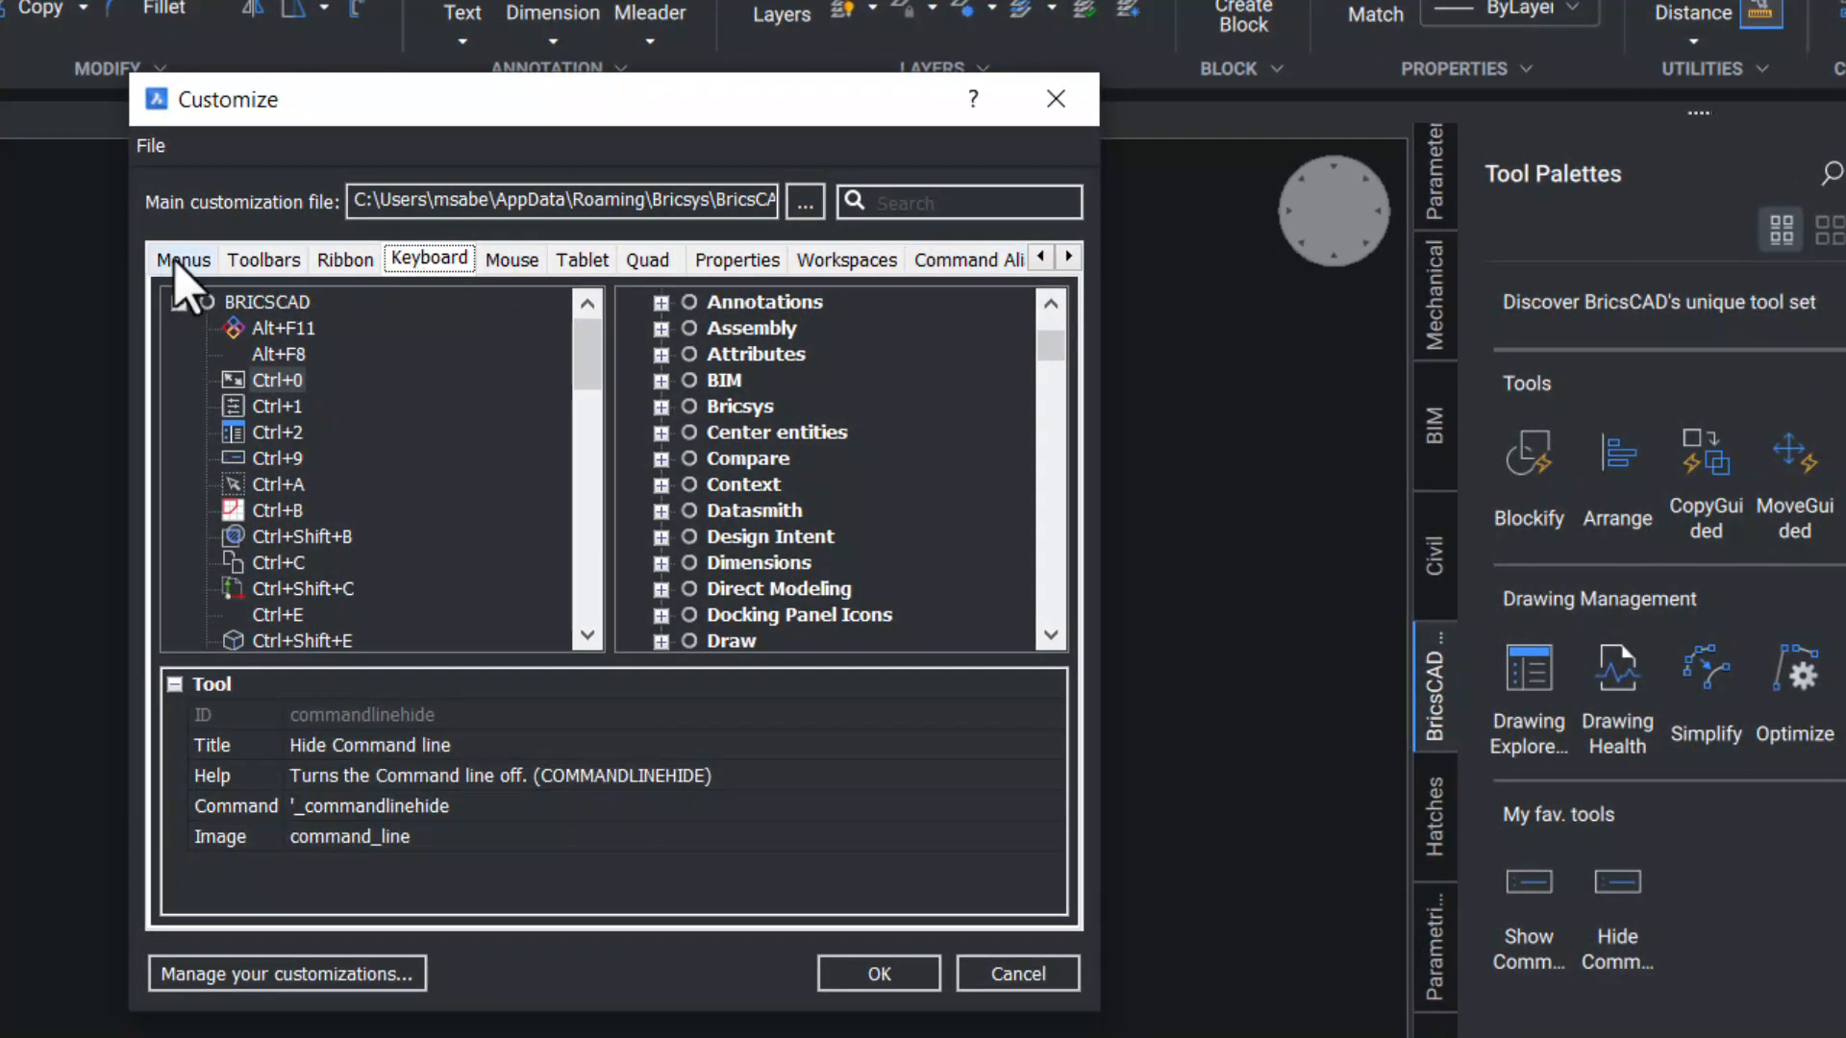
left_click(183, 260)
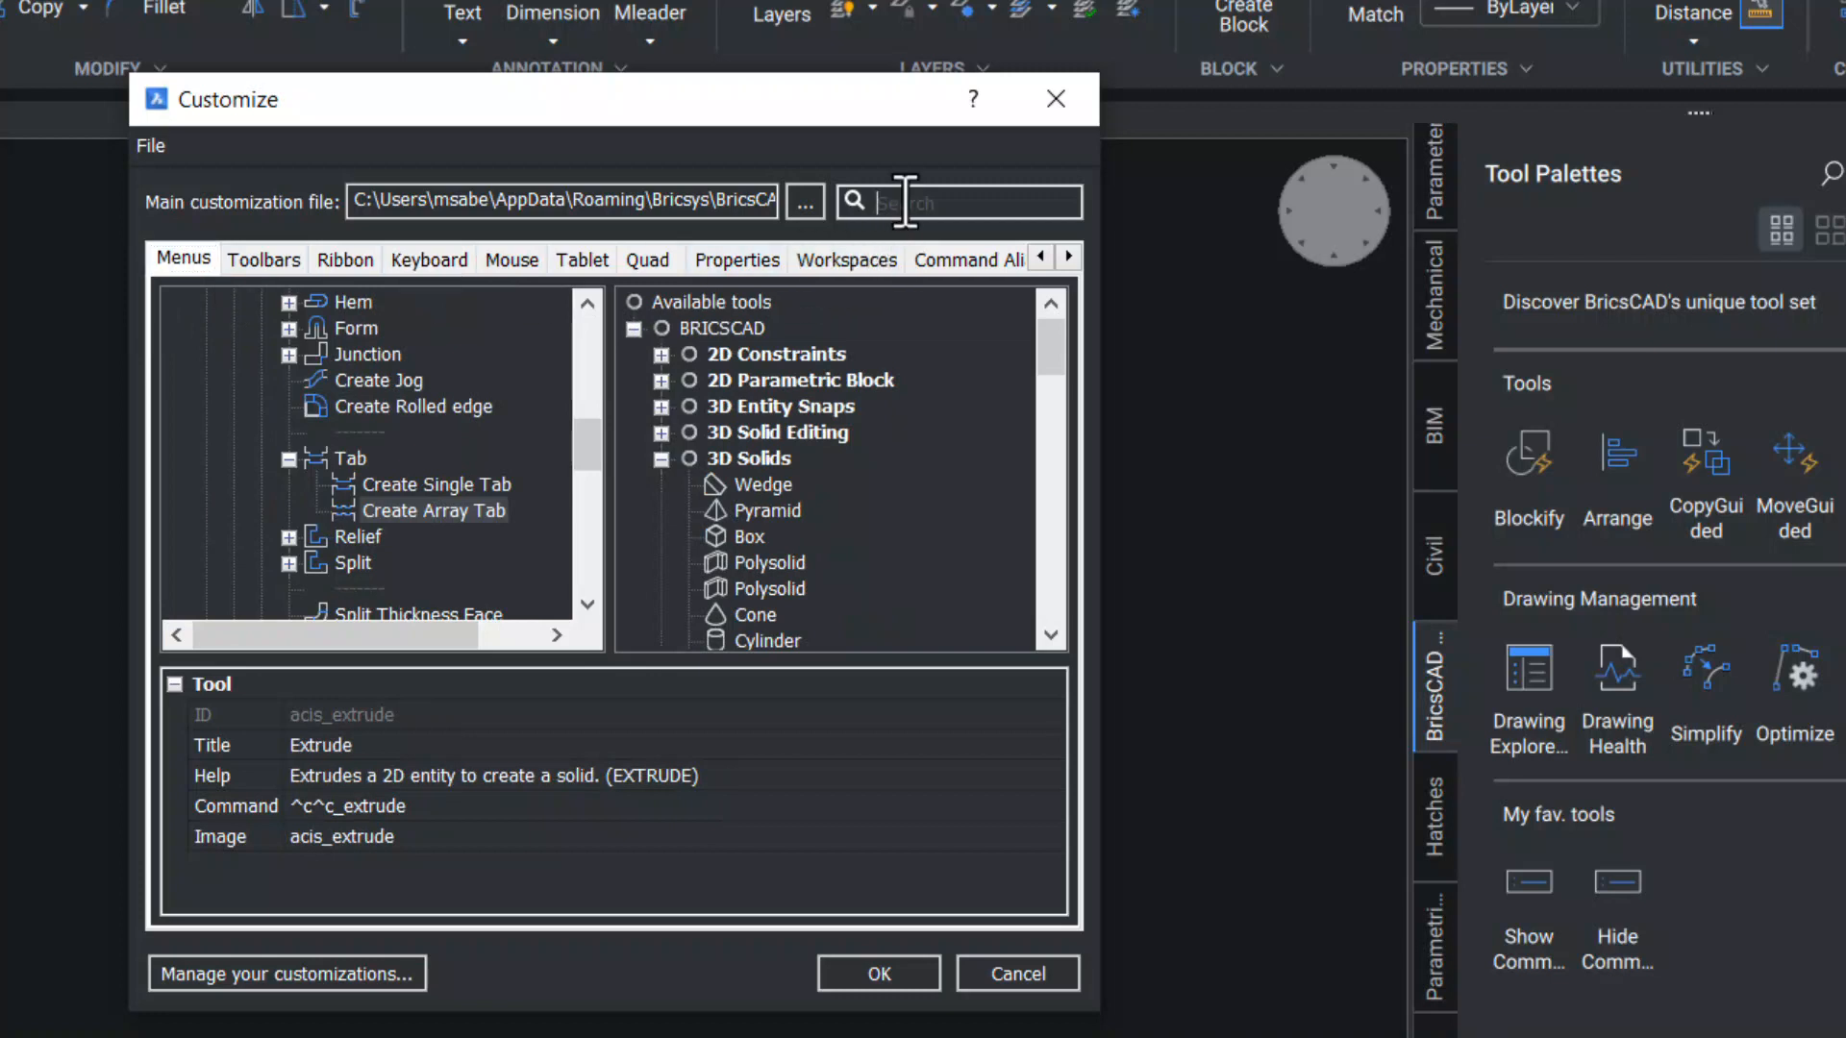
Search for Extrude, add the Direct Modeling Extrude tool to the palette, and click OK
type("EXRU")
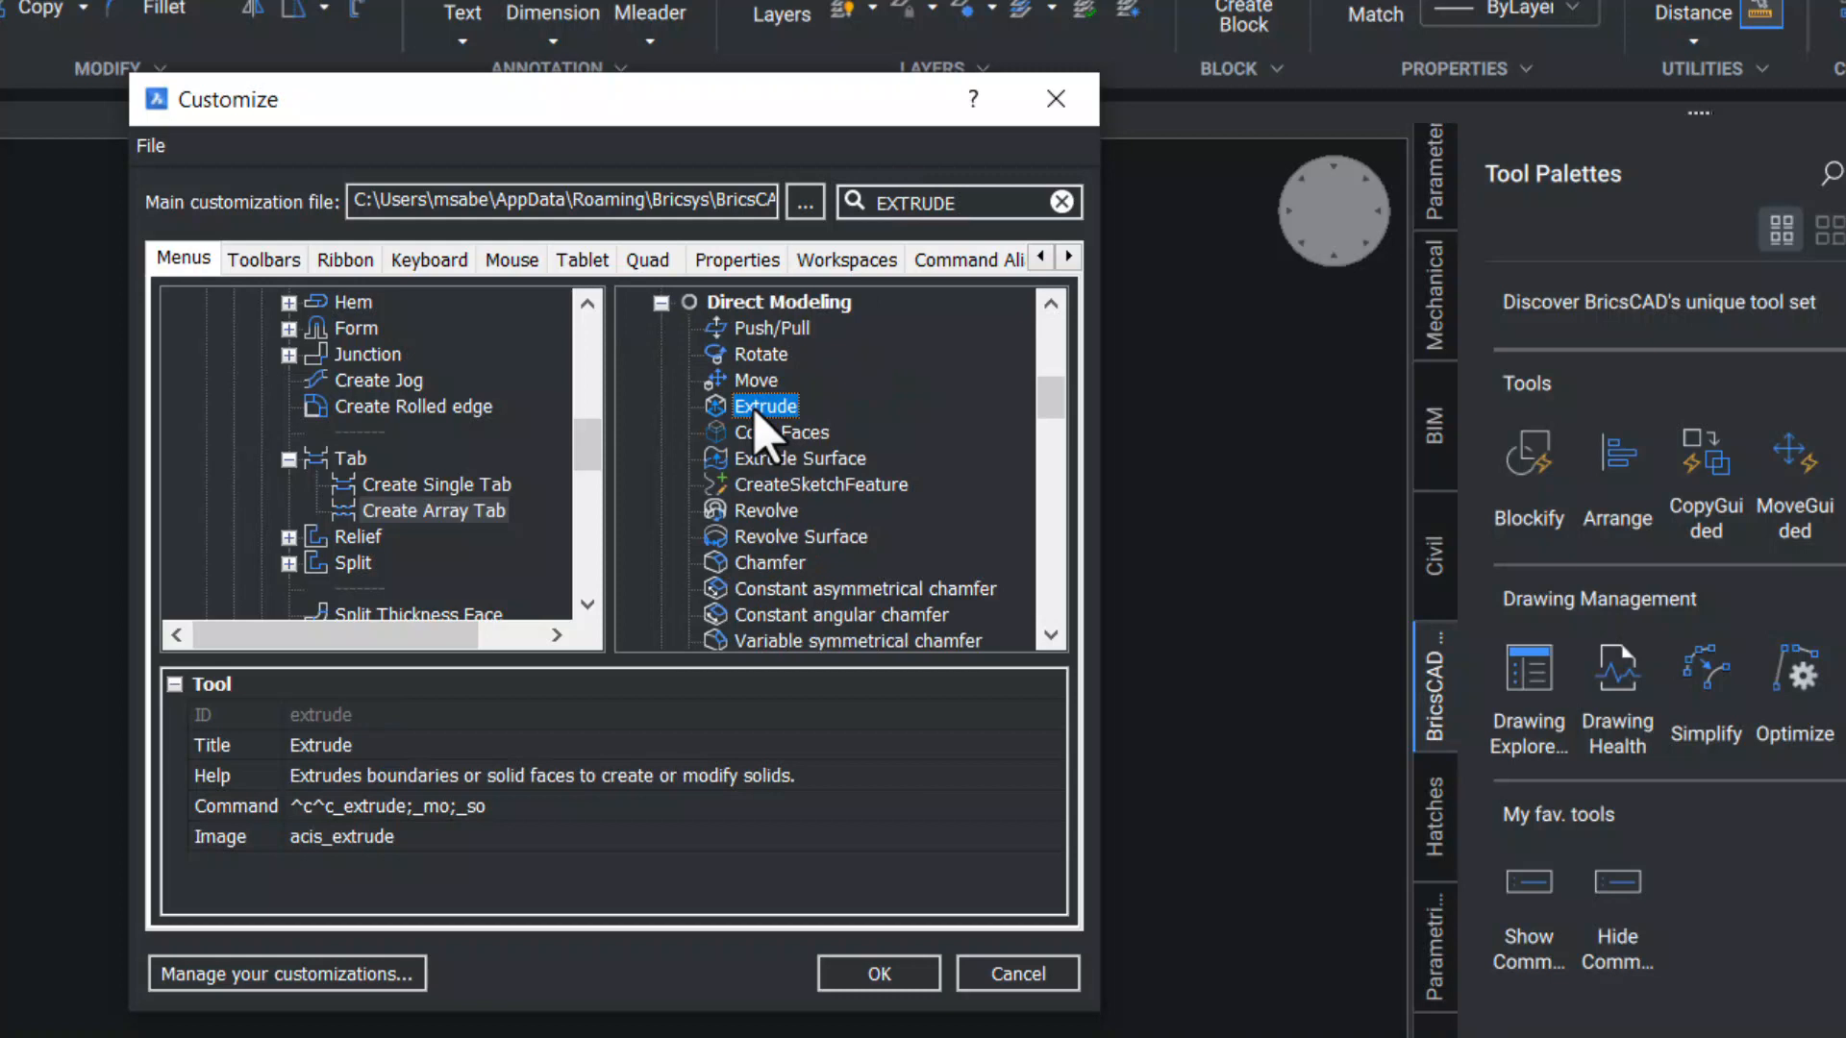
right_click(766, 405)
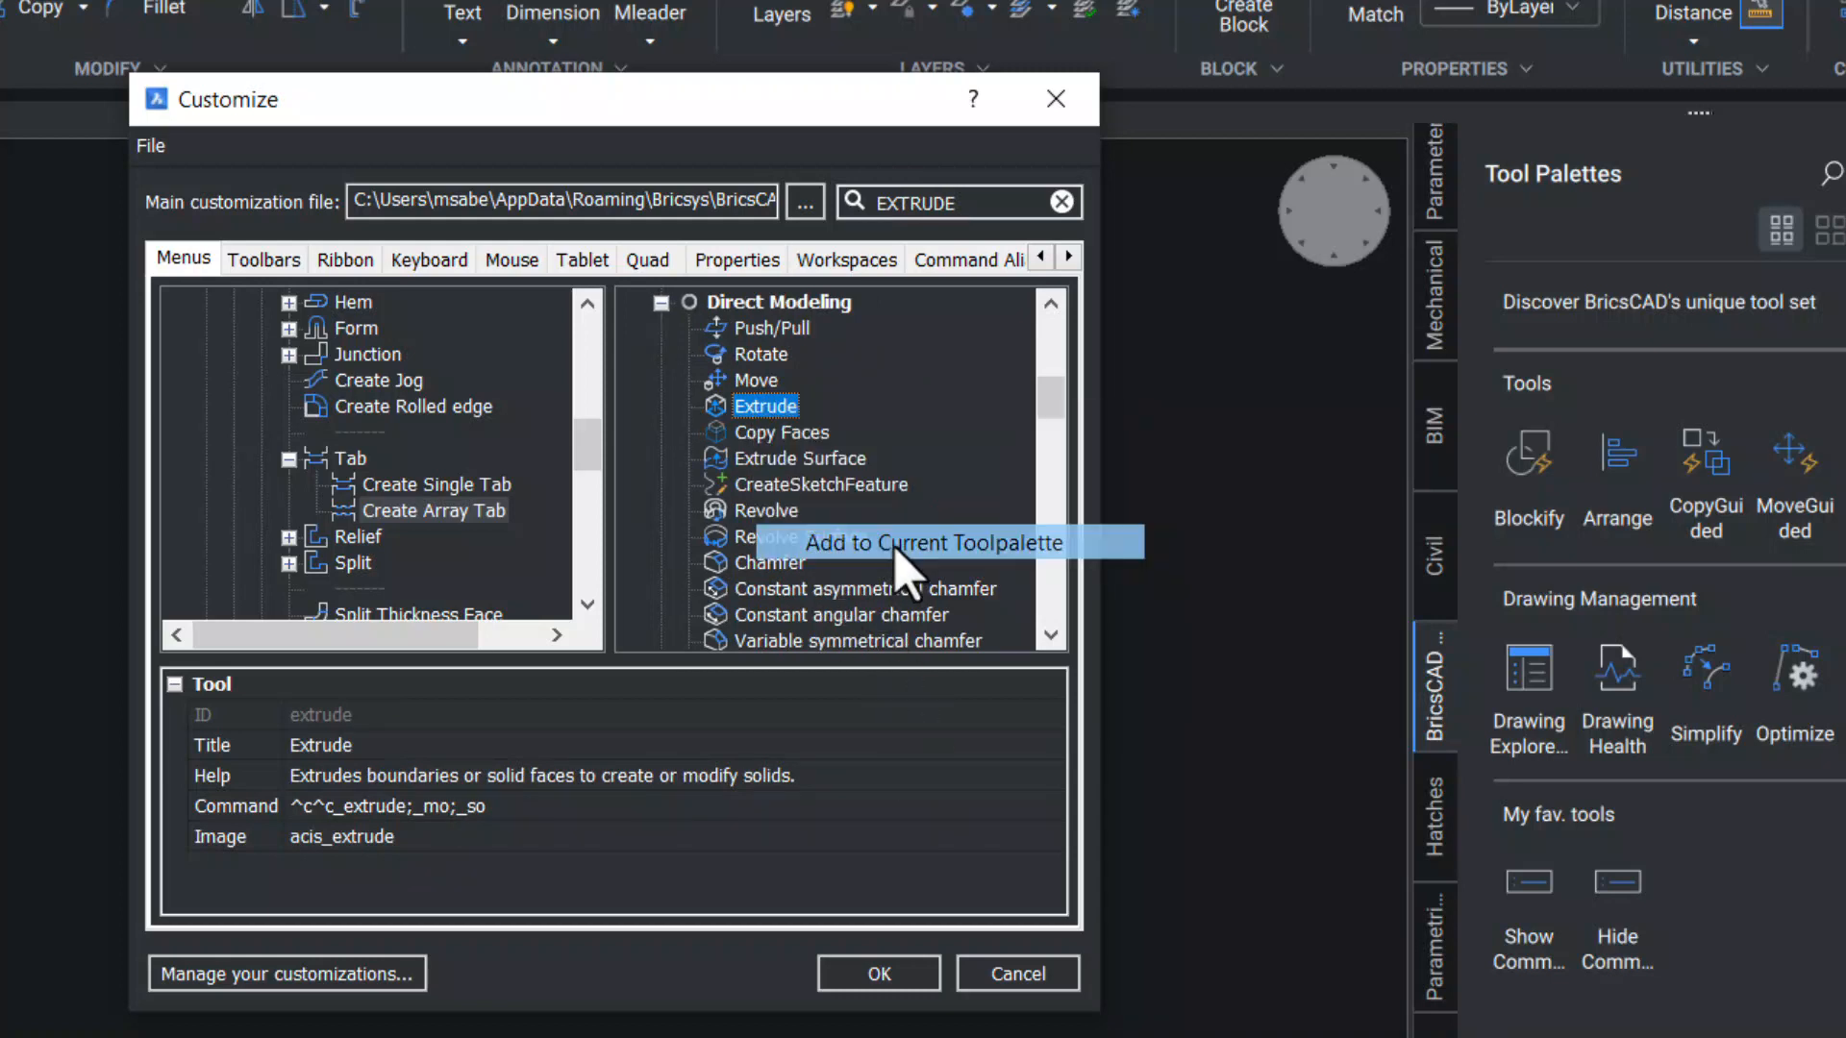
left_click(930, 543)
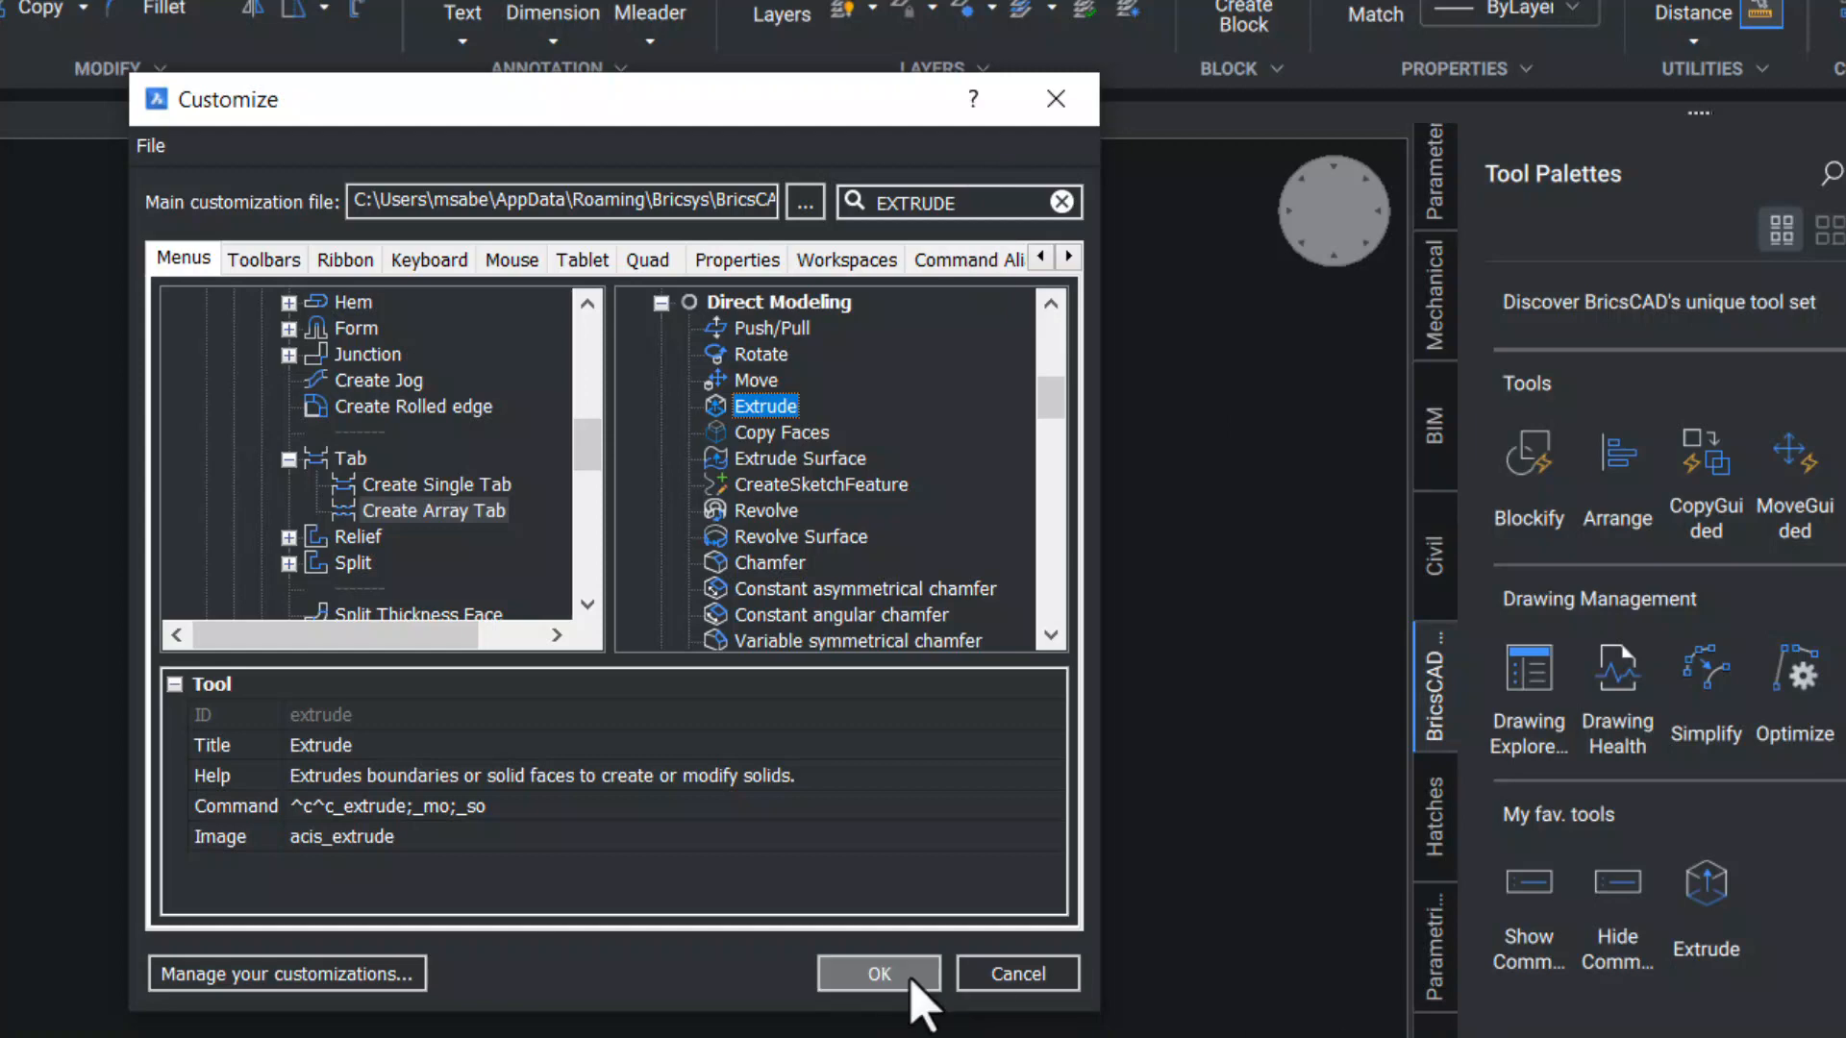
left_click(878, 974)
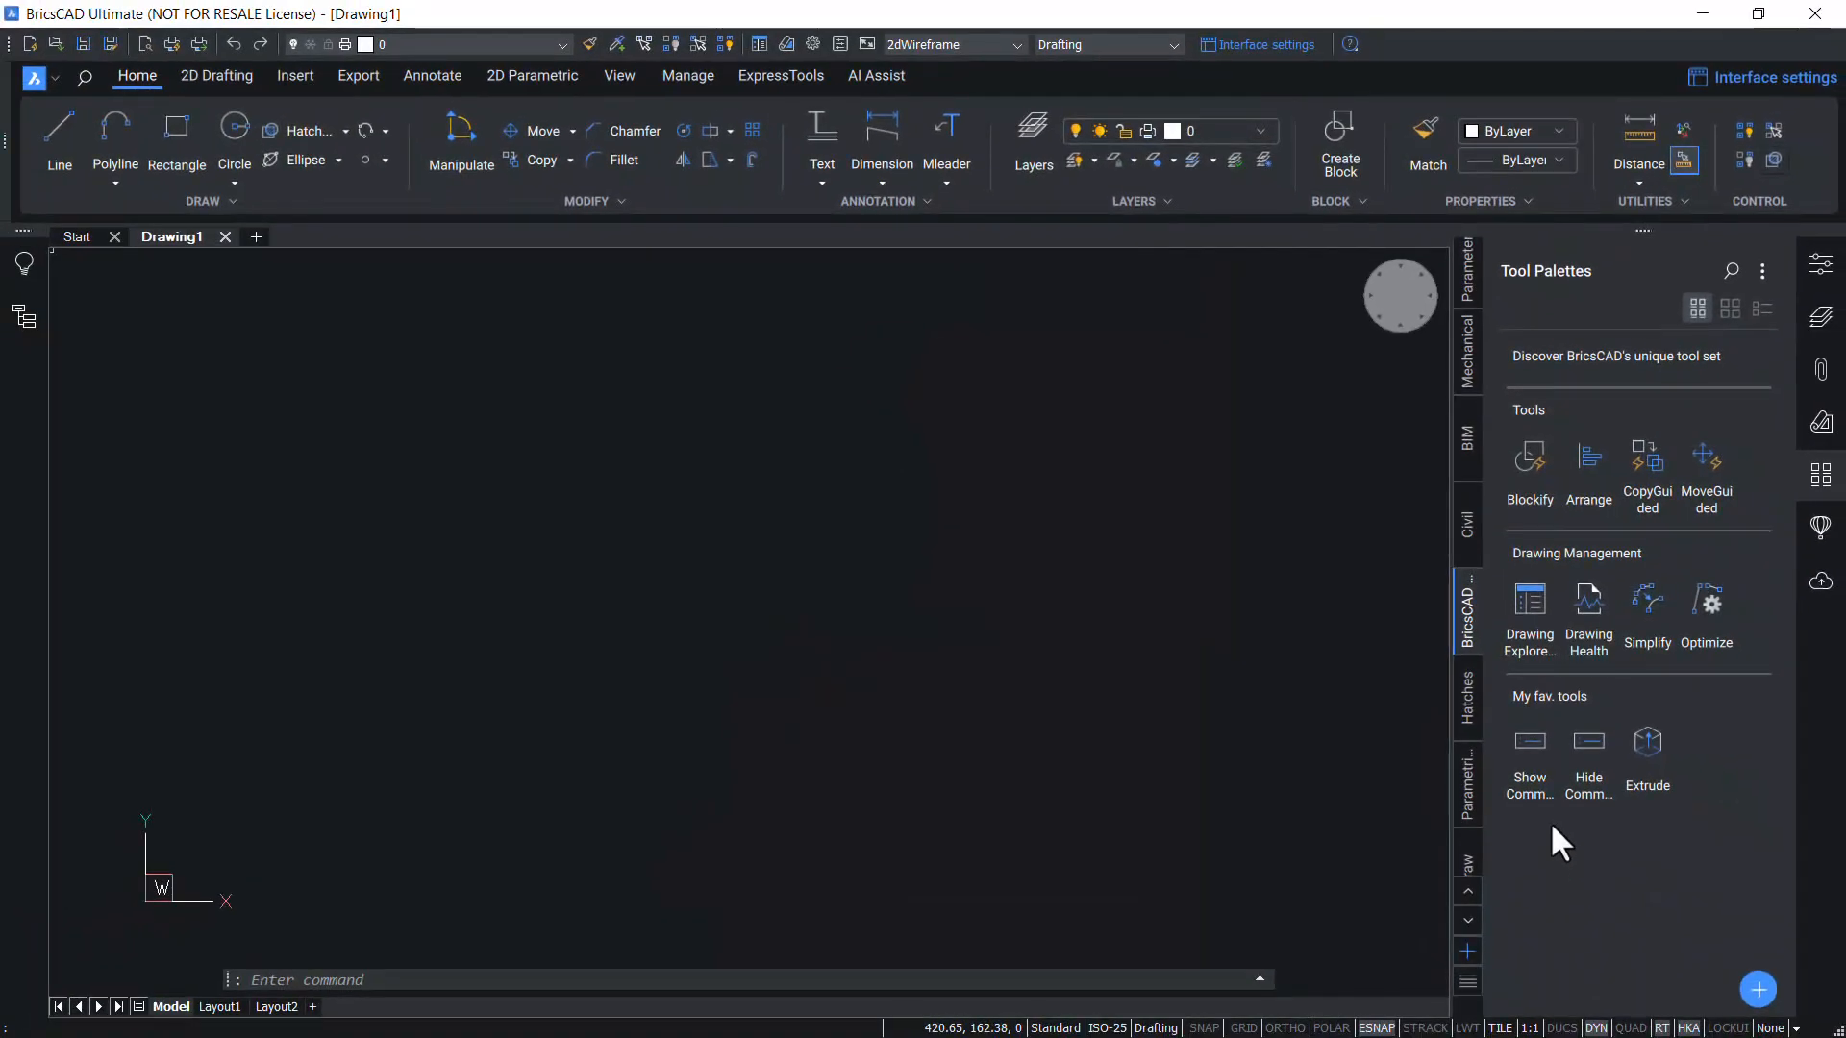
mouse_move(1602, 761)
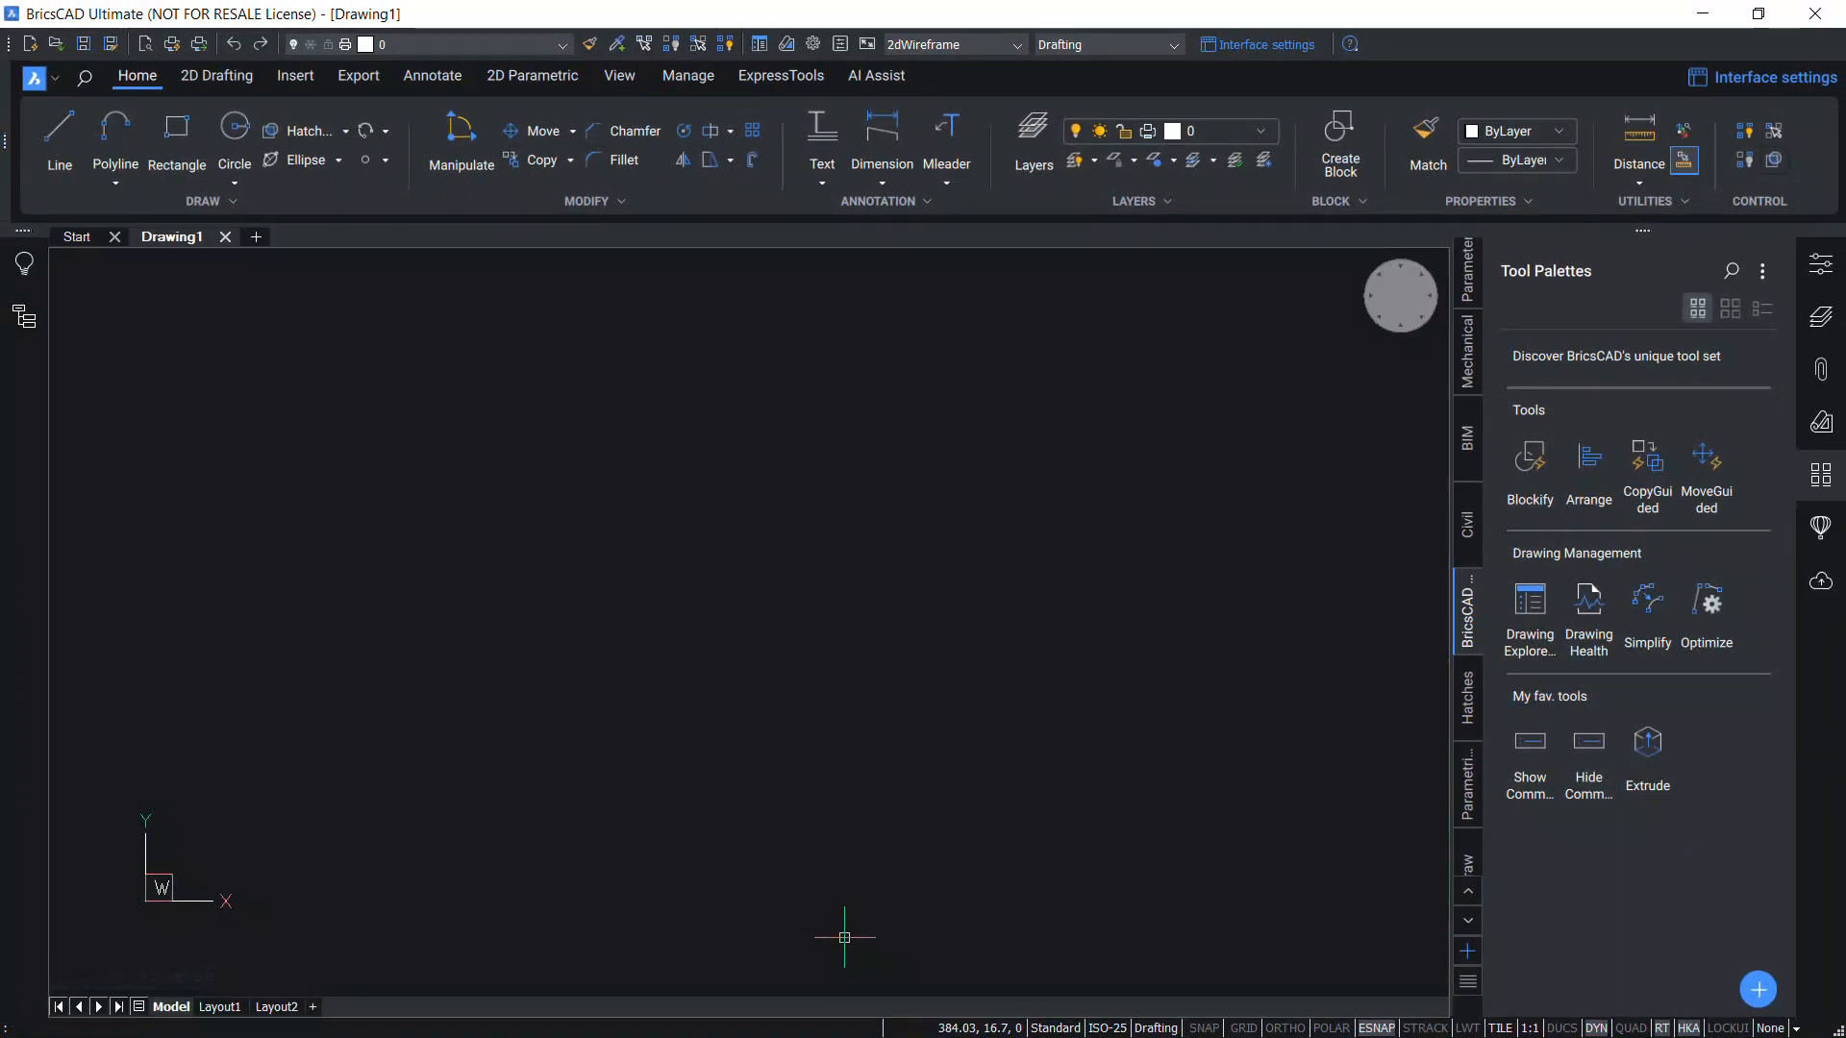
Show the Add Tool, Add Text and Add Separator choices from the palette's + button
left_click(1529, 742)
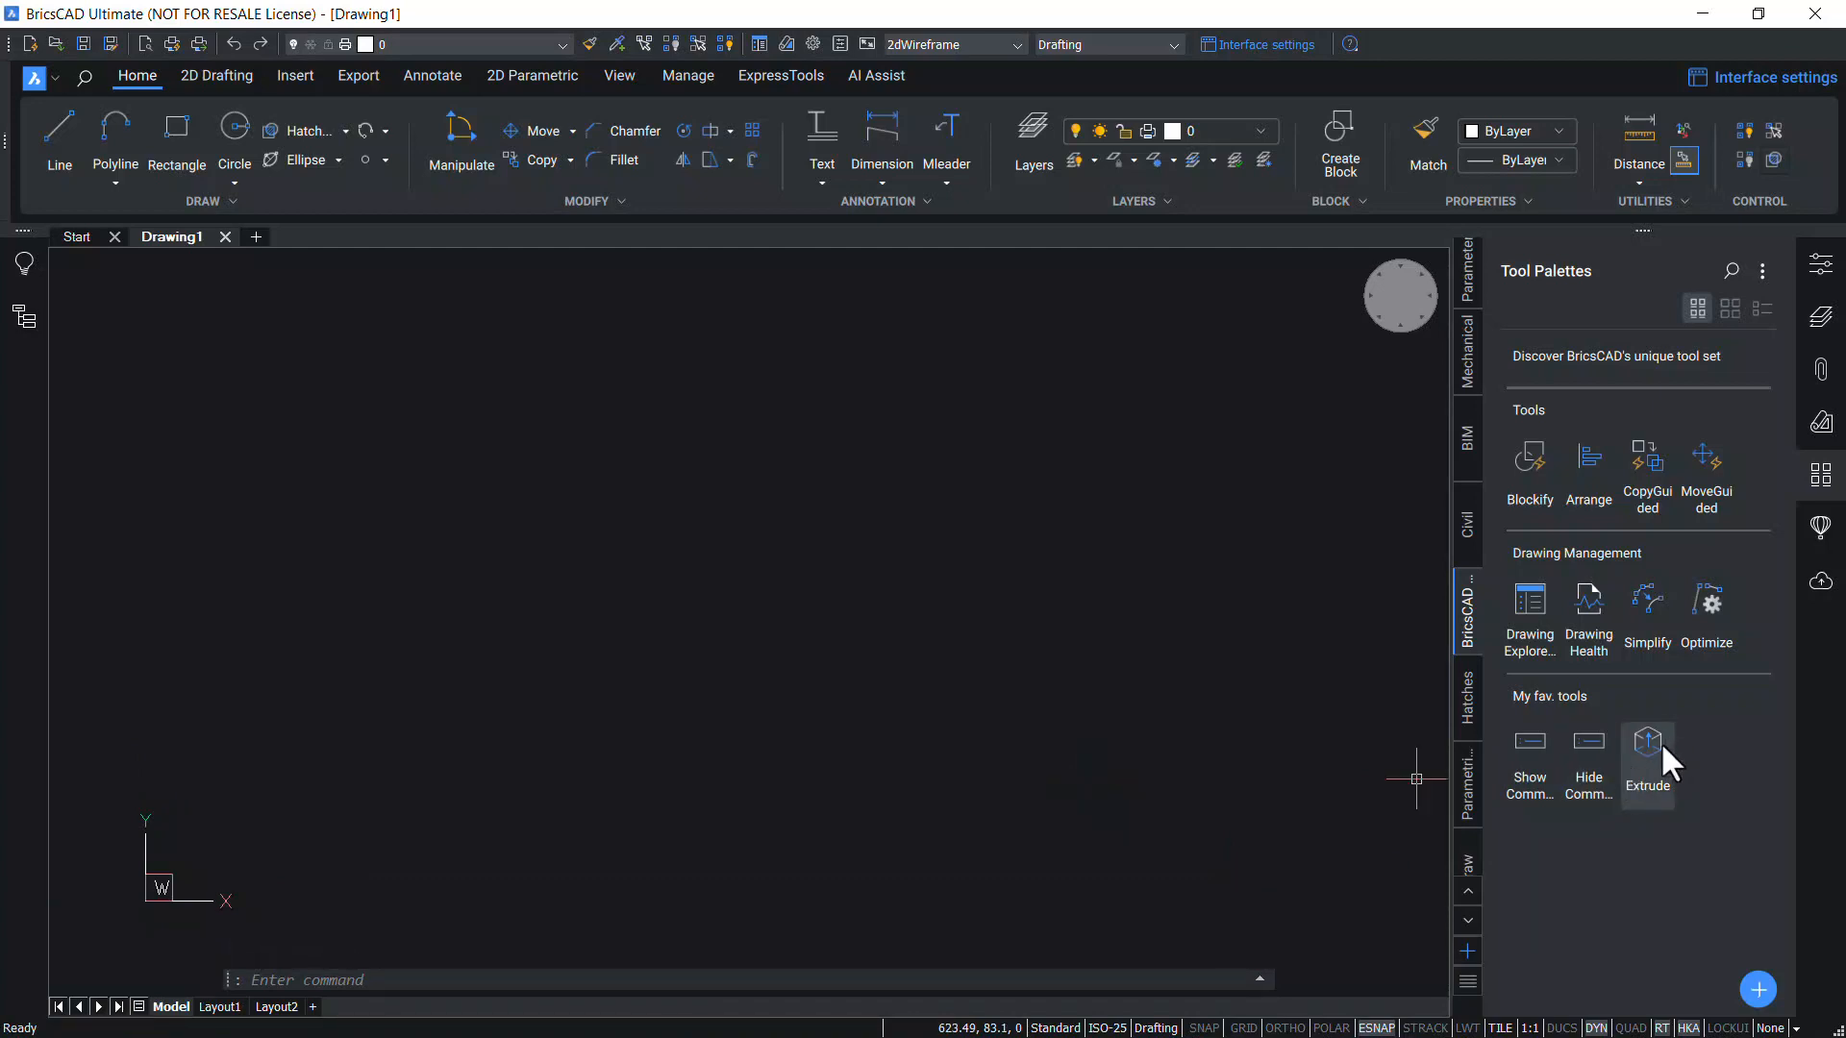
left_click(1647, 741)
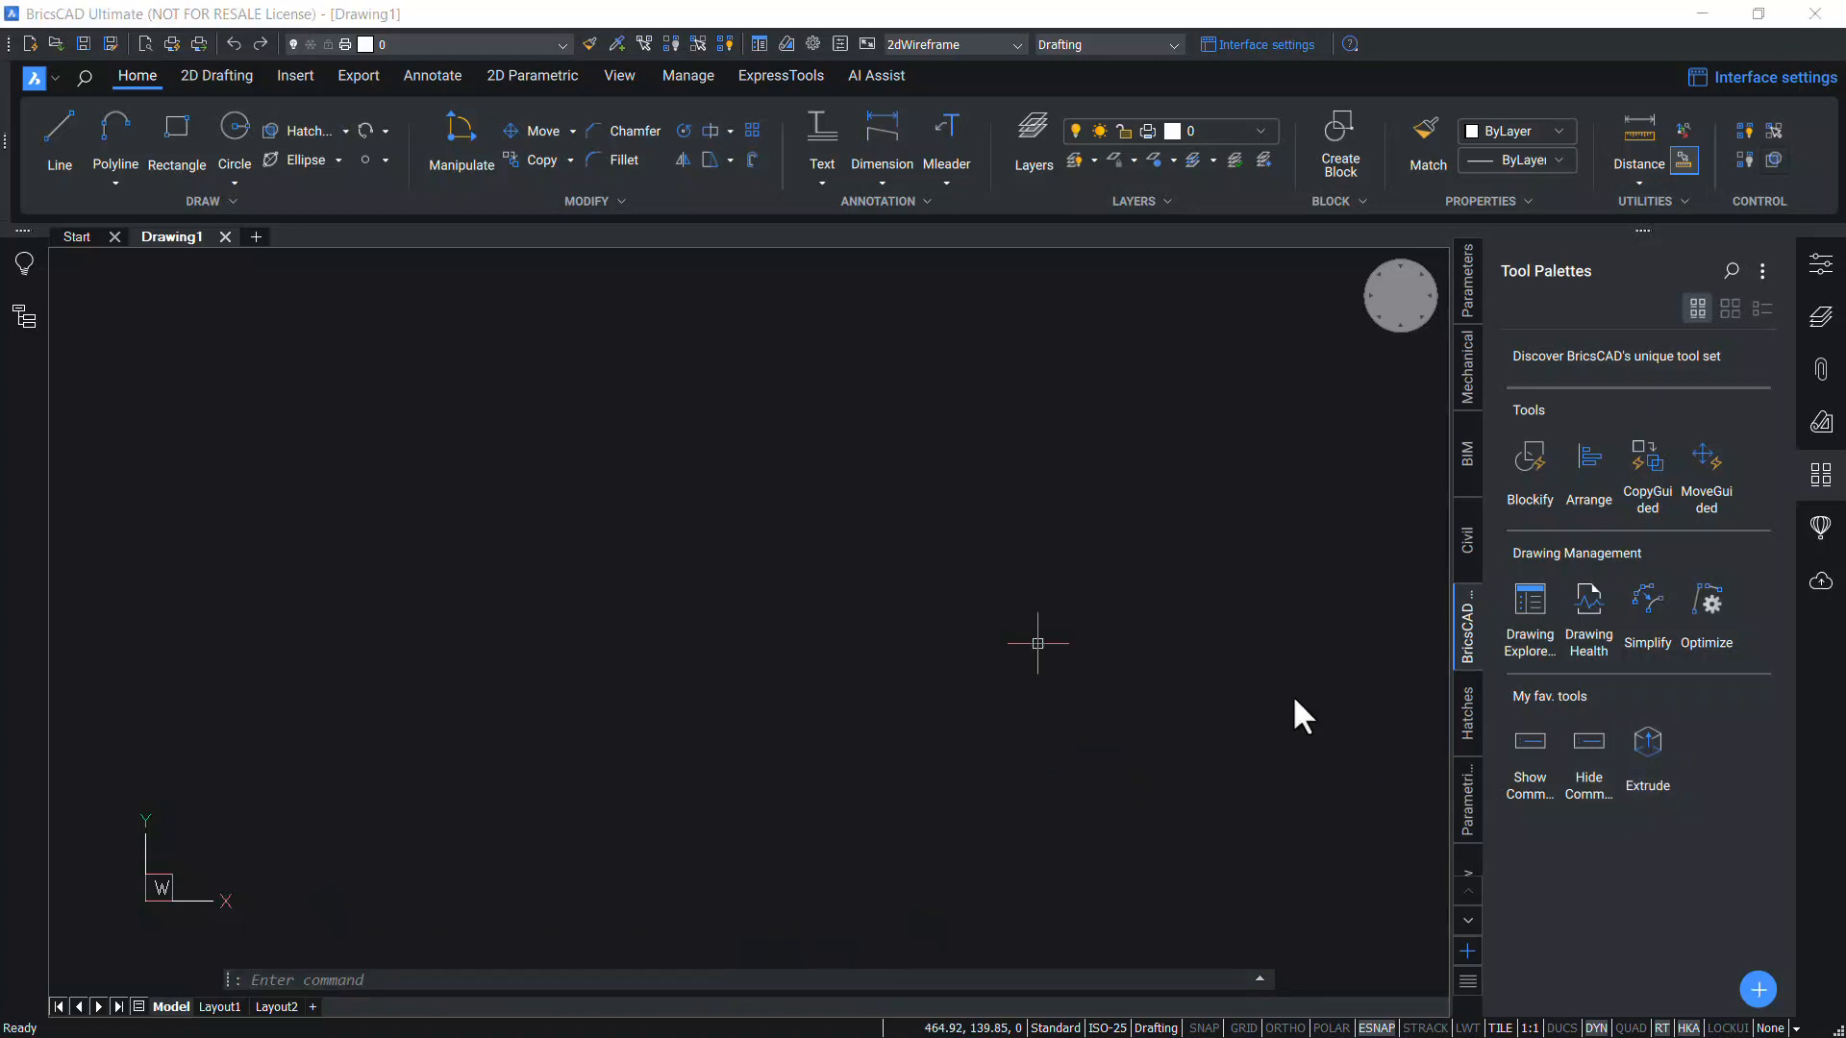
mouse_move(1255, 672)
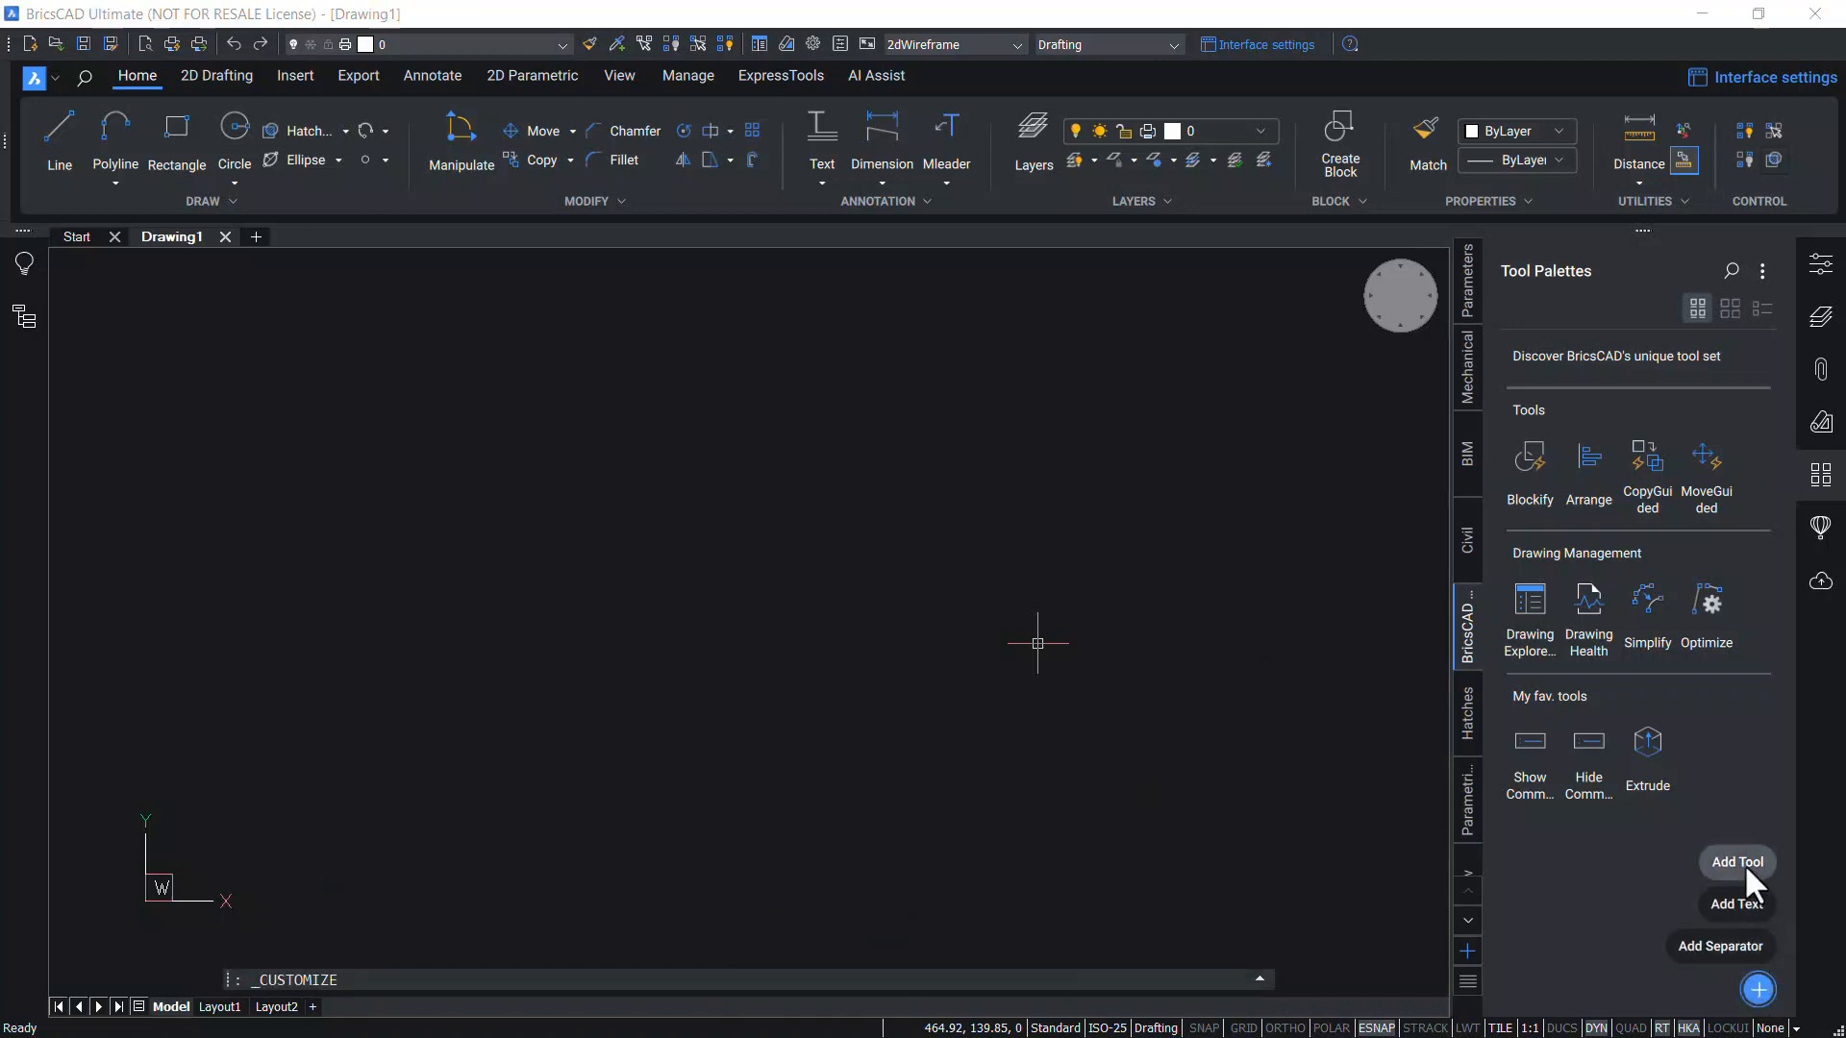
Add the Draw menu's Line tool to My fav. tools after Extrude
left_click(1737, 862)
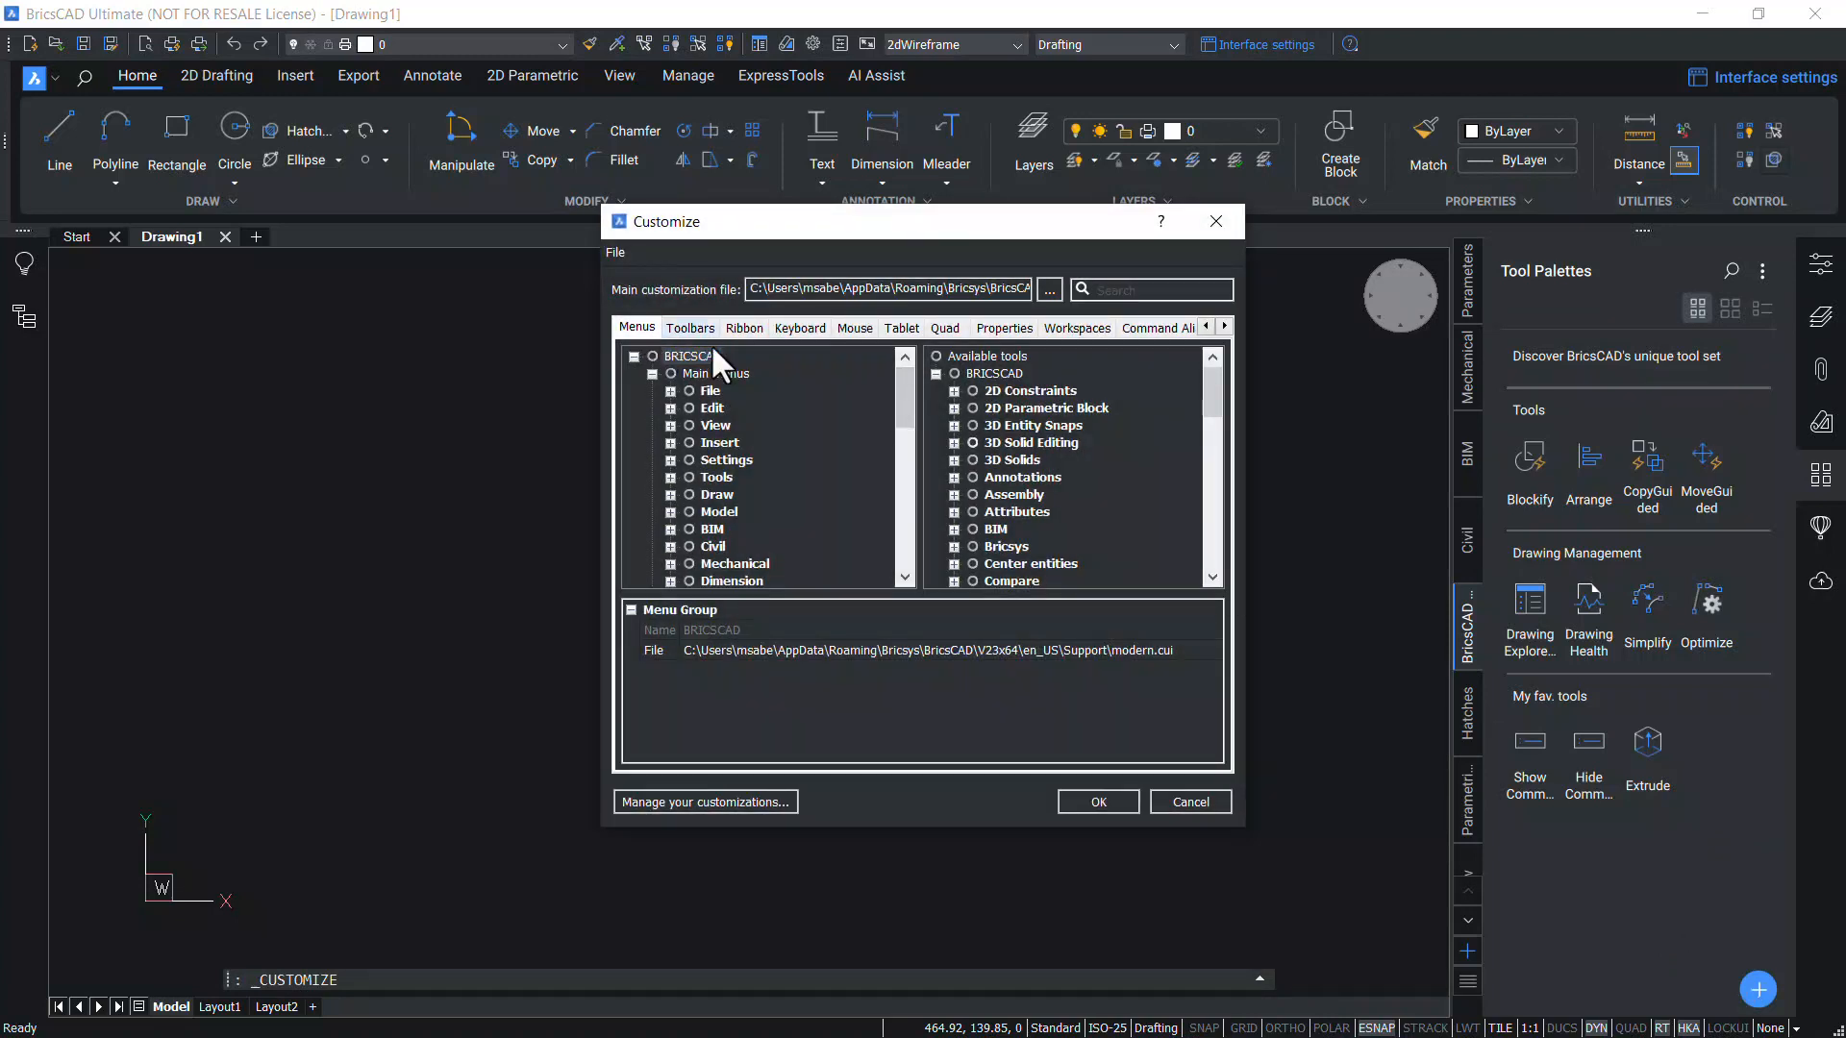
left_click(717, 494)
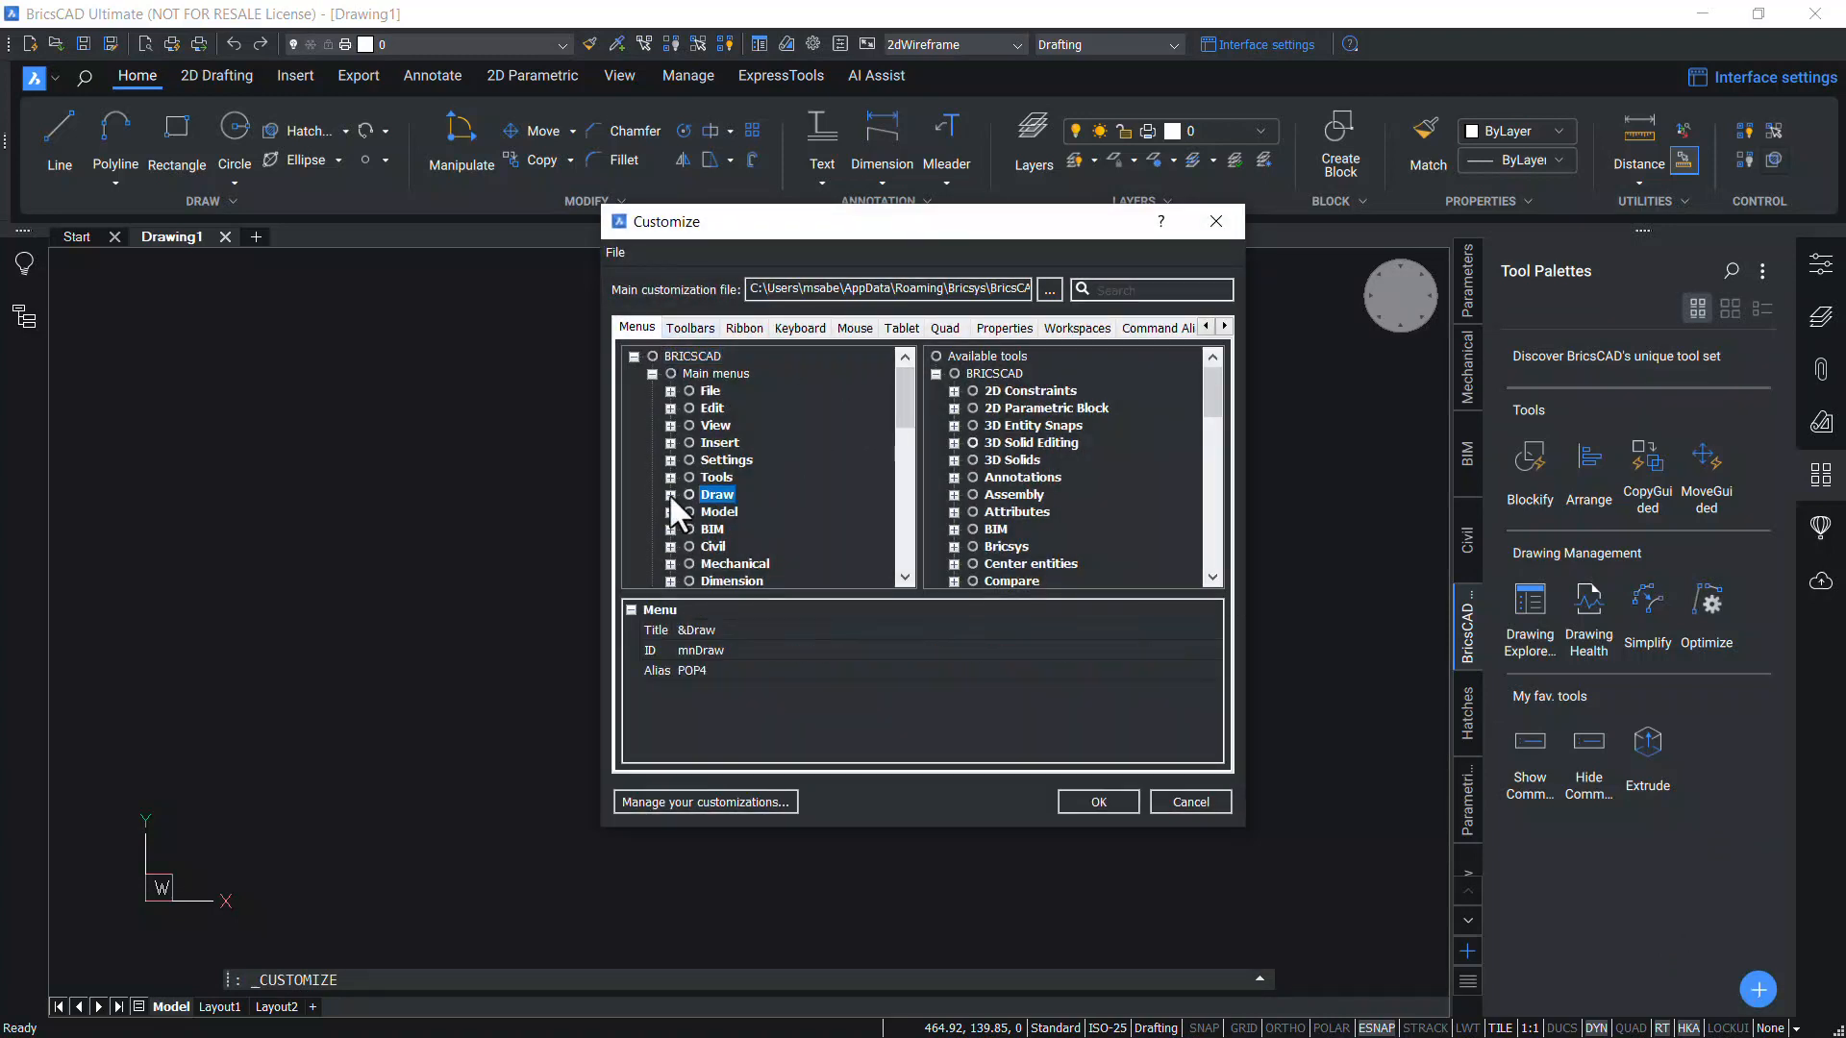
left_click(670, 494)
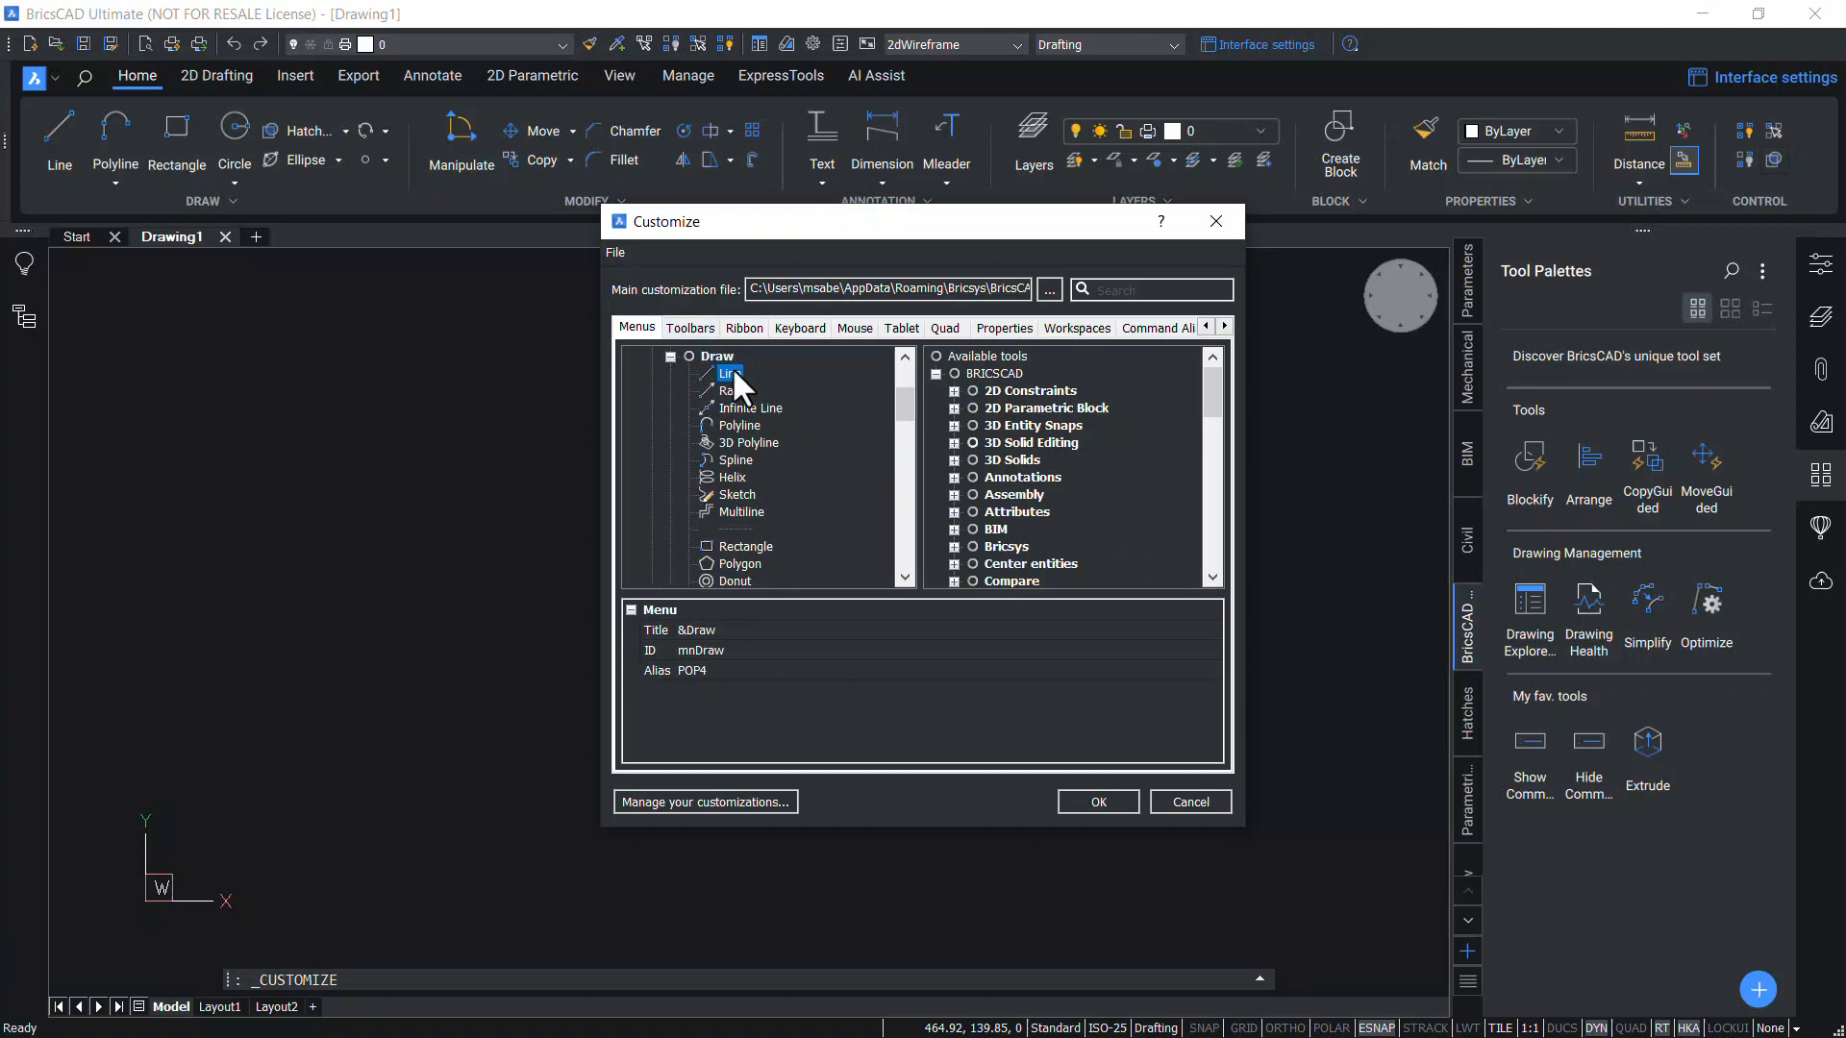
left_click(729, 373)
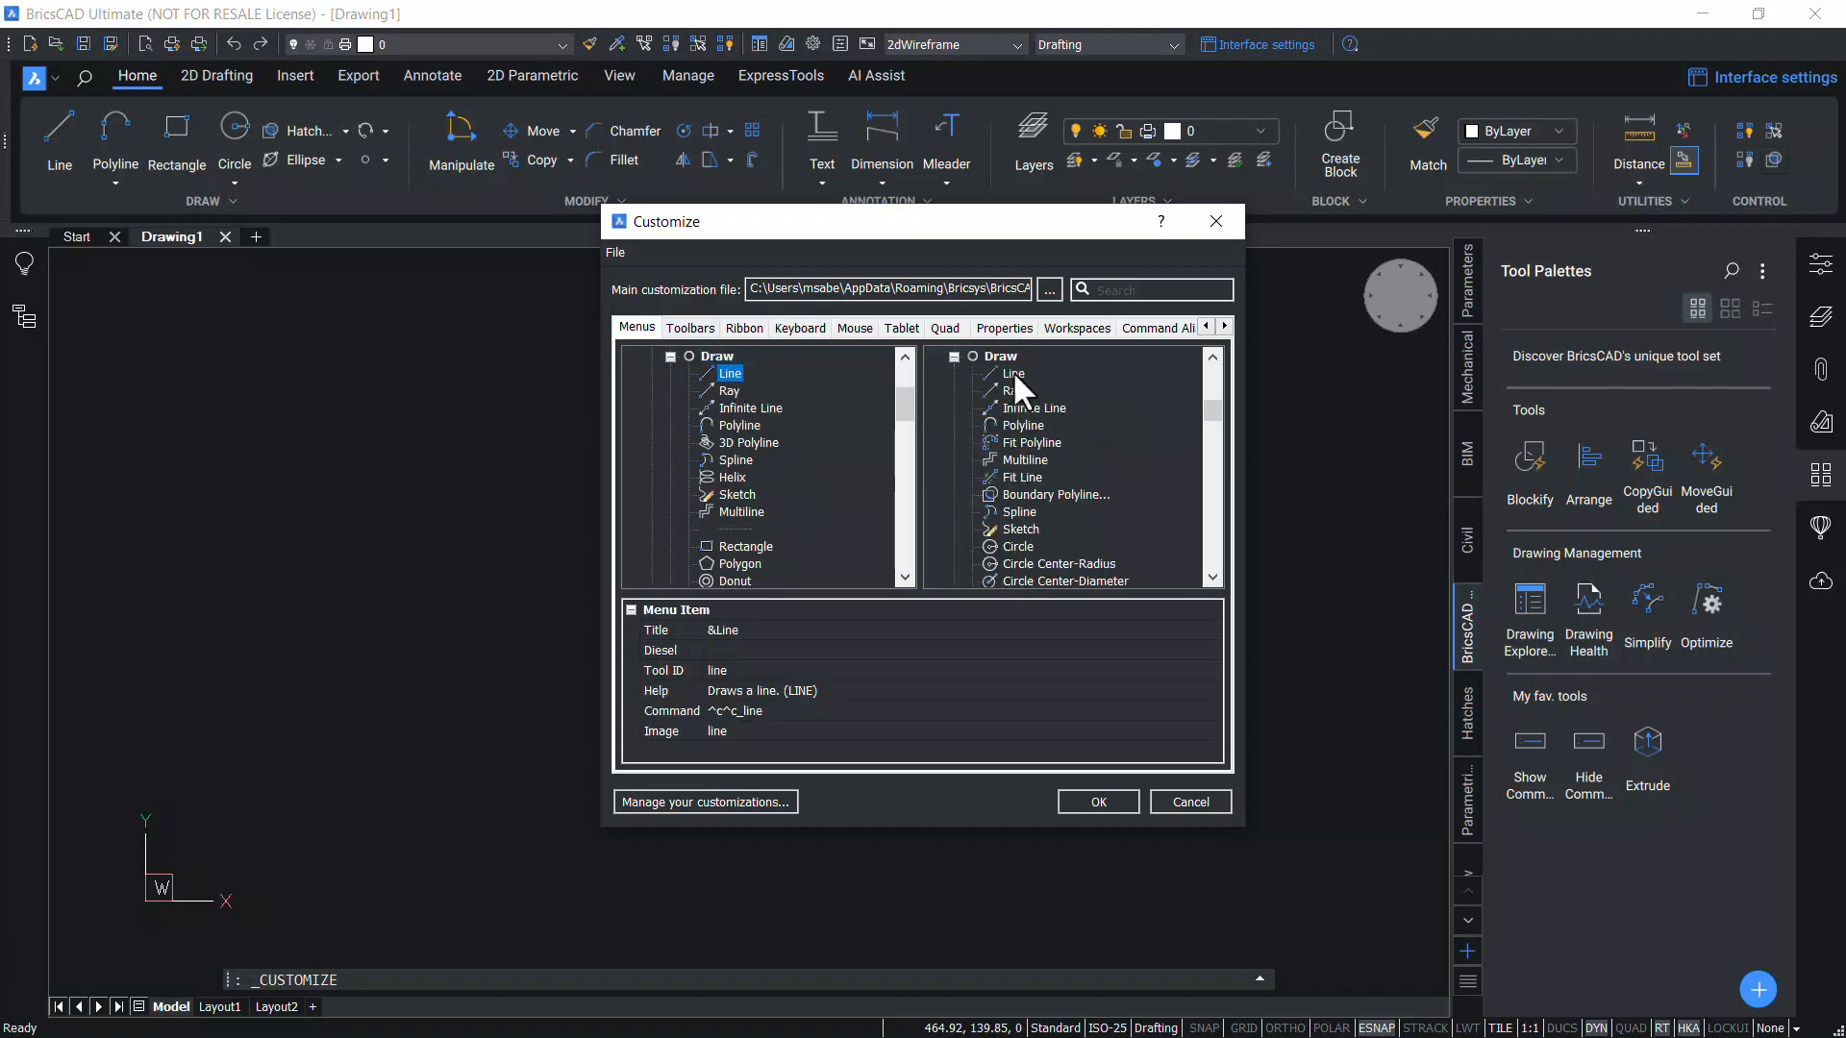
left_click(1013, 373)
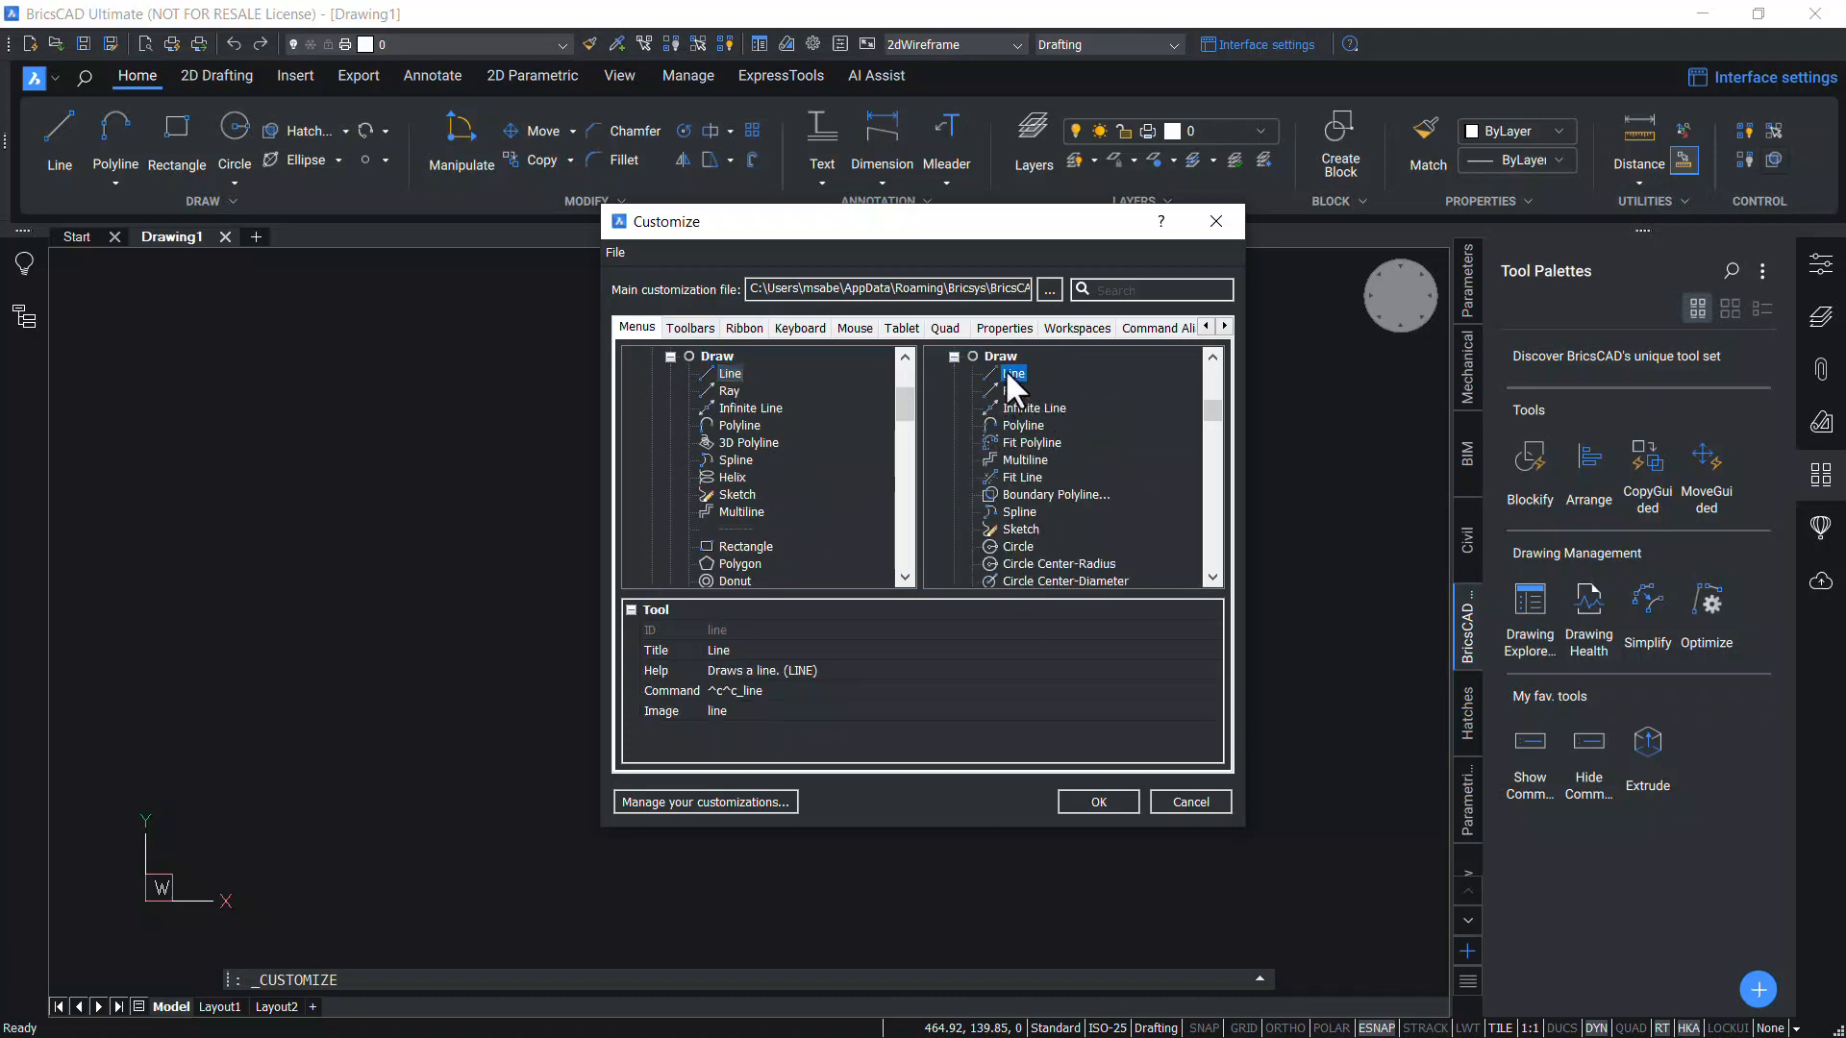
right_click(1013, 373)
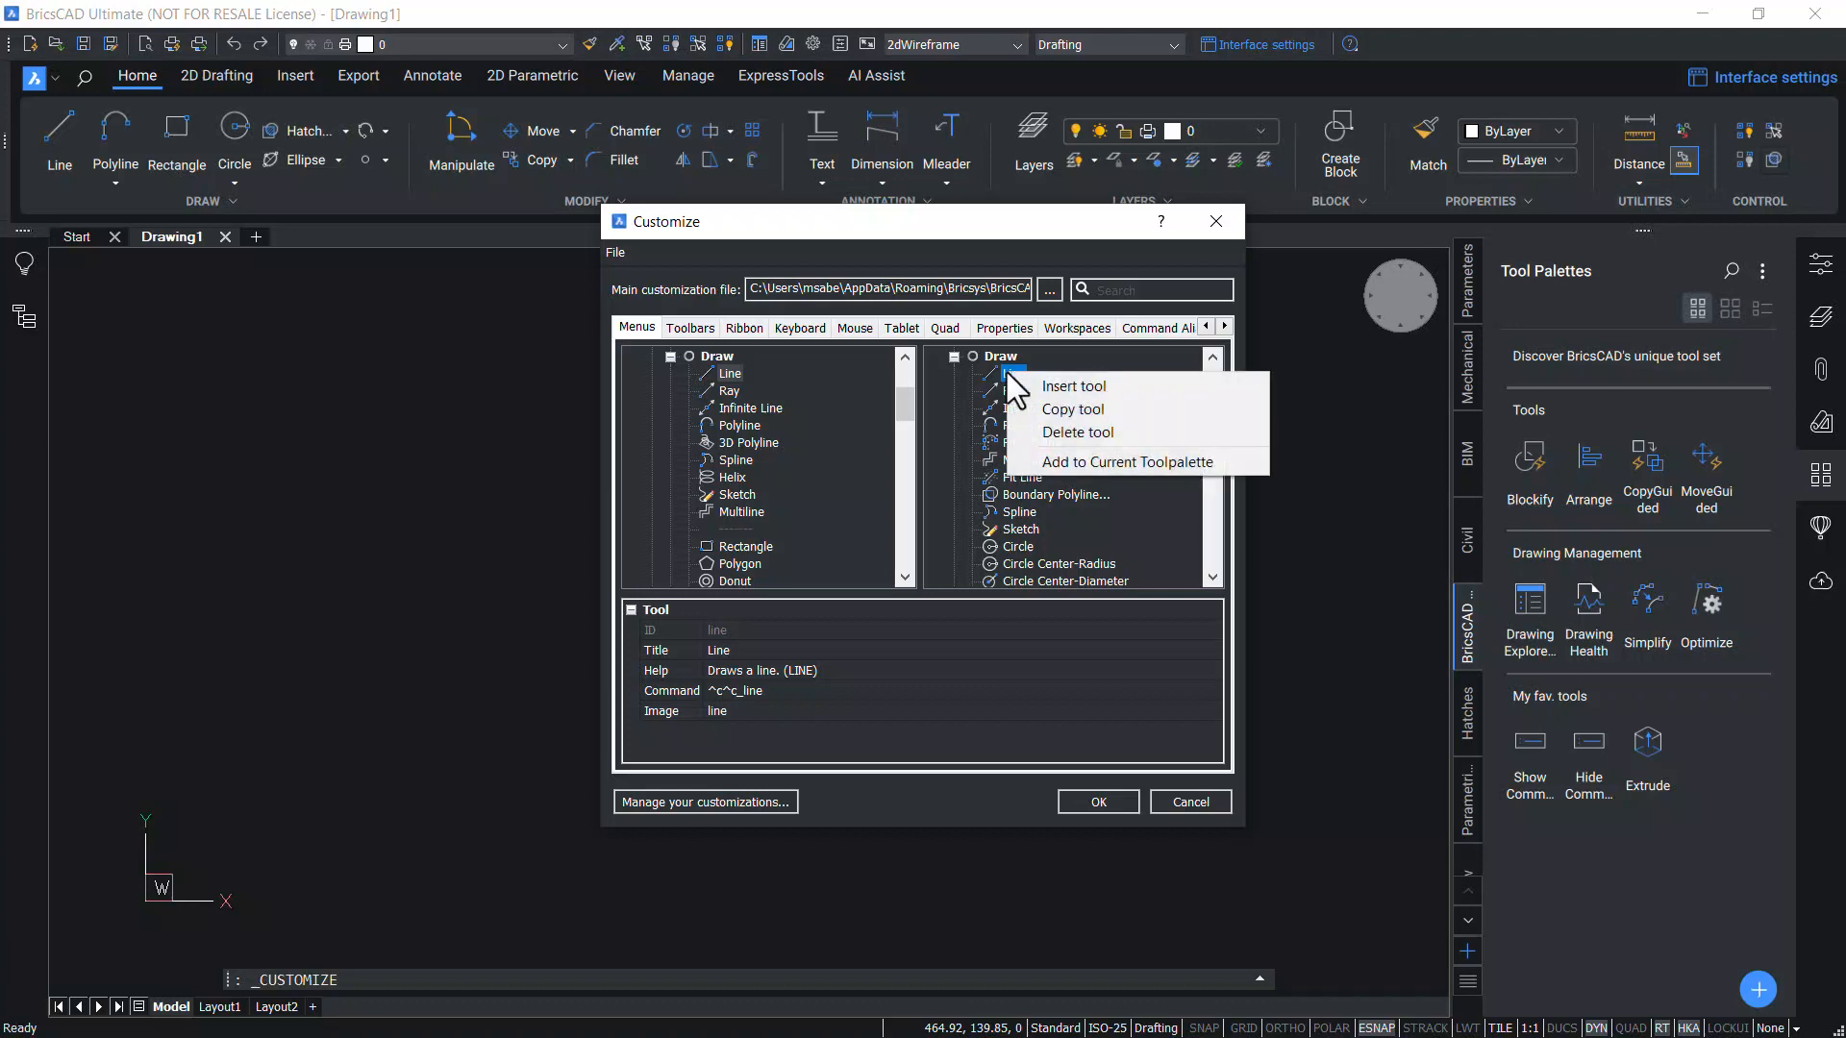
mouse_move(1089, 471)
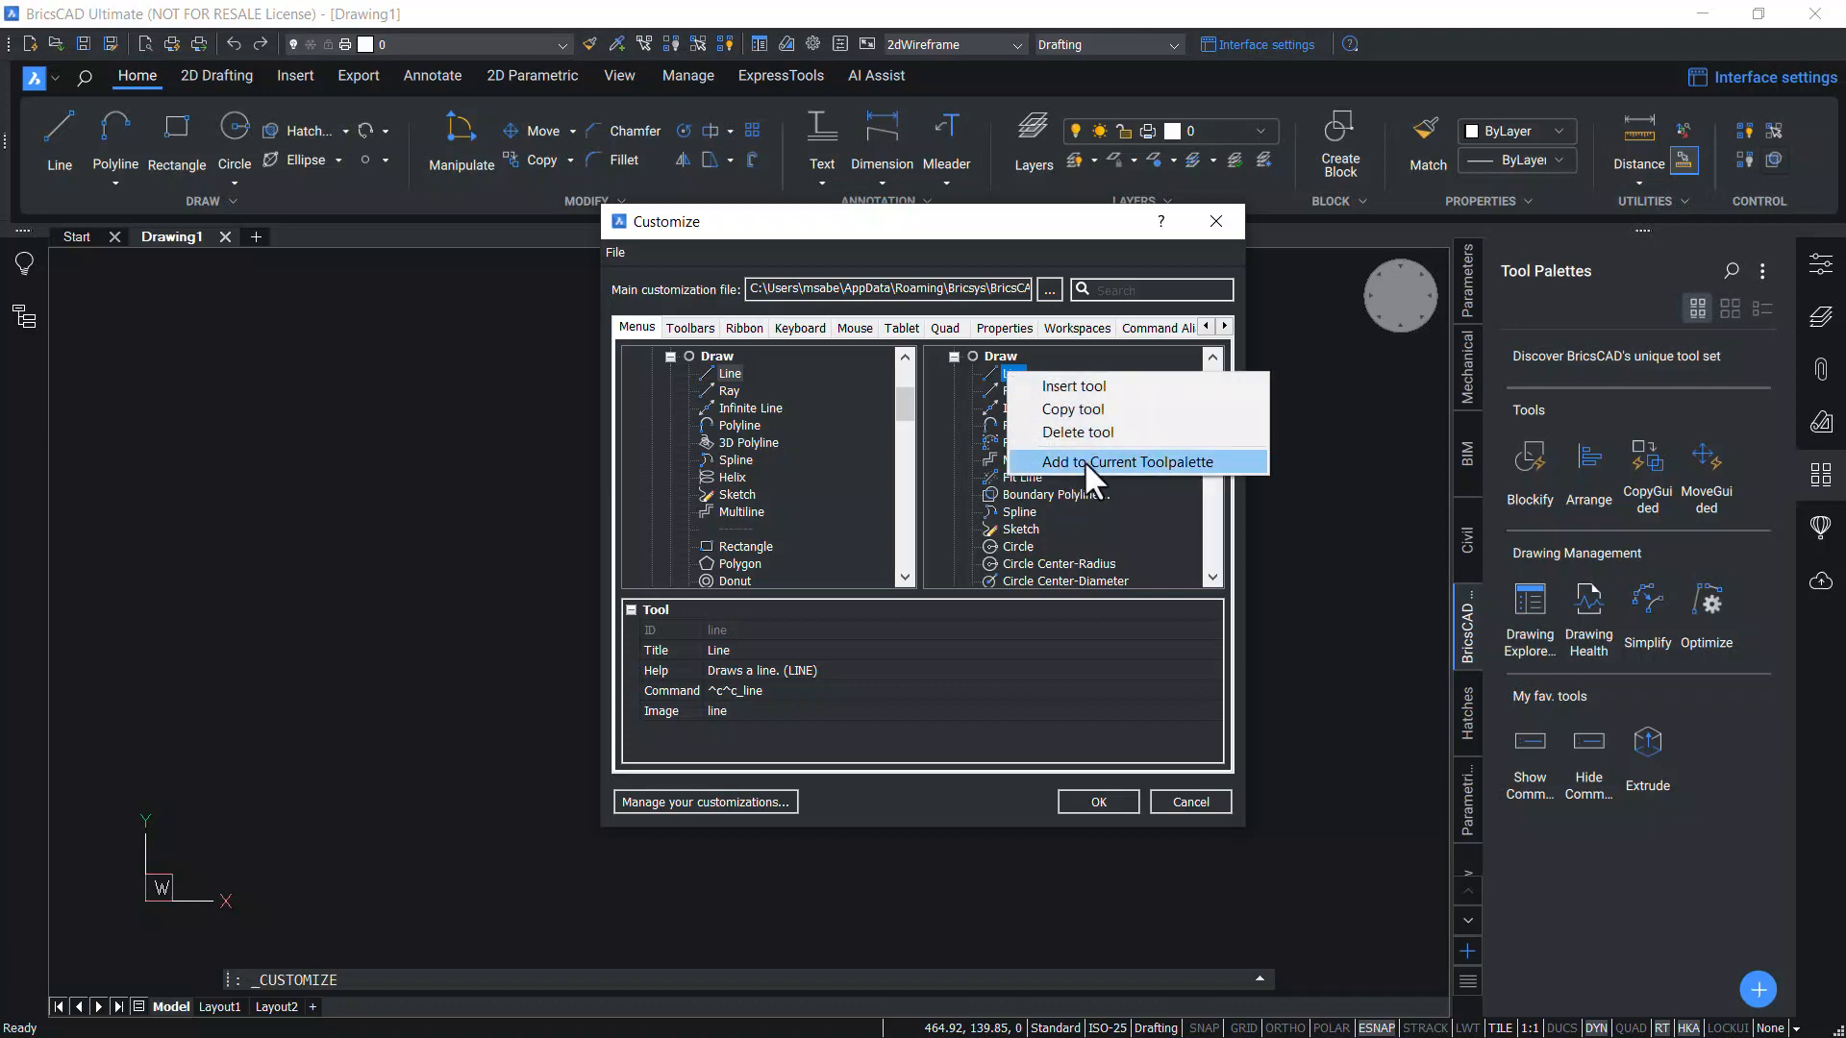
left_click(1128, 463)
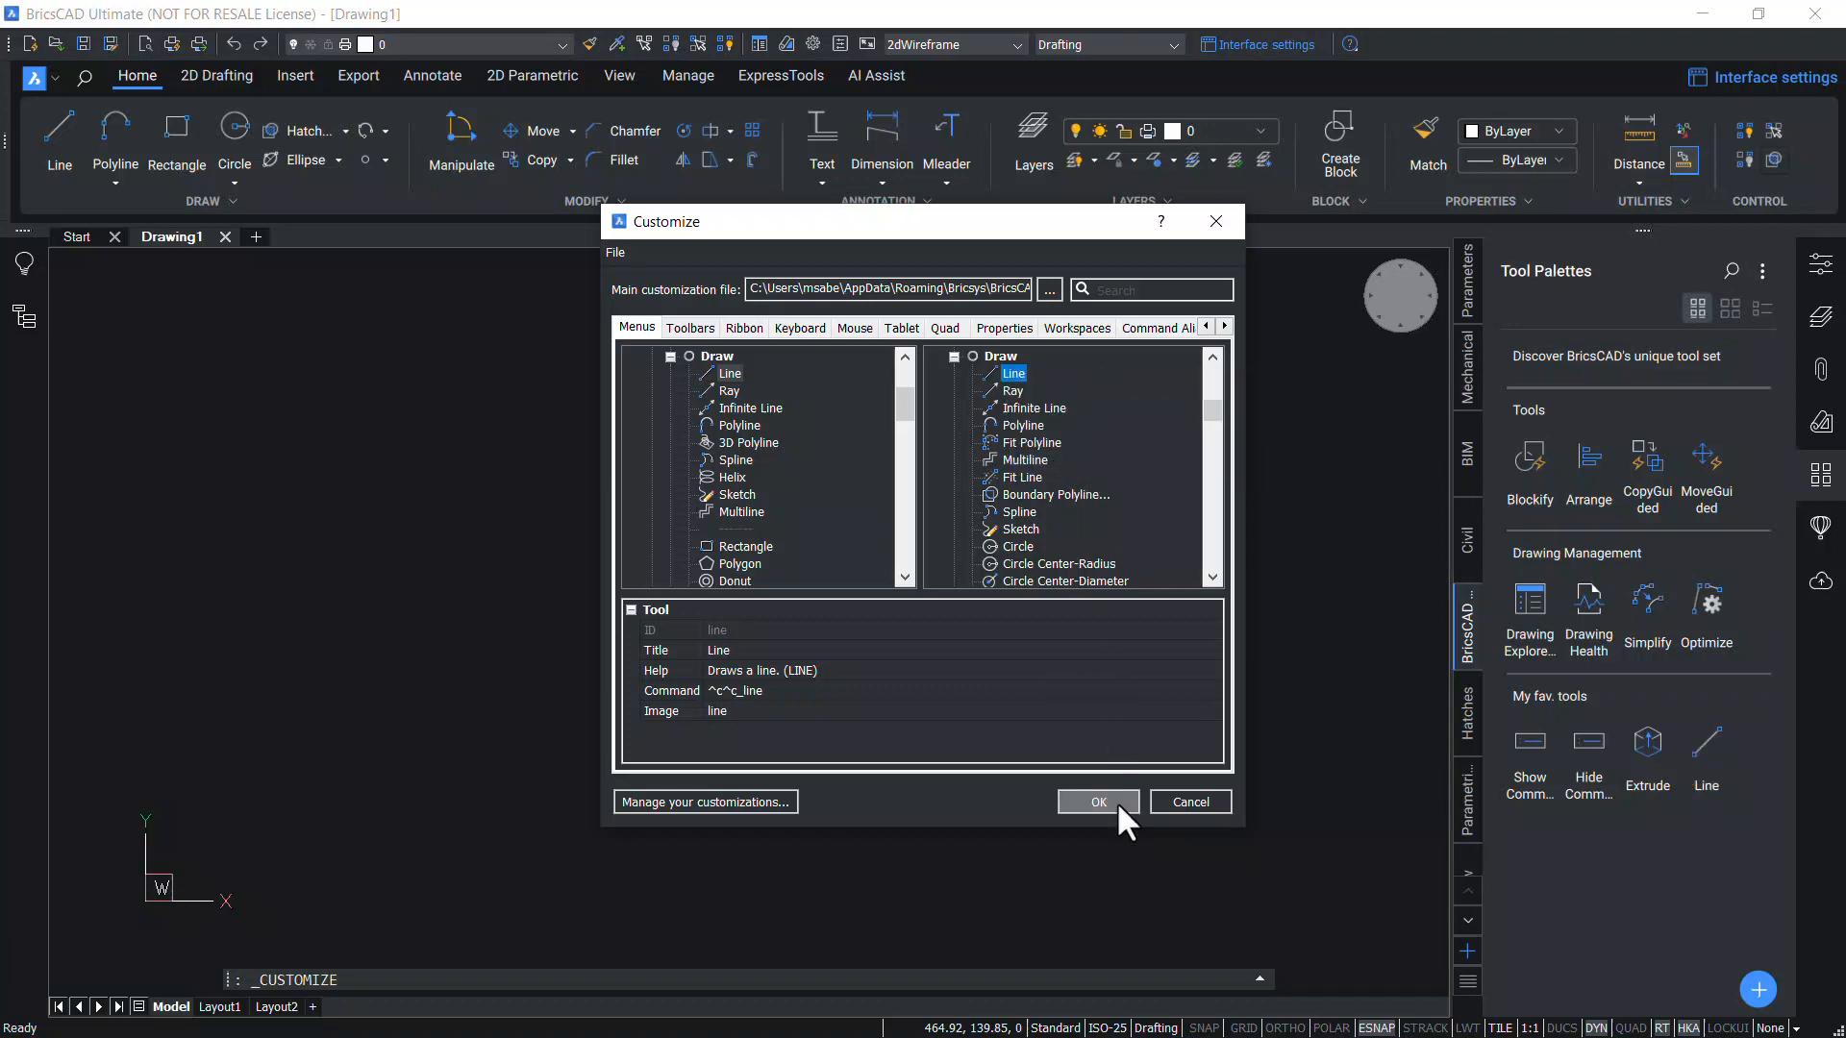
Close Customize with OK and create a new layer named WALL
left_click(1098, 801)
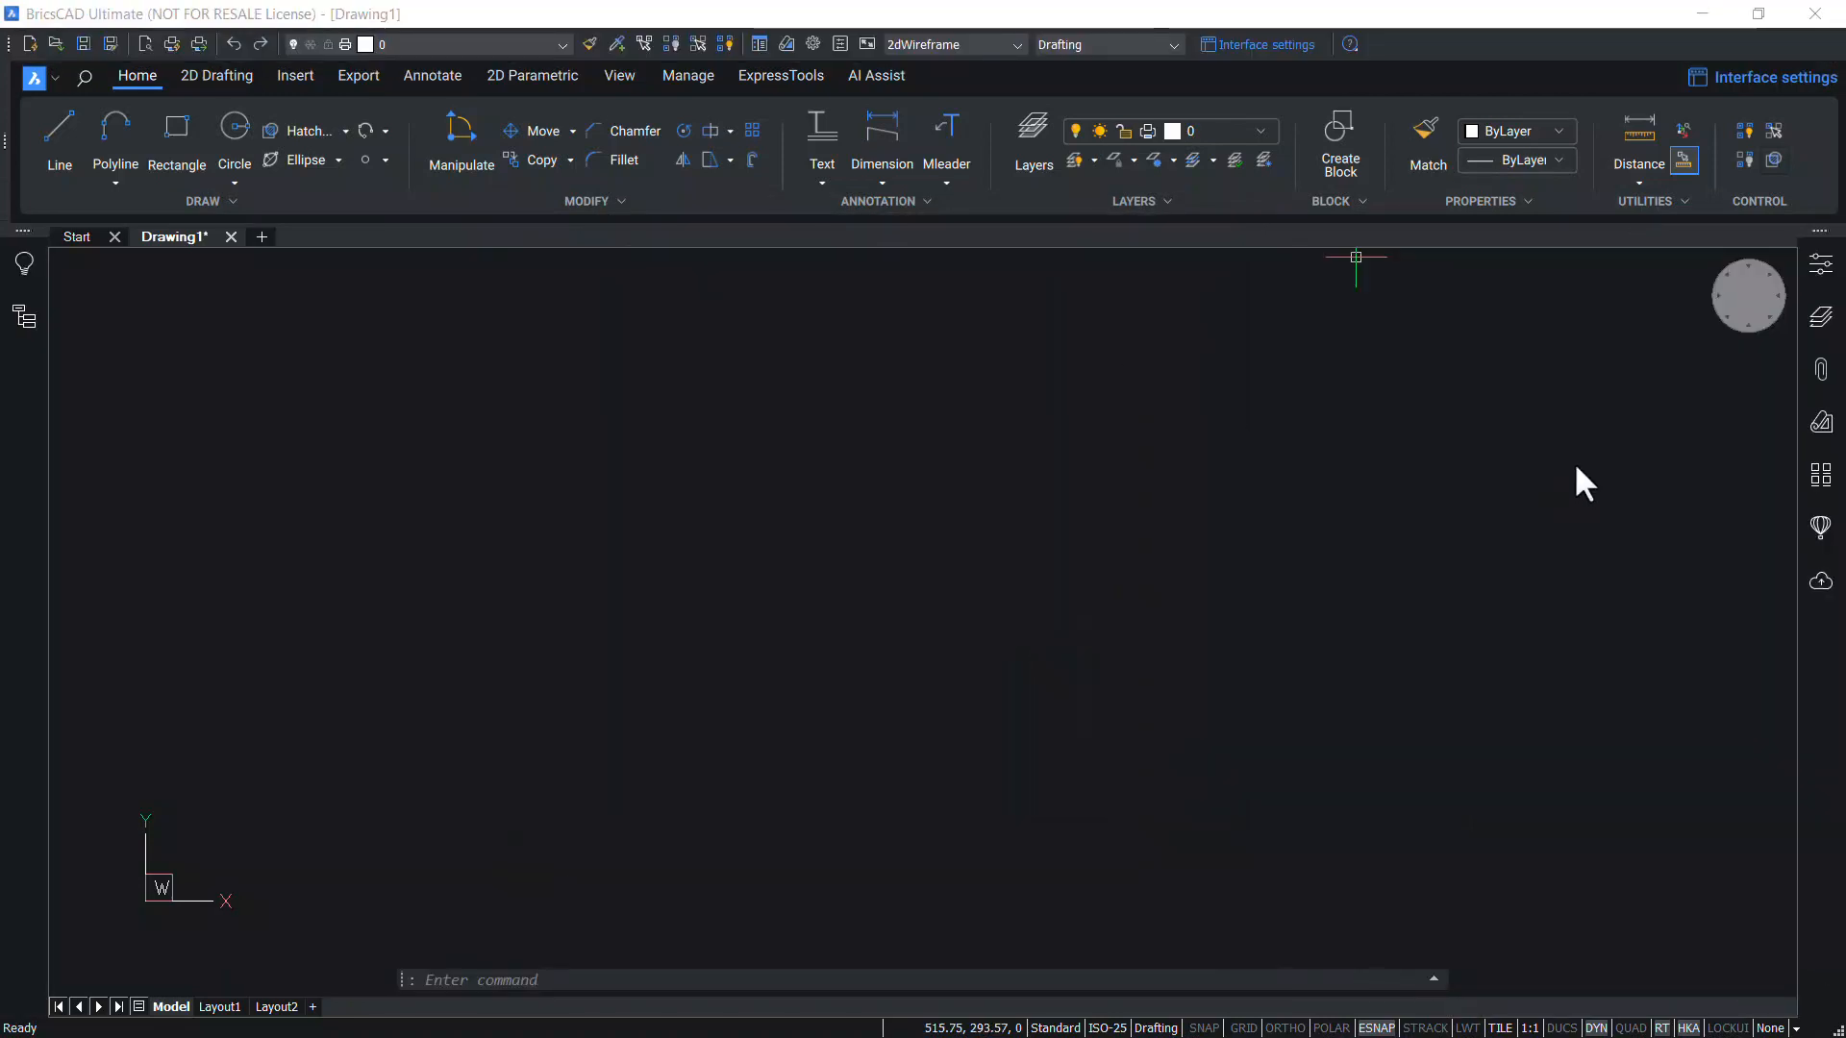
mouse_move(1727, 432)
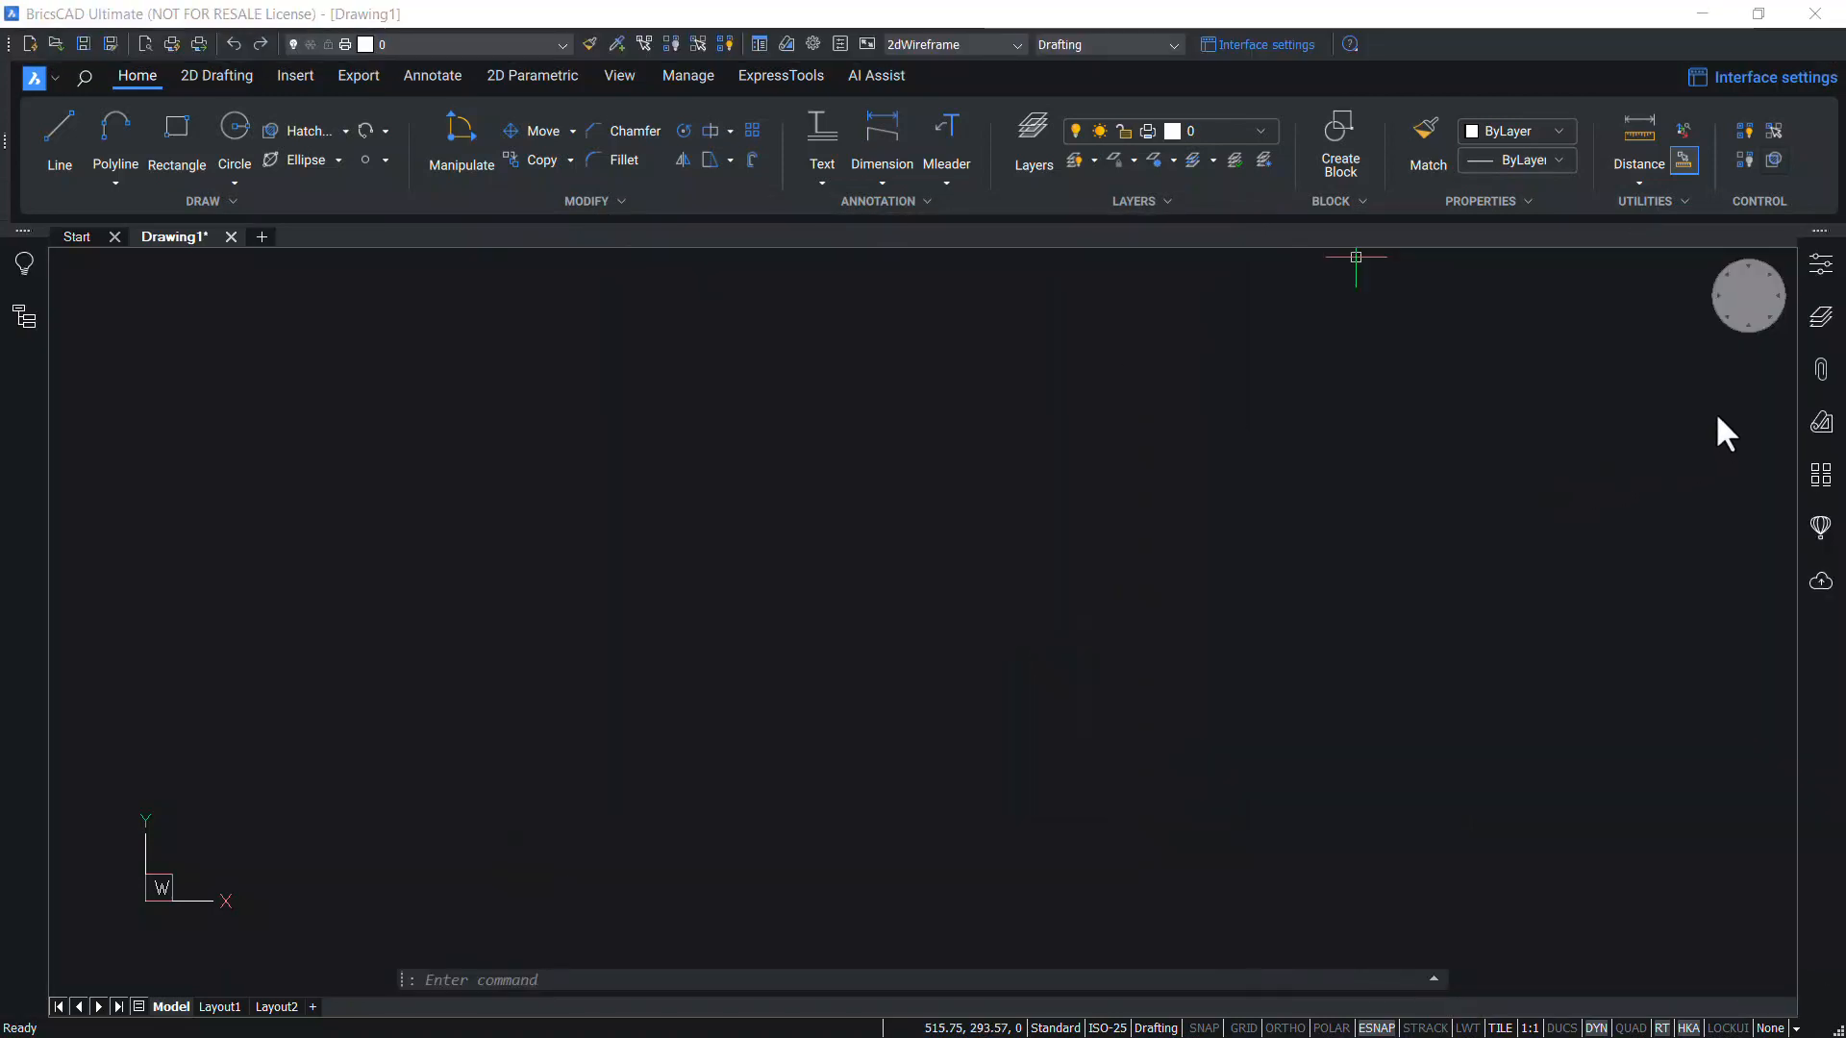
left_click(1821, 310)
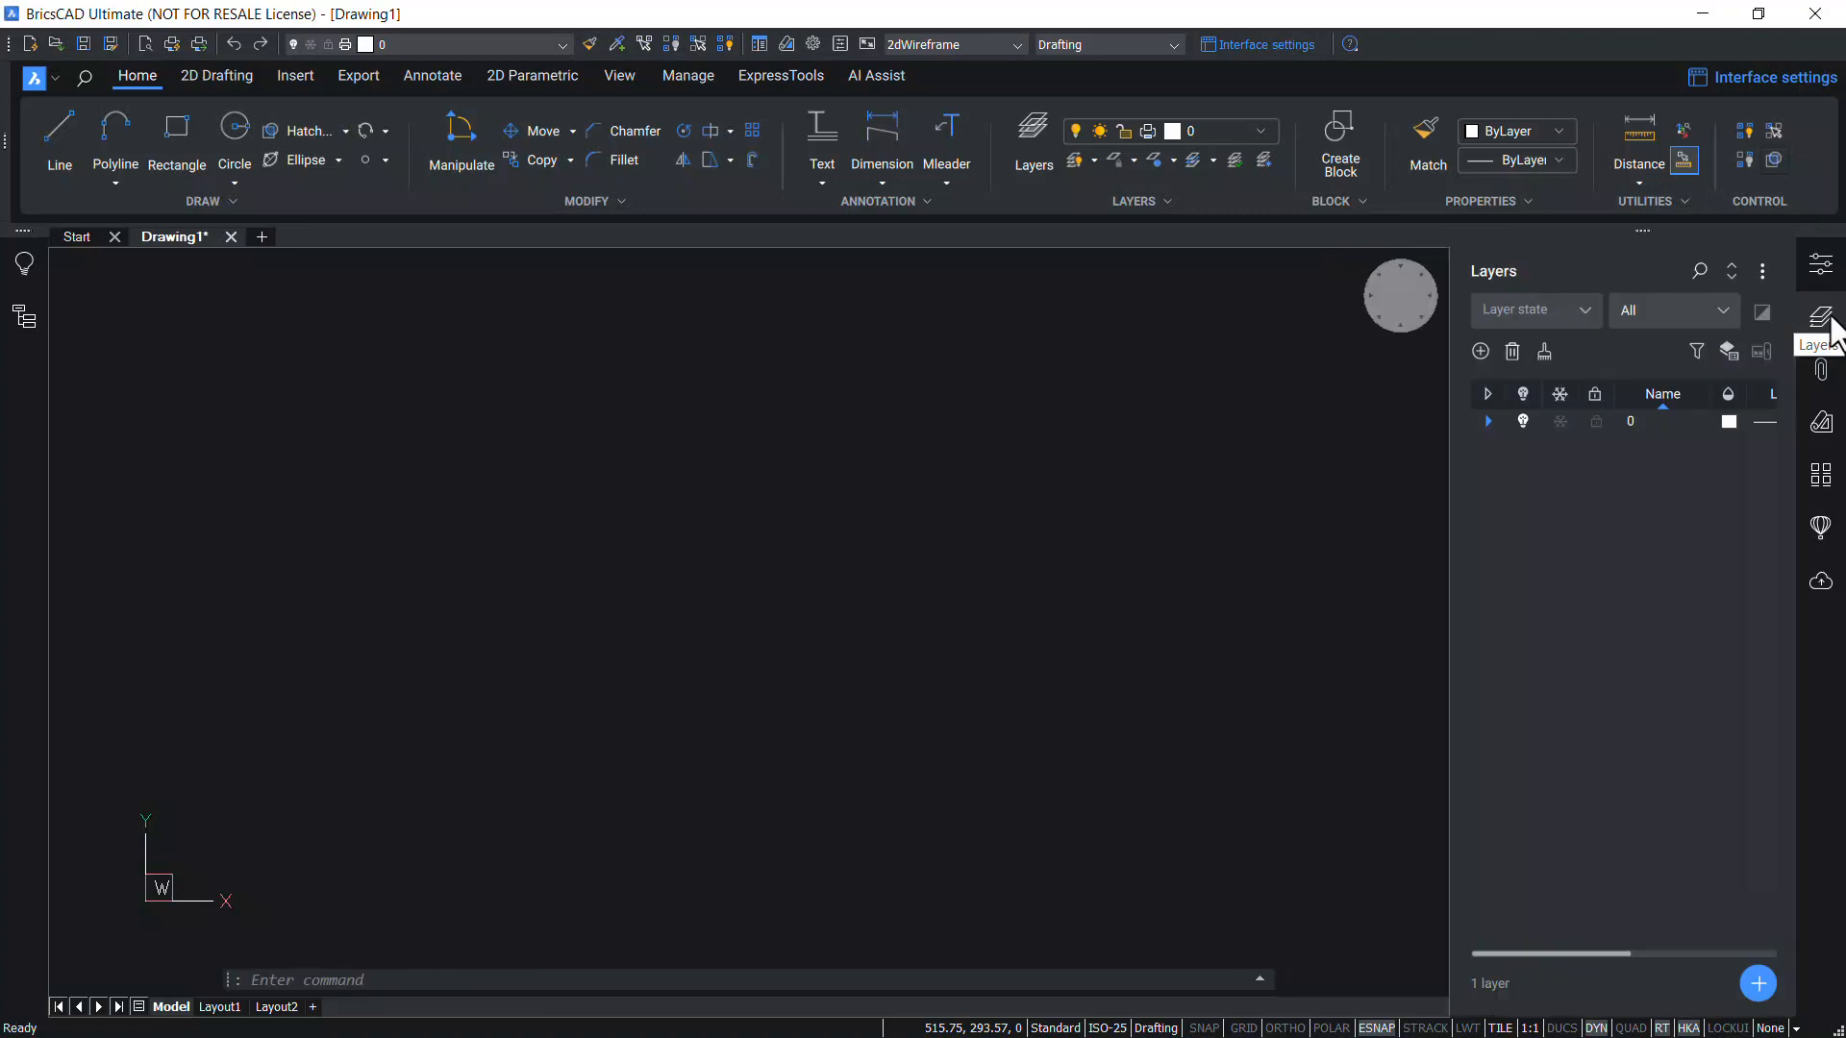
mouse_move(1481, 359)
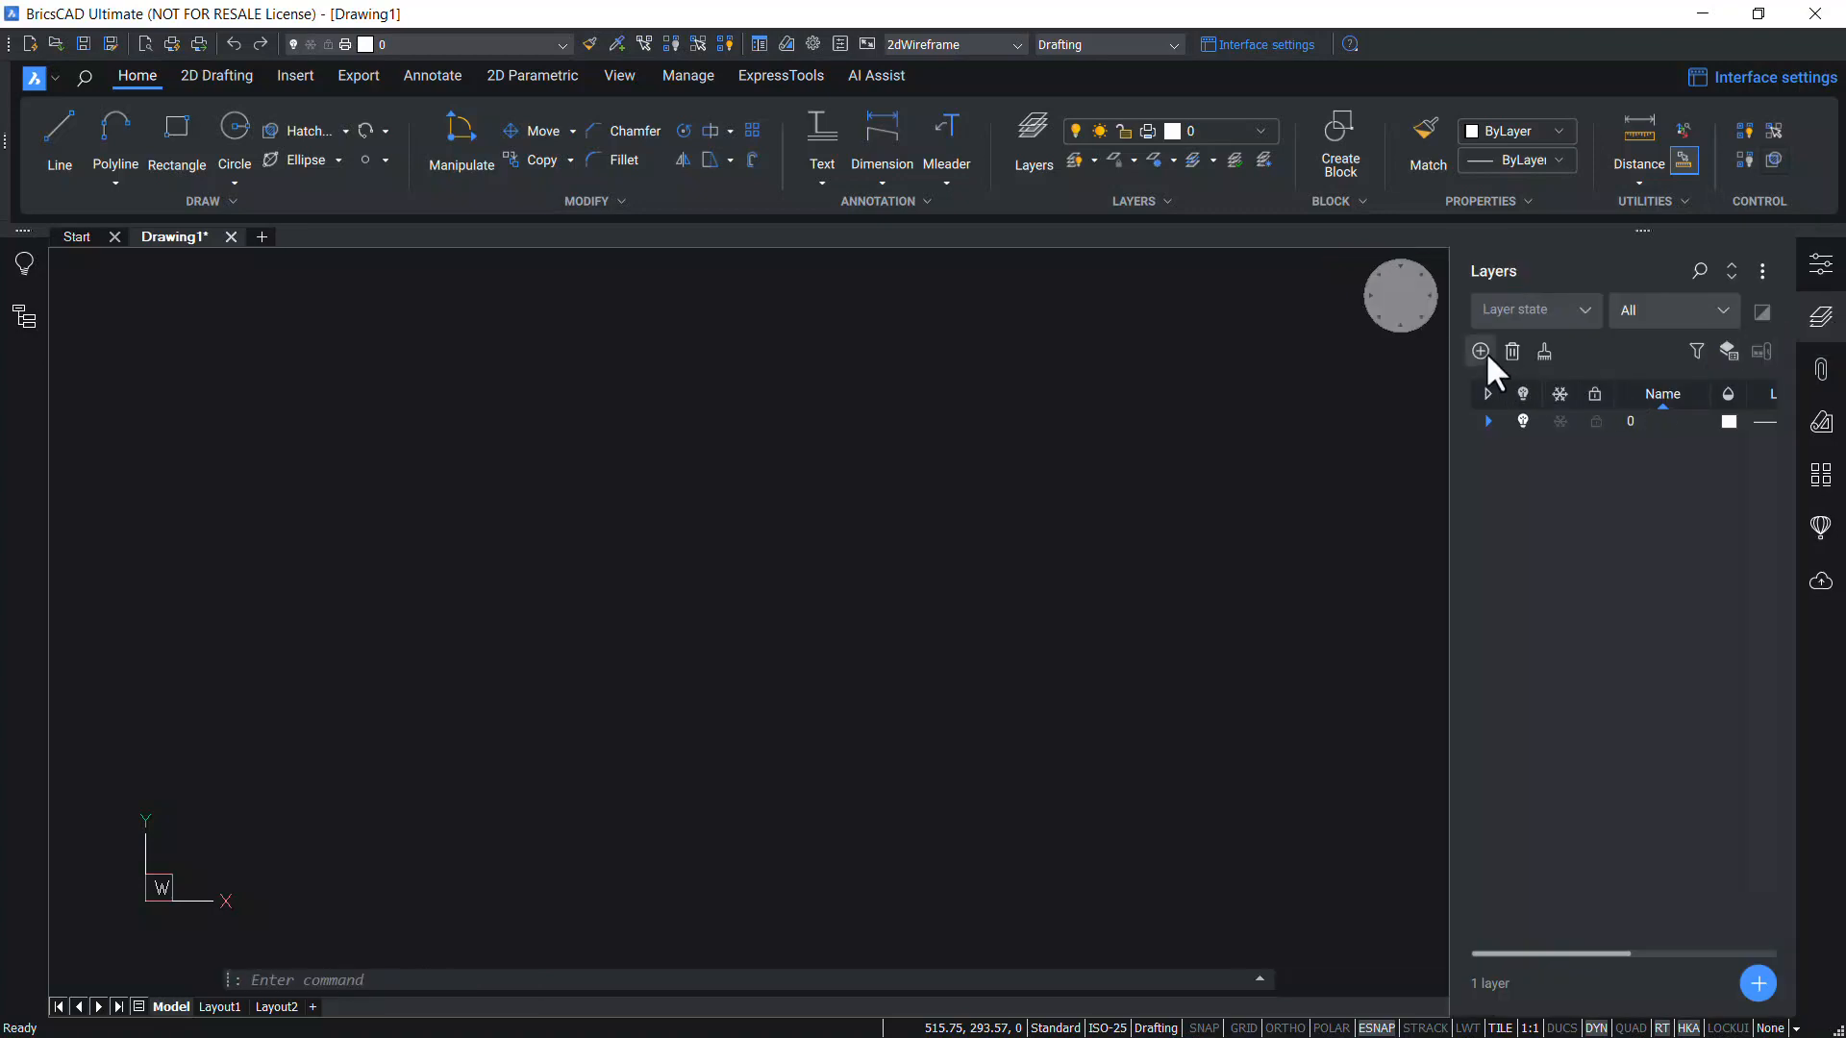
left_click(1480, 352)
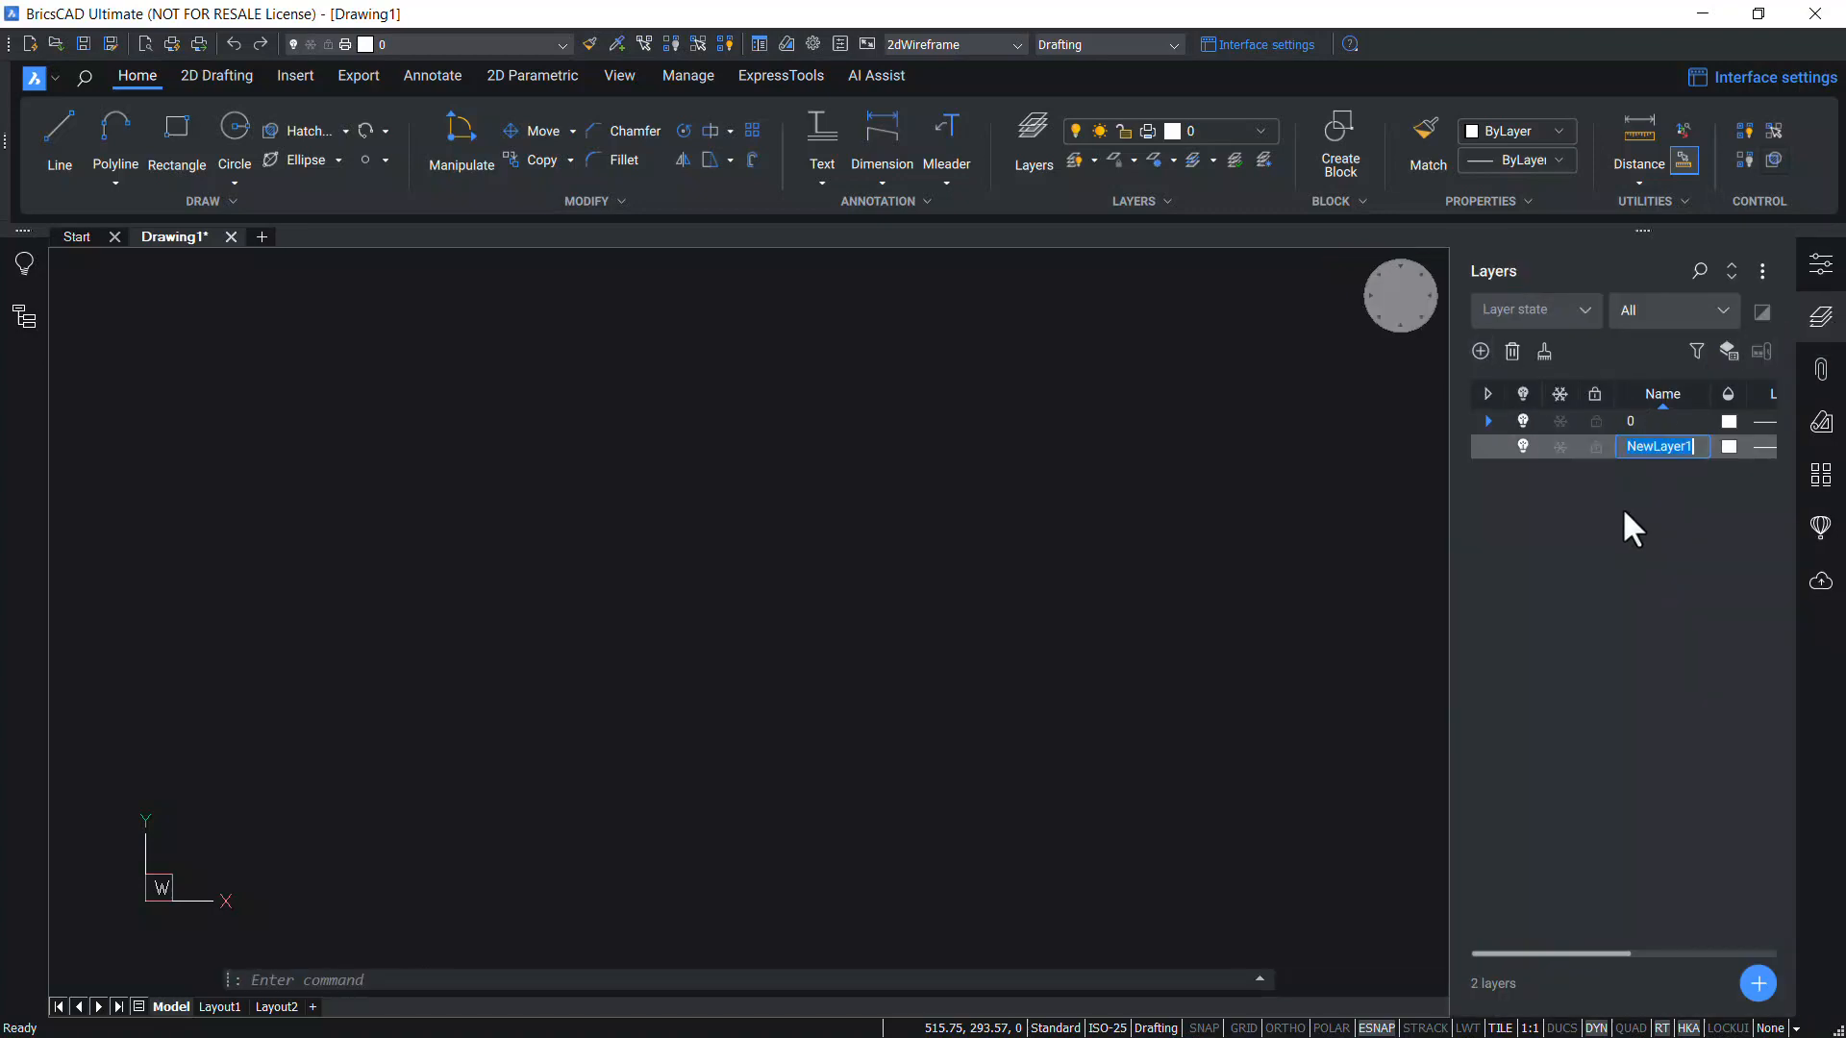
type("WALL")
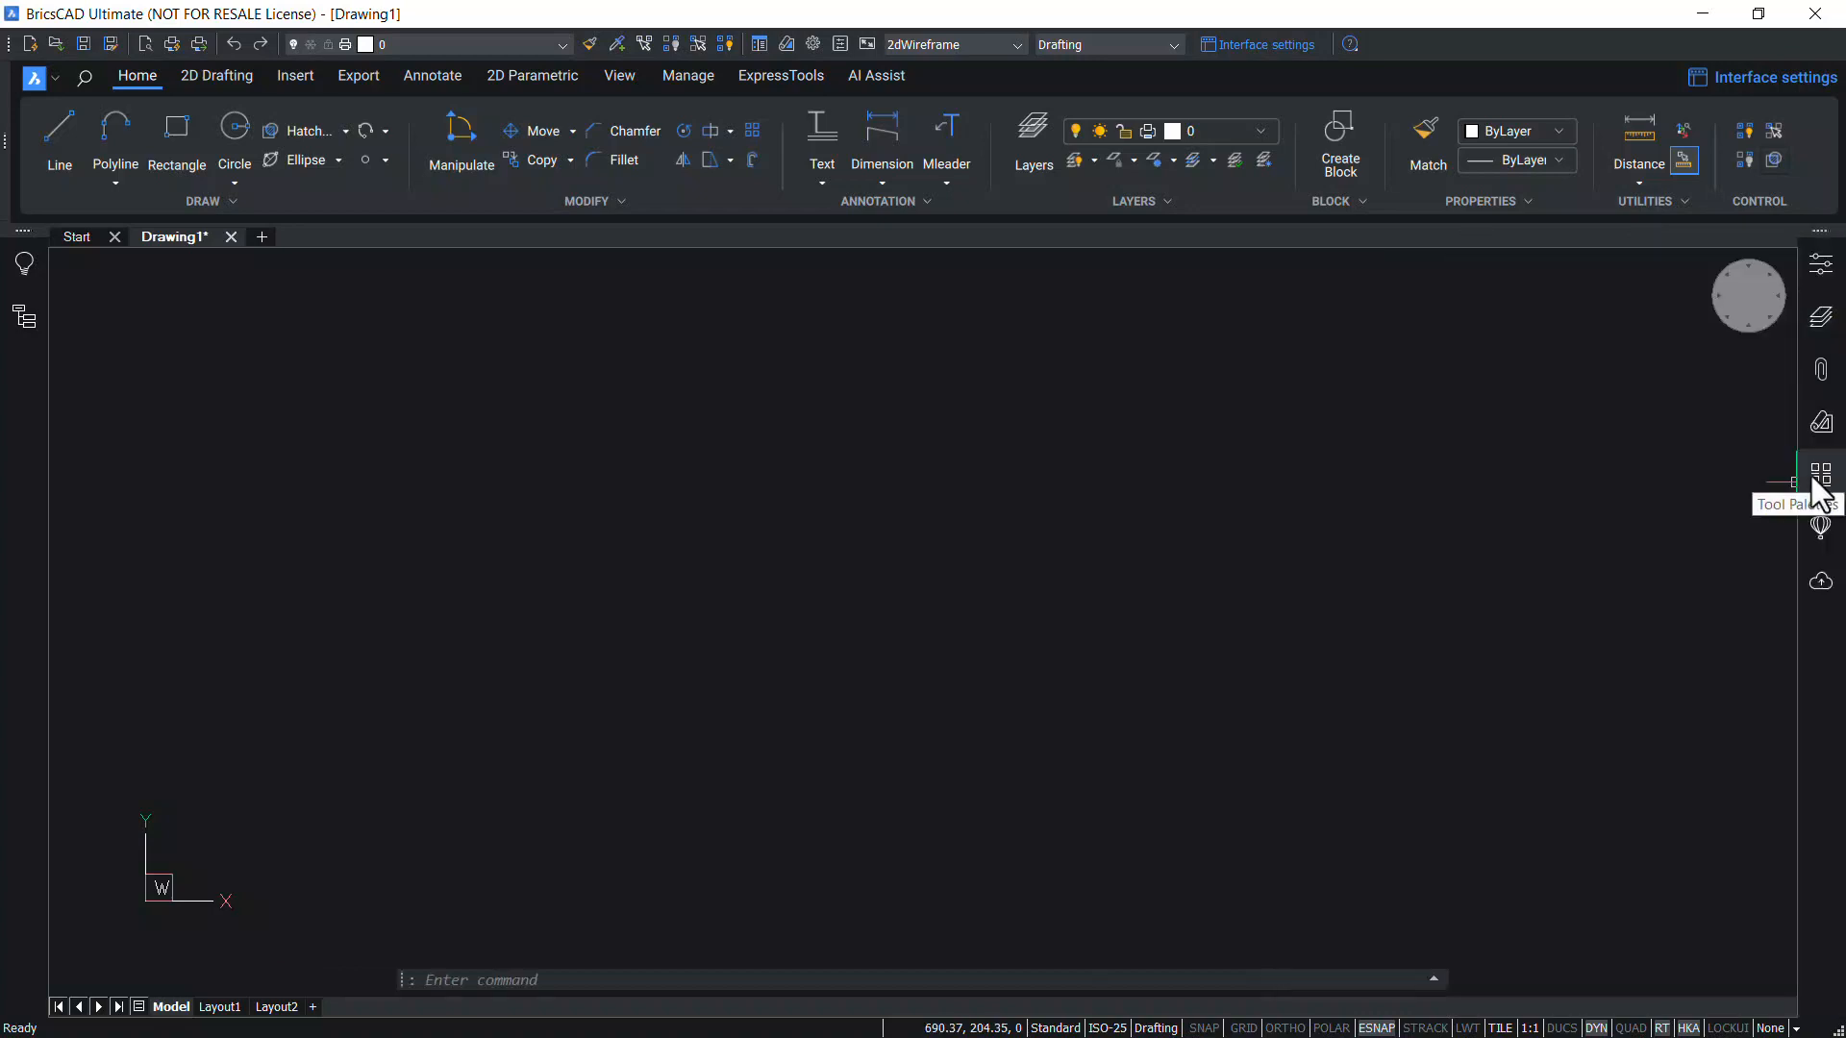
Set the favourite Line tool's properties to colour Yellow and layer WALL
left_click(1819, 473)
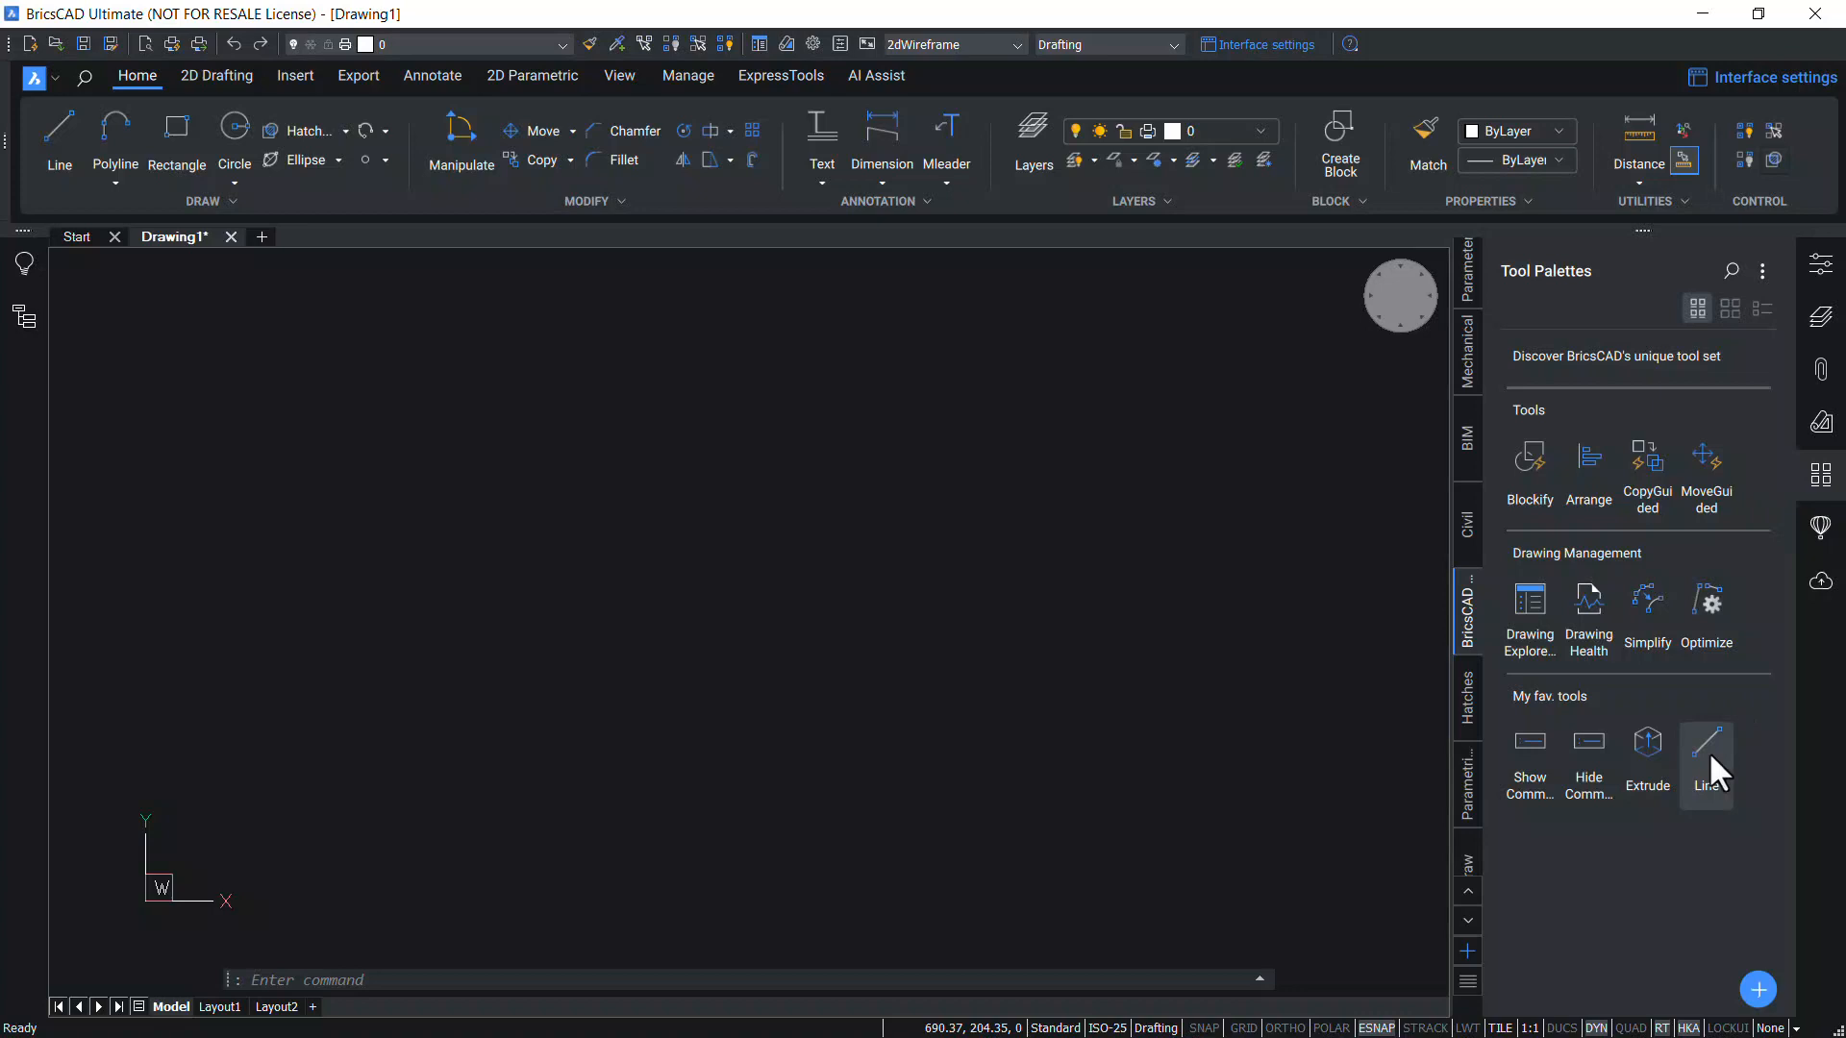
right_click(1706, 753)
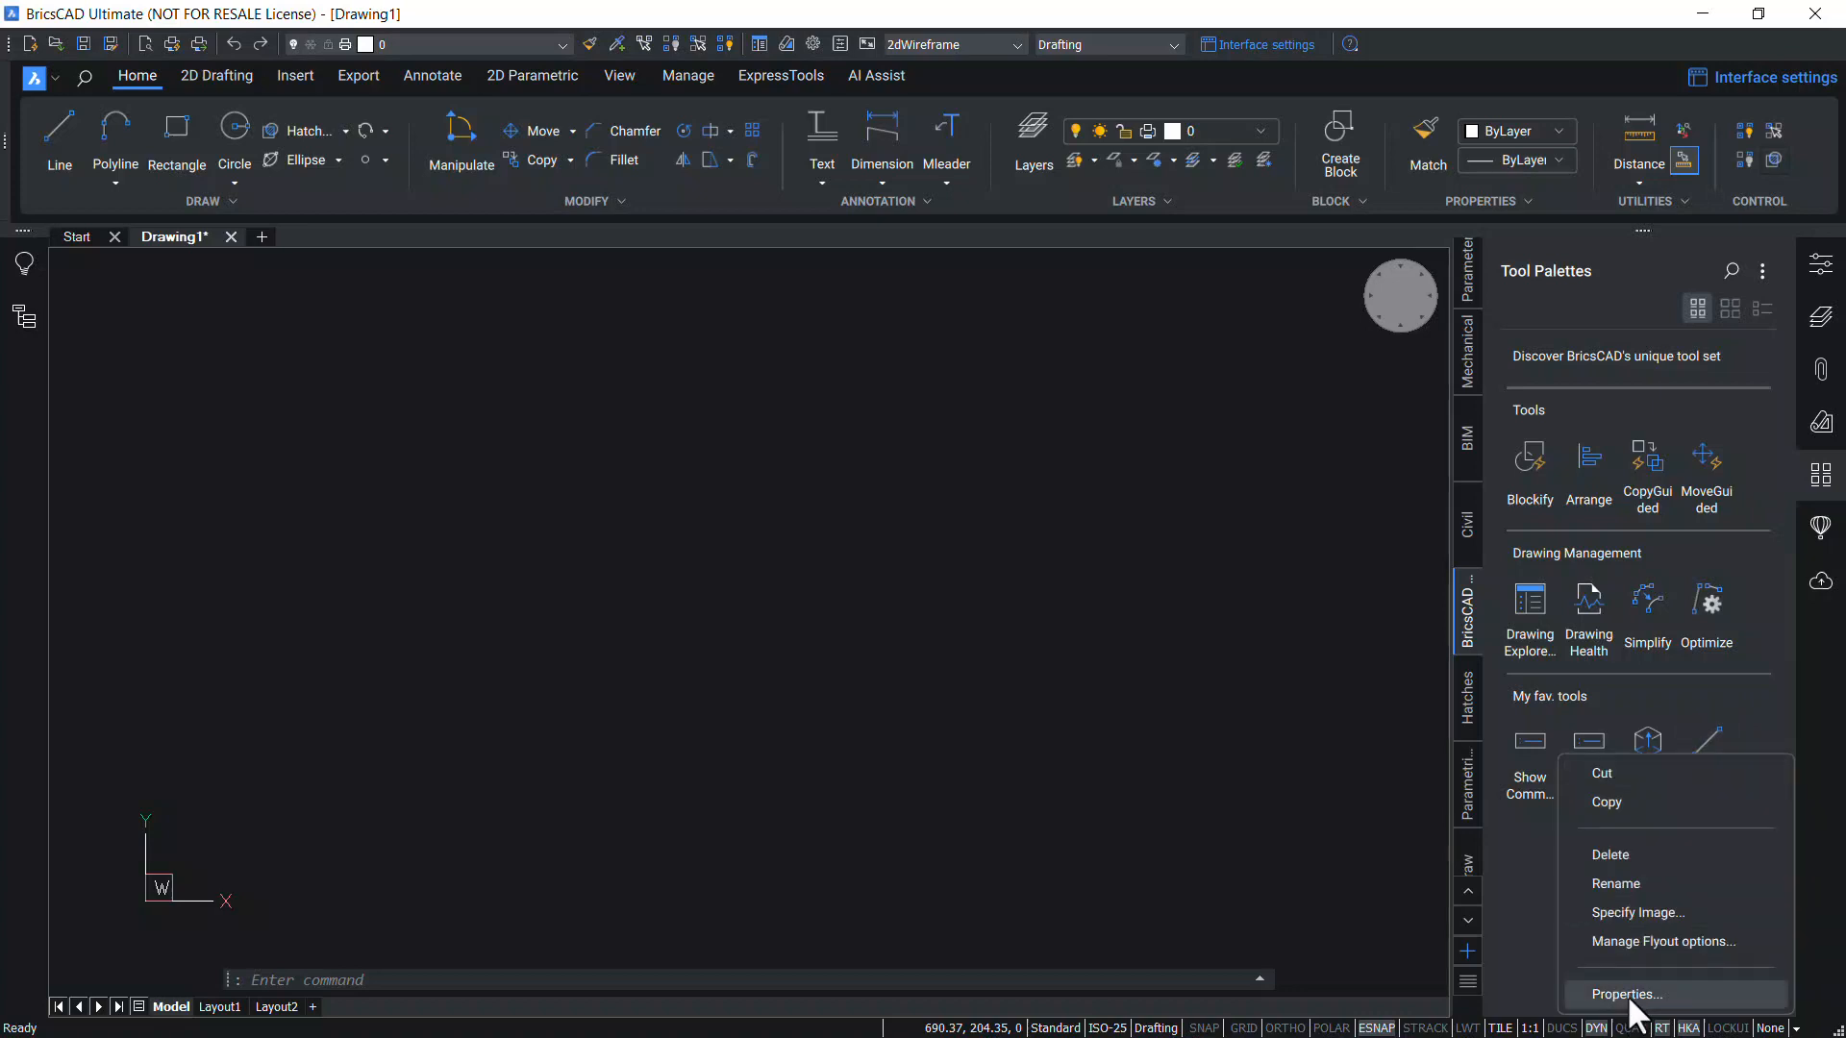
left_click(1628, 995)
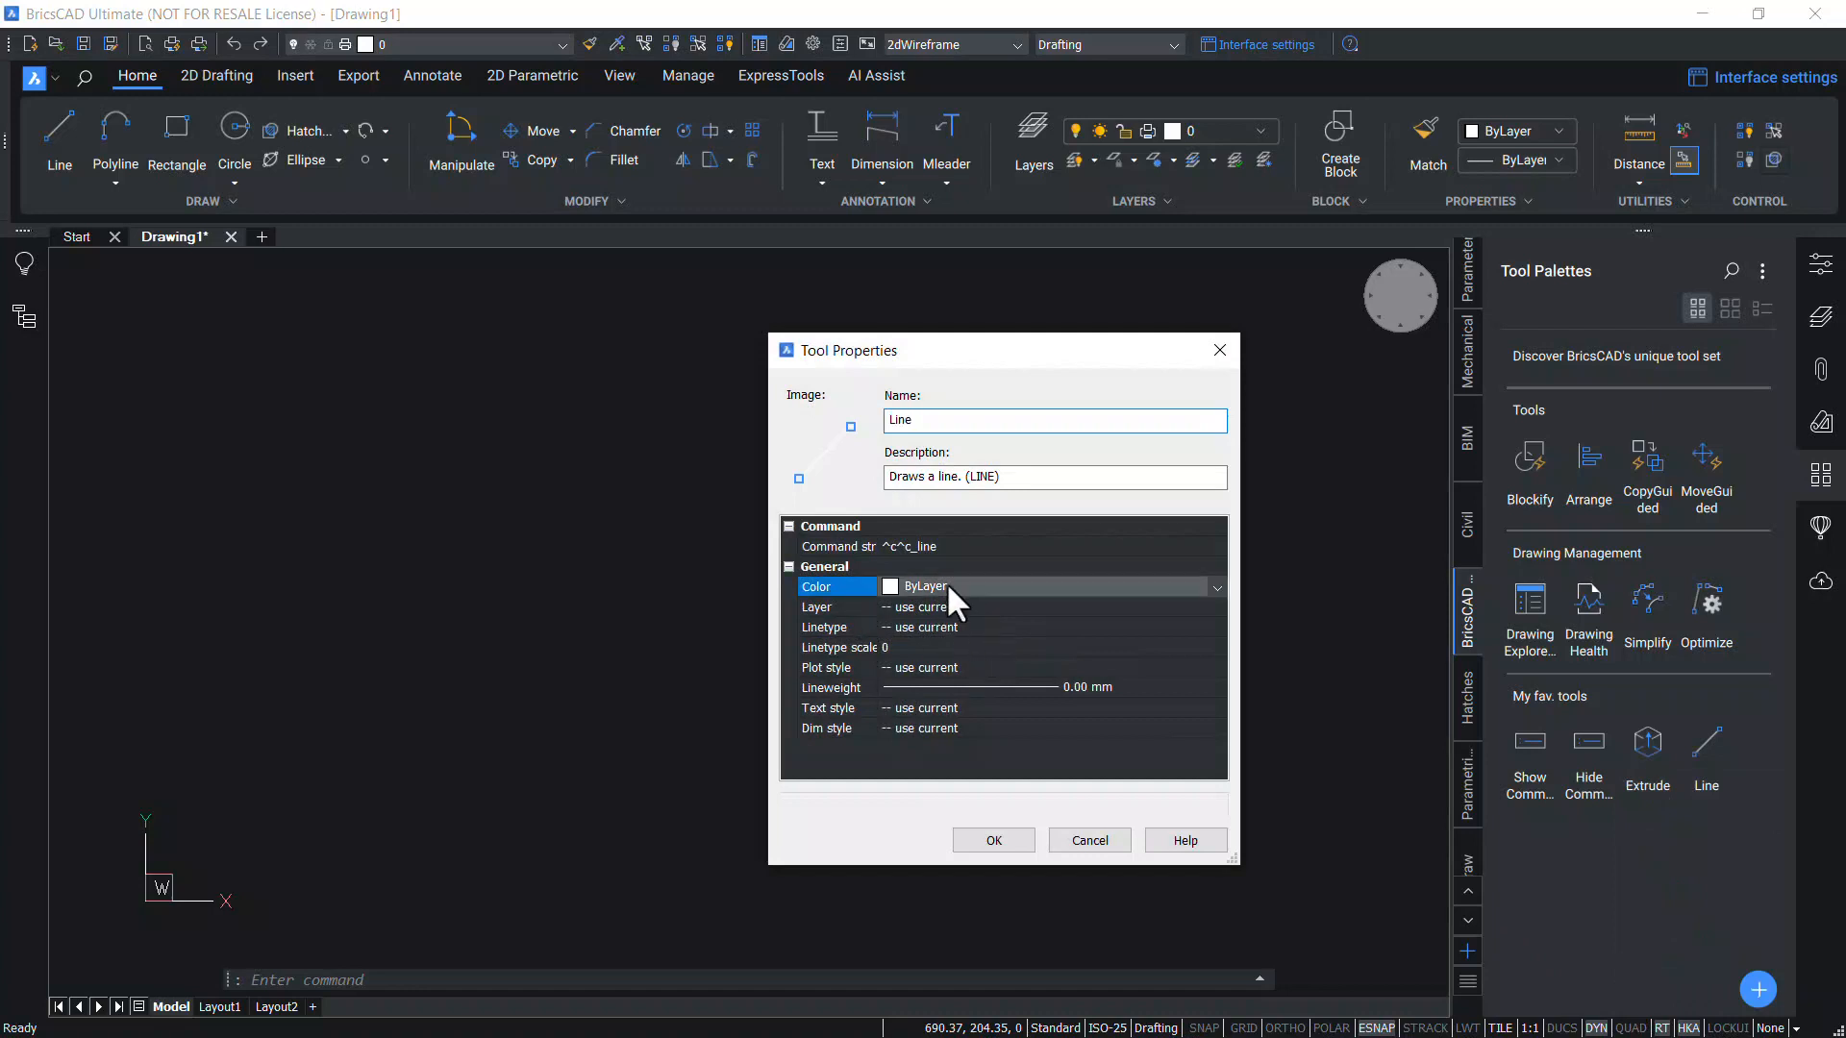
left_click(1216, 587)
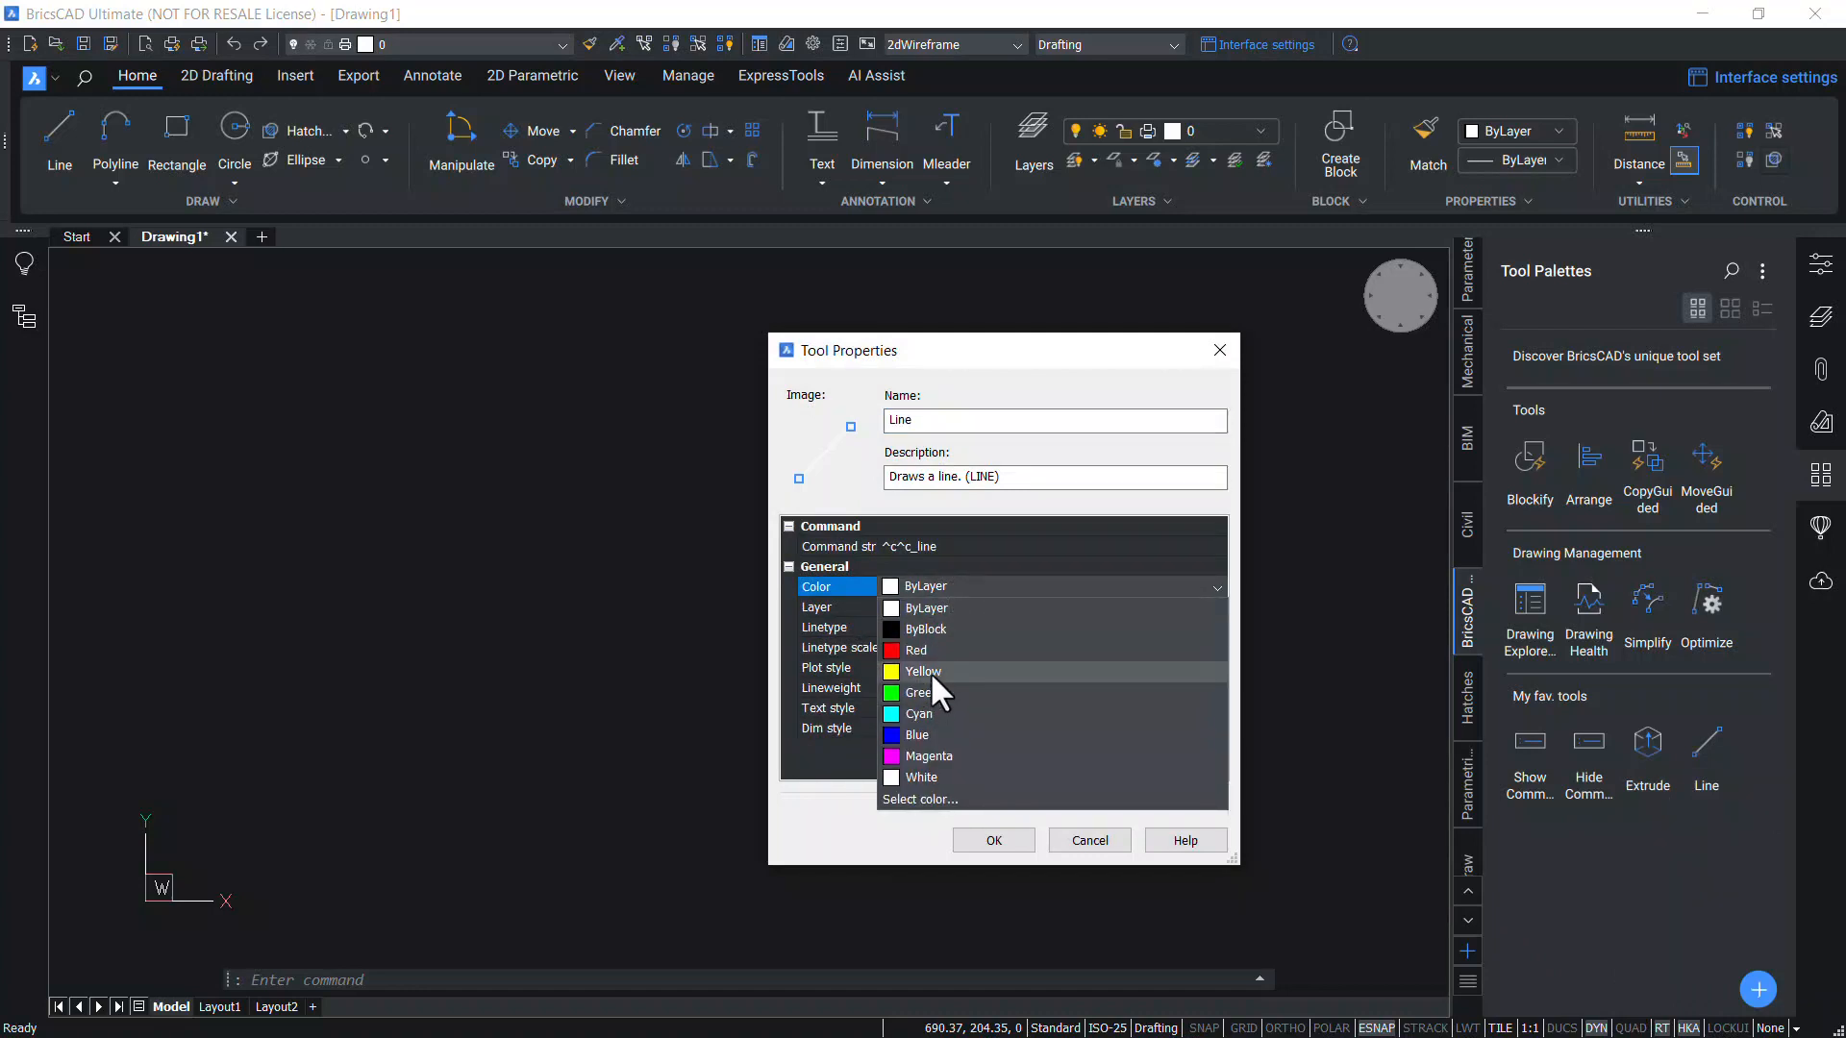
left_click(922, 671)
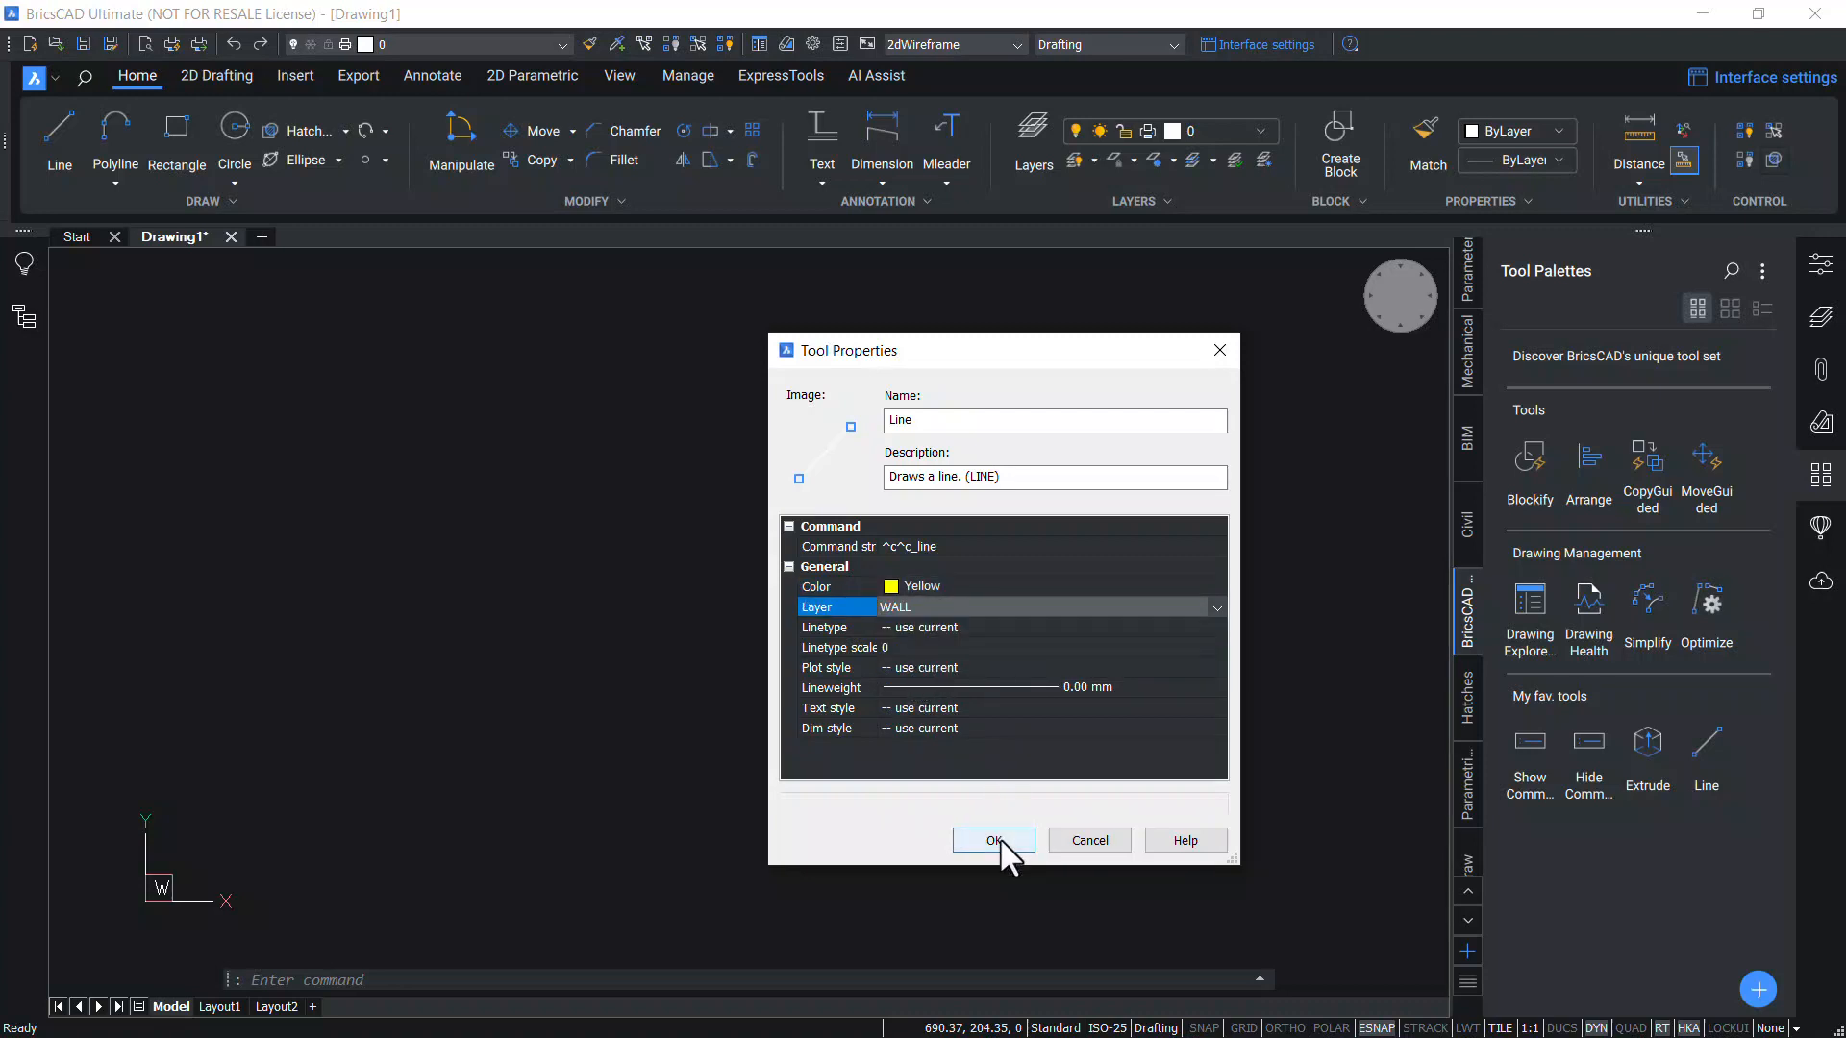
left_click(993, 841)
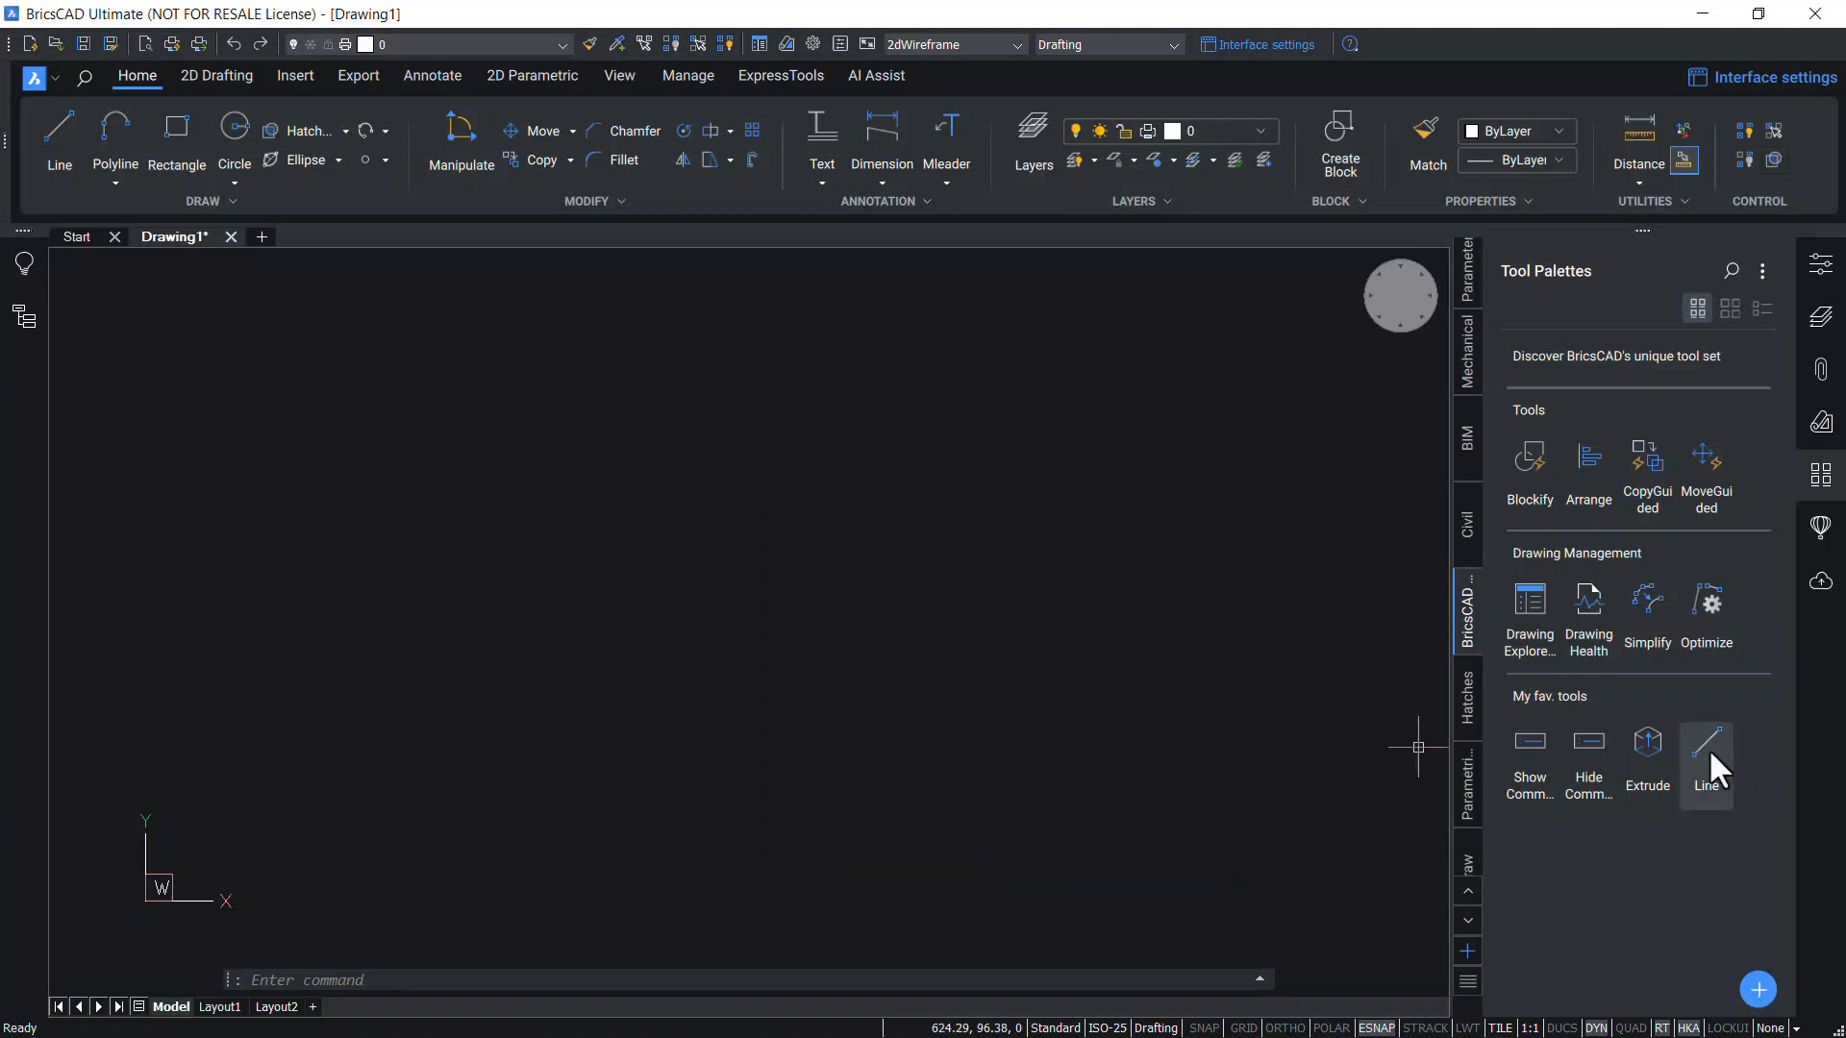
Draw a chain of yellow WALL lines with the favourite Line tool in Drawing2
left_click(1706, 753)
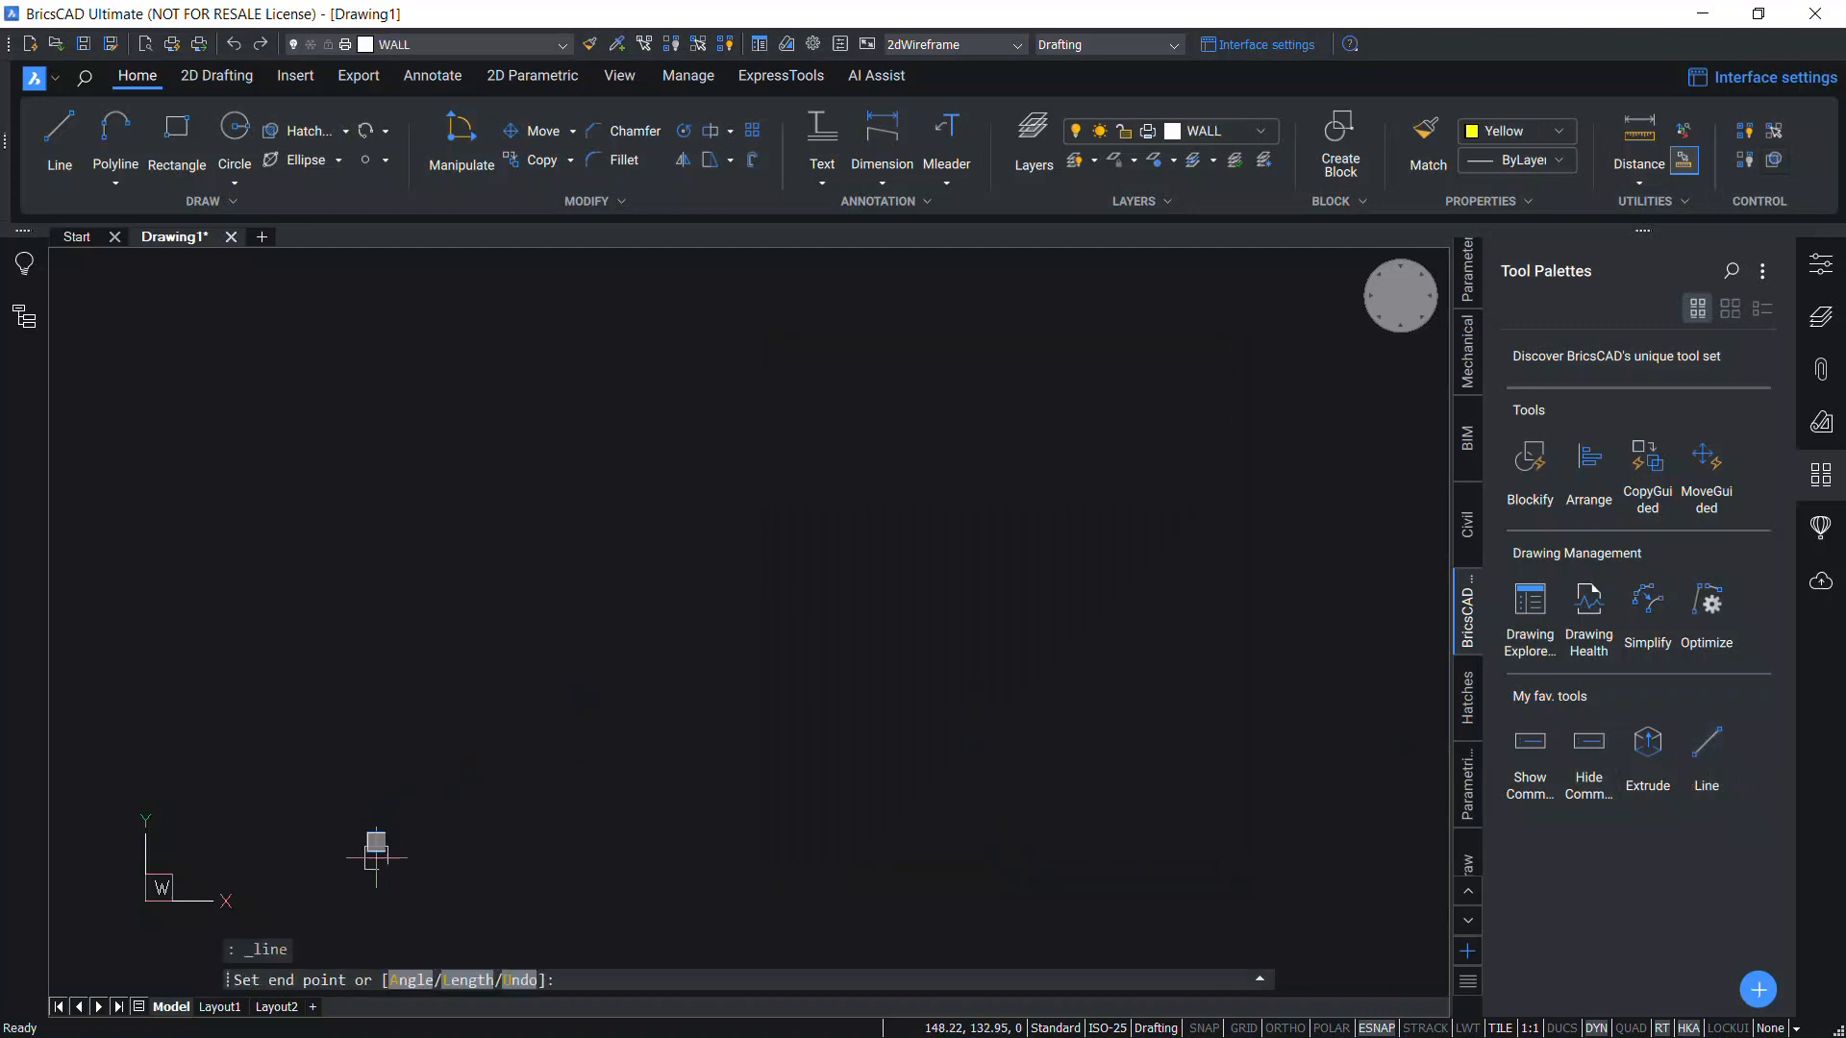
left_click(559, 430)
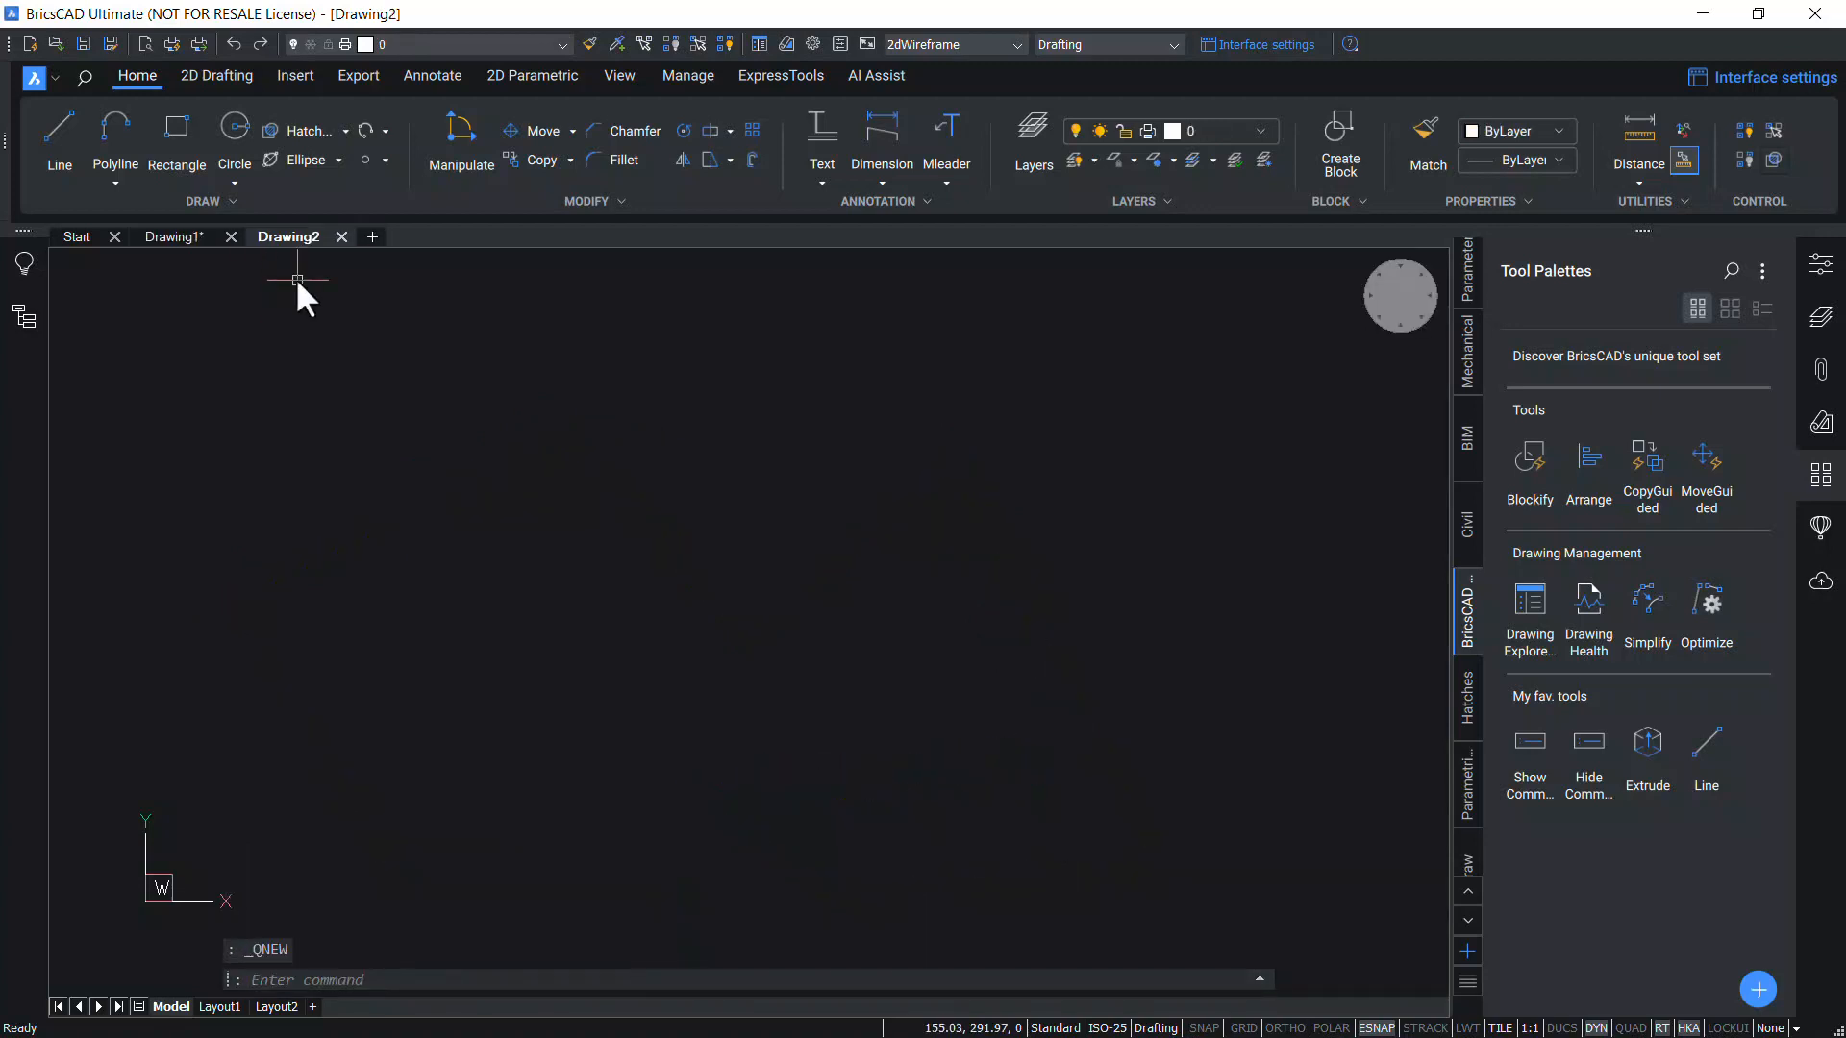
left_click(59, 135)
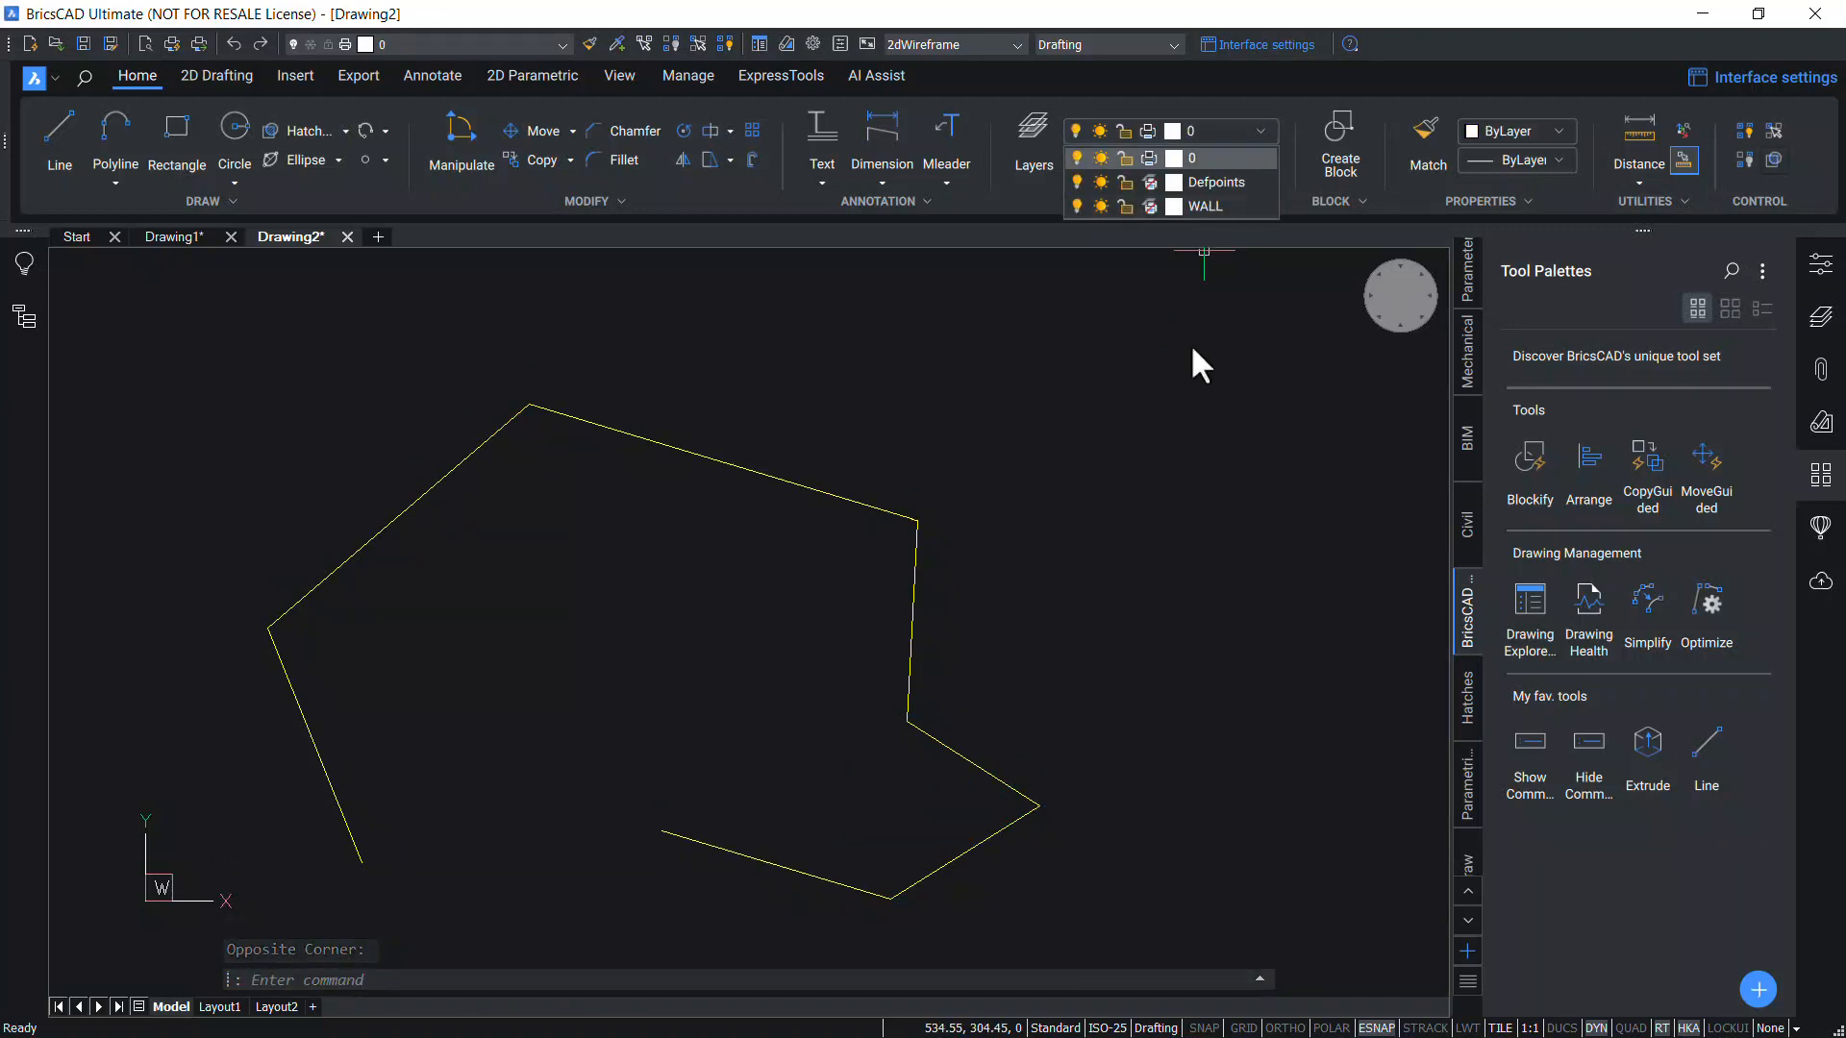
right_click(1647, 737)
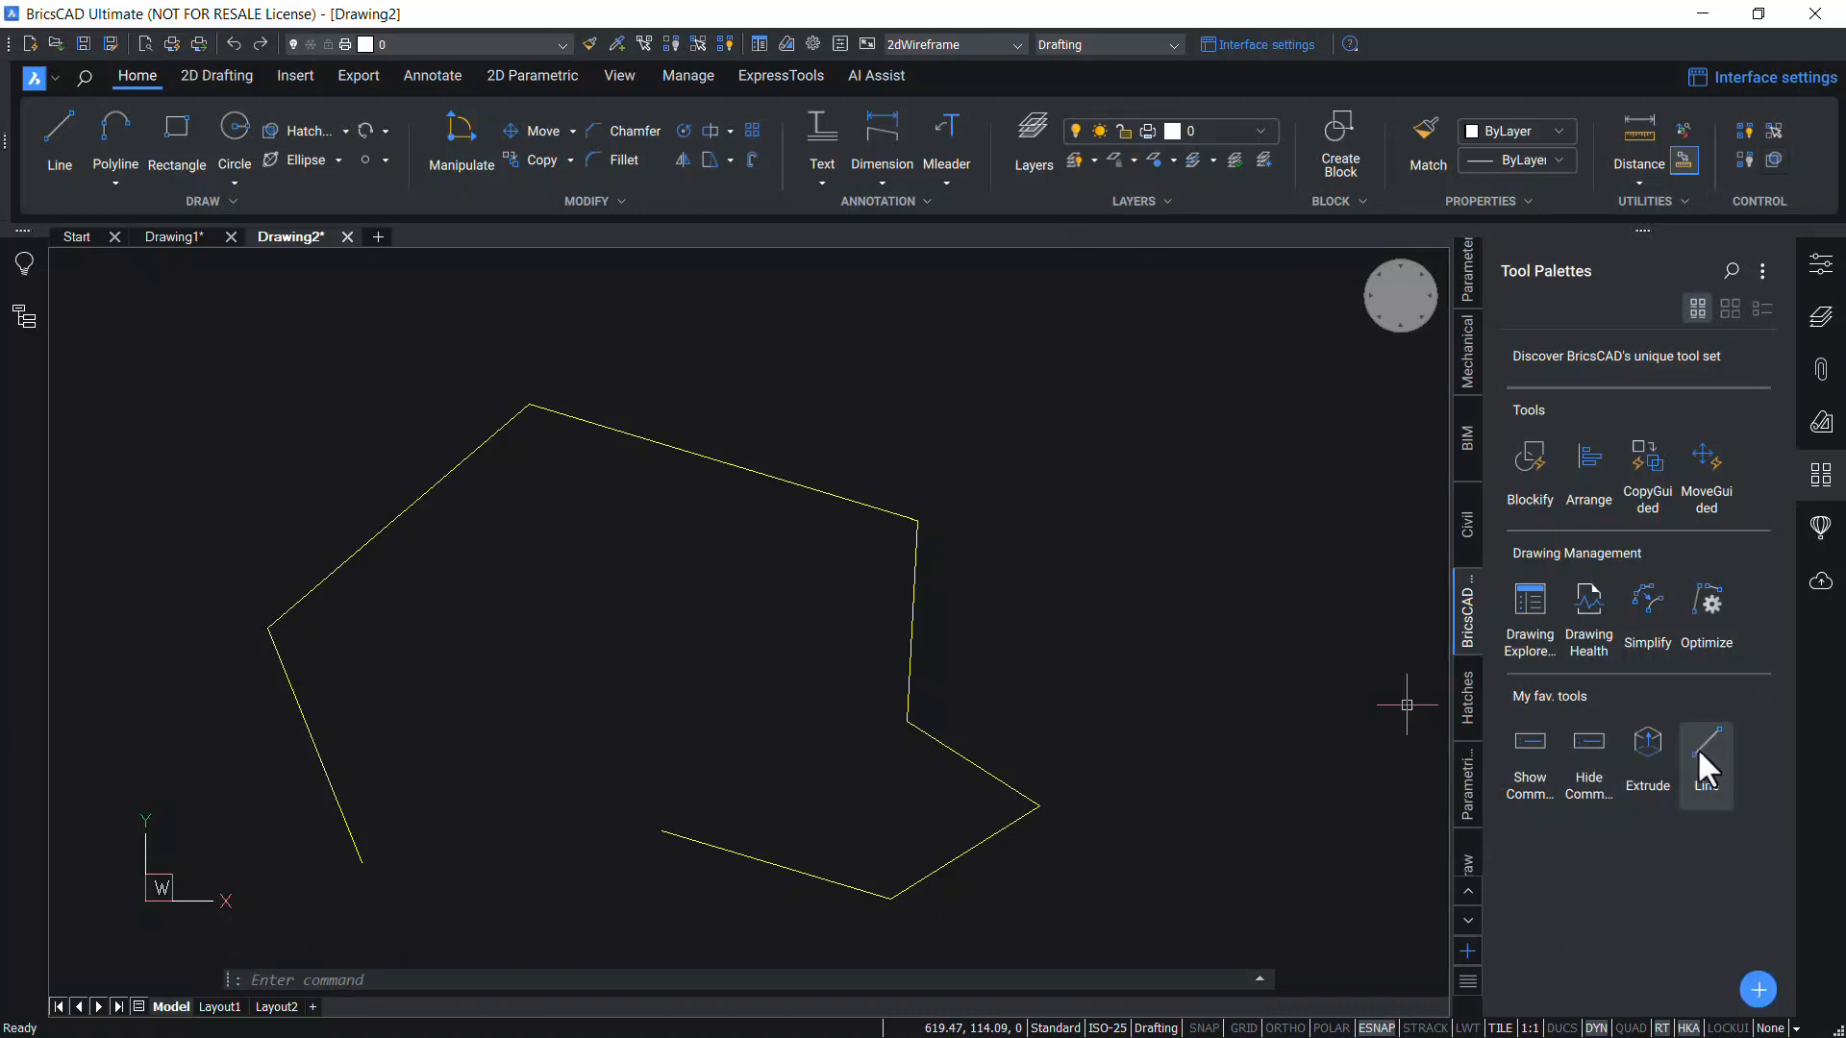
Enable the Line tool's flyout with Line, Arc, Circle, Ellipse and Polyline shapes
right_click(1706, 765)
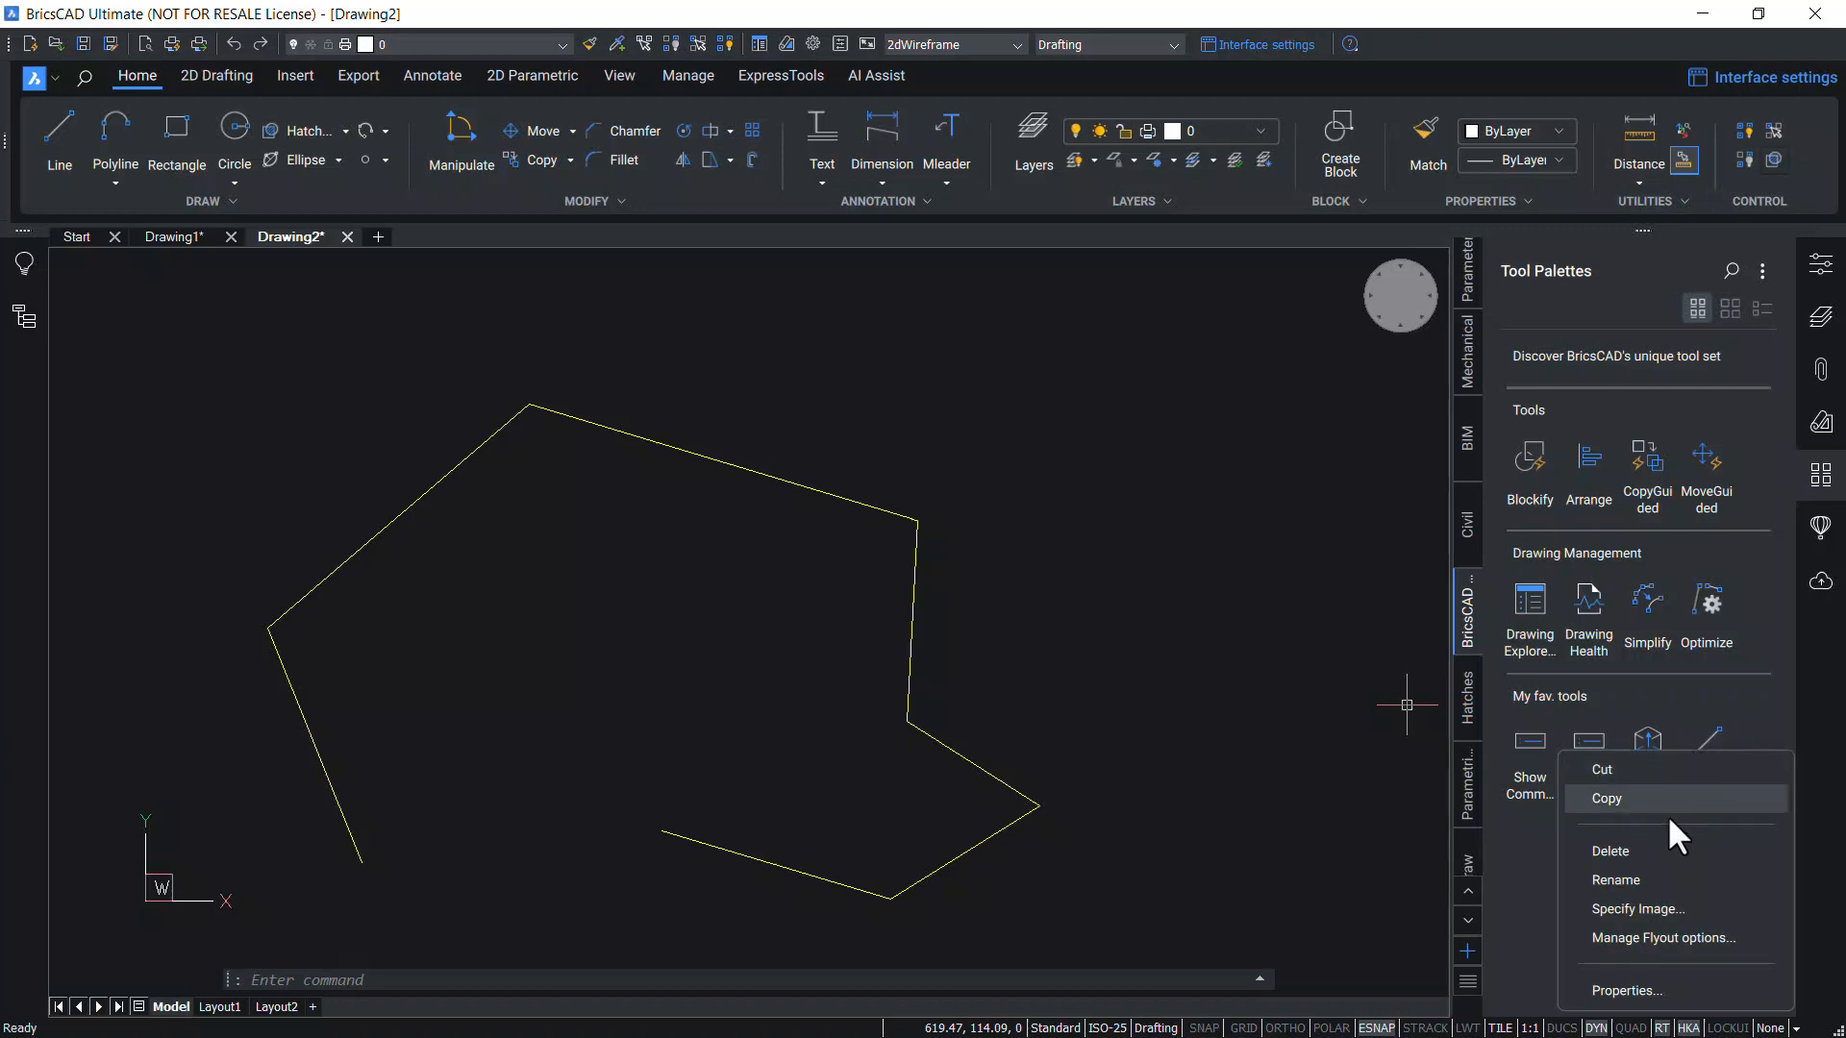
left_click(1661, 937)
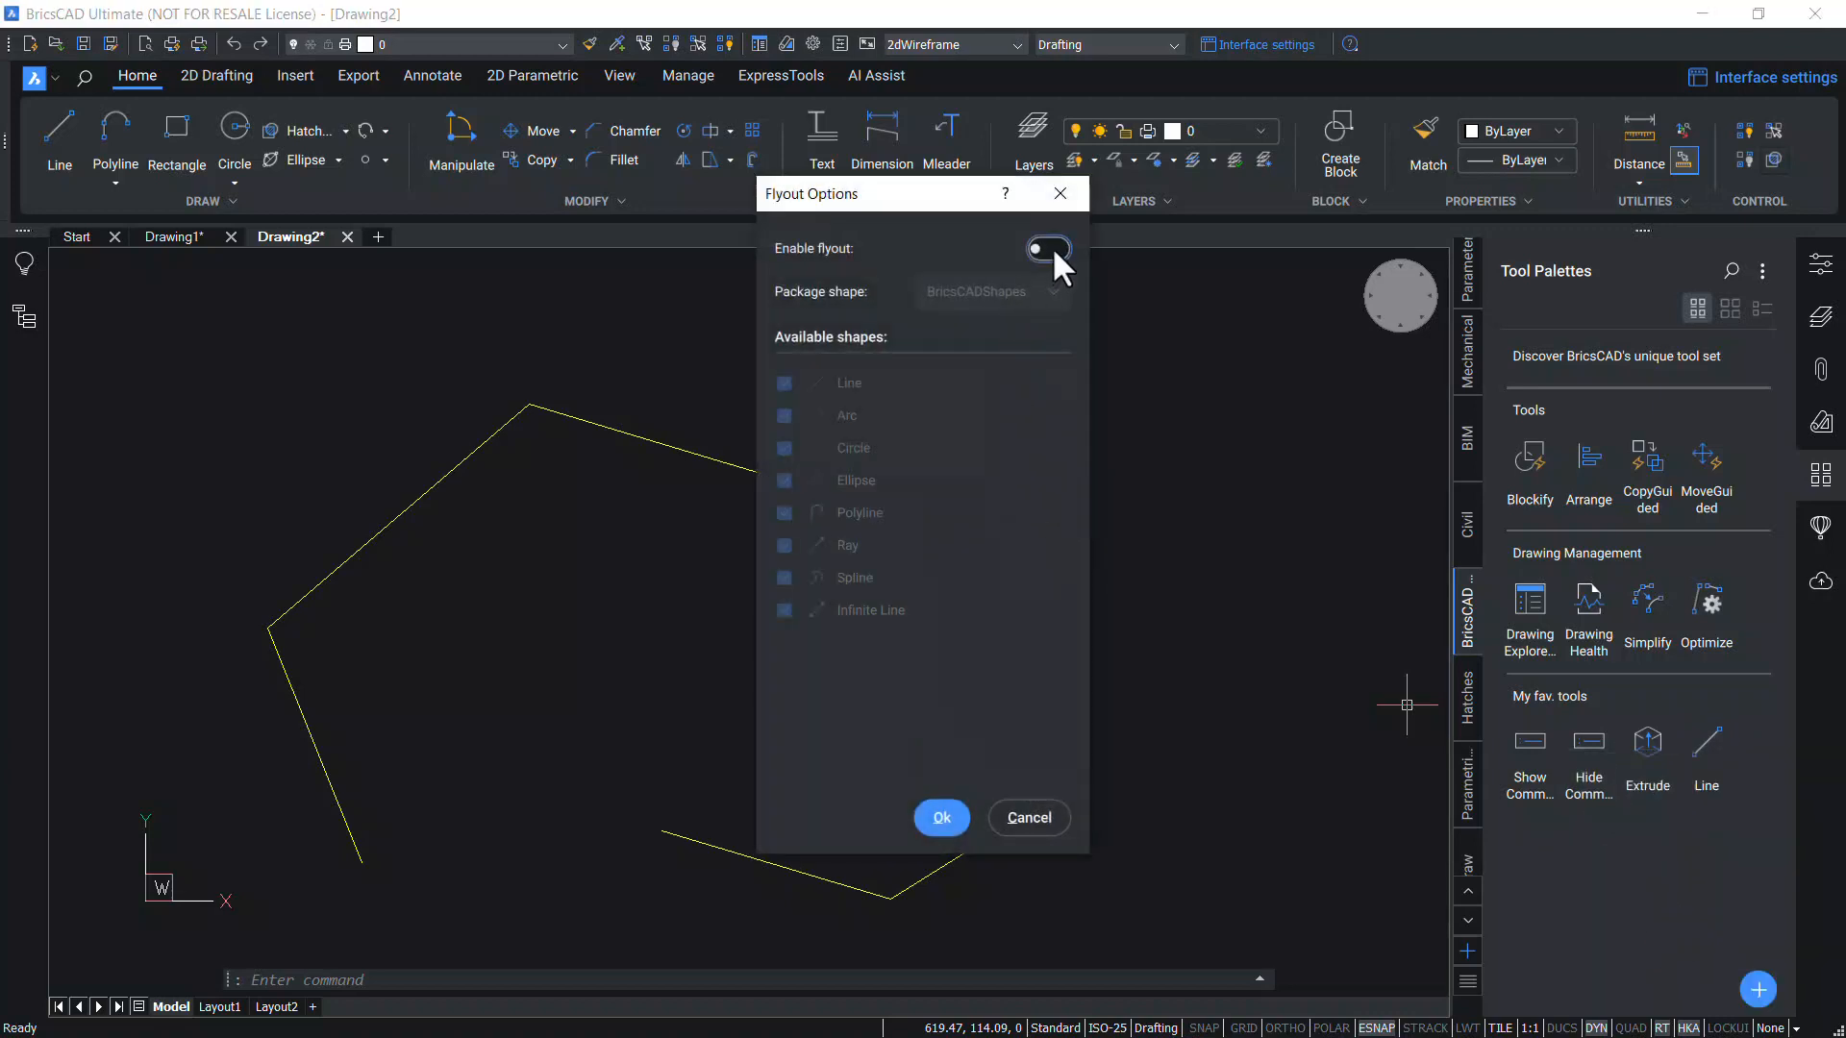
left_click(1048, 248)
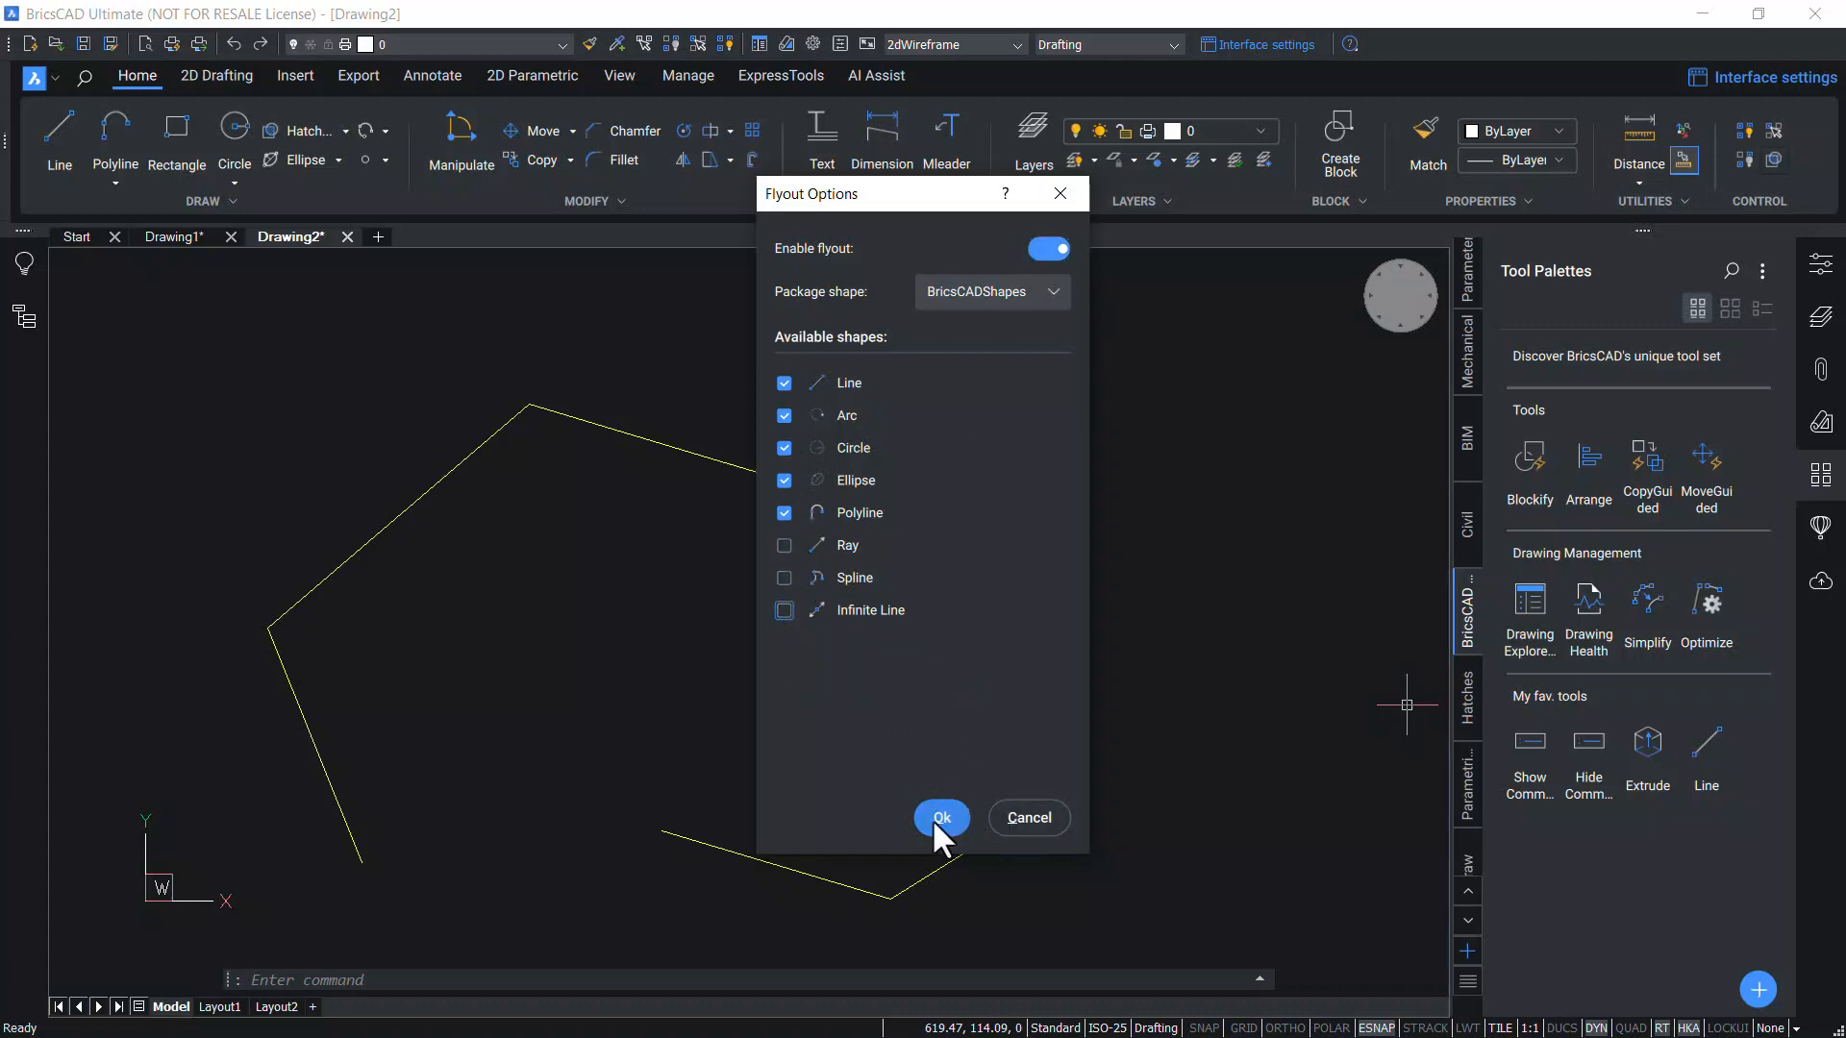
left_click(941, 817)
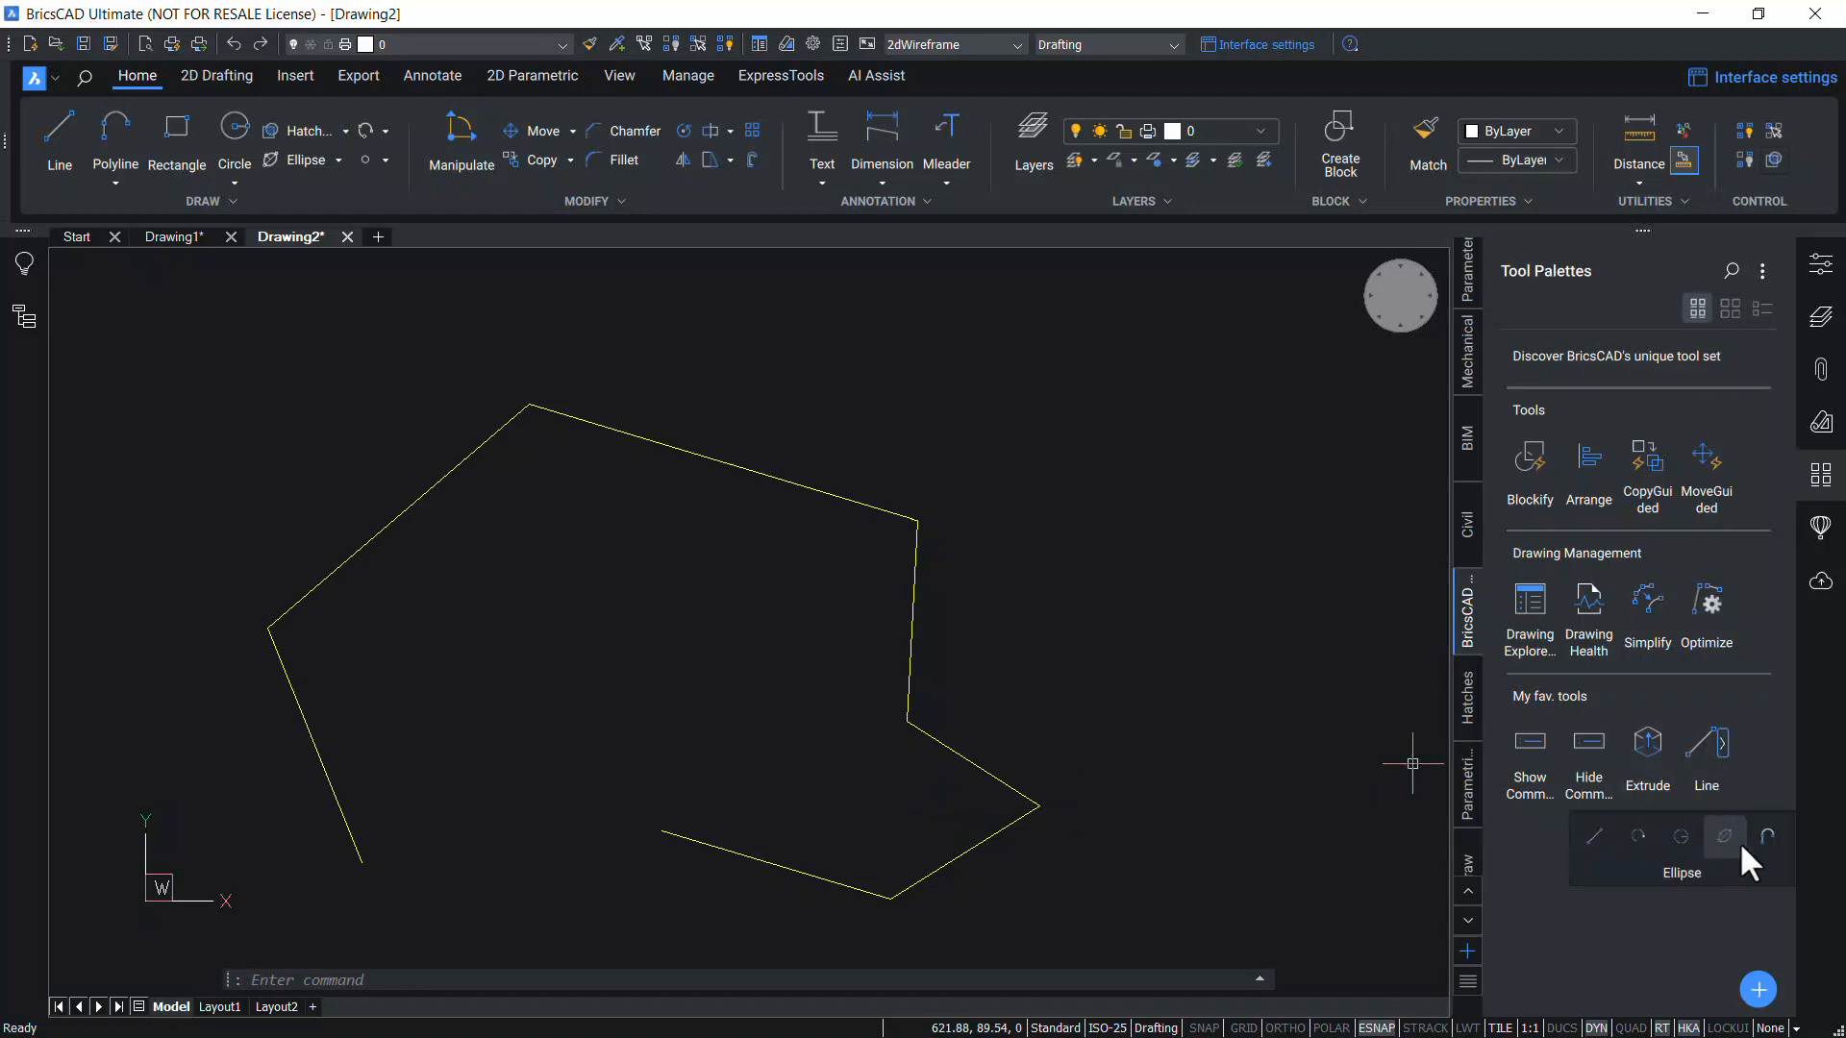
mouse_move(1595, 837)
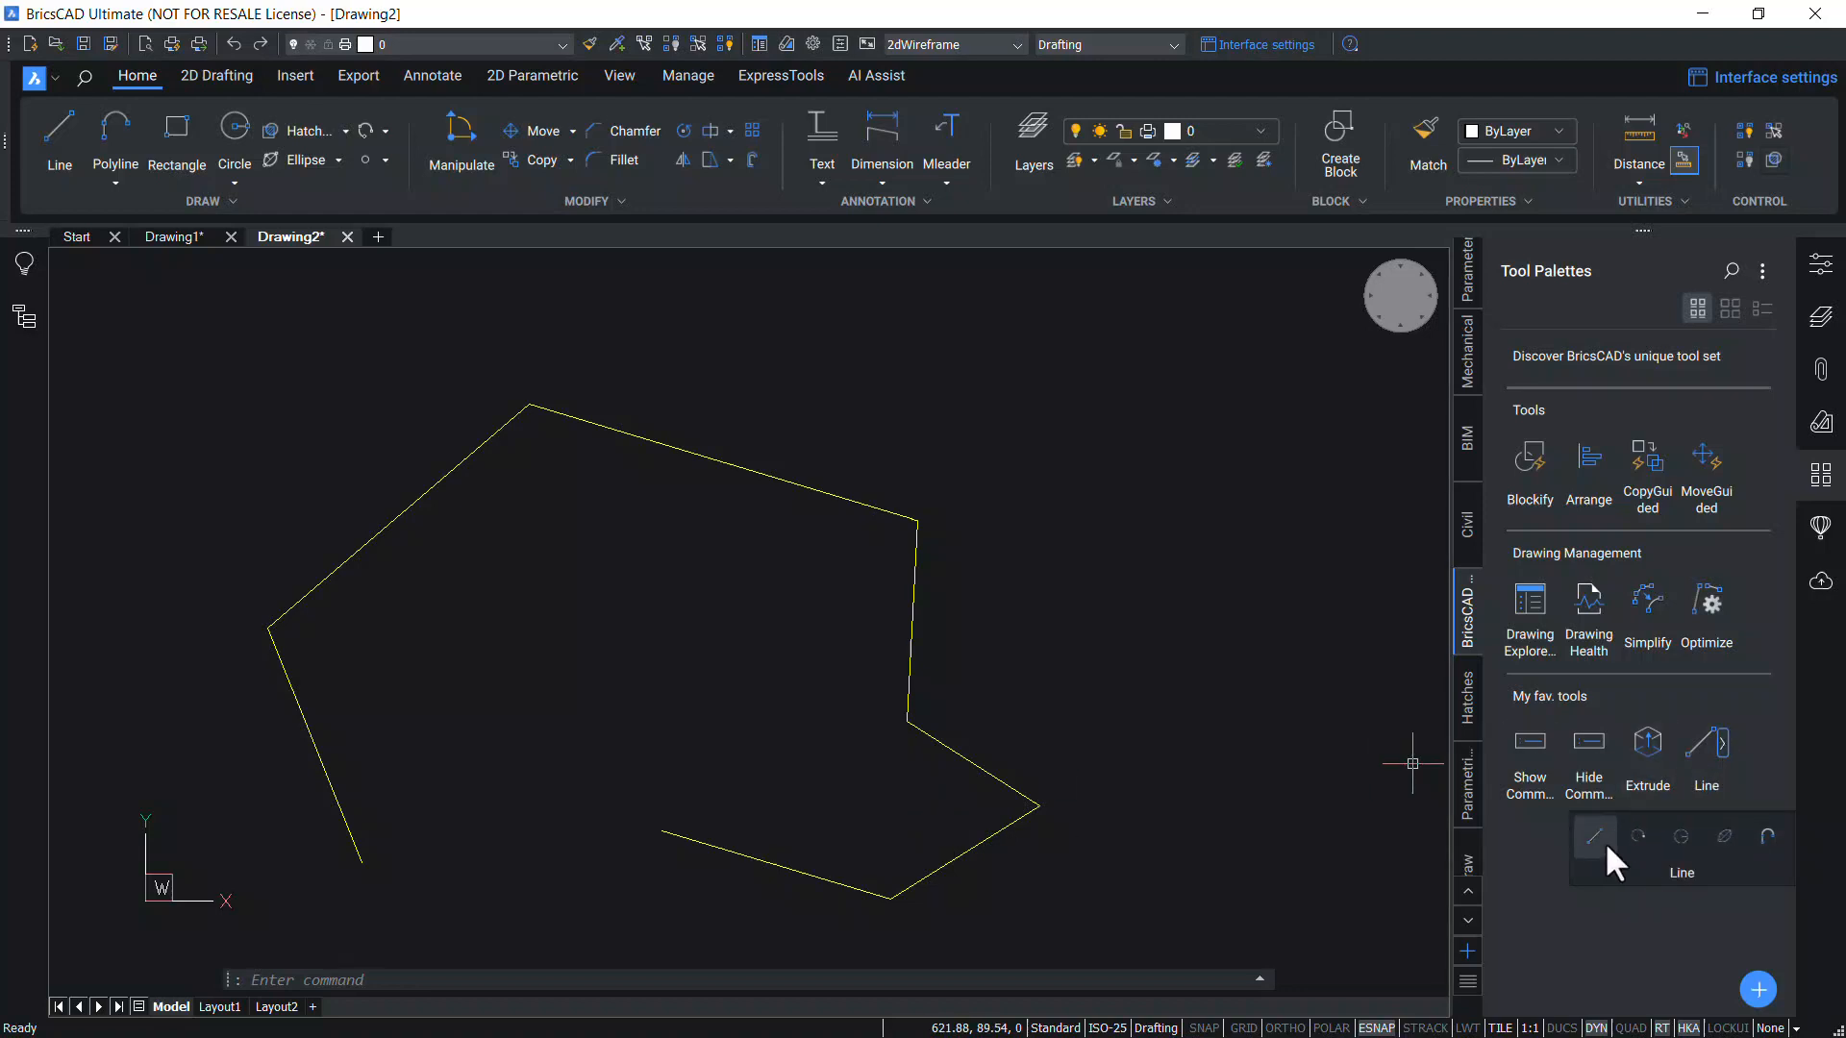
mouse_move(1767, 836)
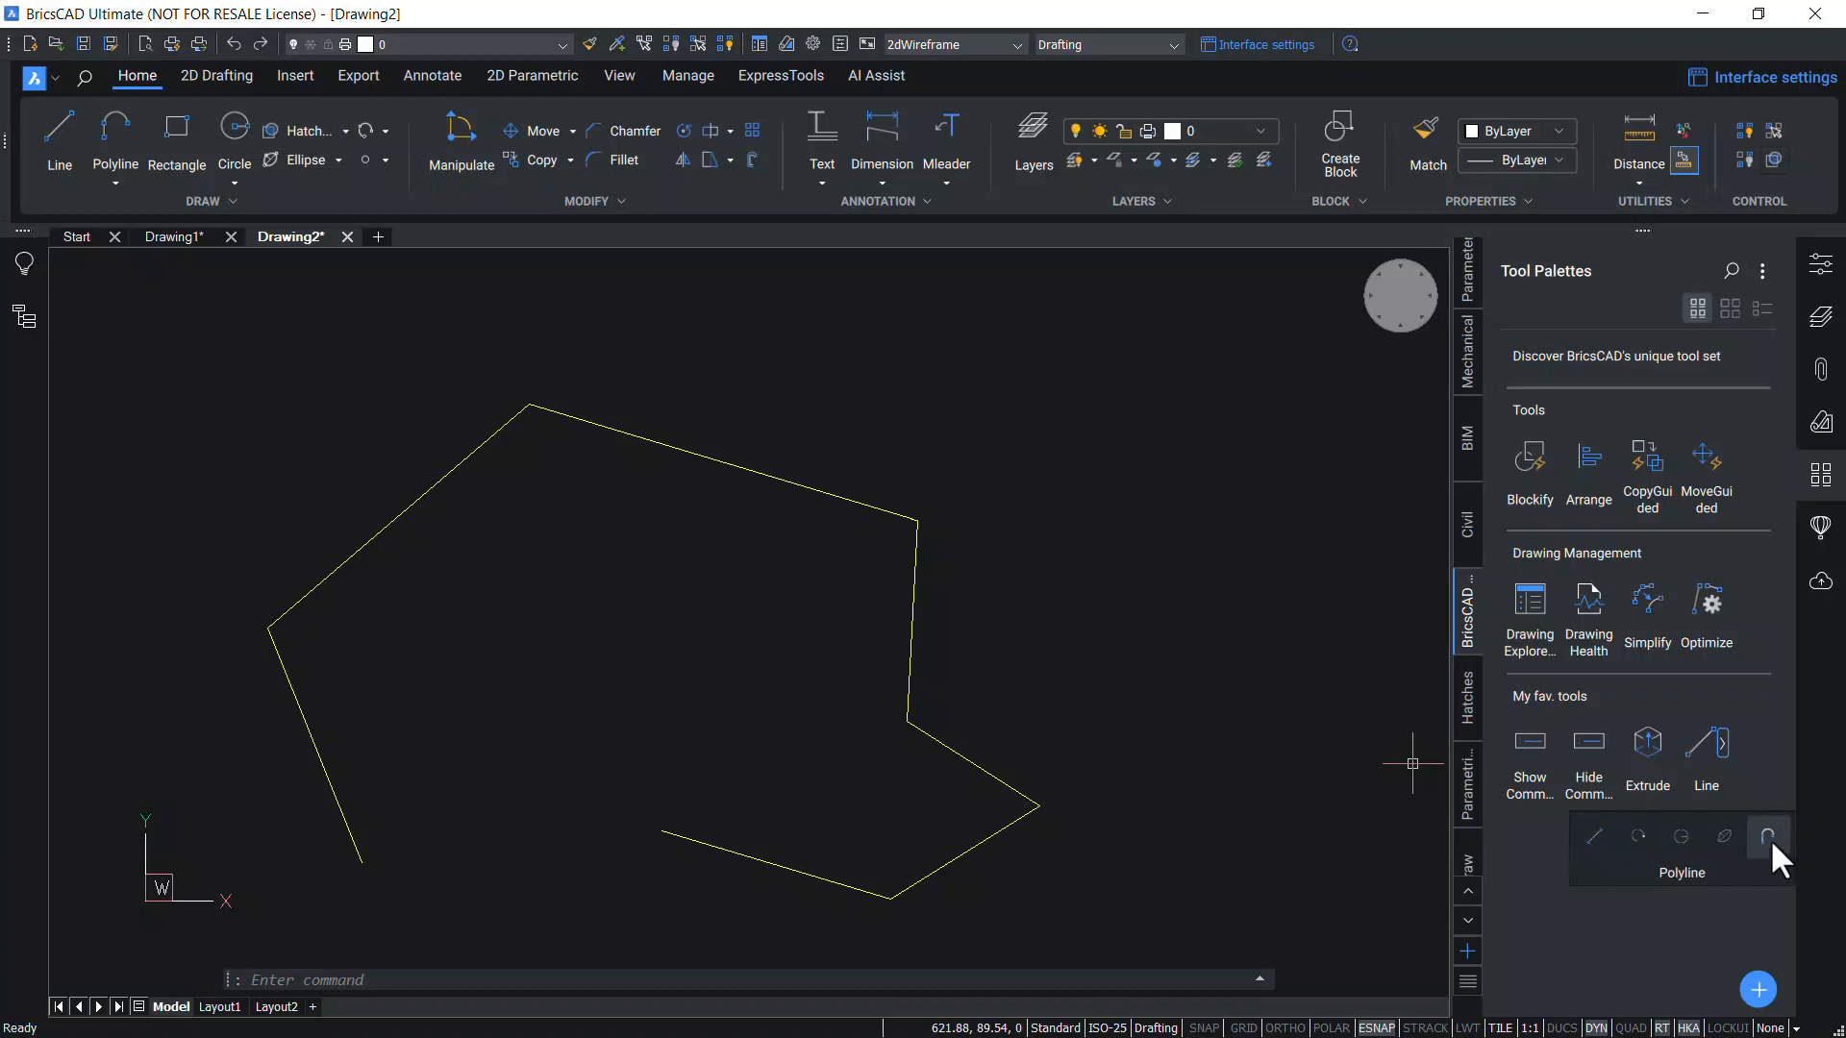
Pick the flyout's Polyline shape and enter A for arc segments
left_click(1768, 837)
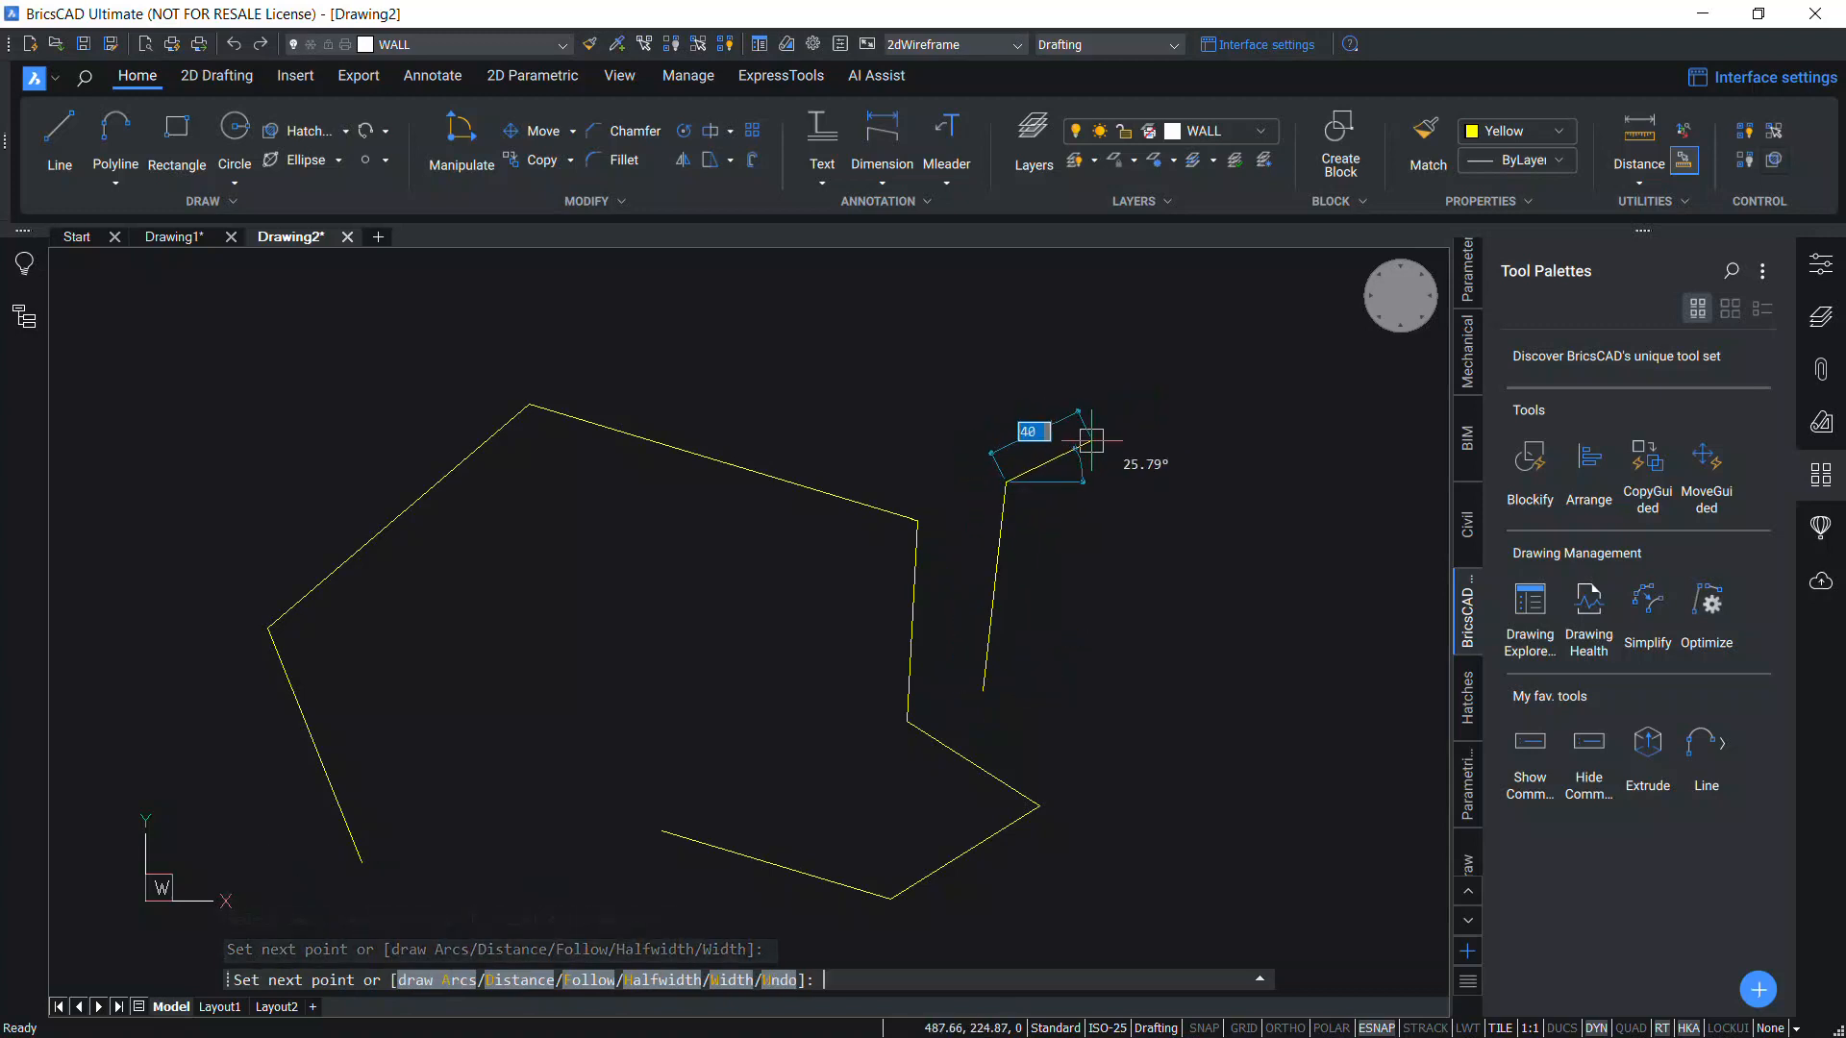
type("A")
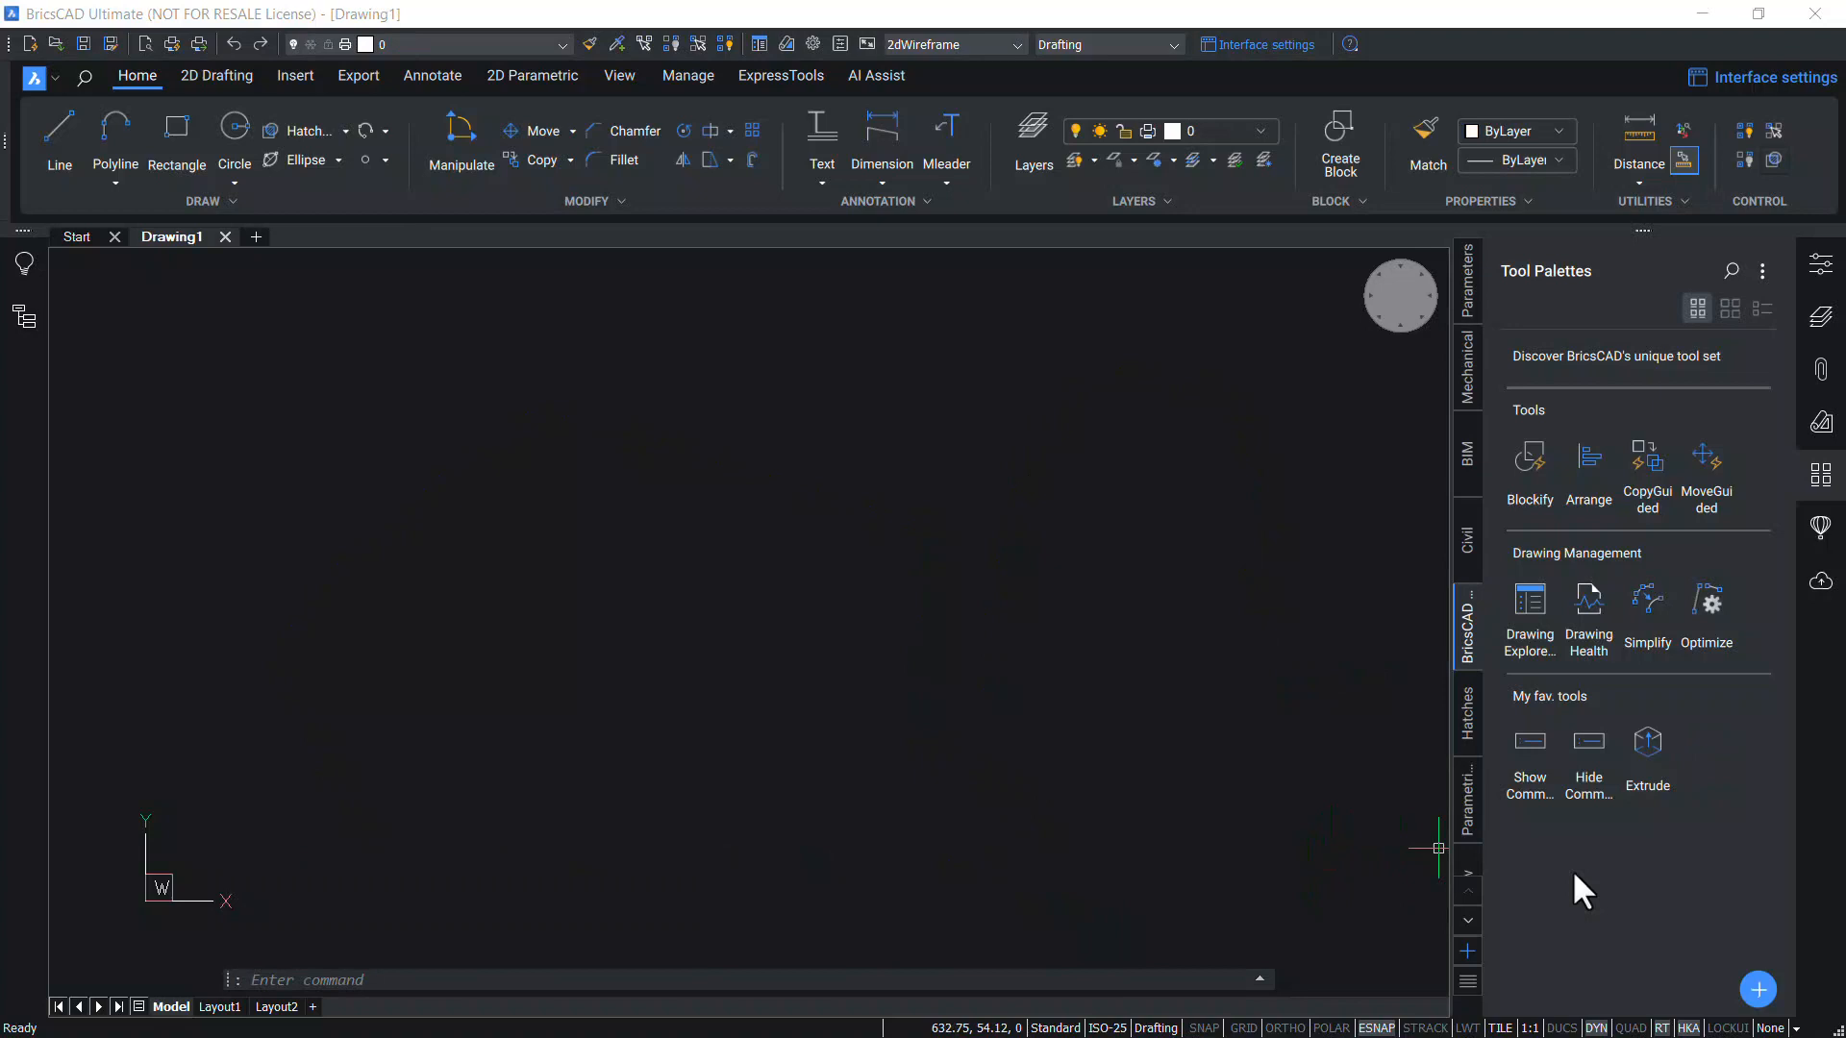
Create a new empty tool palette named NEW
right_click(1583, 891)
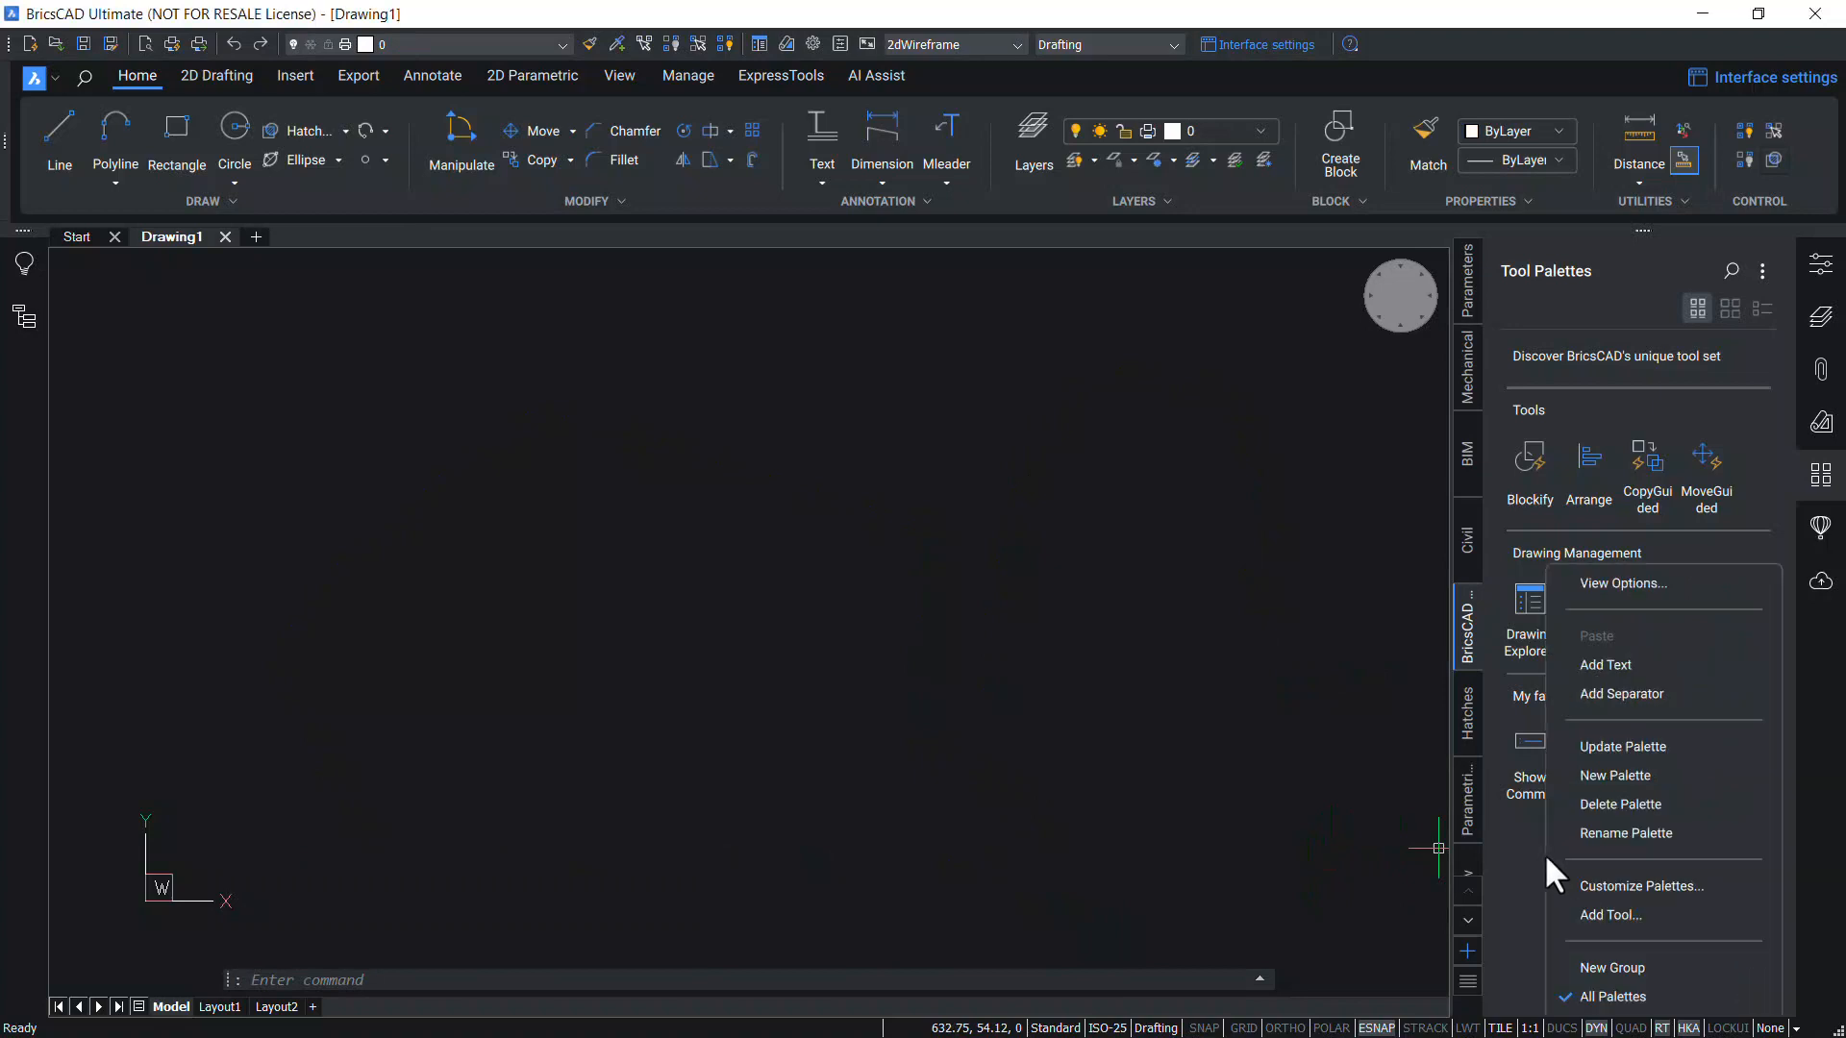
left_click(1614, 775)
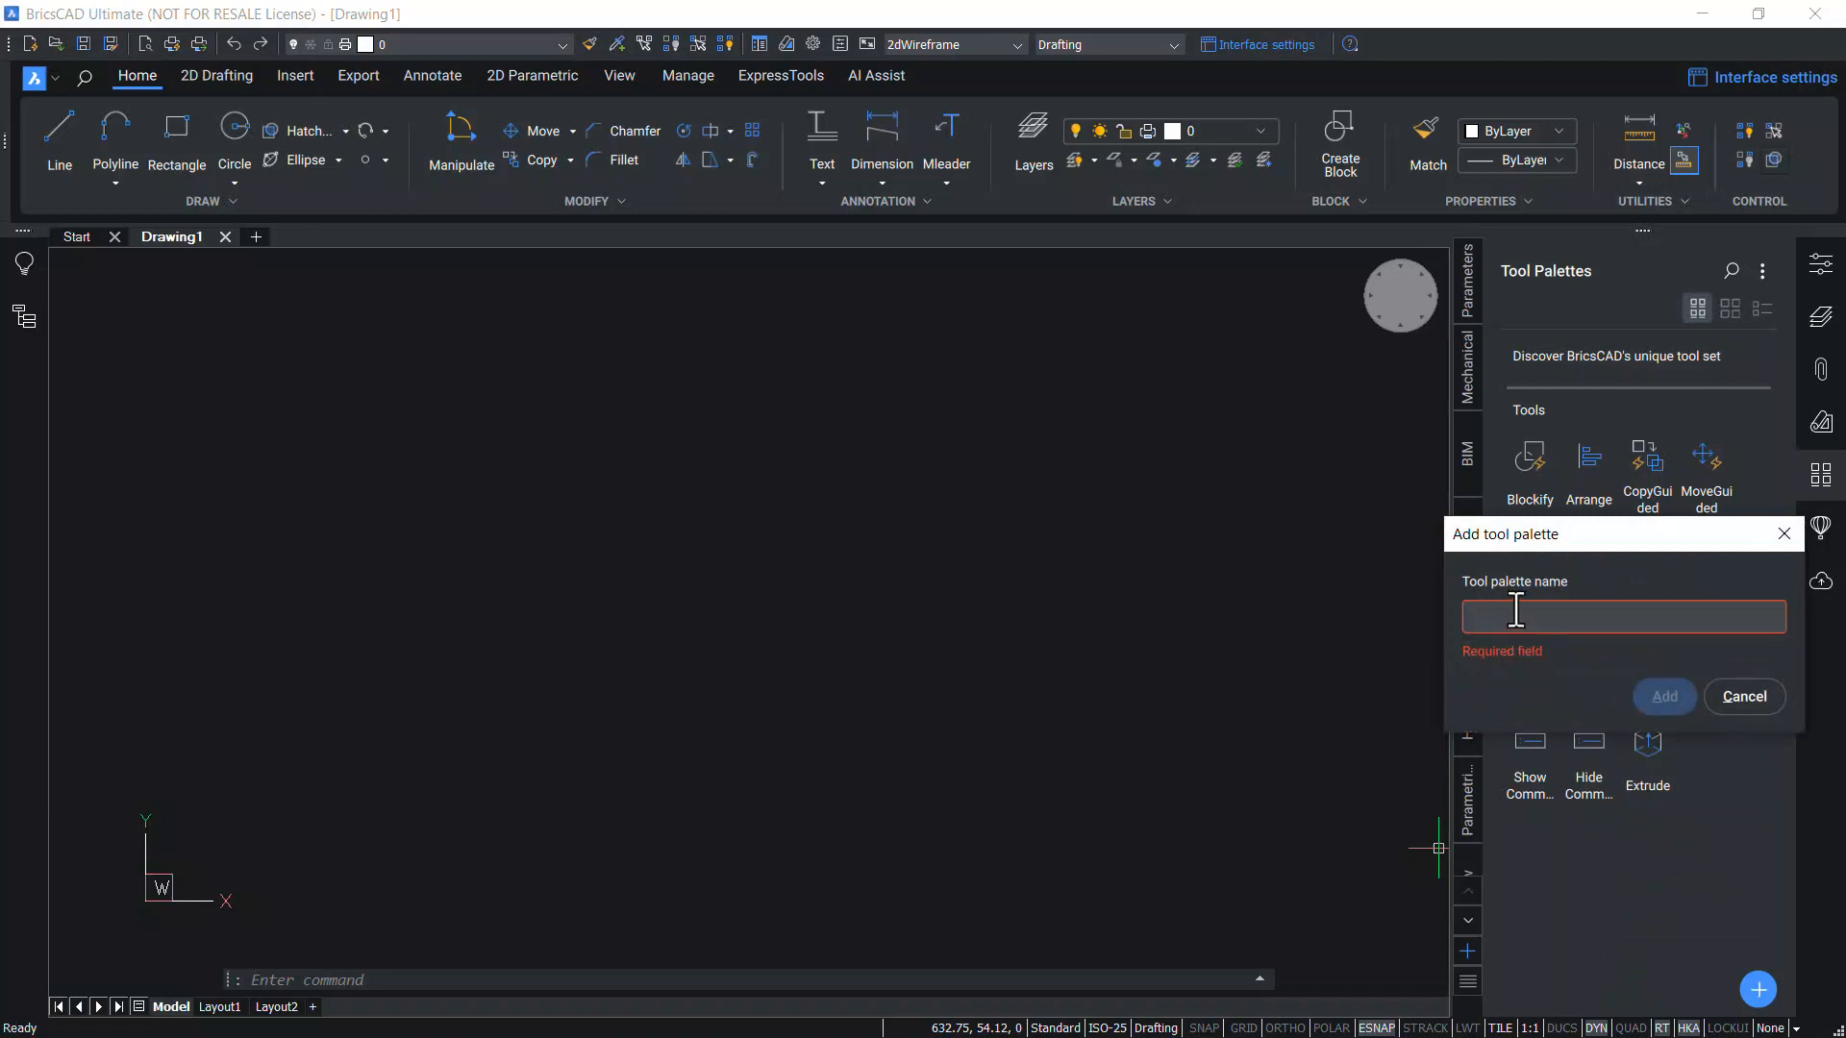
left_click(1663, 639)
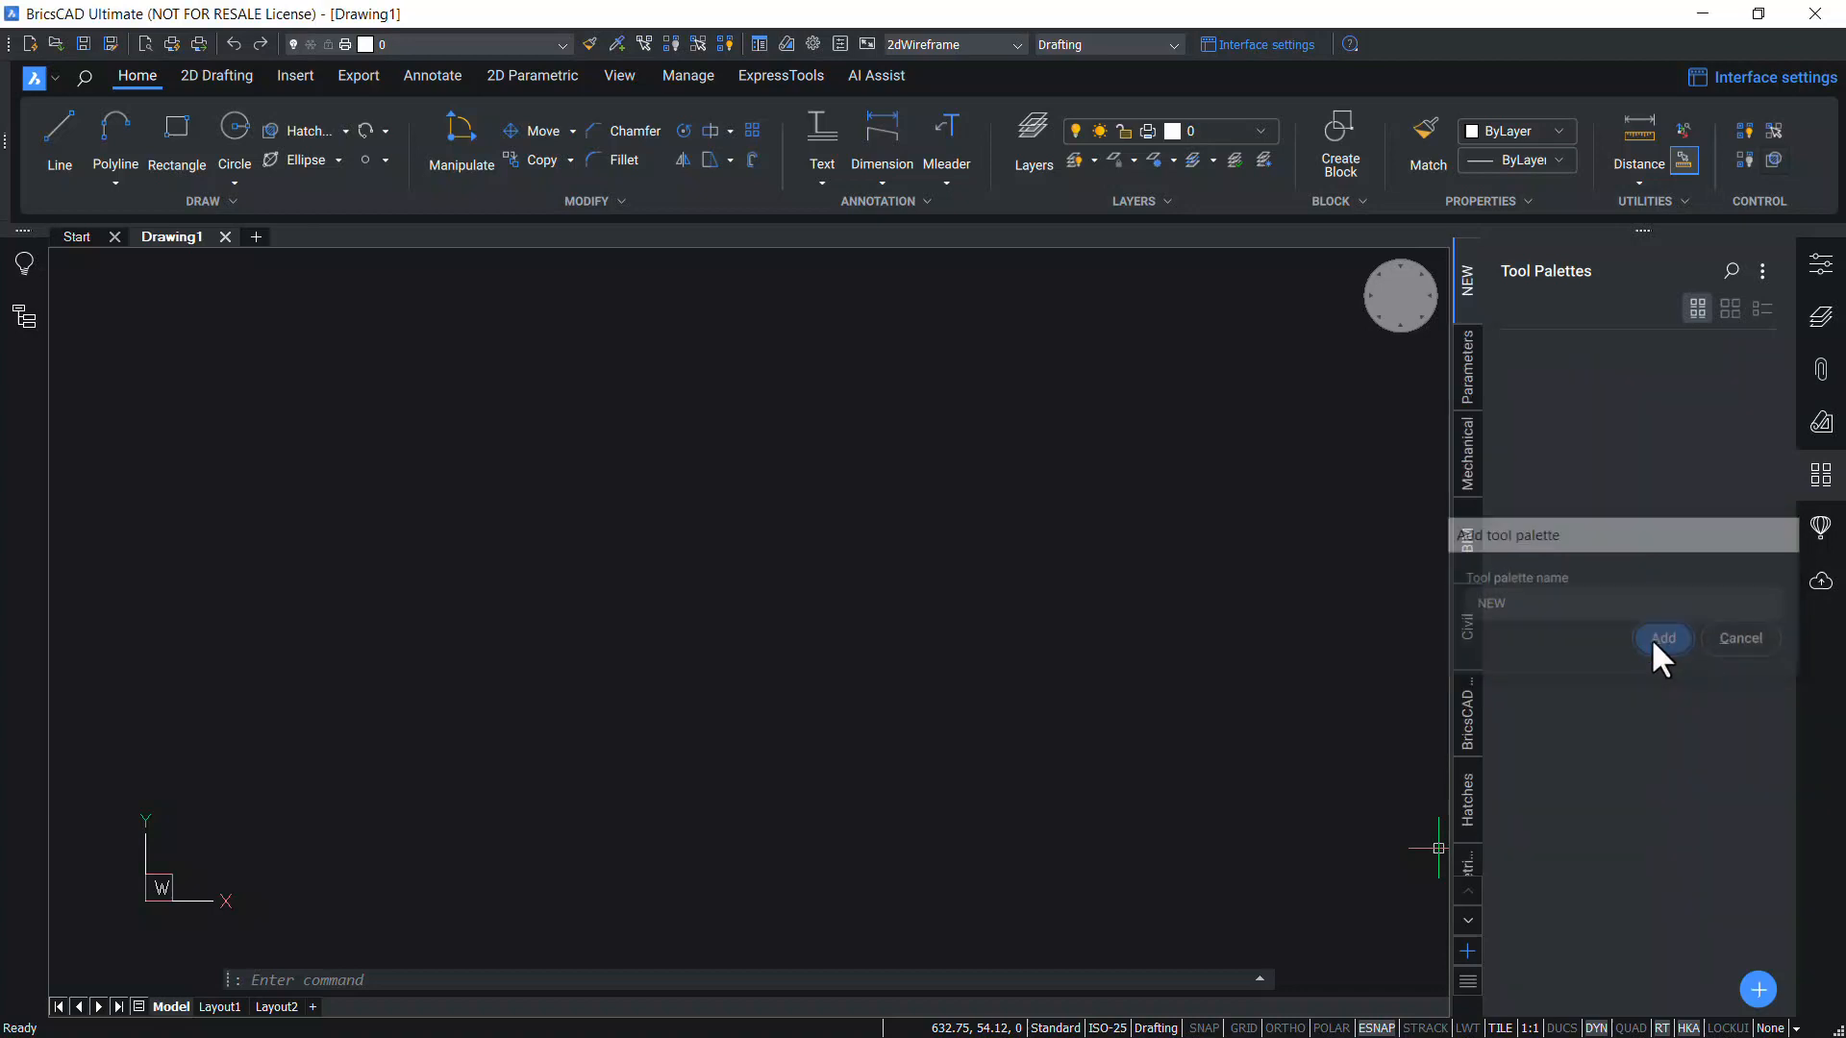
left_click(1662, 638)
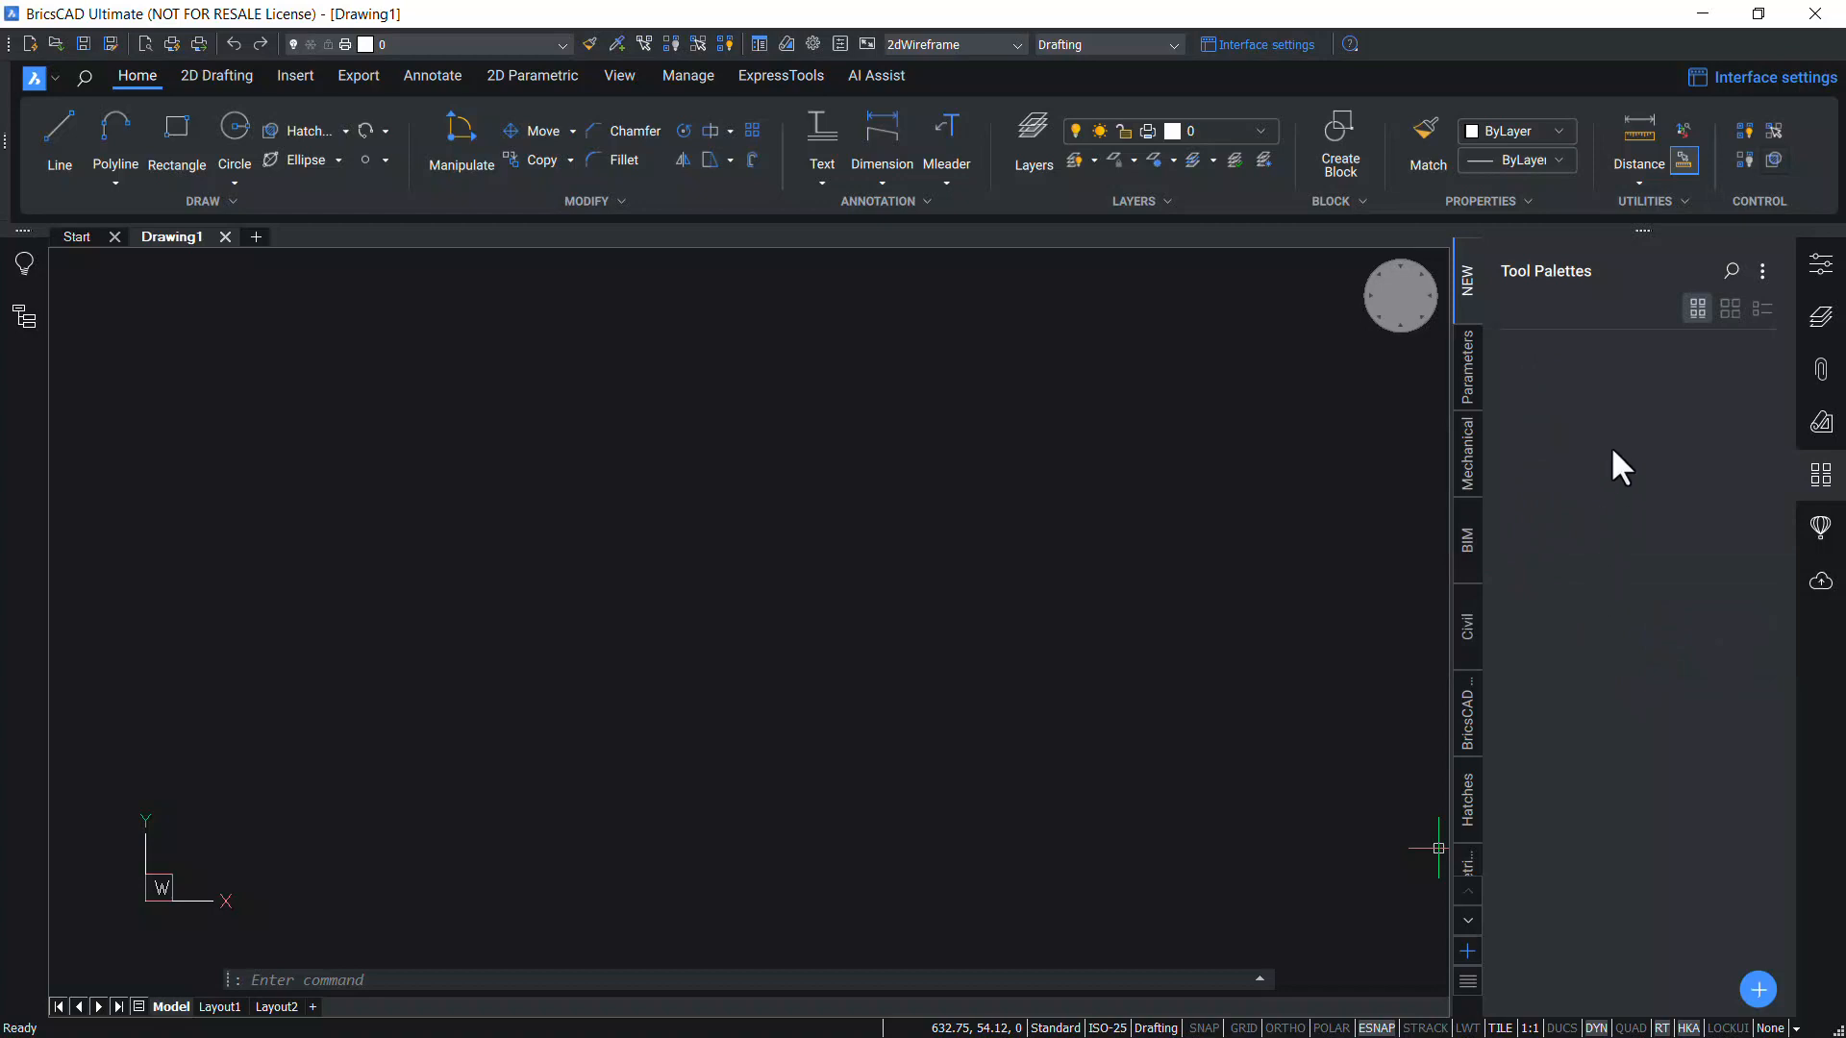
mouse_move(1470, 293)
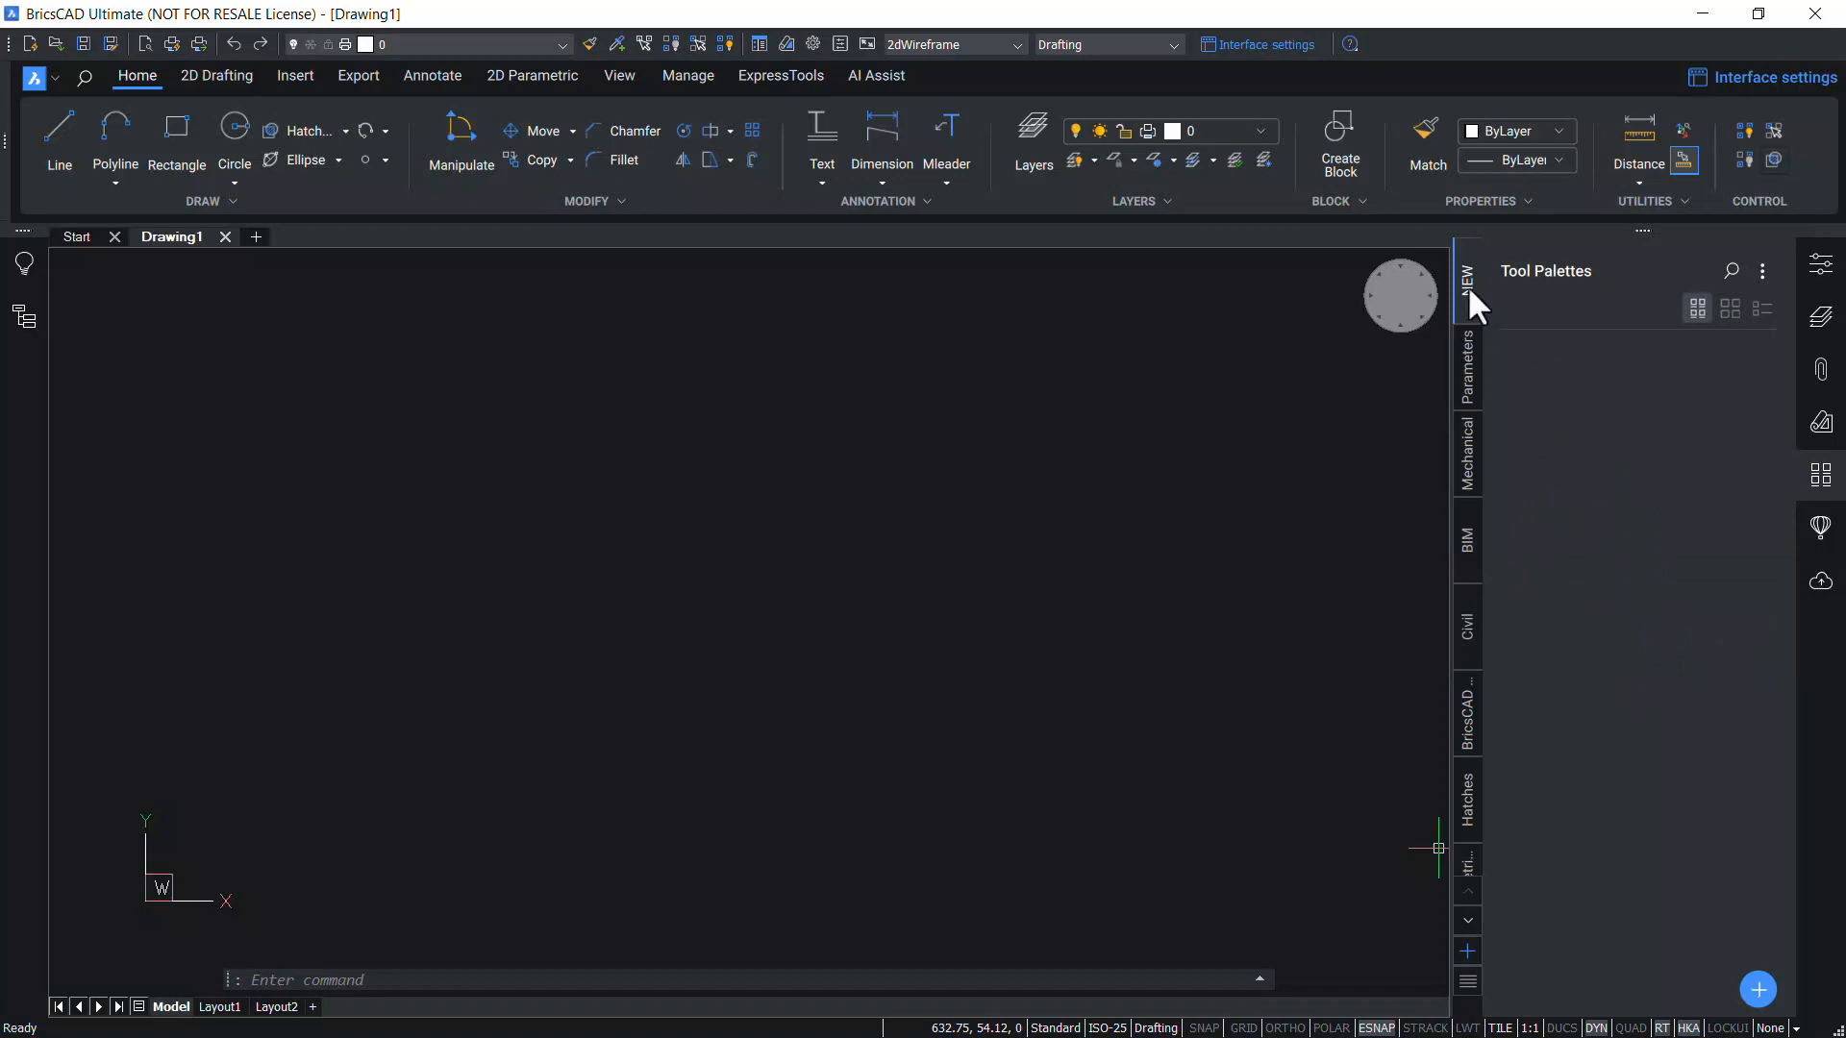
mouse_move(1639, 570)
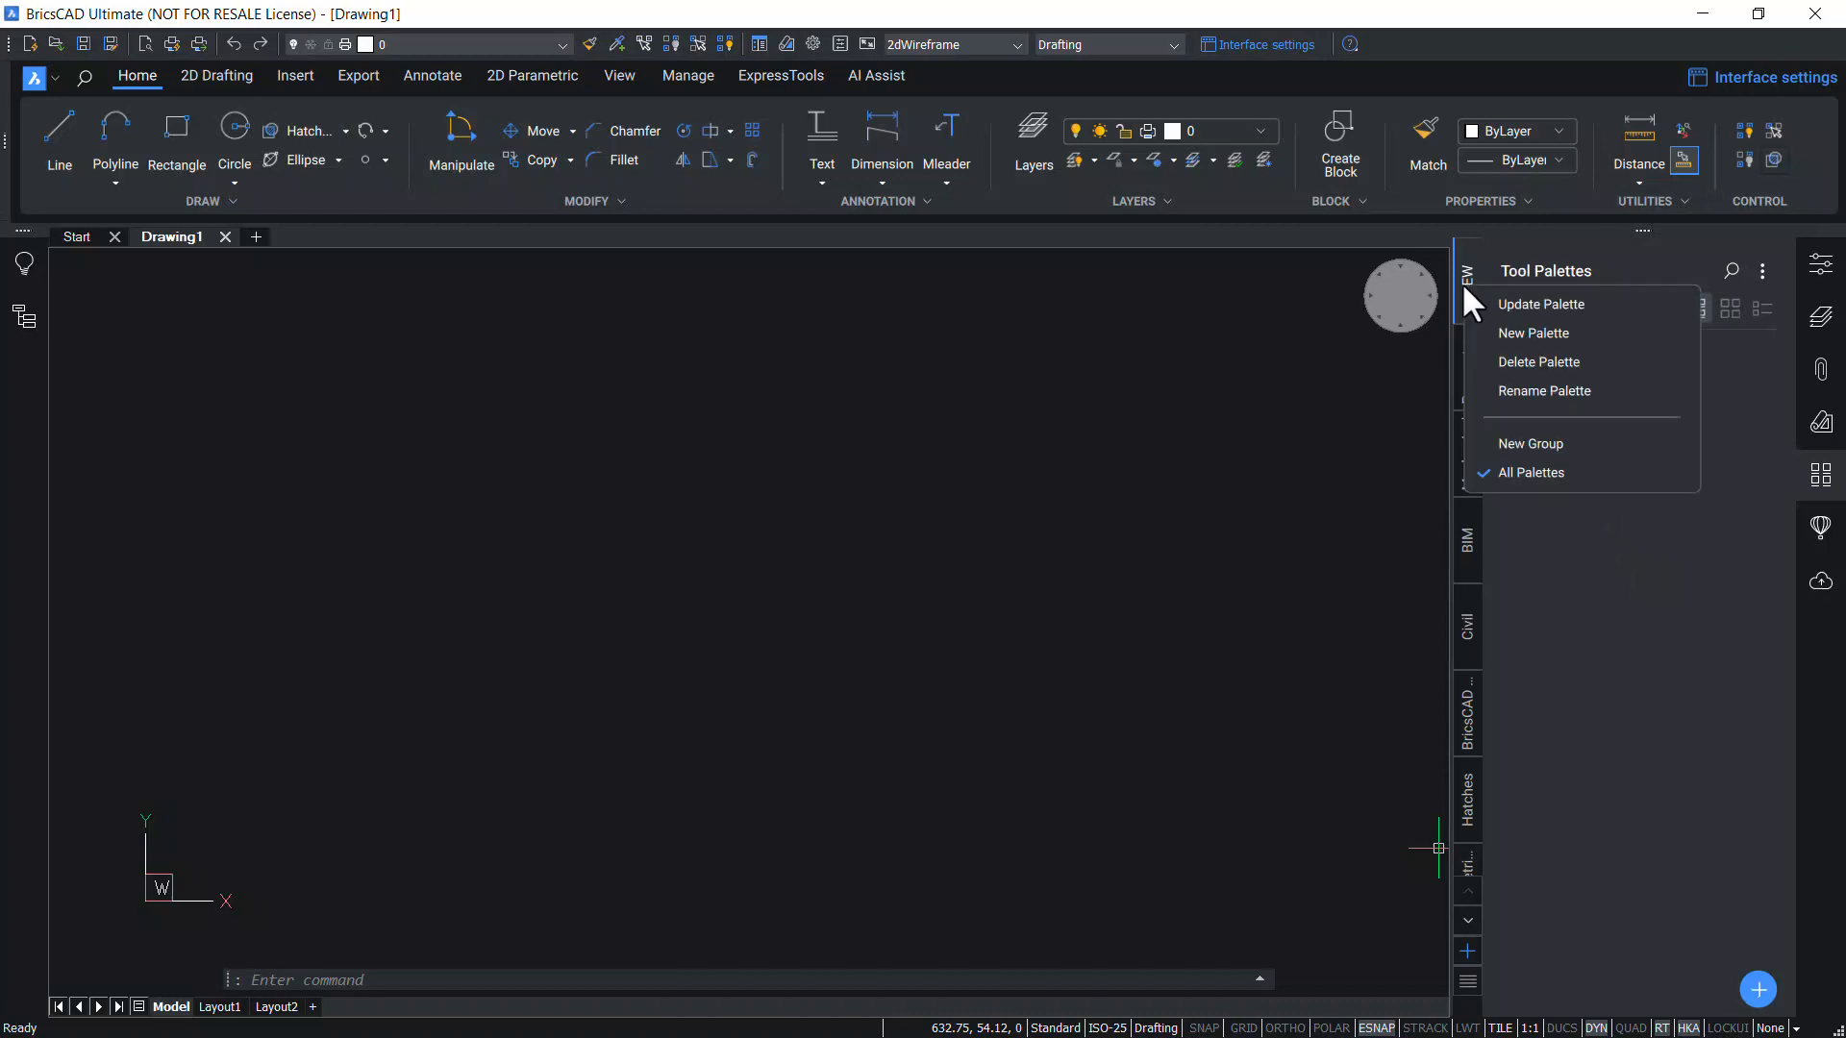
mouse_move(1545, 402)
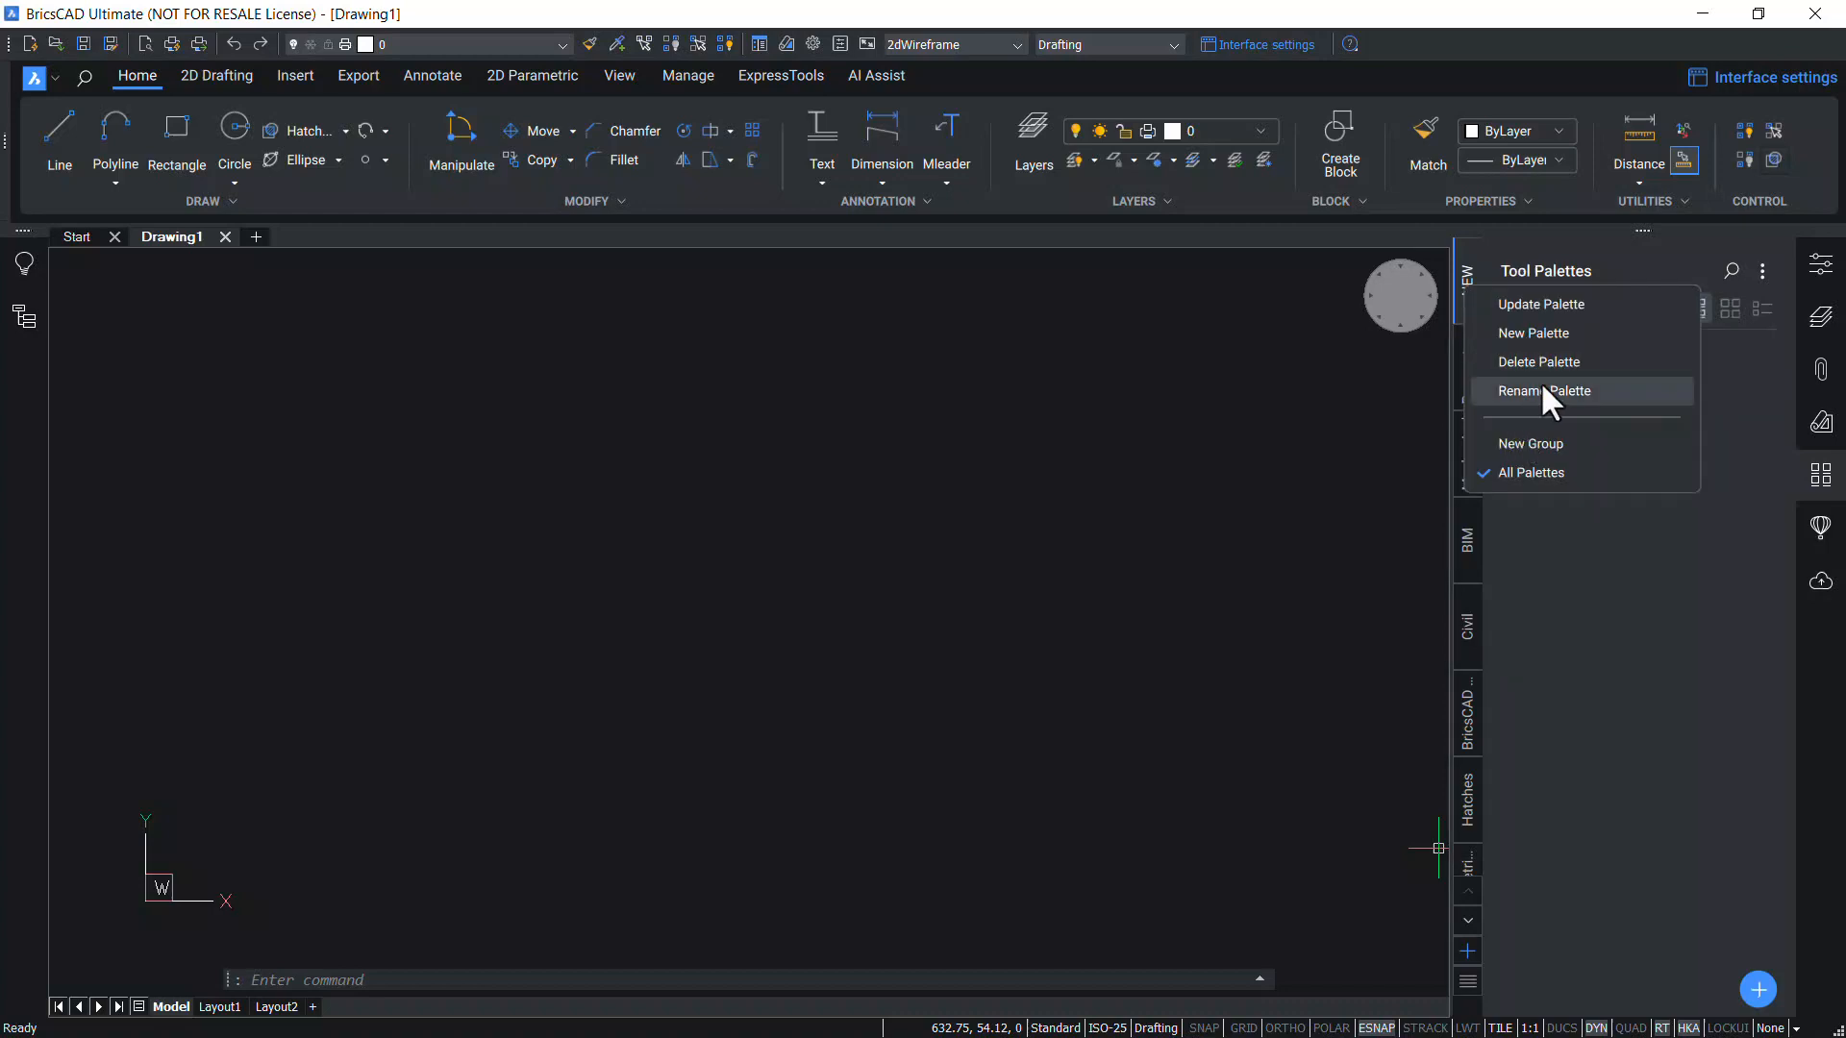
mouse_move(1540, 362)
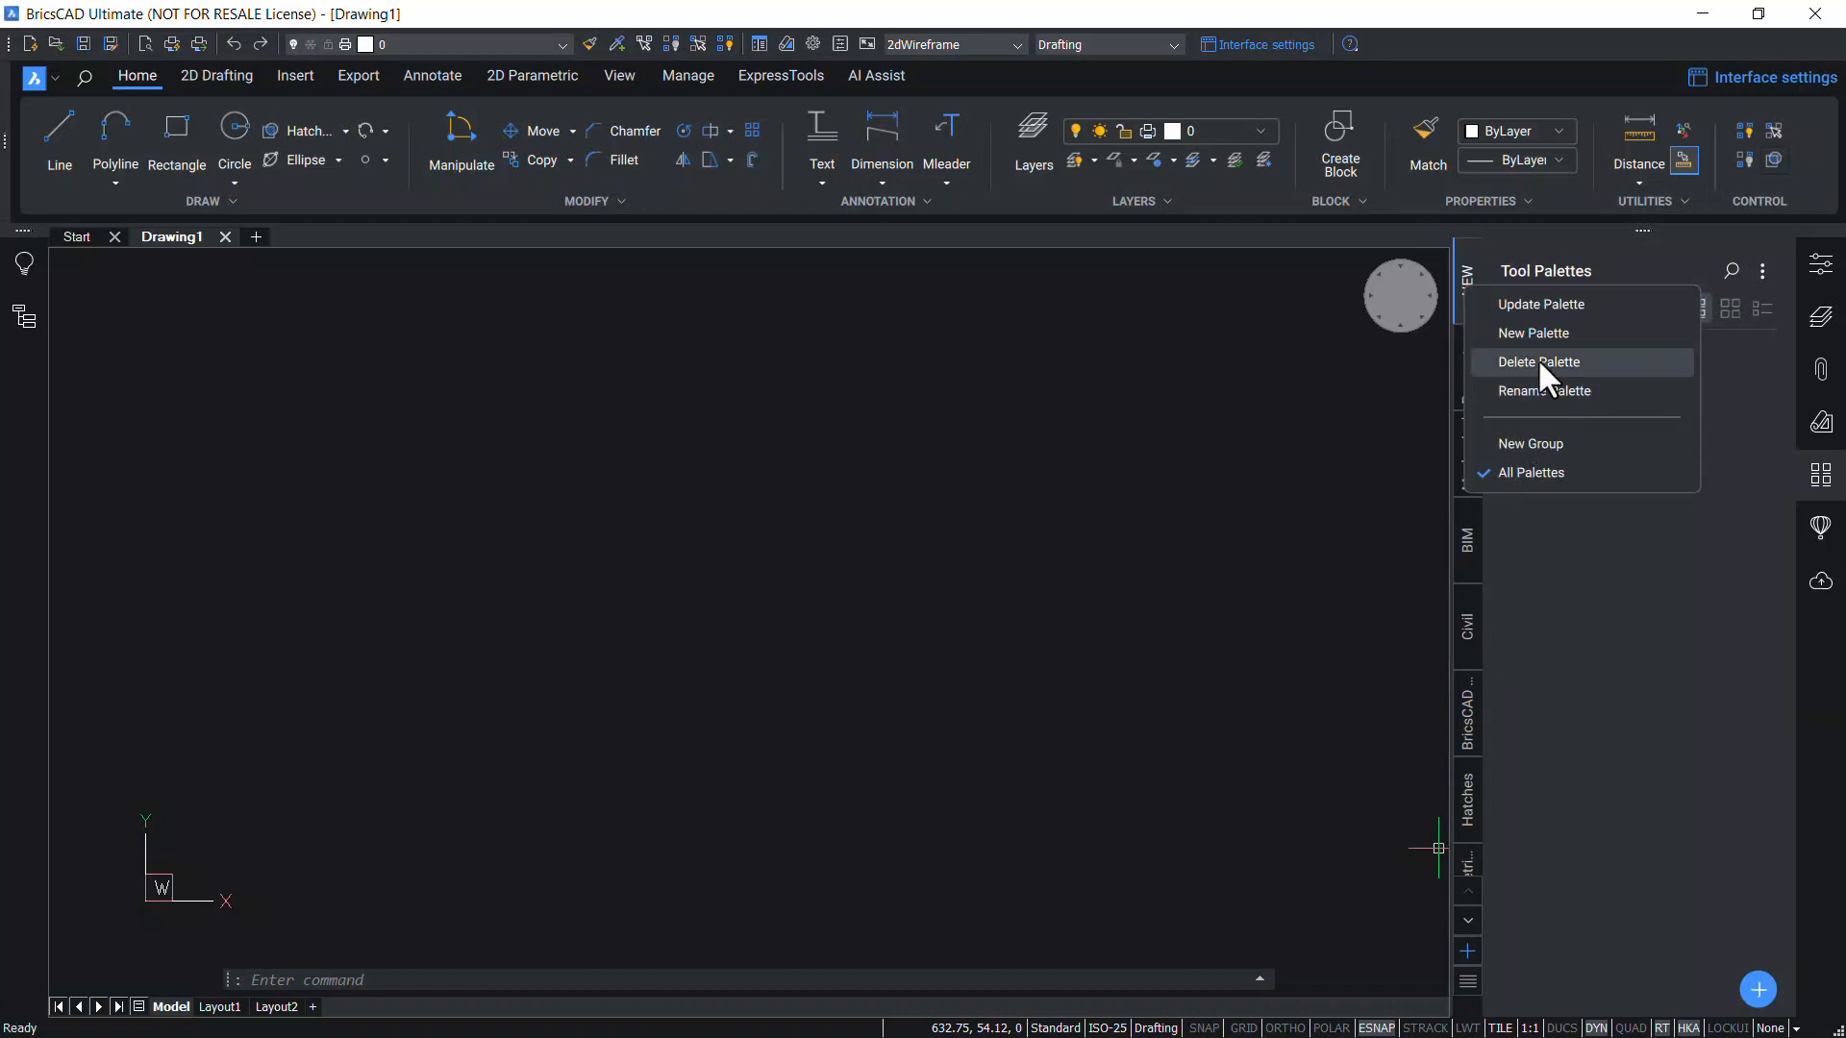
Delete the NEW palette and confirm with Yes
left_click(1539, 361)
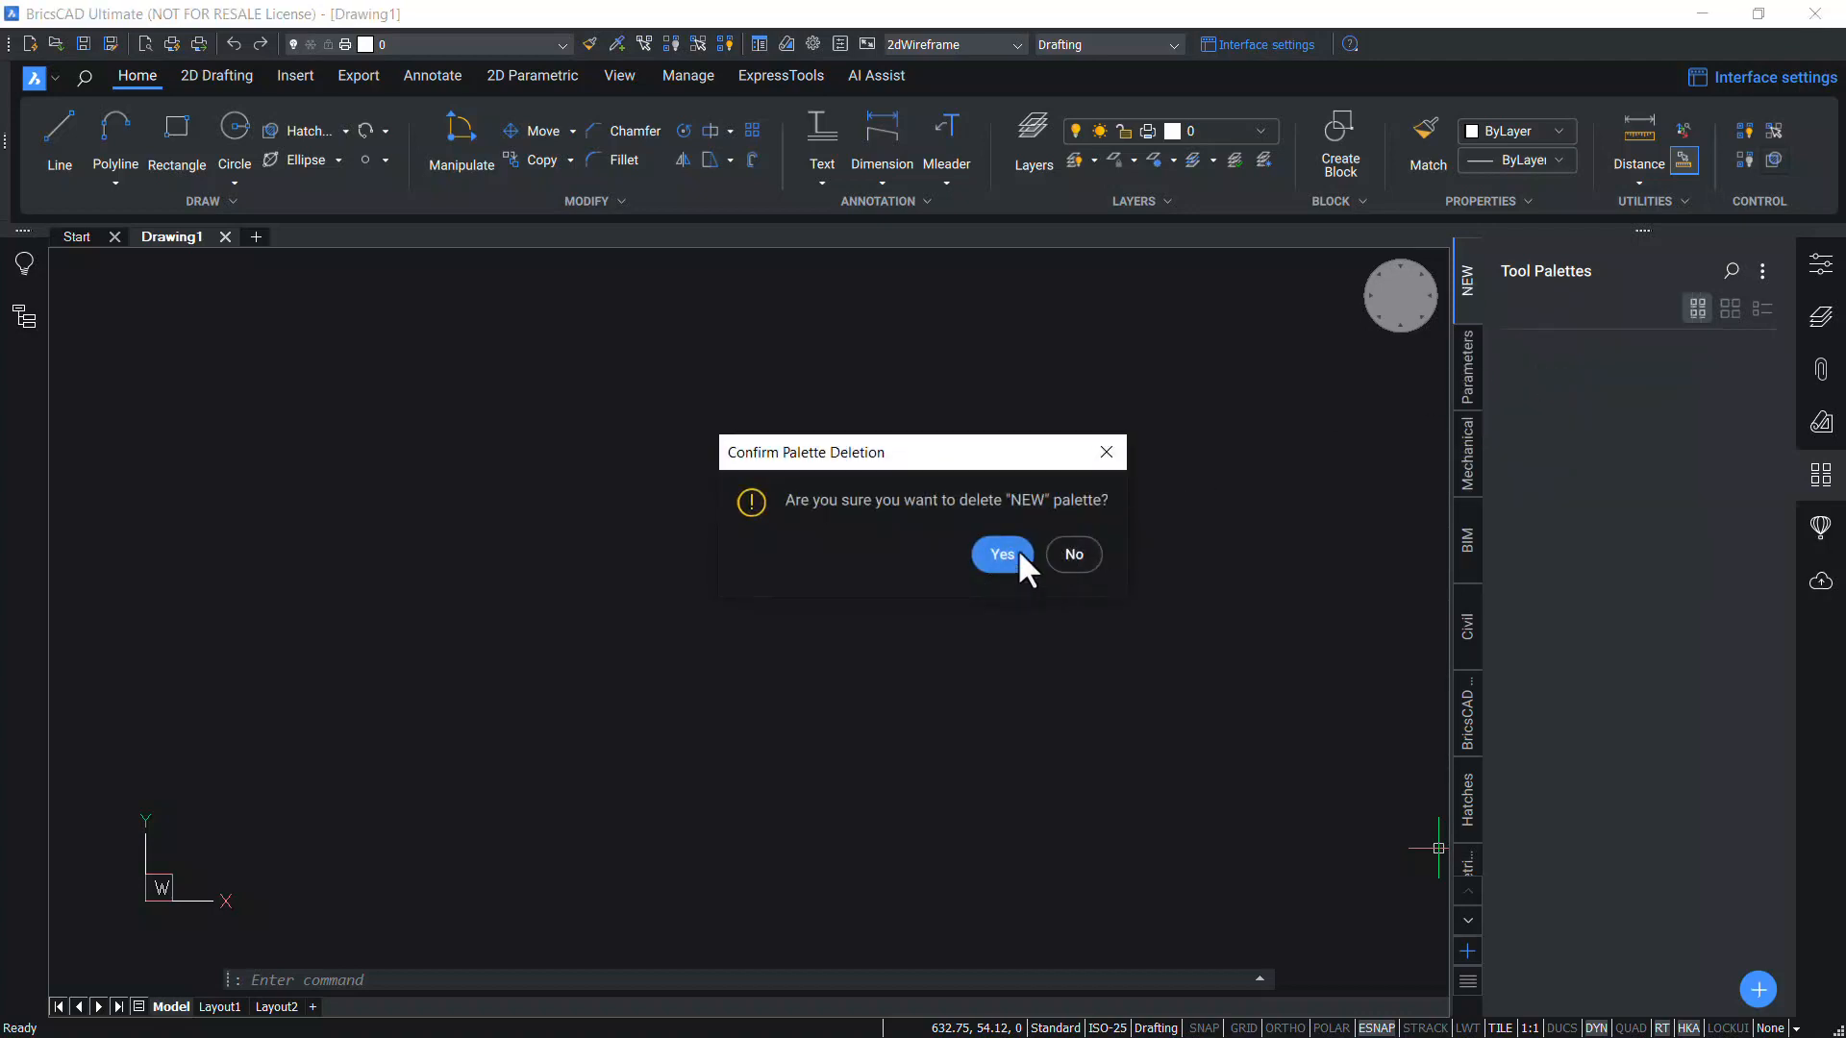
left_click(1002, 554)
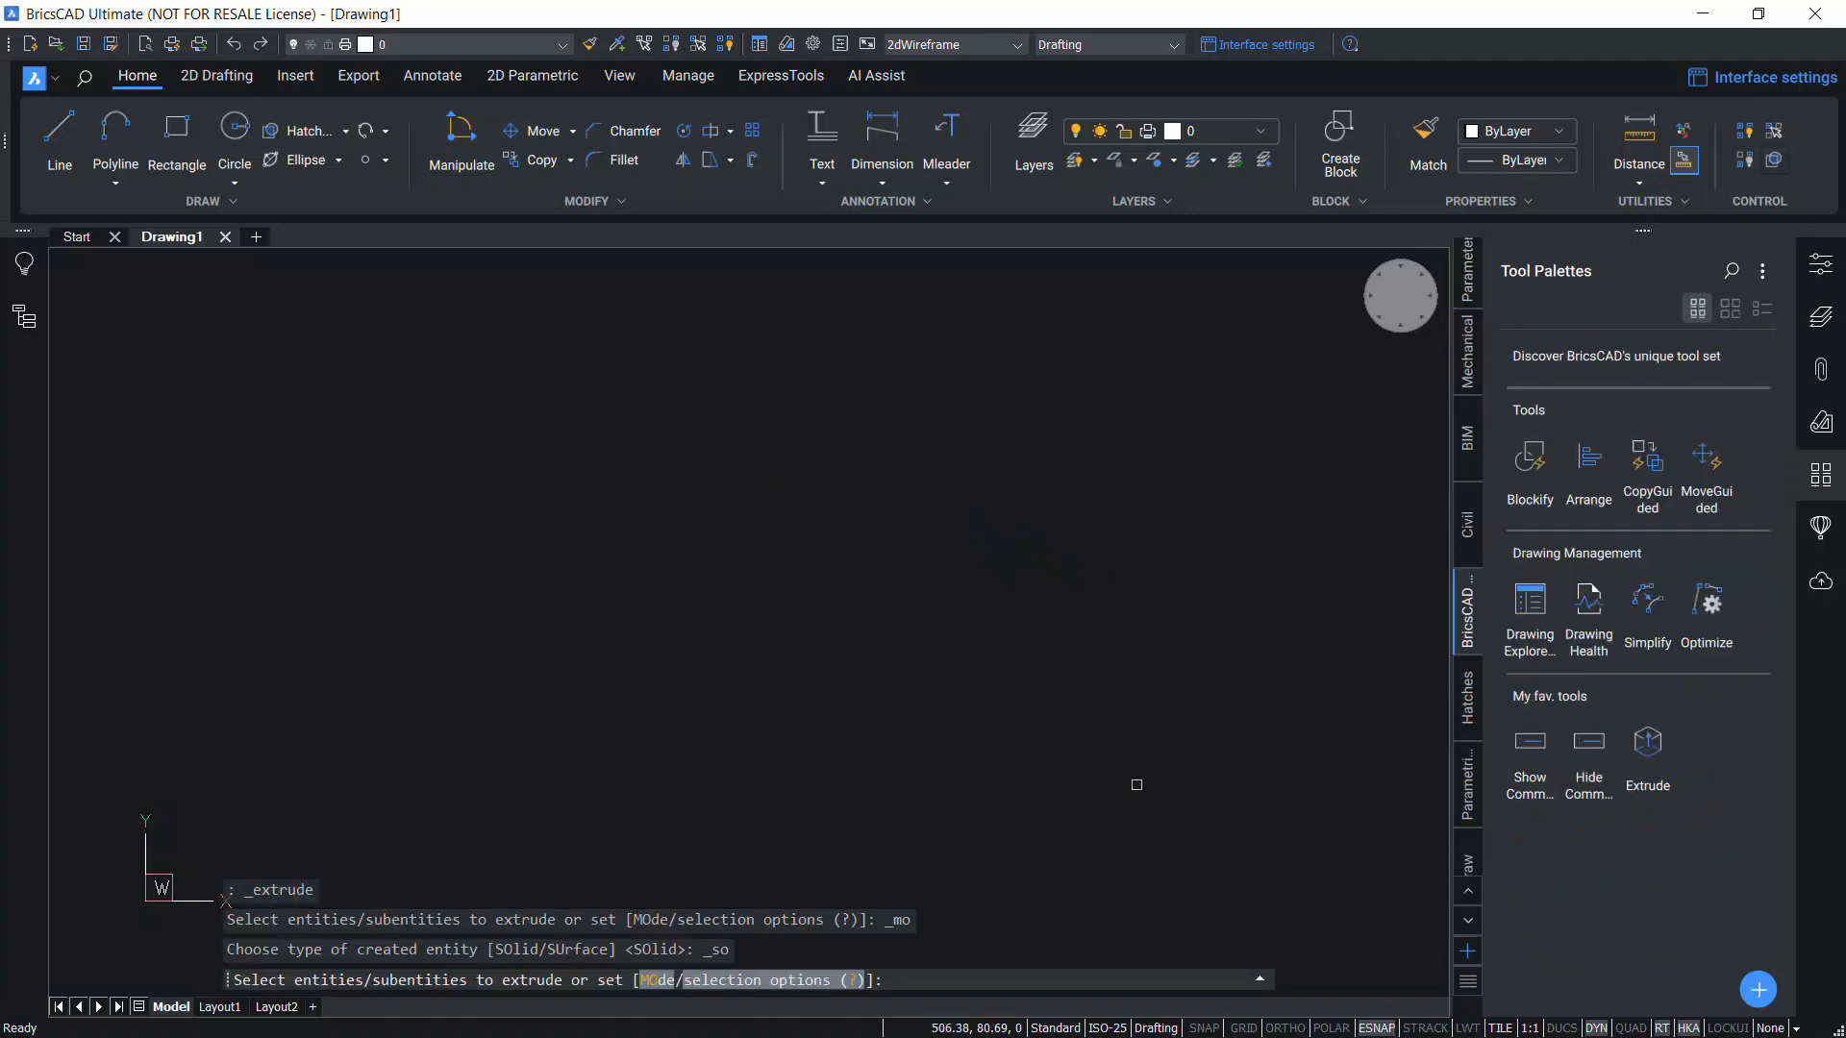